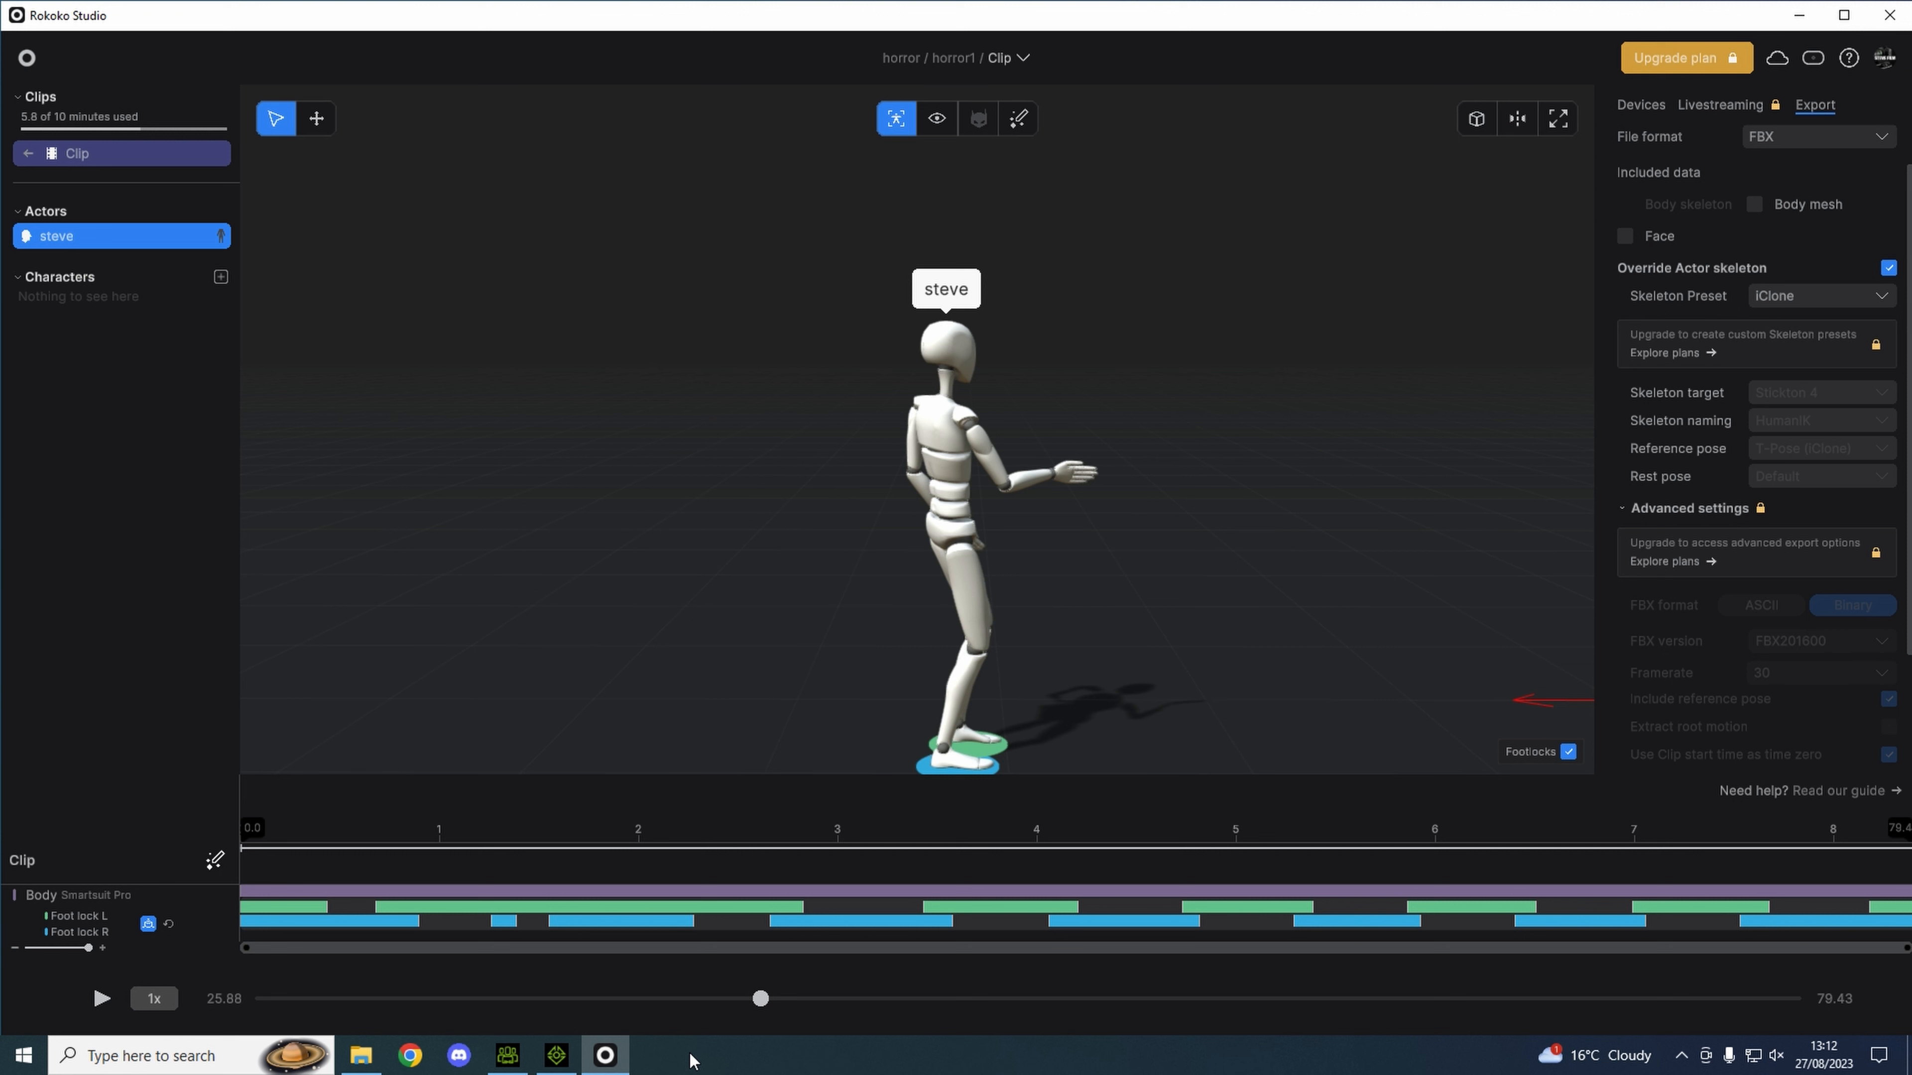
mouse_move(717, 974)
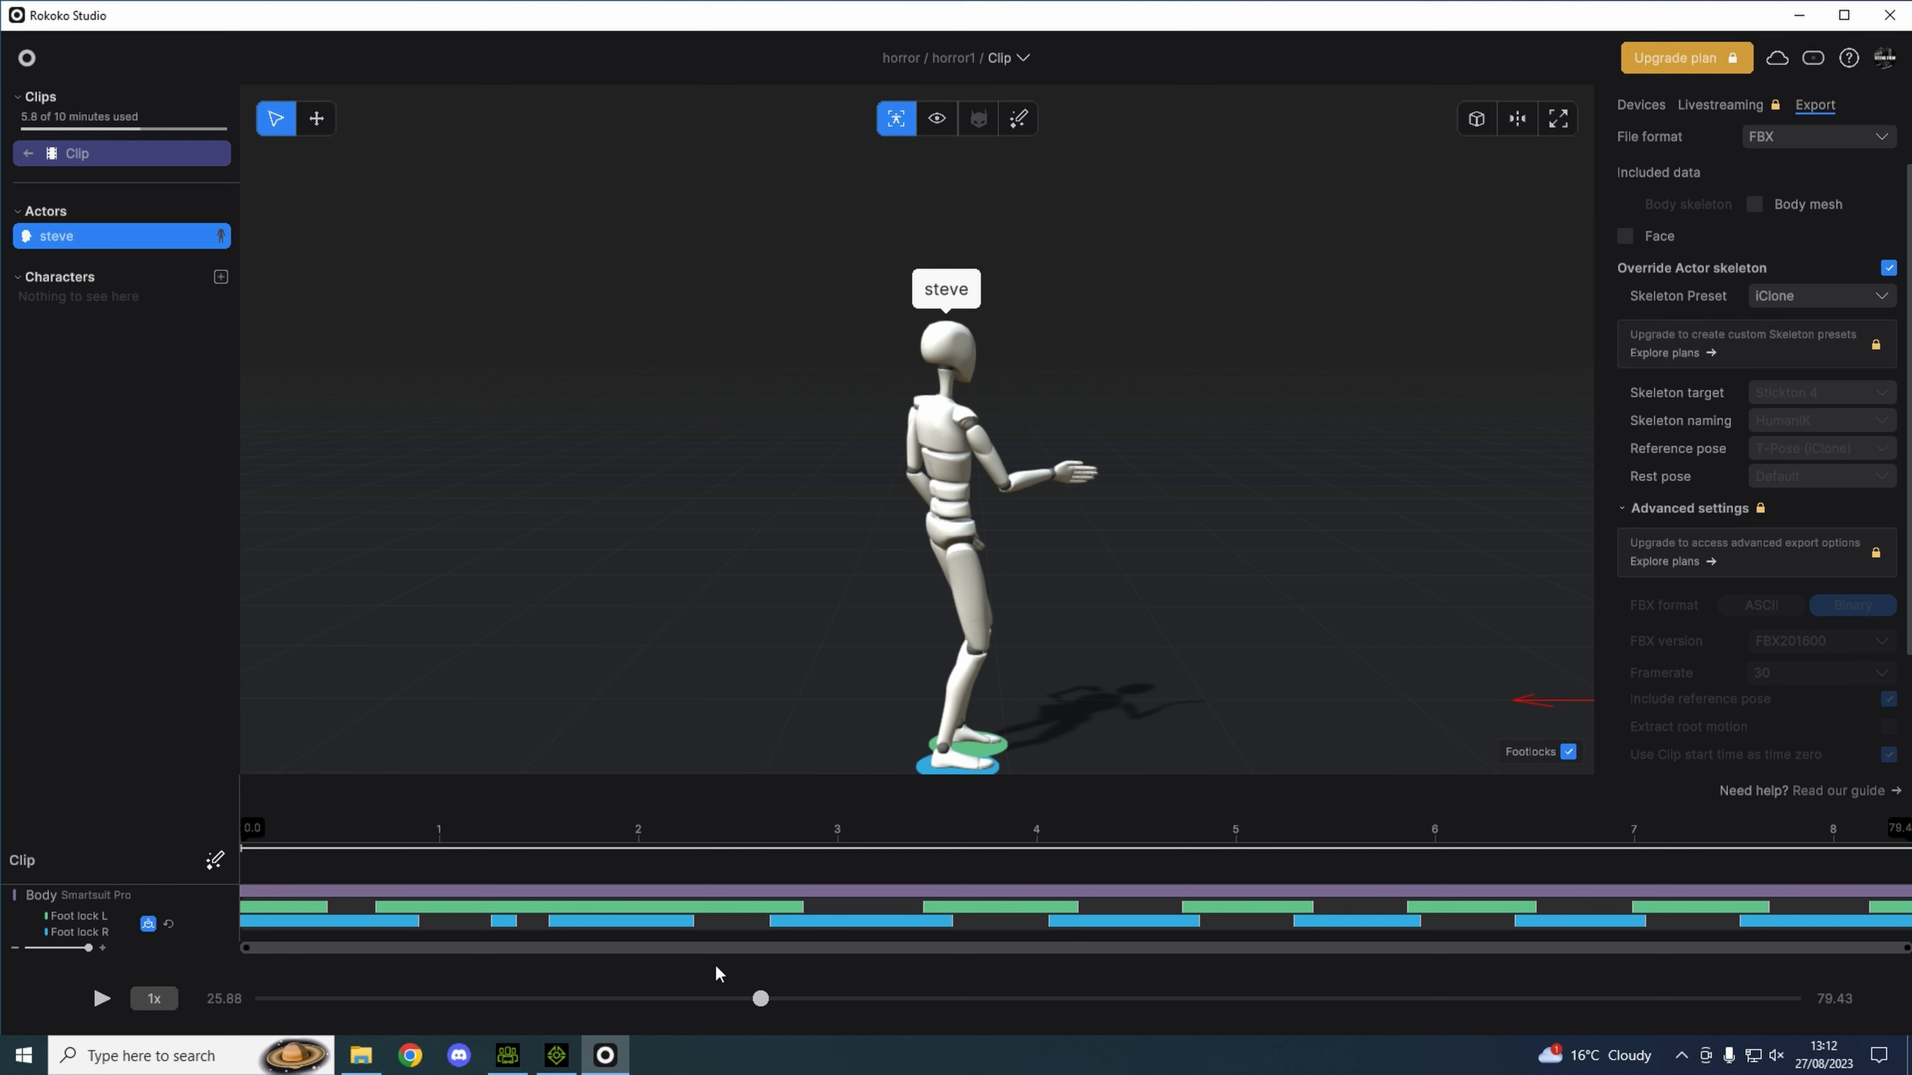
mouse_move(894, 759)
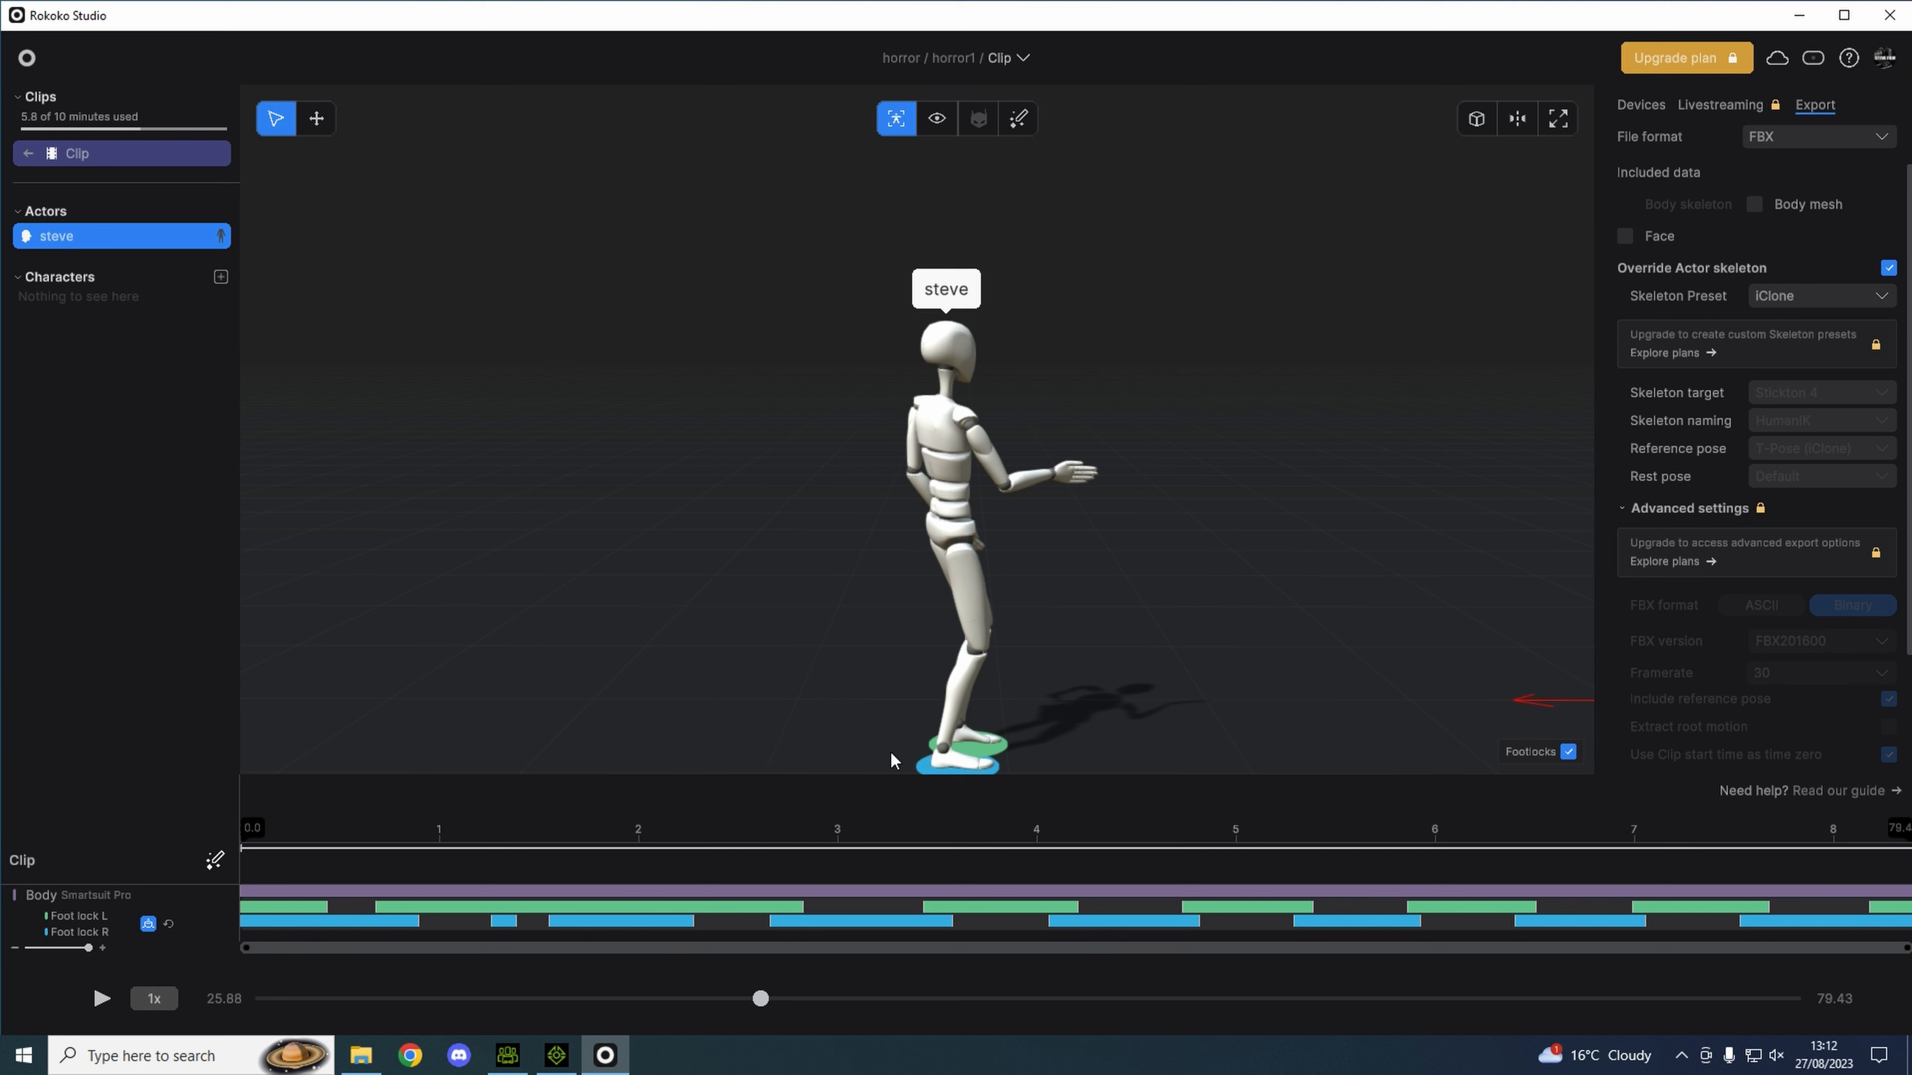
mouse_move(916, 737)
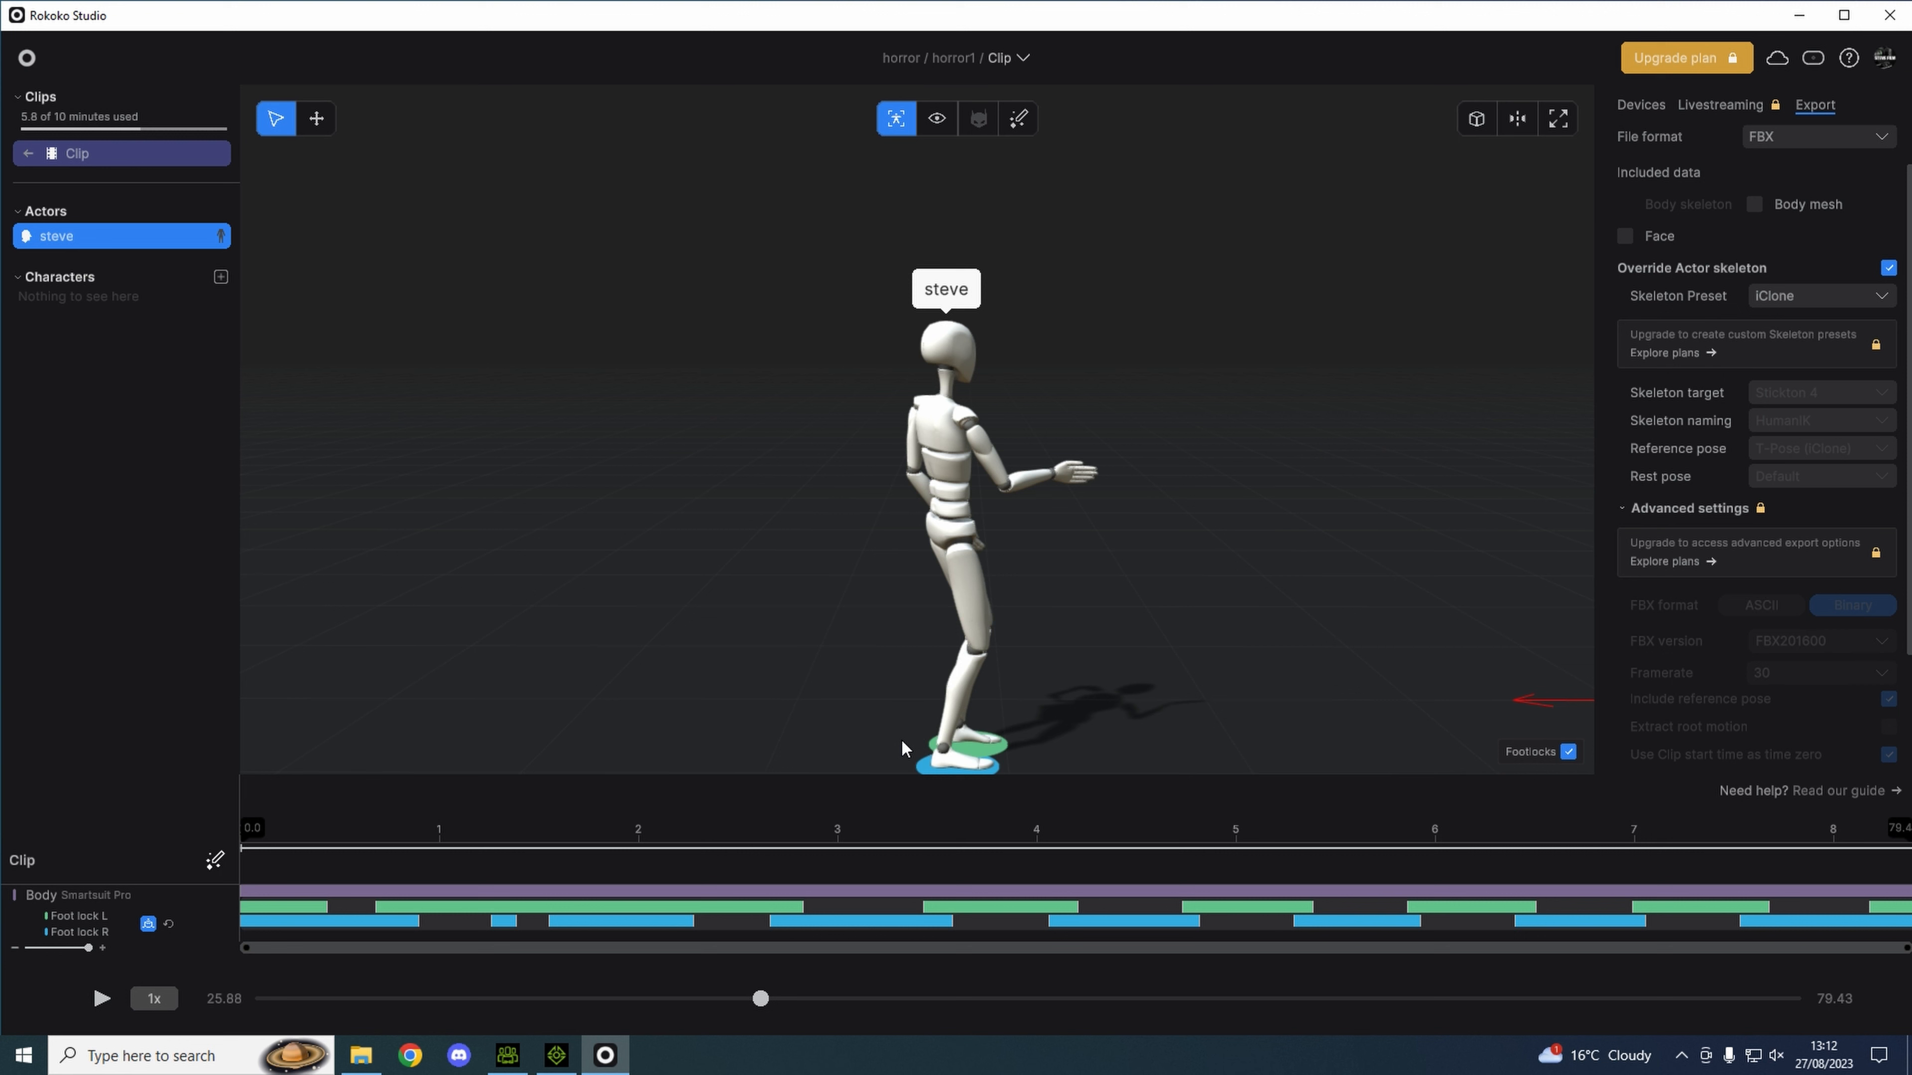
mouse_move(882, 737)
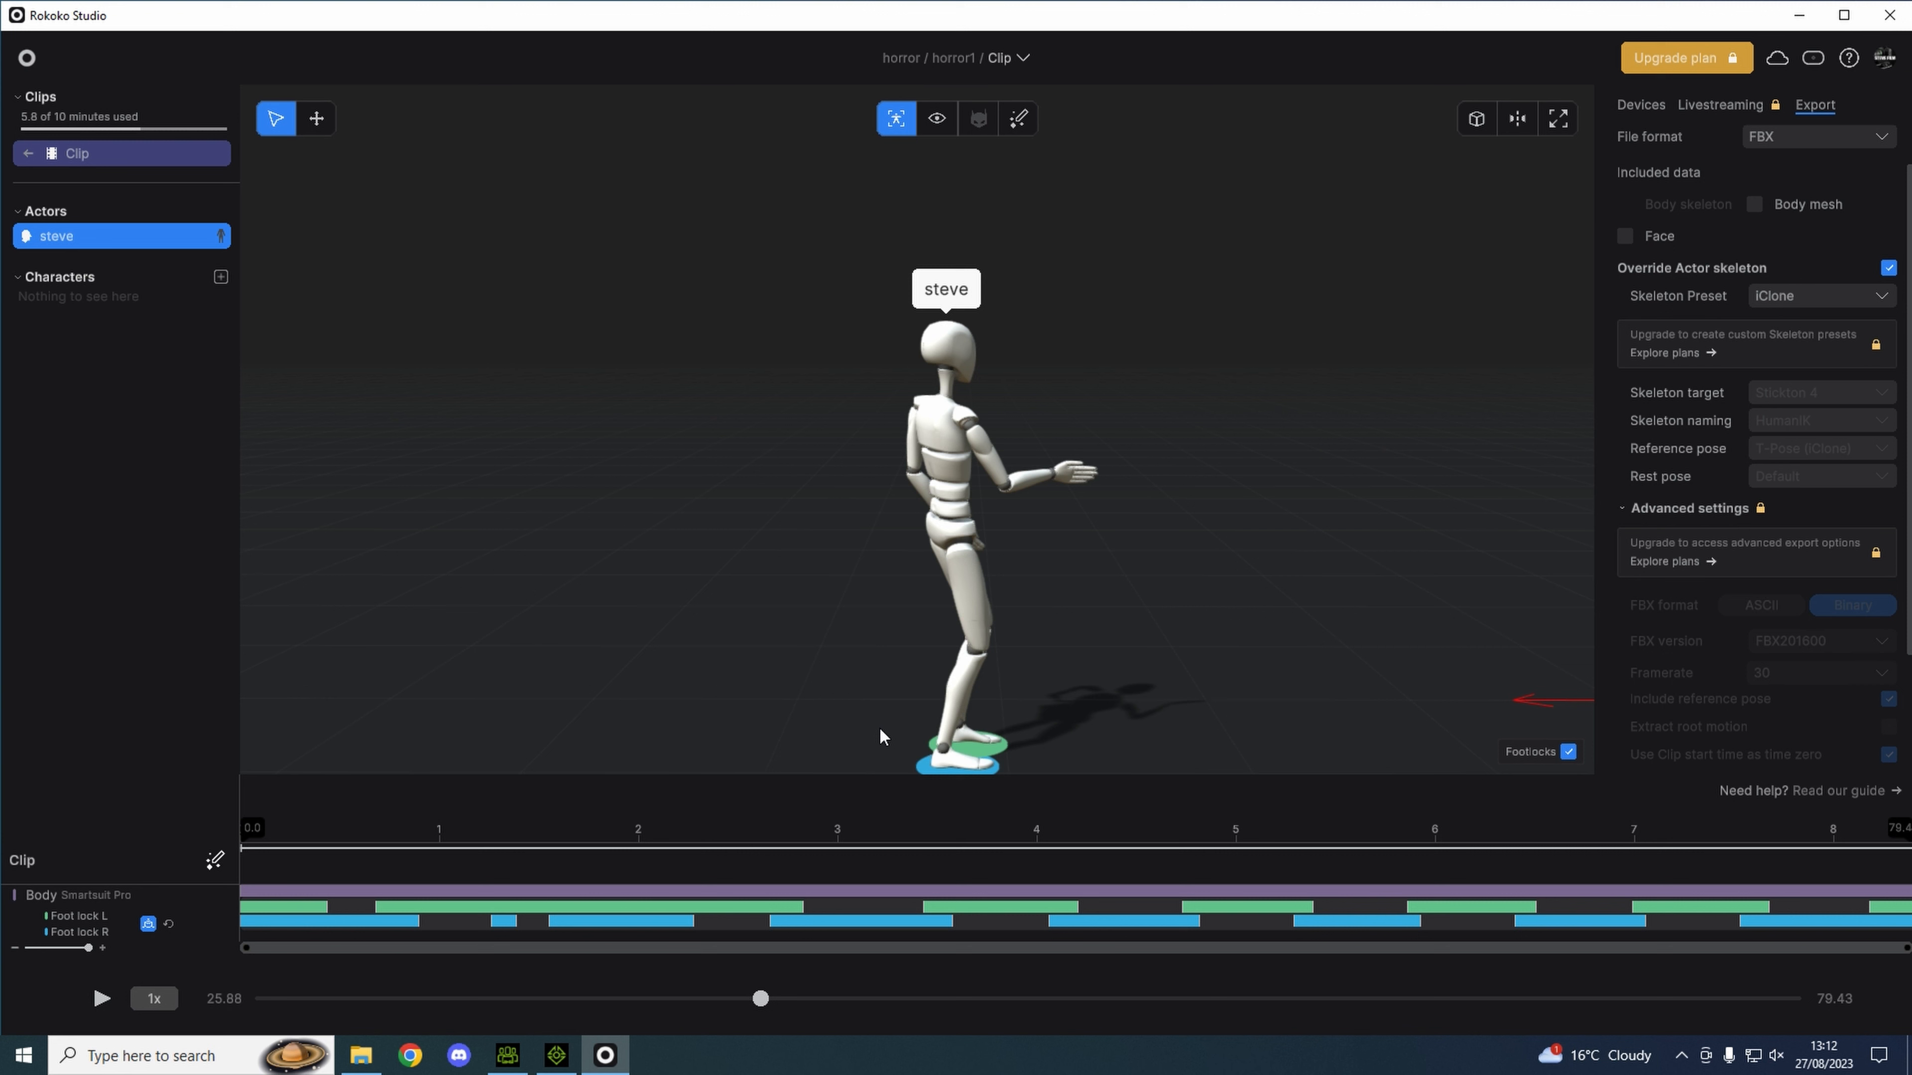
mouse_move(896, 749)
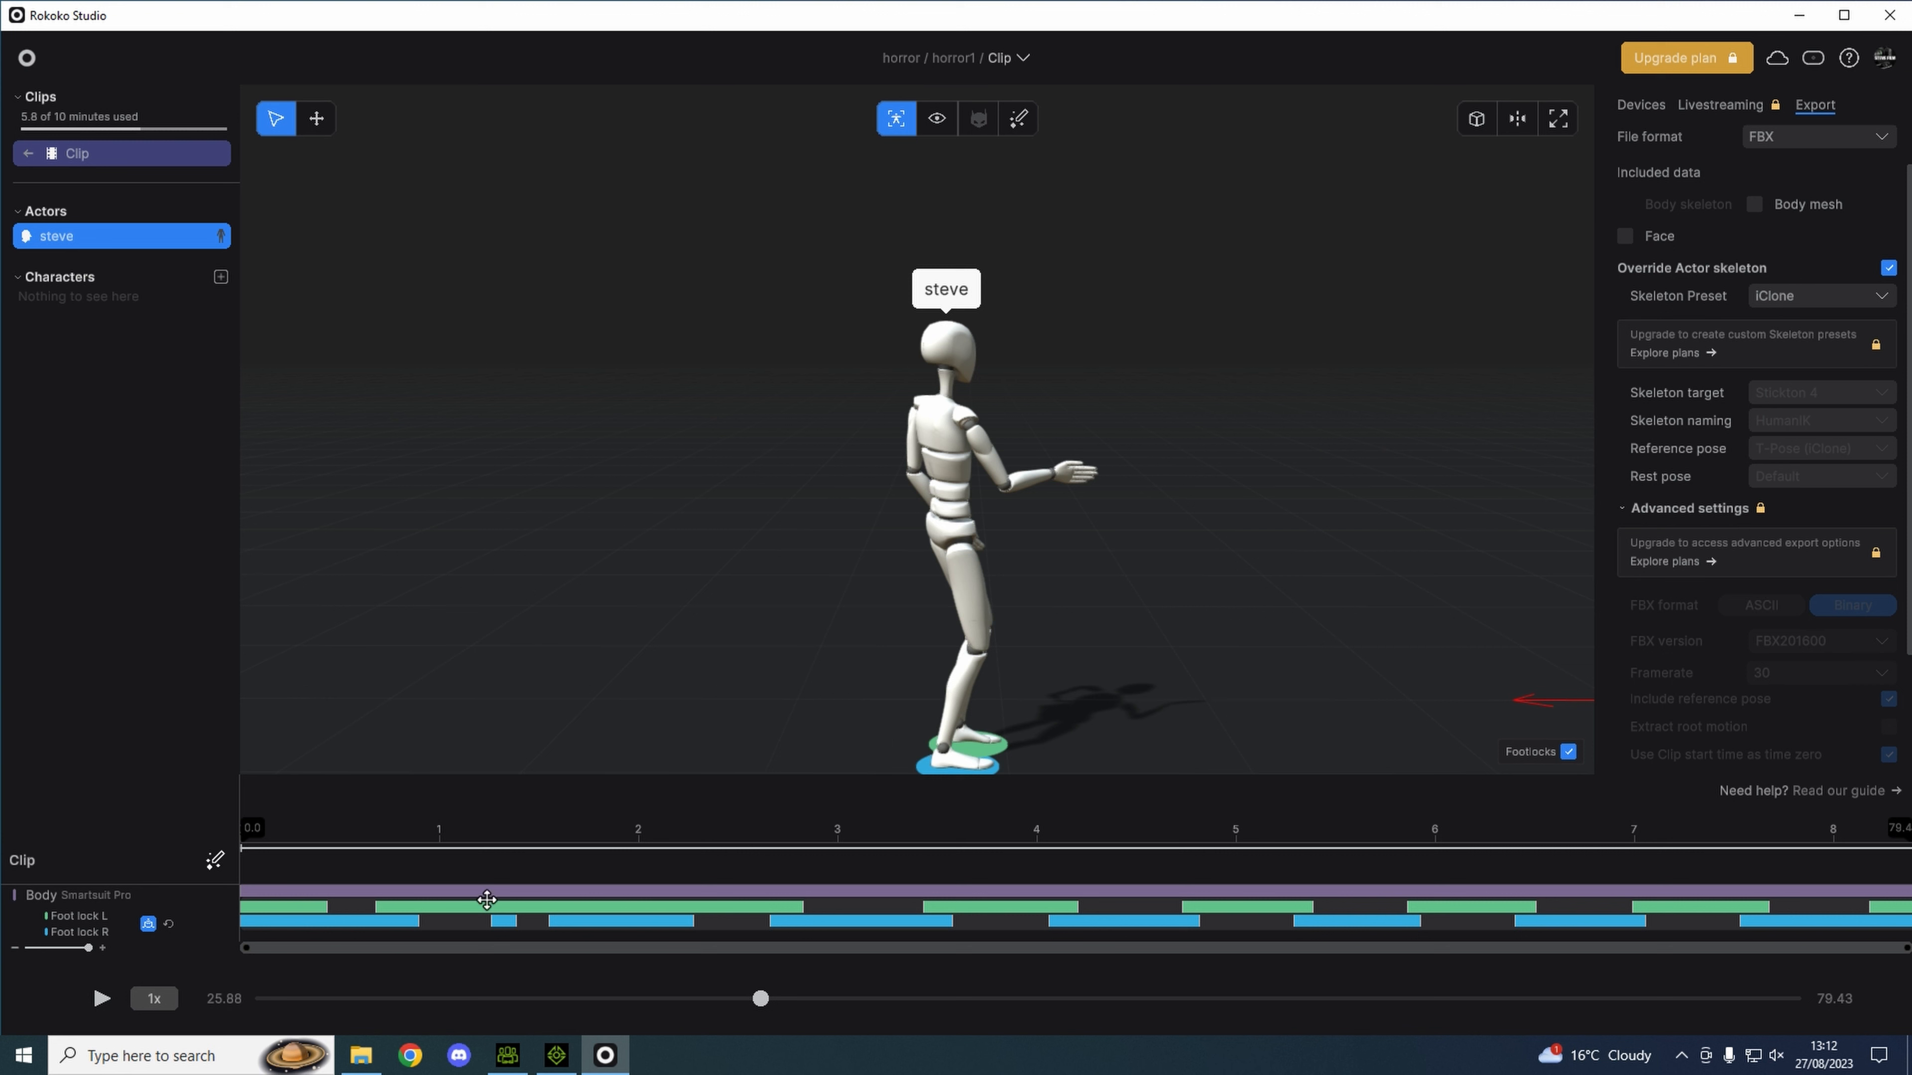
mouse_move(792, 655)
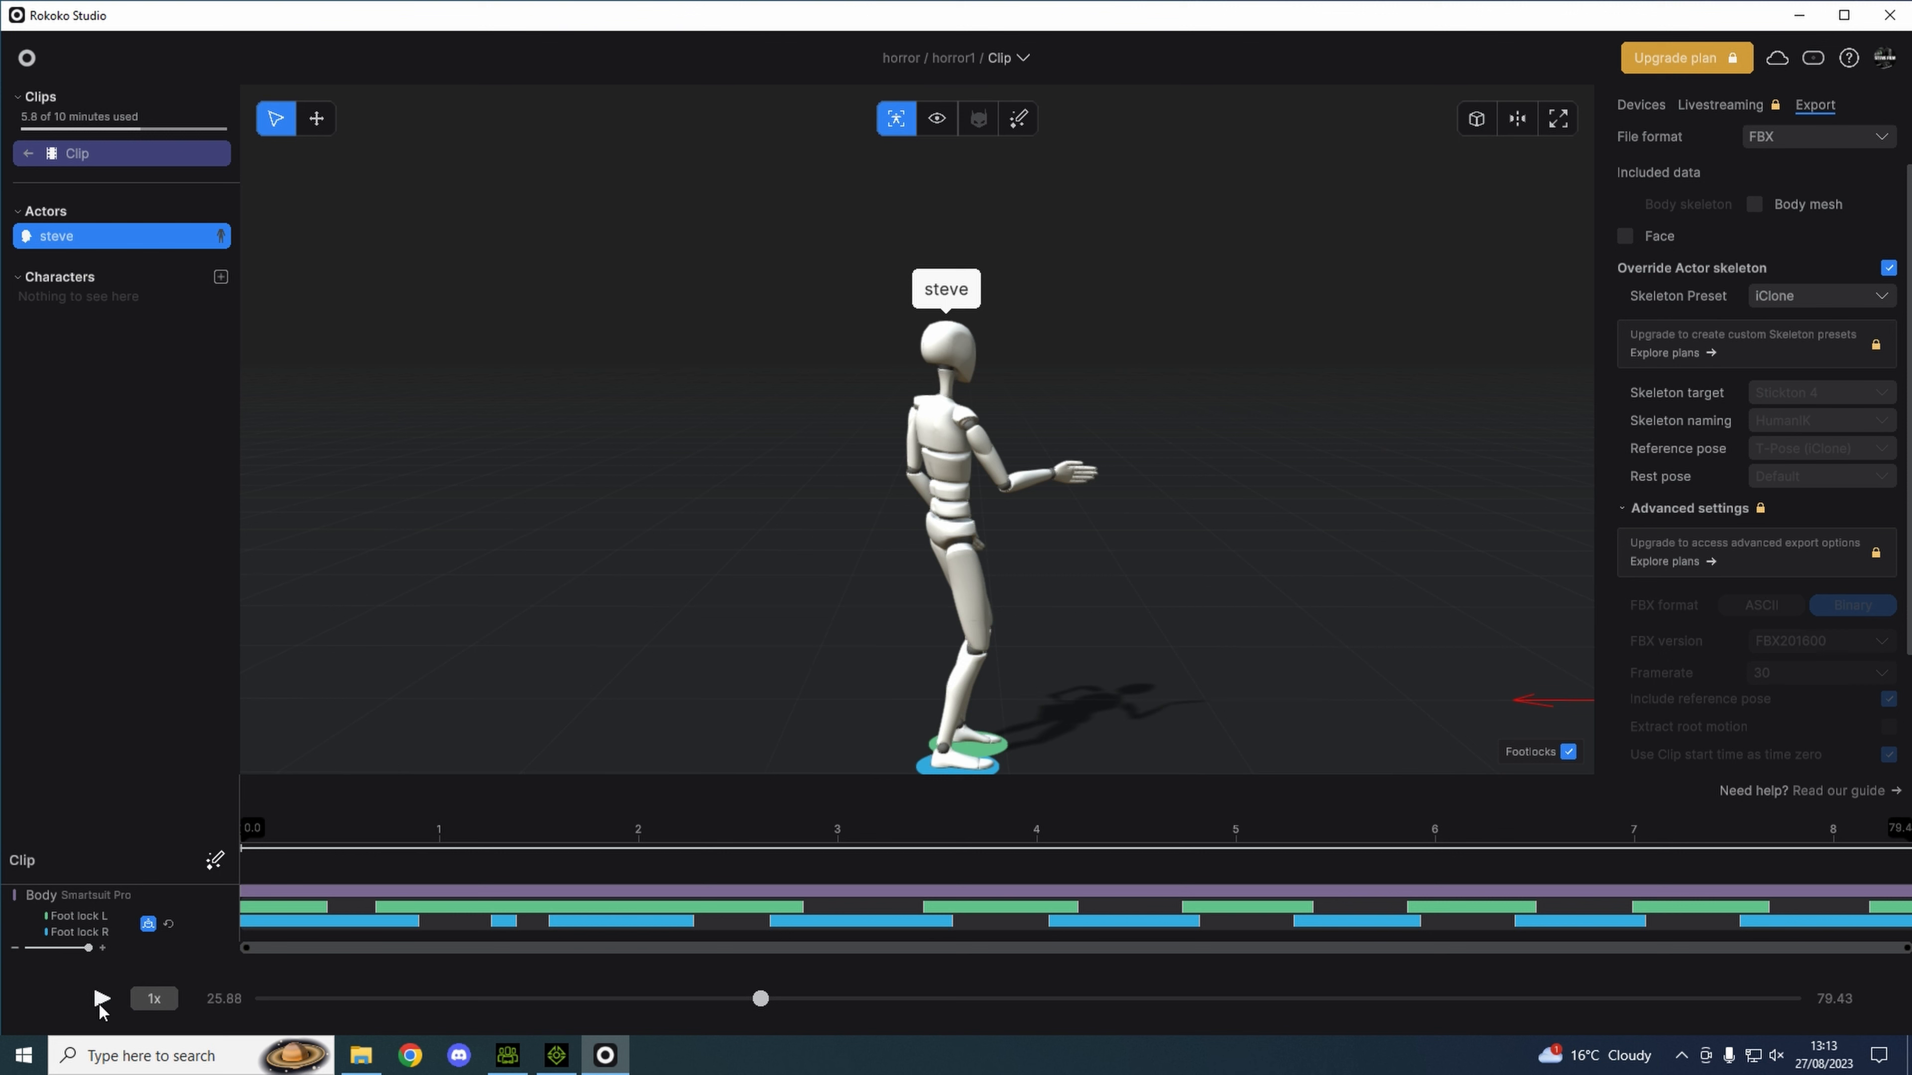
Switch to Clip 2 in Rokoko Studio and play back its recorded motion.
click(102, 999)
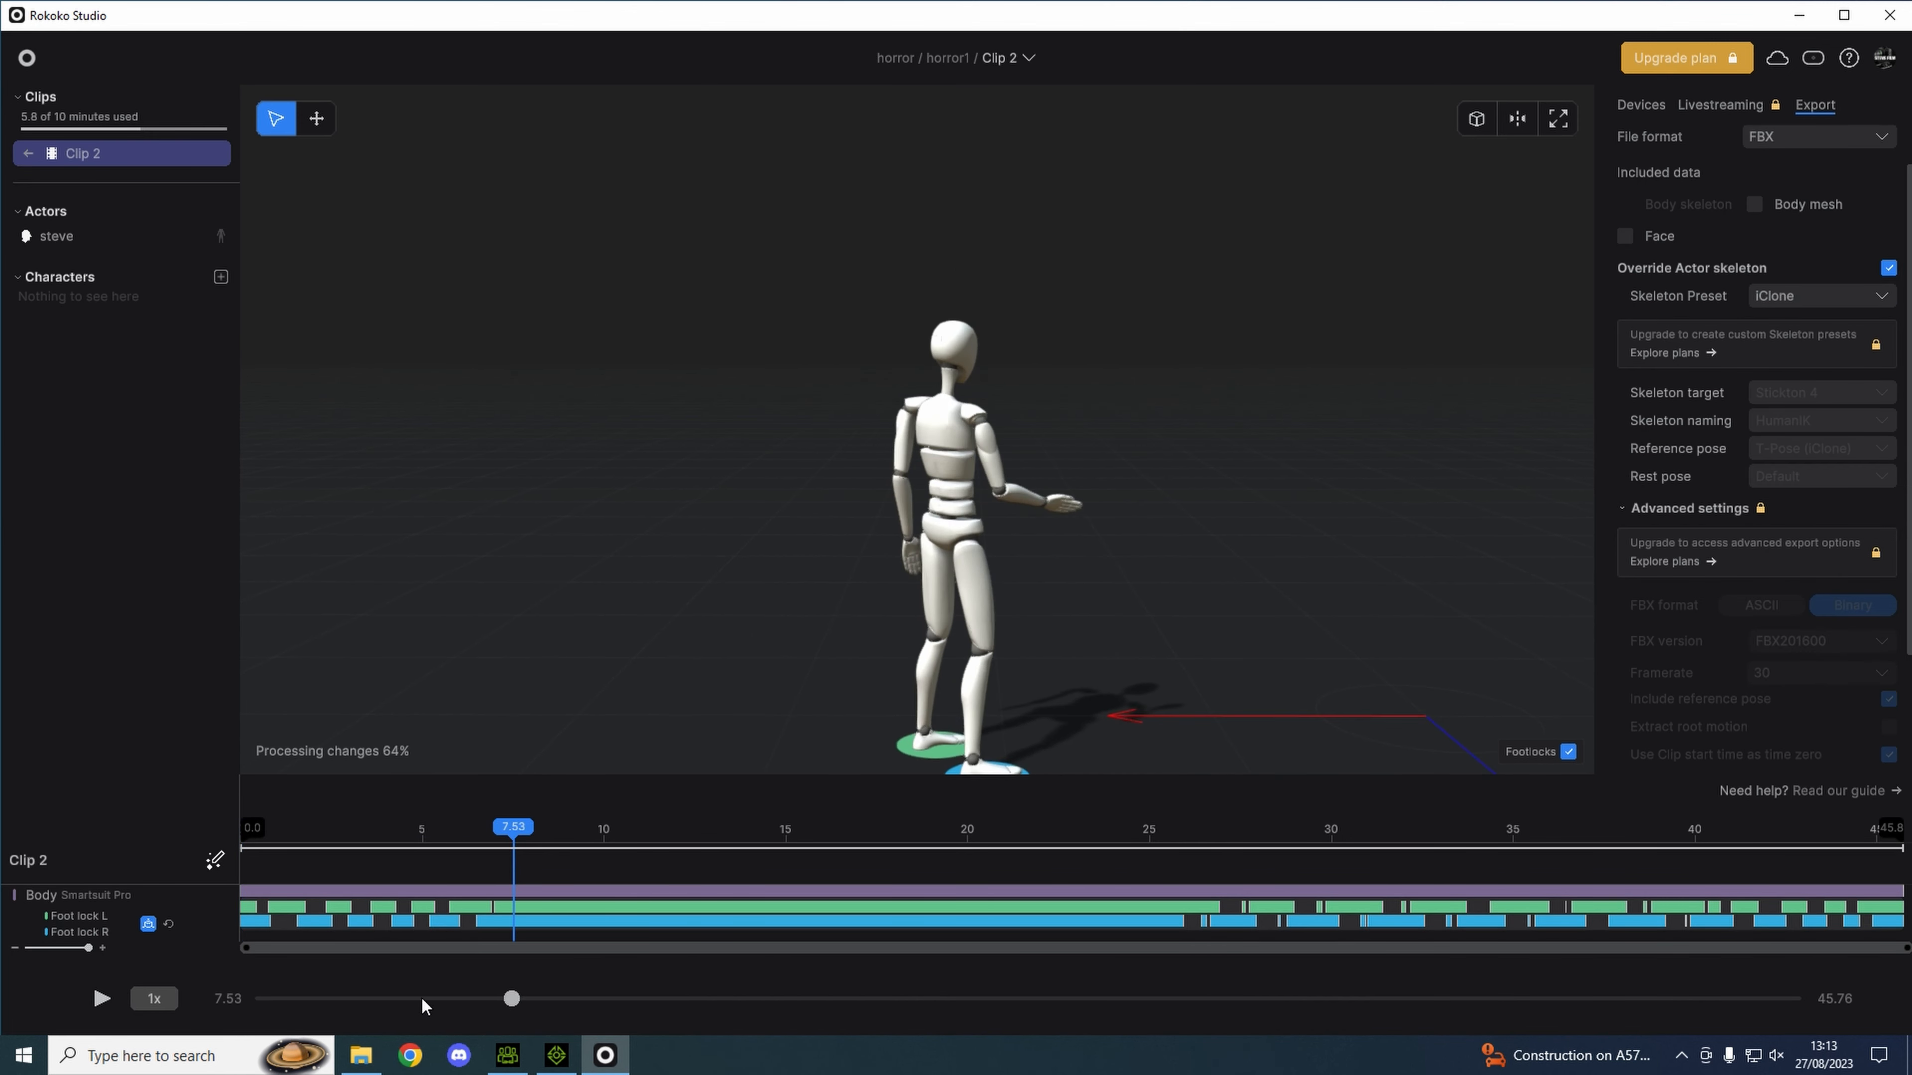
click(102, 999)
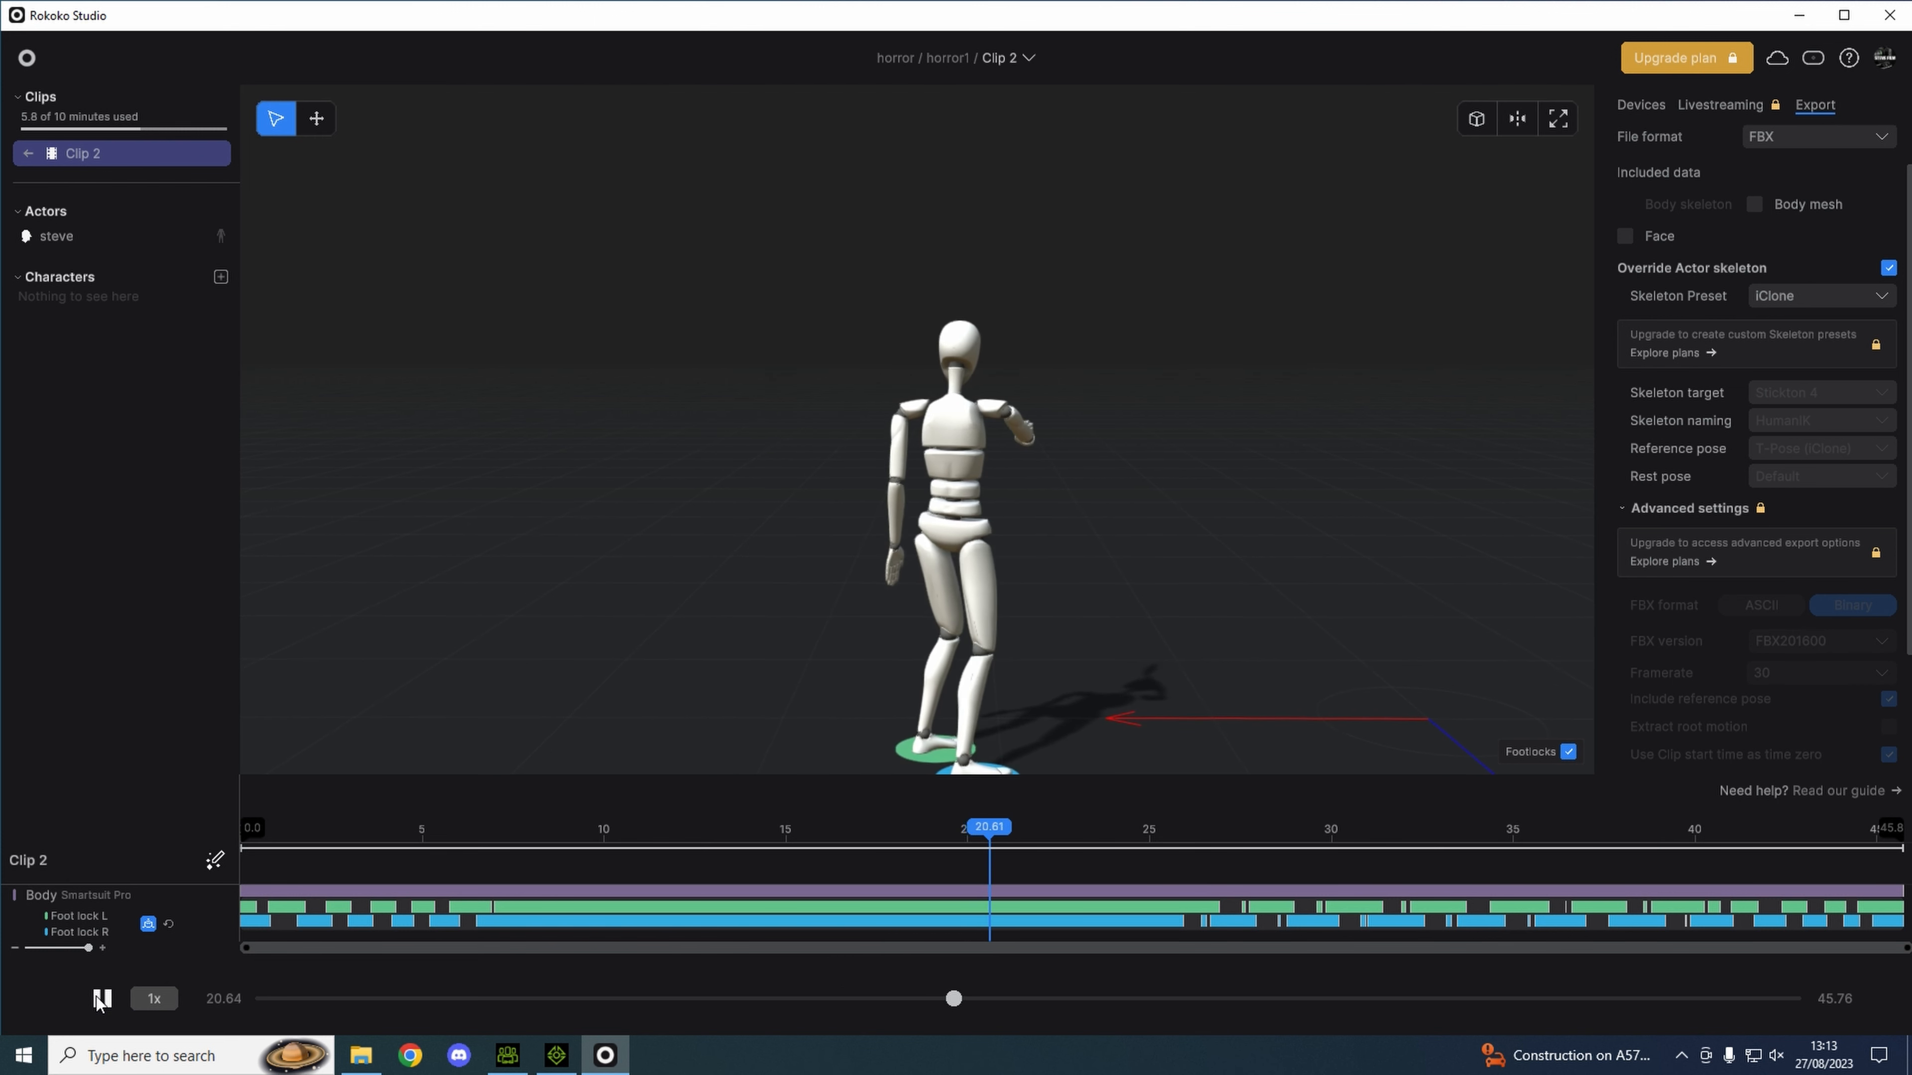
Return to the clips list, load Clip 5, play its walk and pause around 37 seconds in.
click(27, 152)
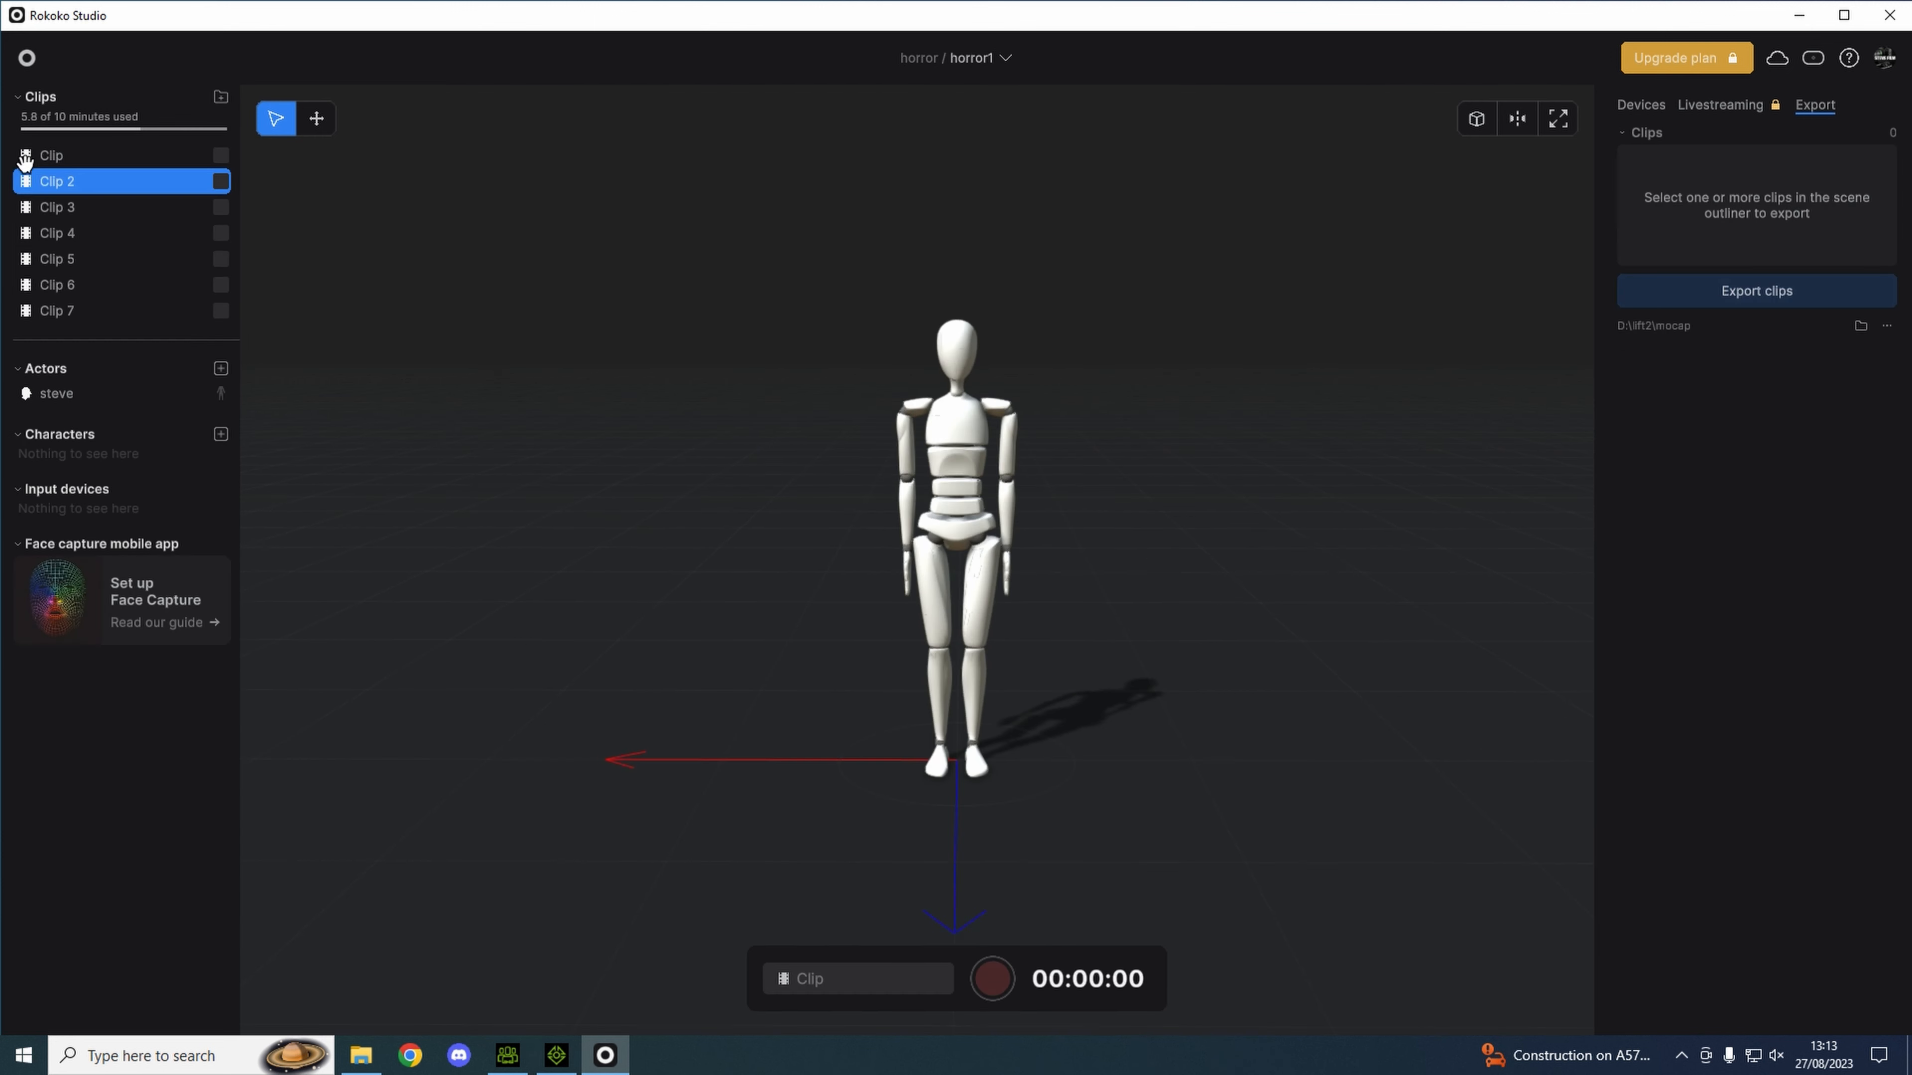
mouse_move(71, 248)
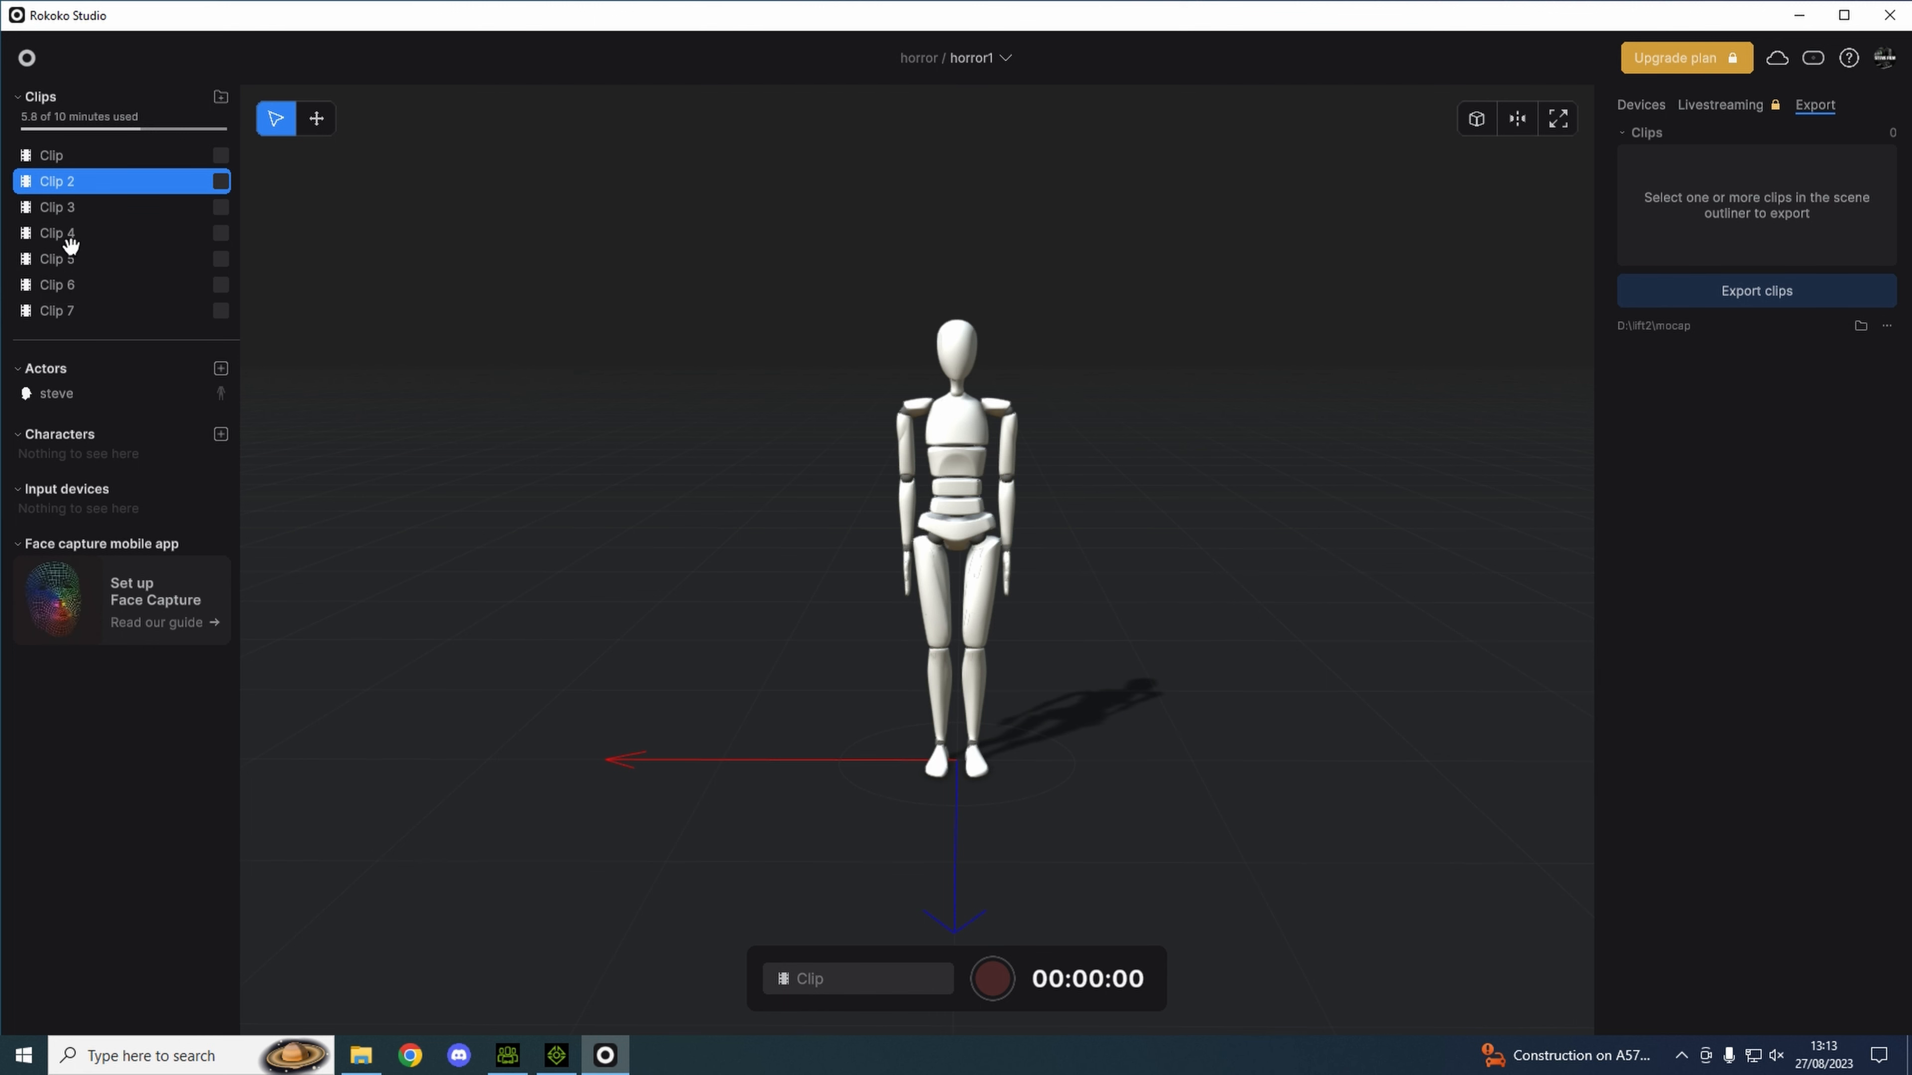
click(56, 311)
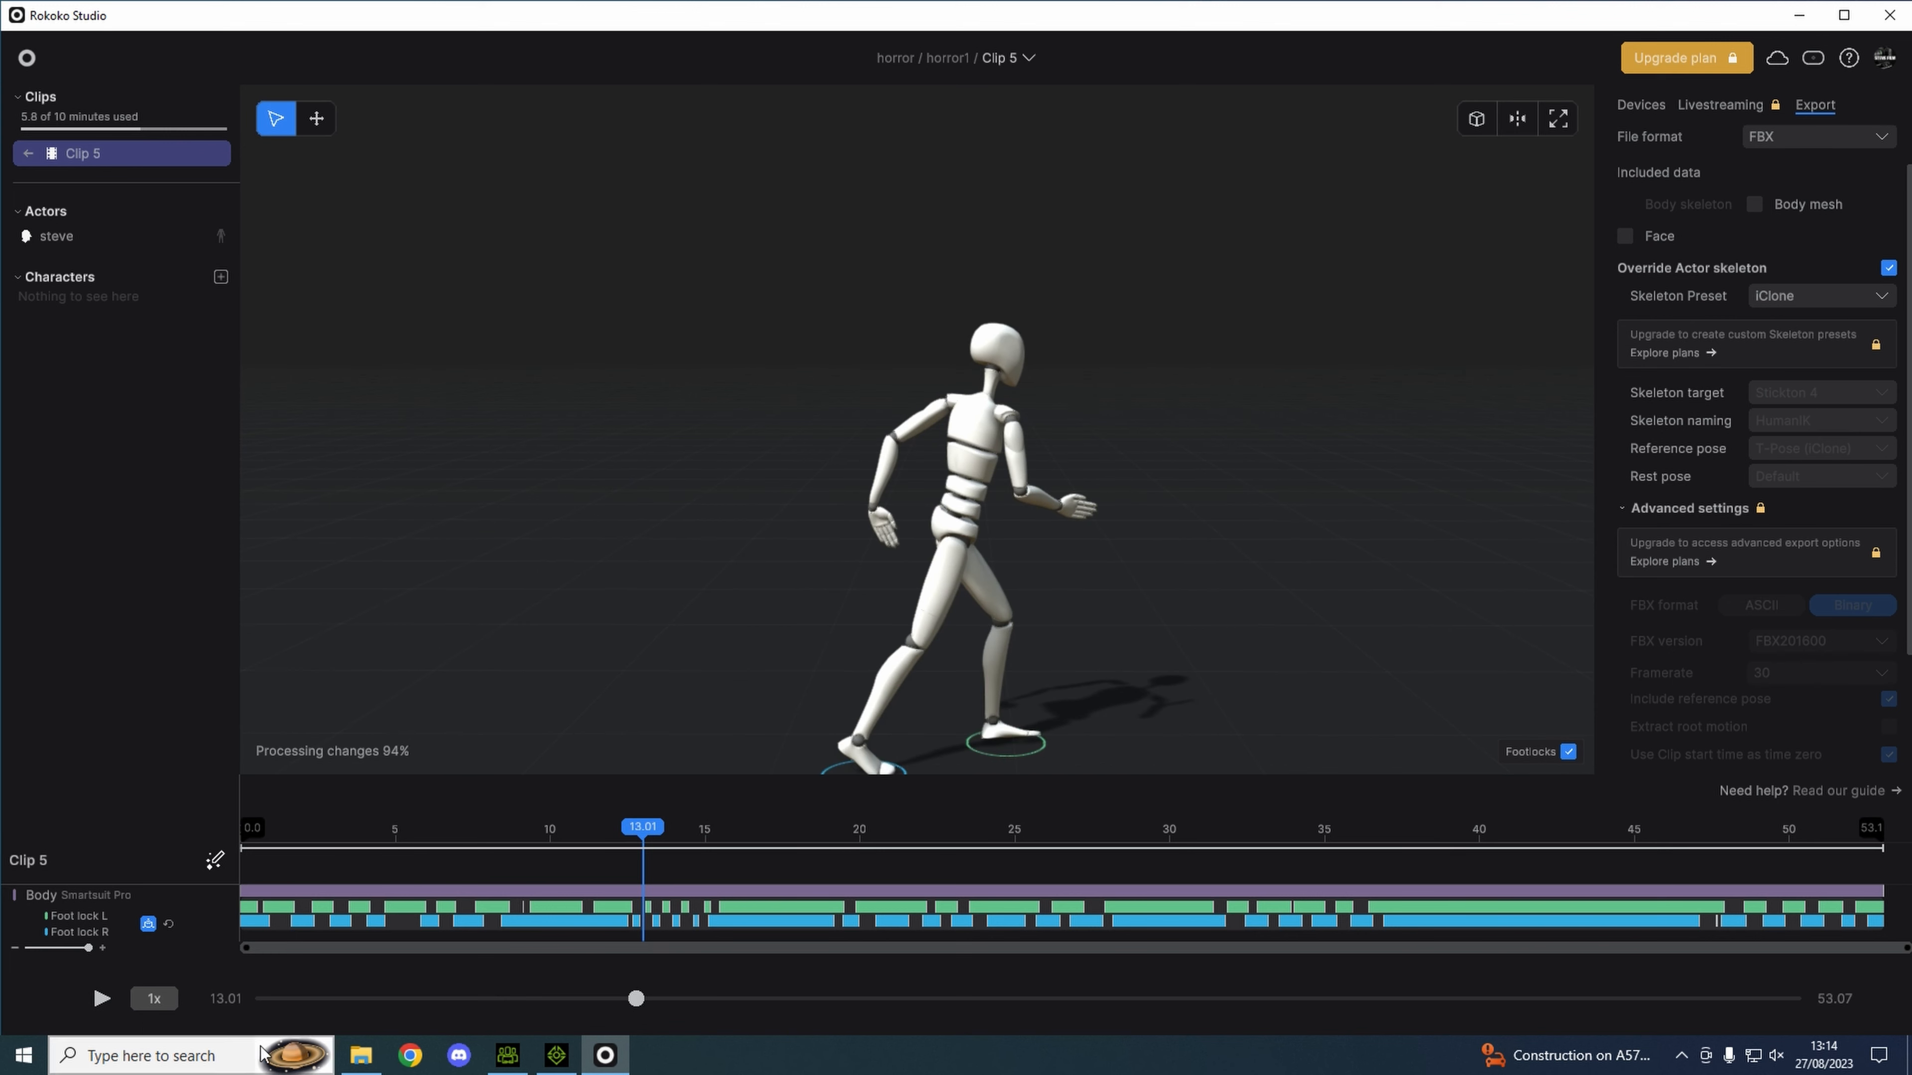
click(101, 999)
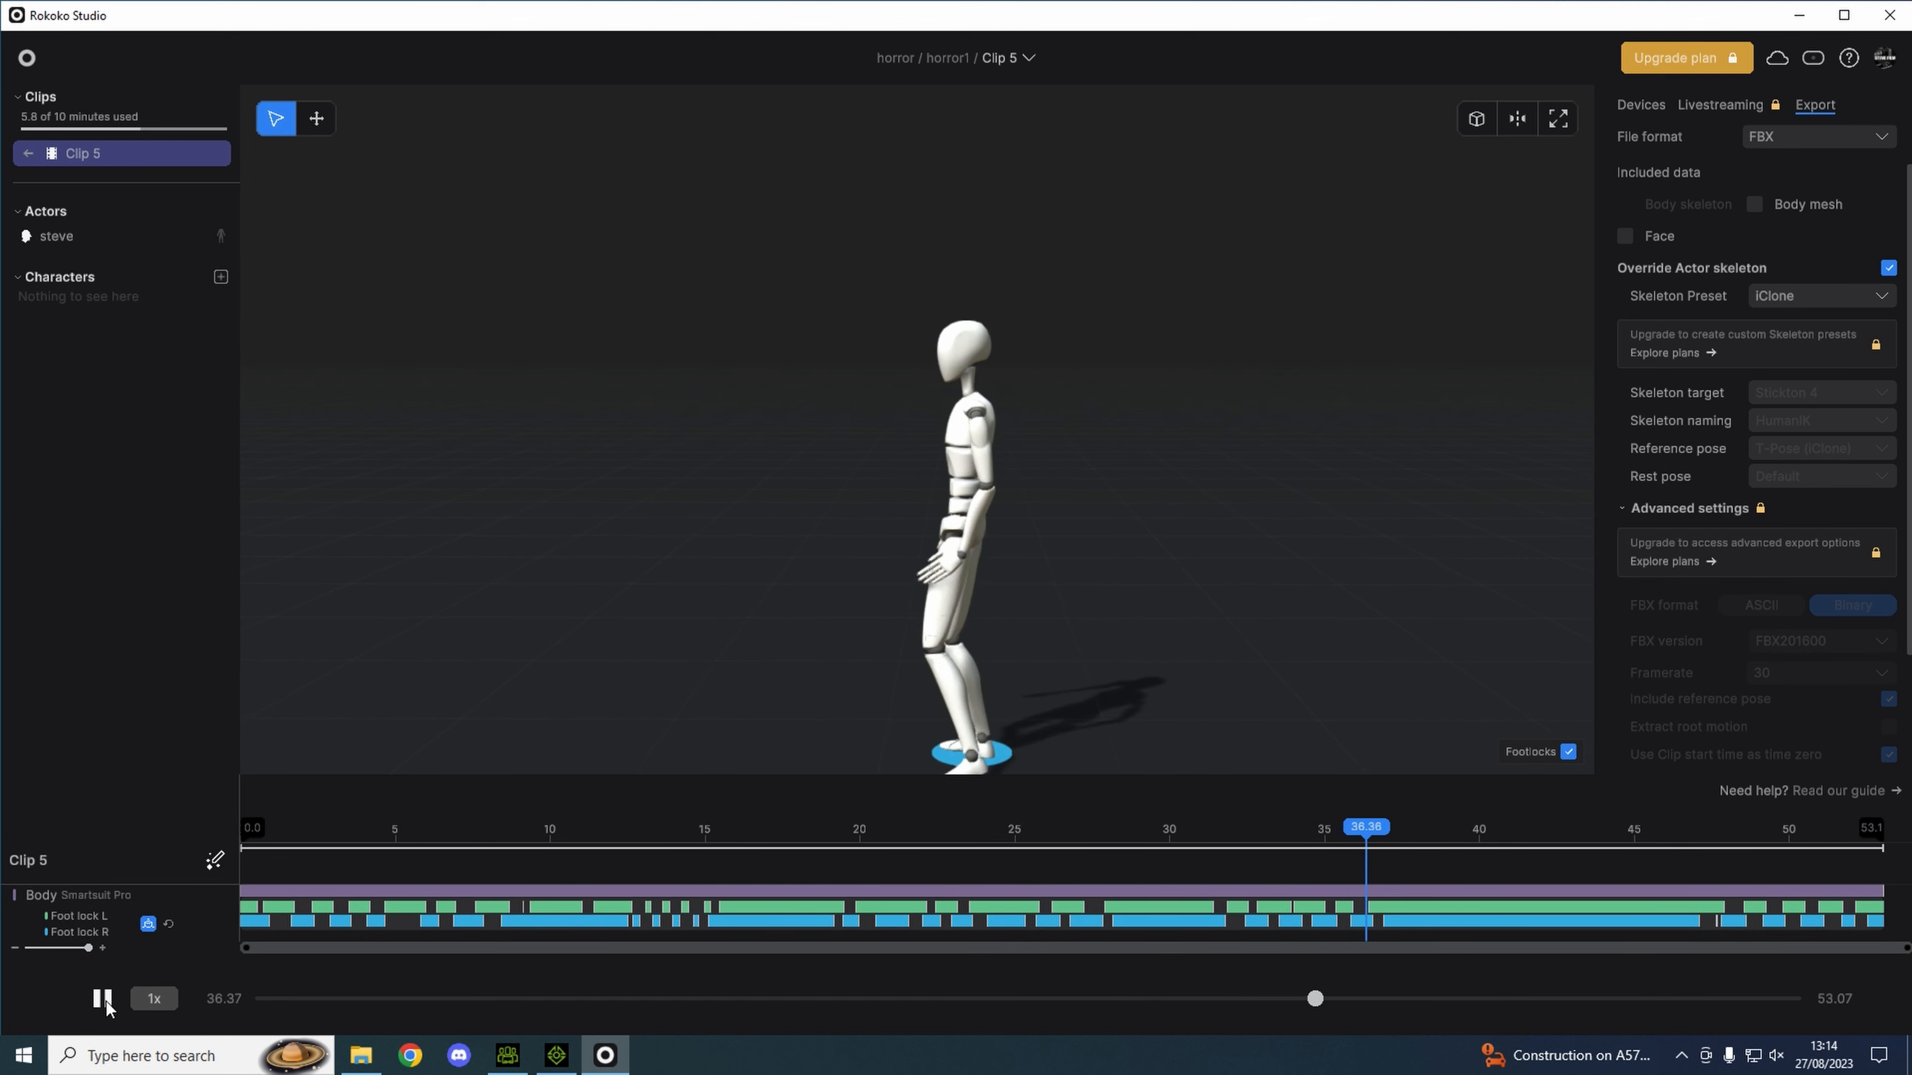
click(102, 999)
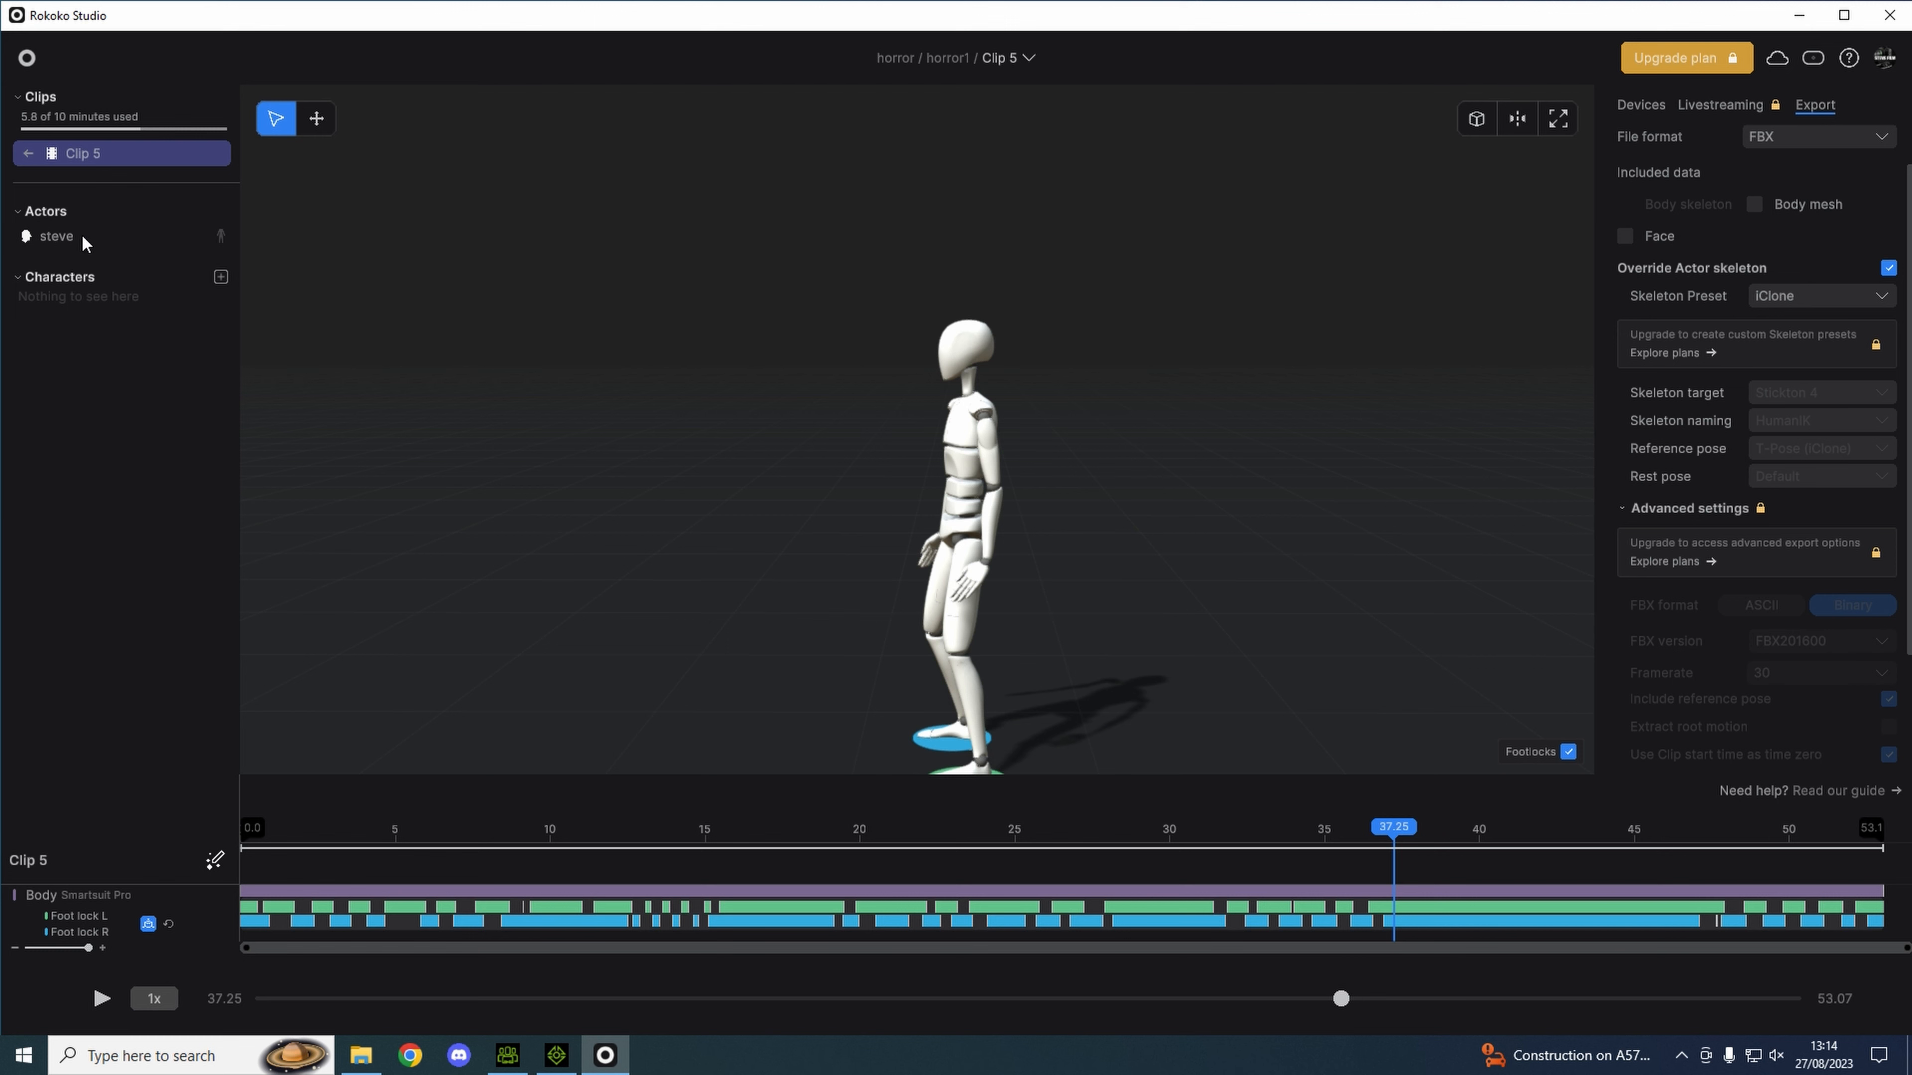
mouse_move(550, 999)
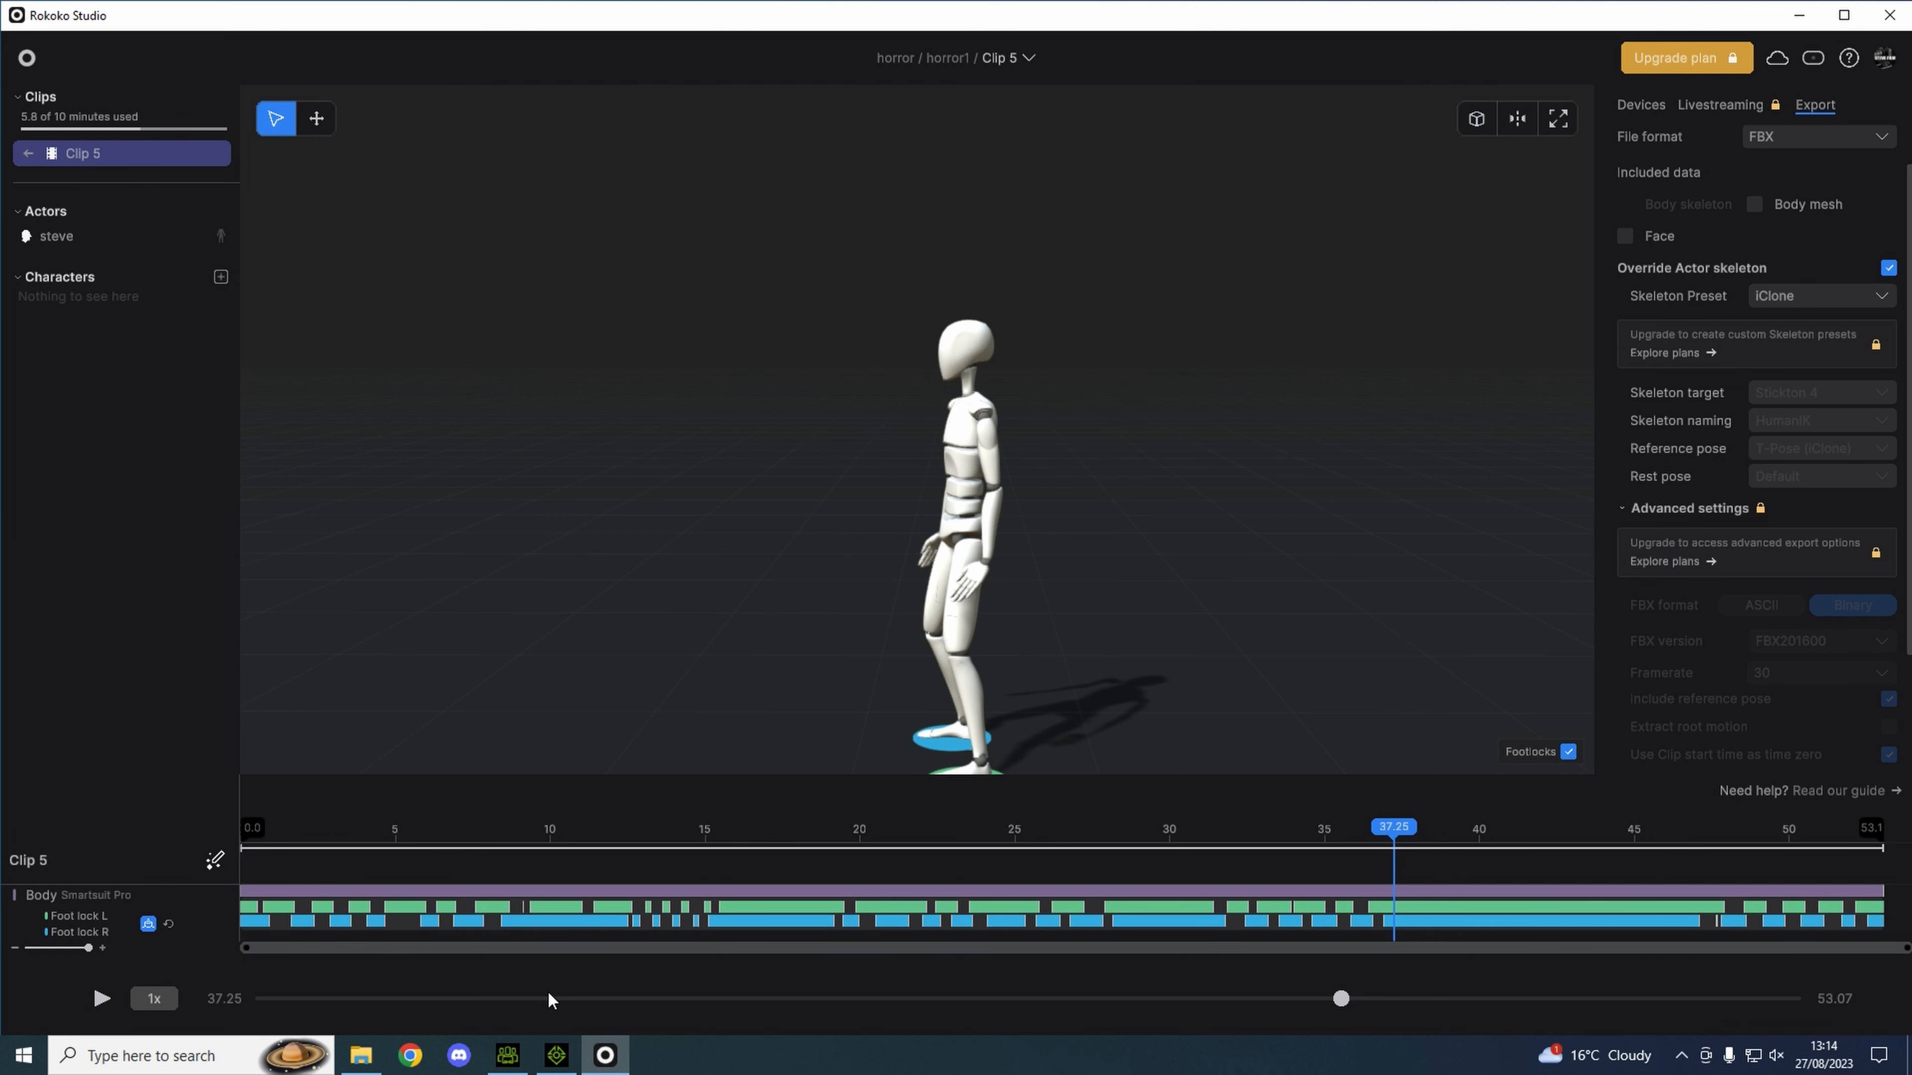
mouse_move(505, 1055)
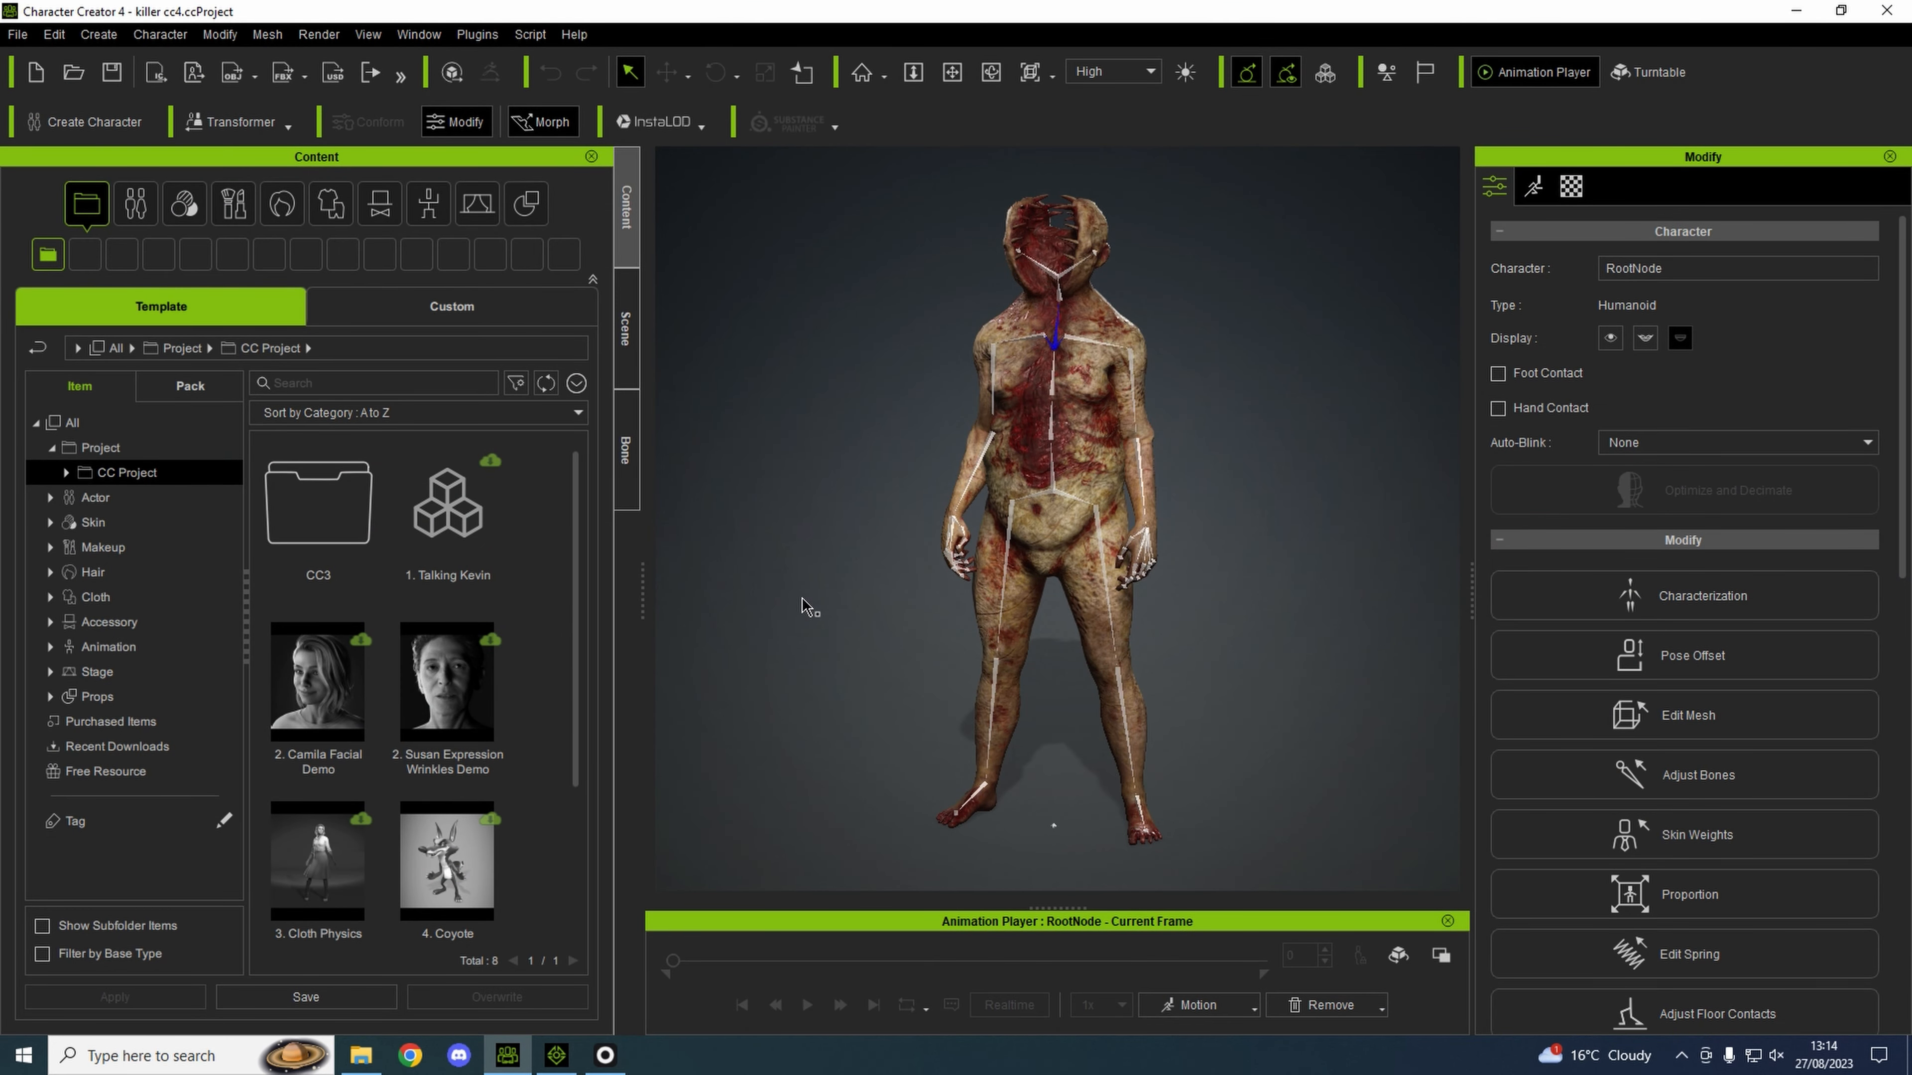
mouse_move(1070, 467)
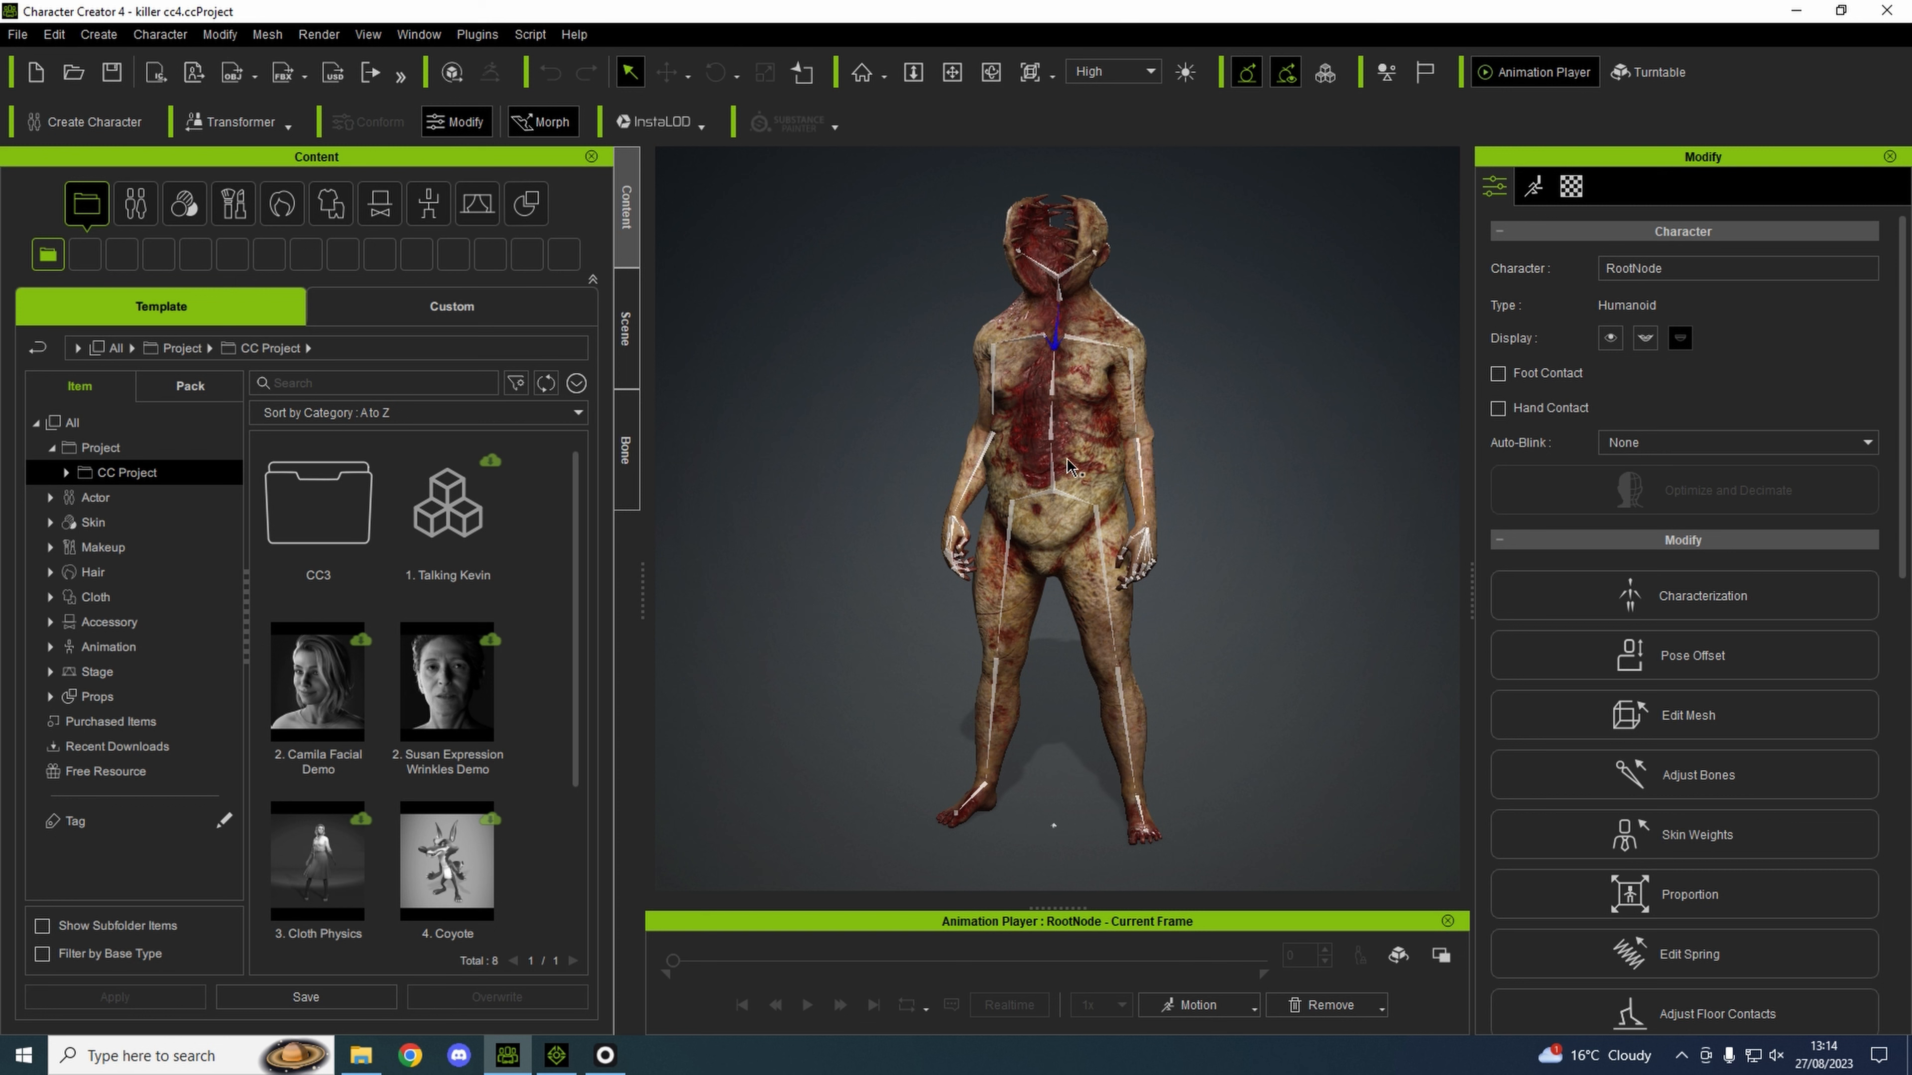
mouse_move(1244, 344)
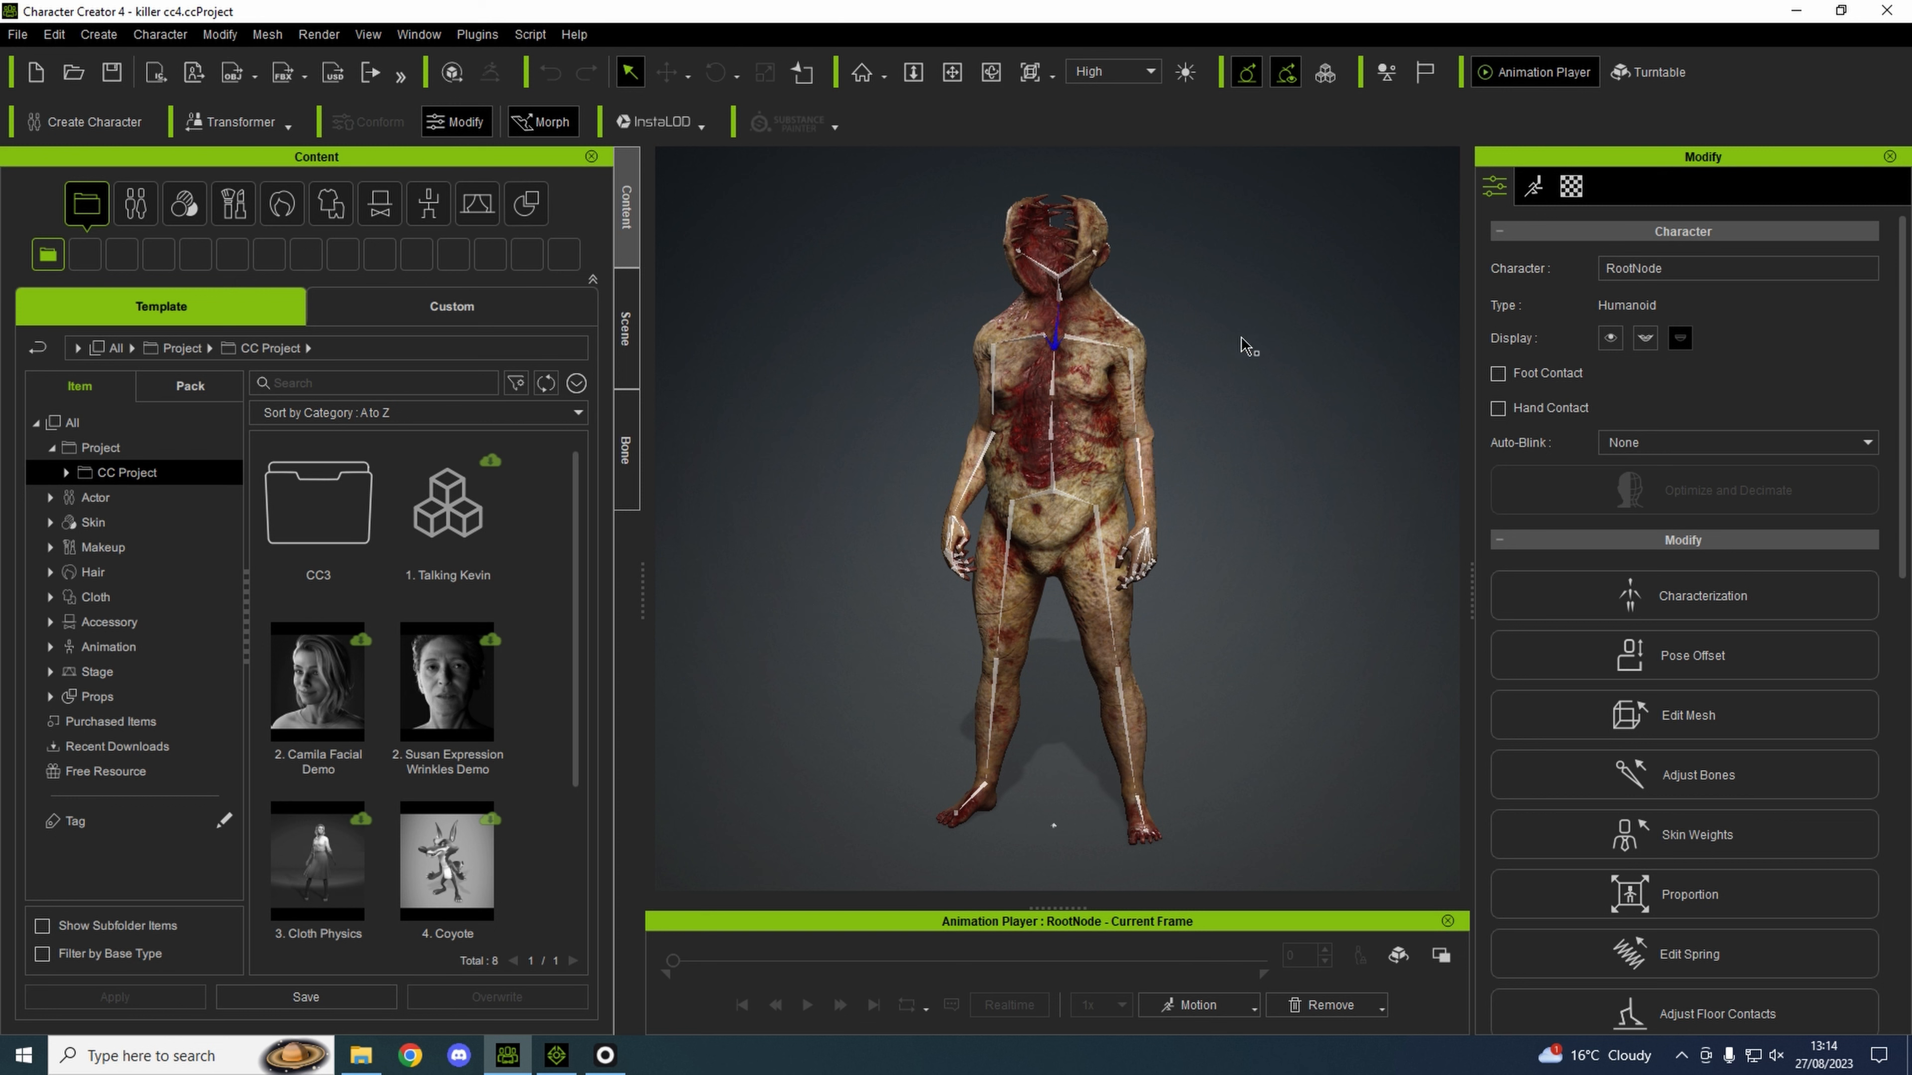
mouse_move(1030, 211)
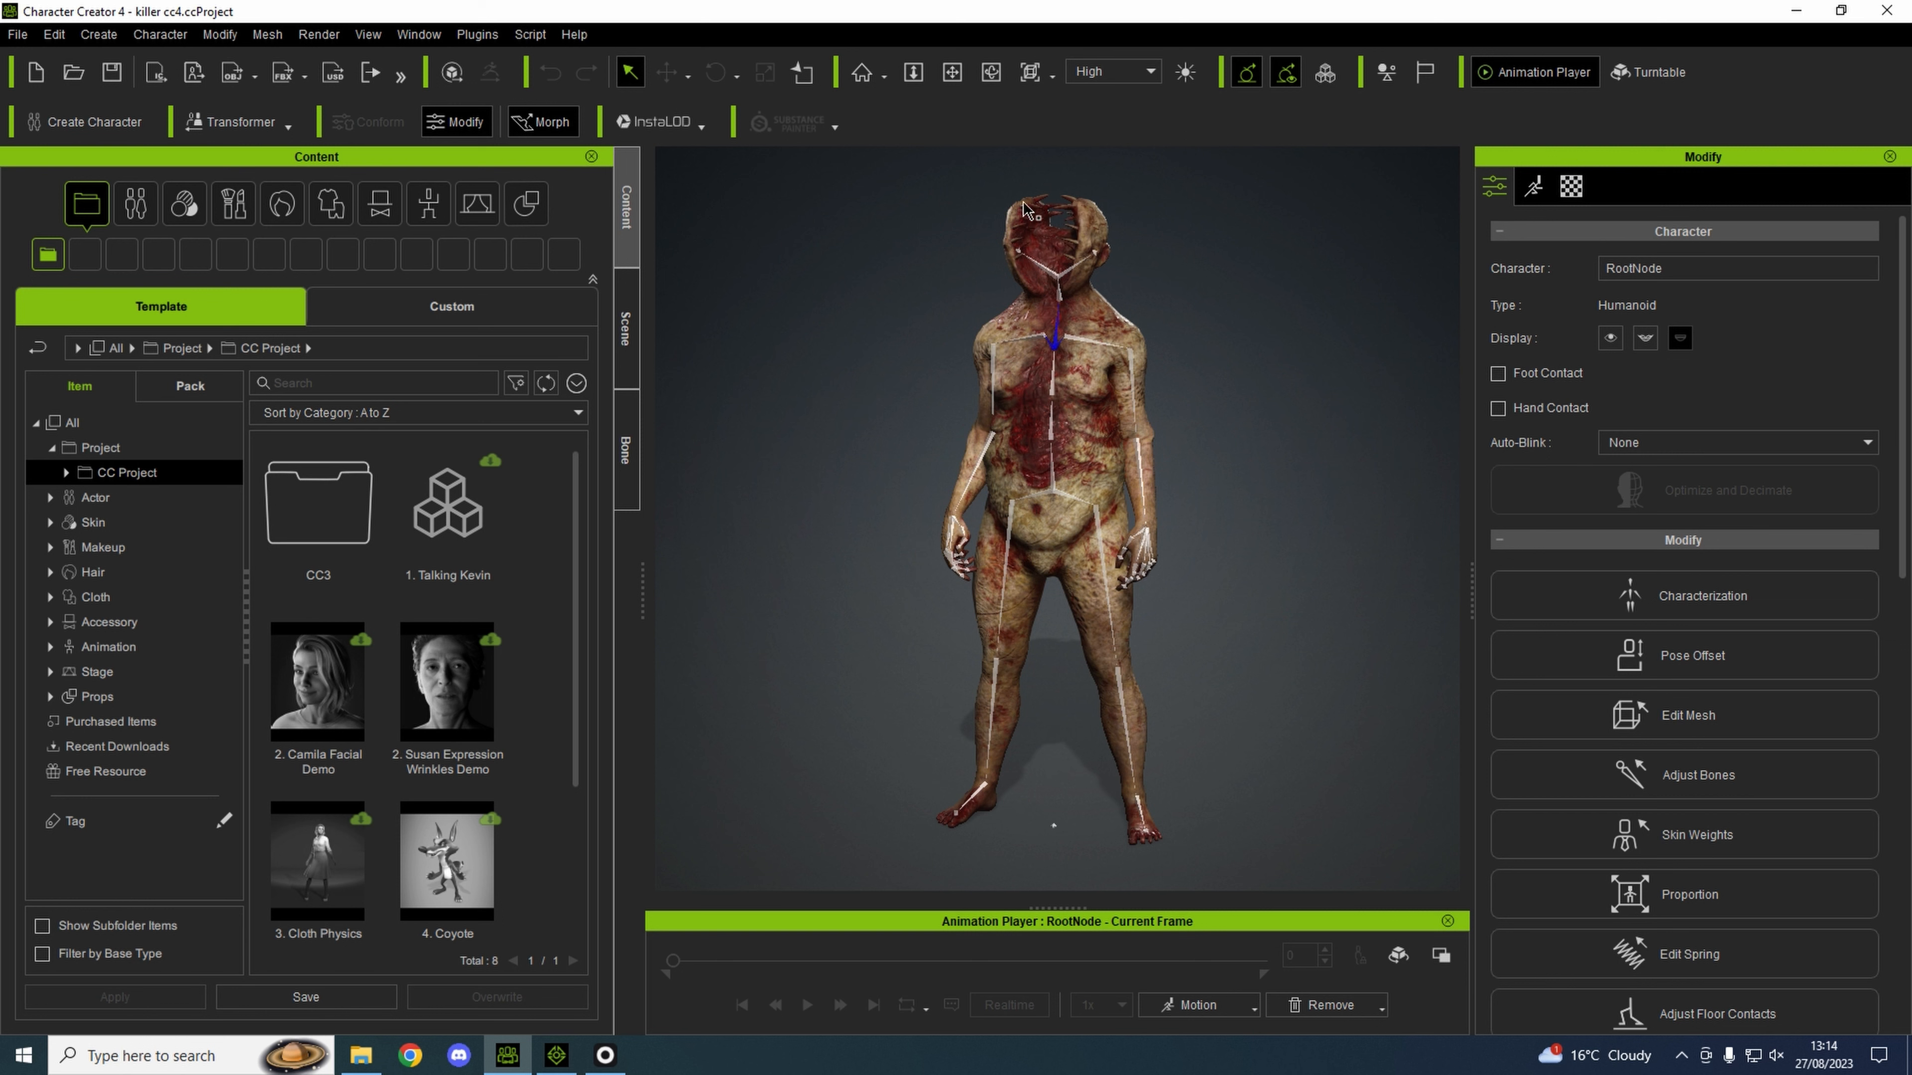
mouse_move(1182, 591)
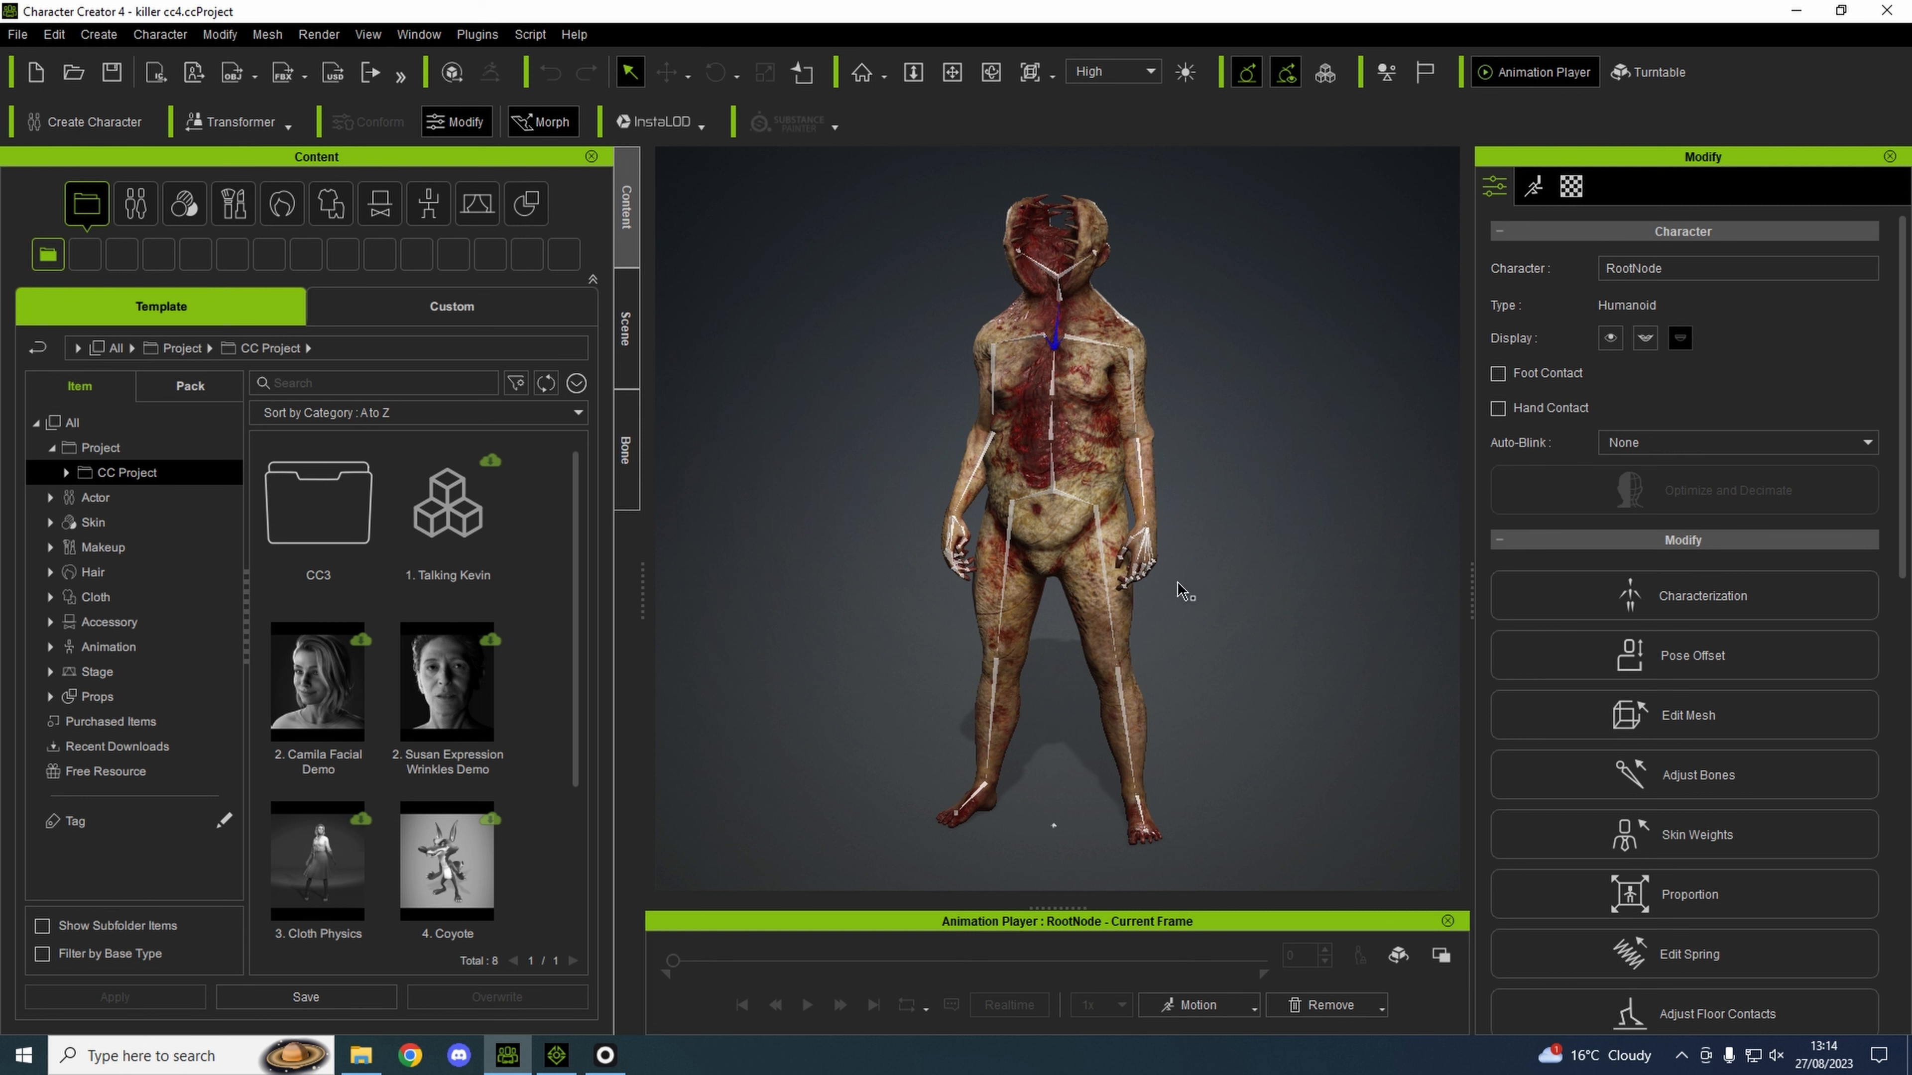
mouse_move(1185, 623)
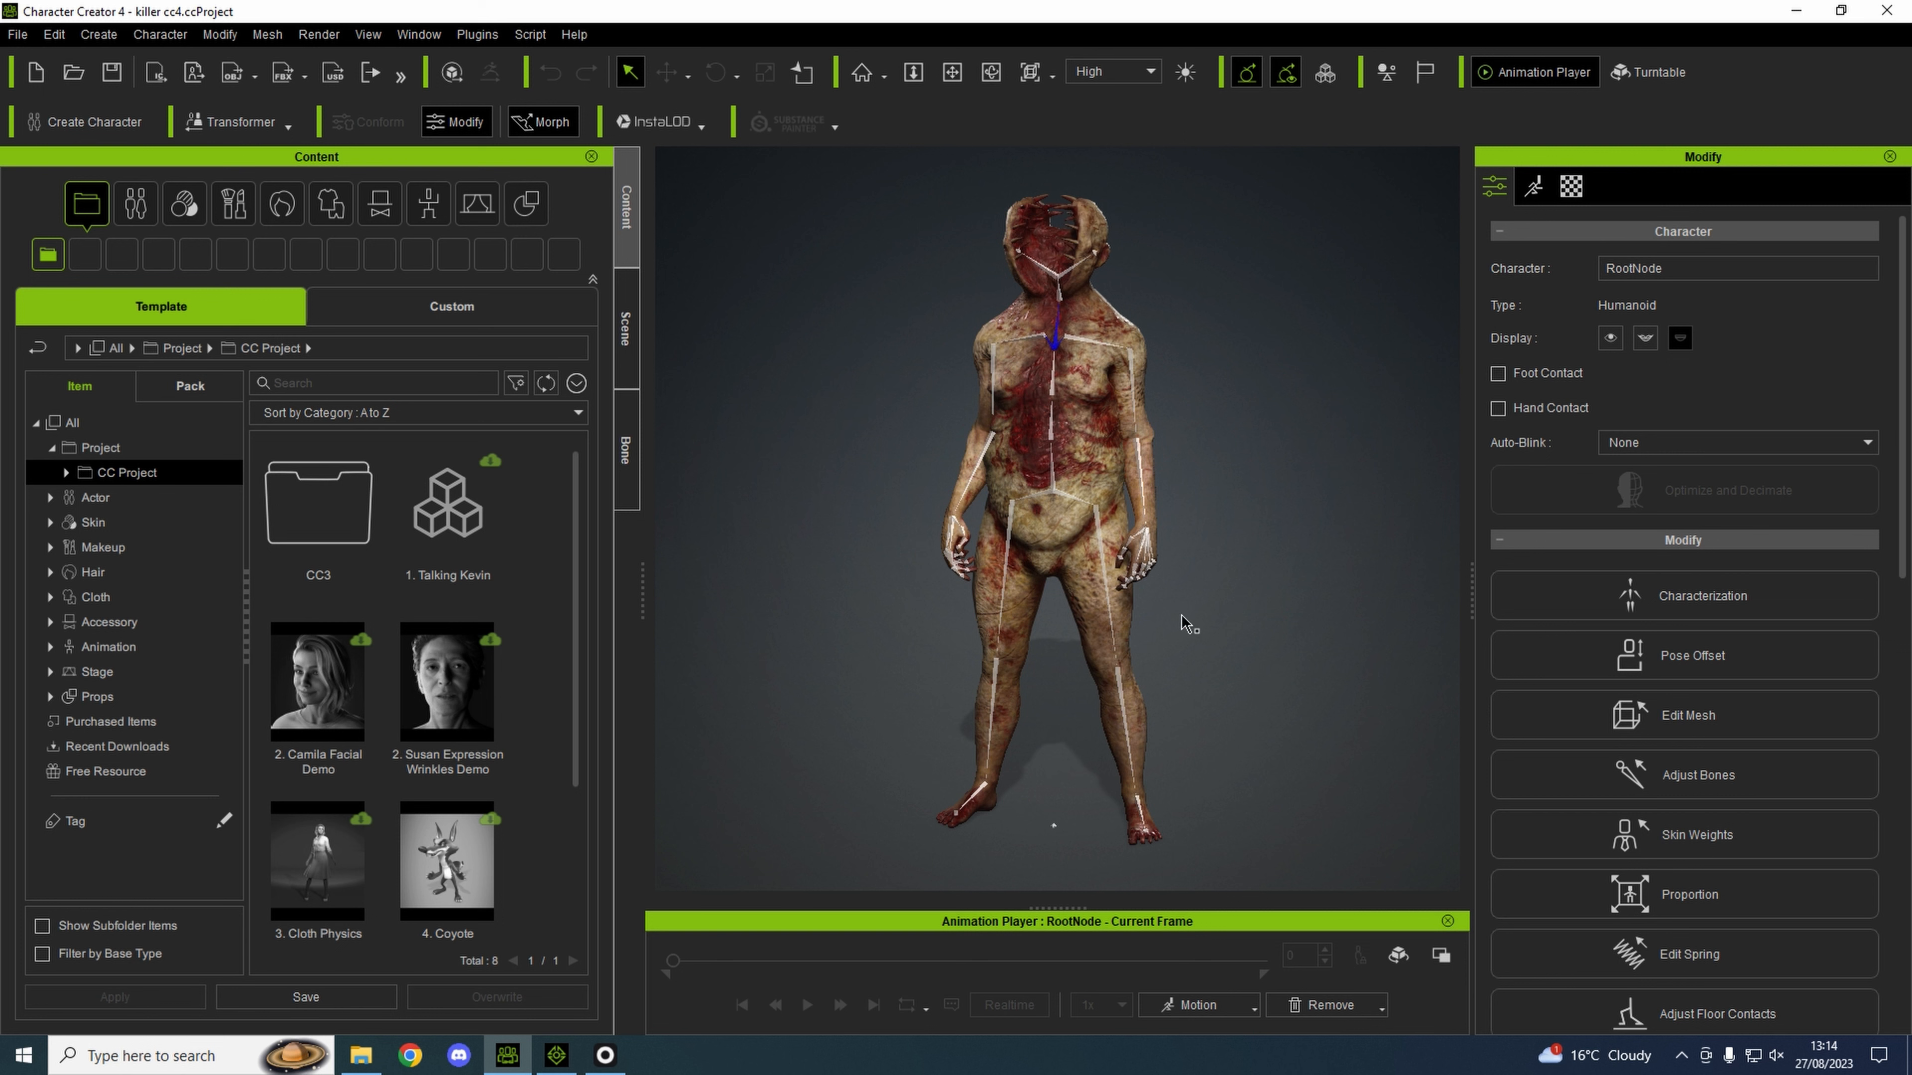
mouse_move(1193, 581)
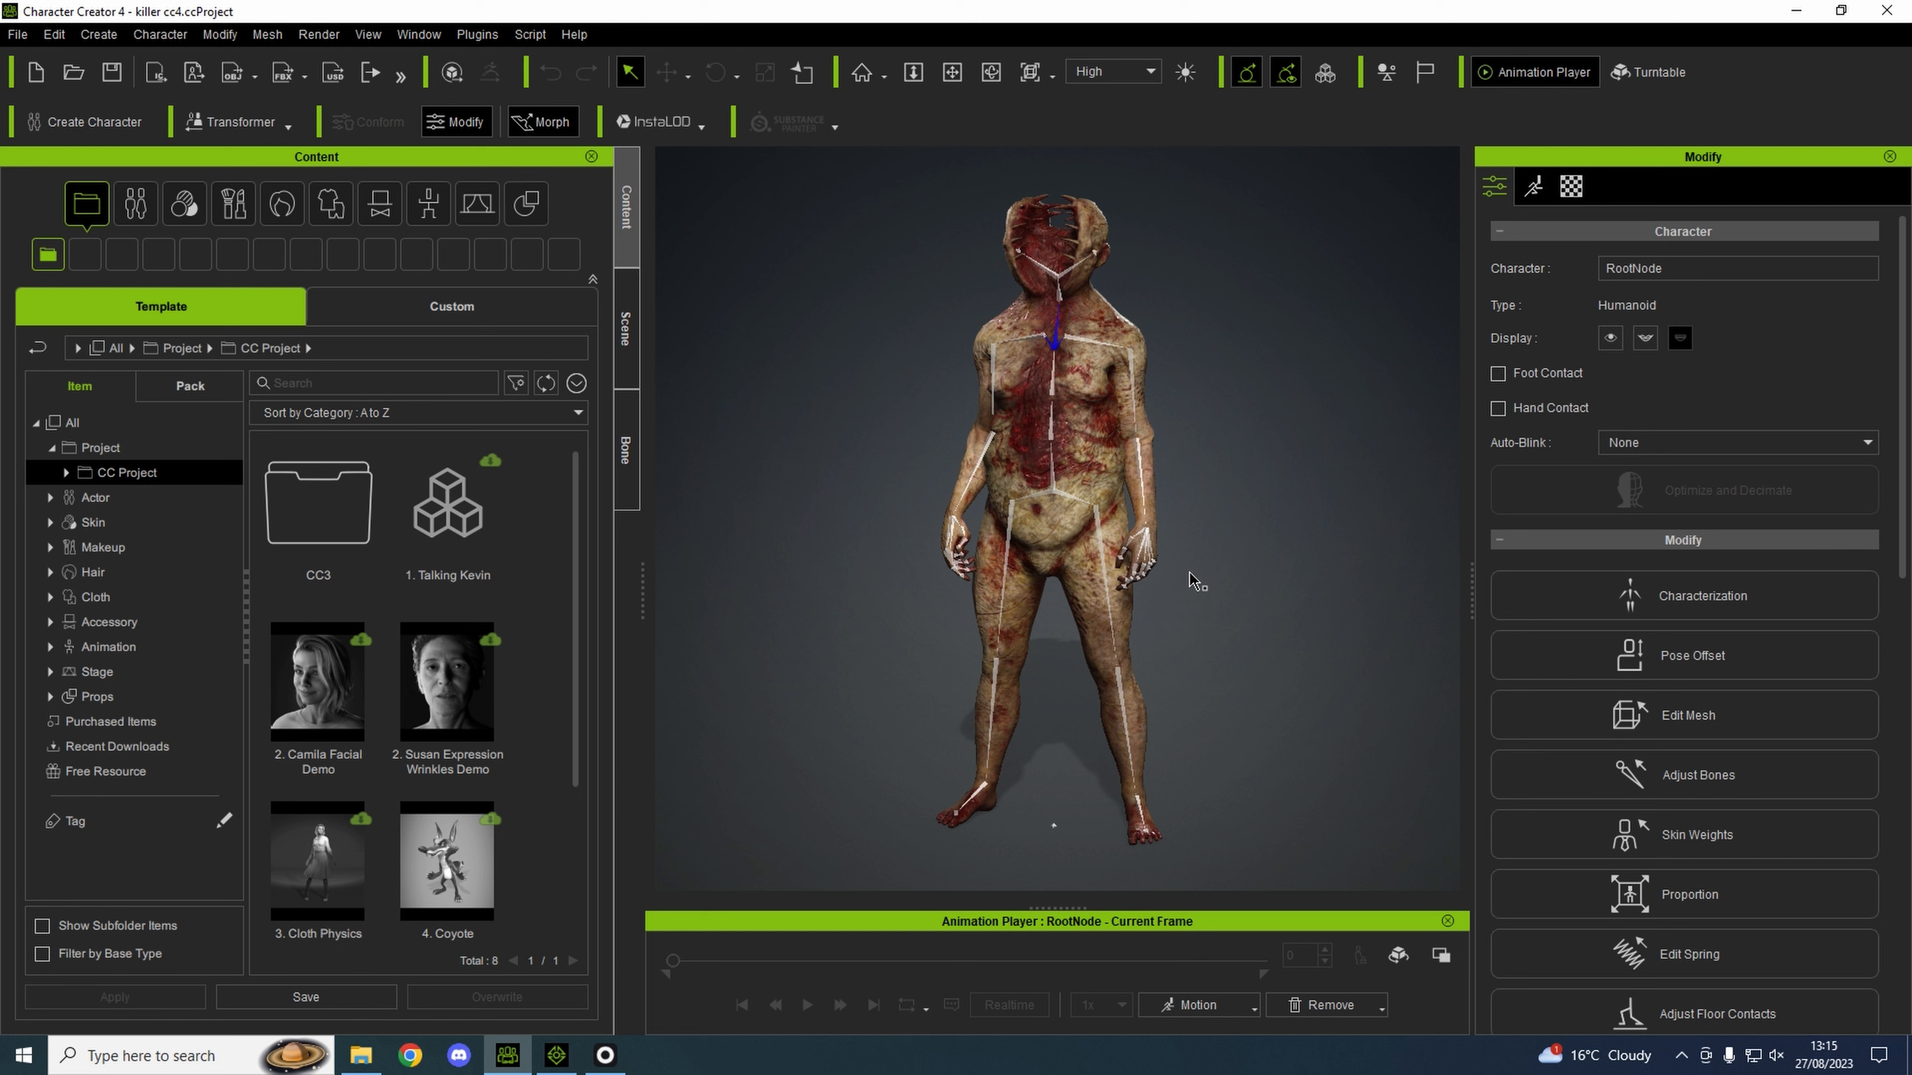
mouse_move(1103, 531)
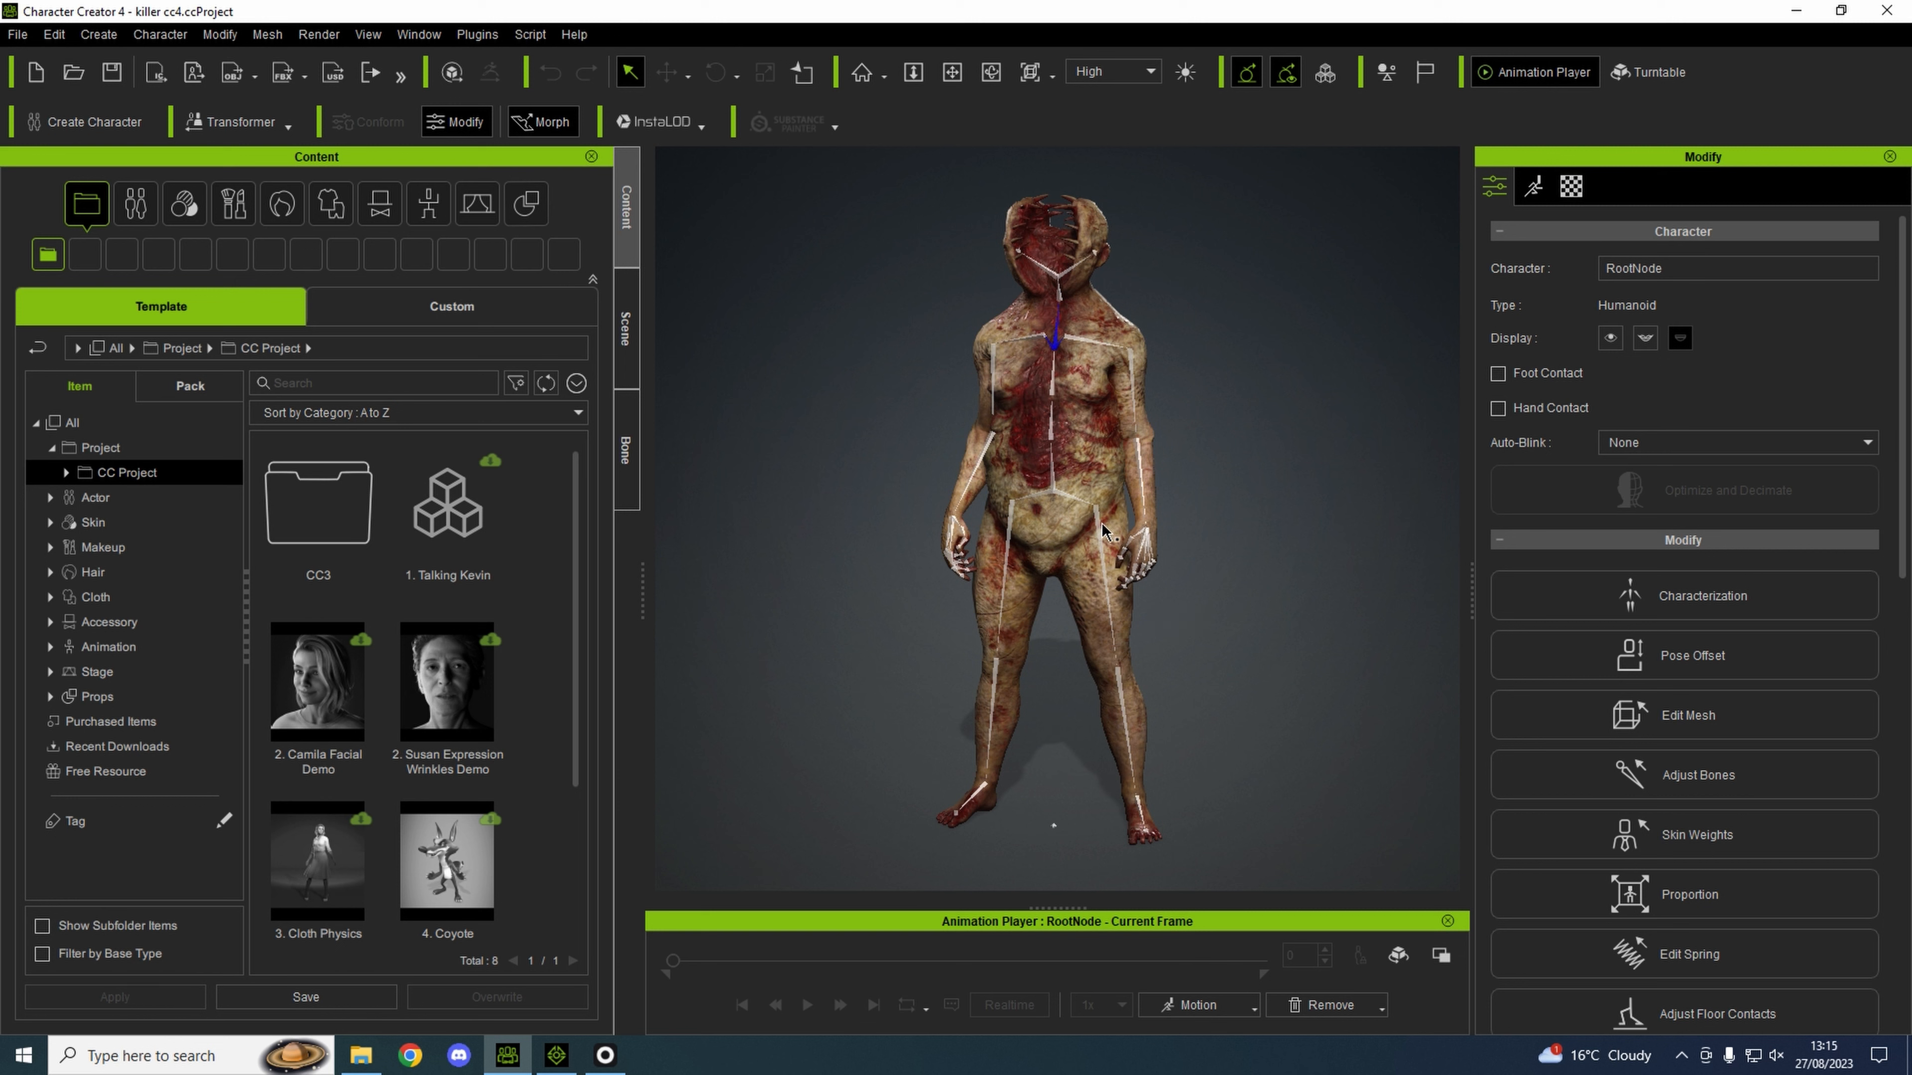
mouse_move(1101, 422)
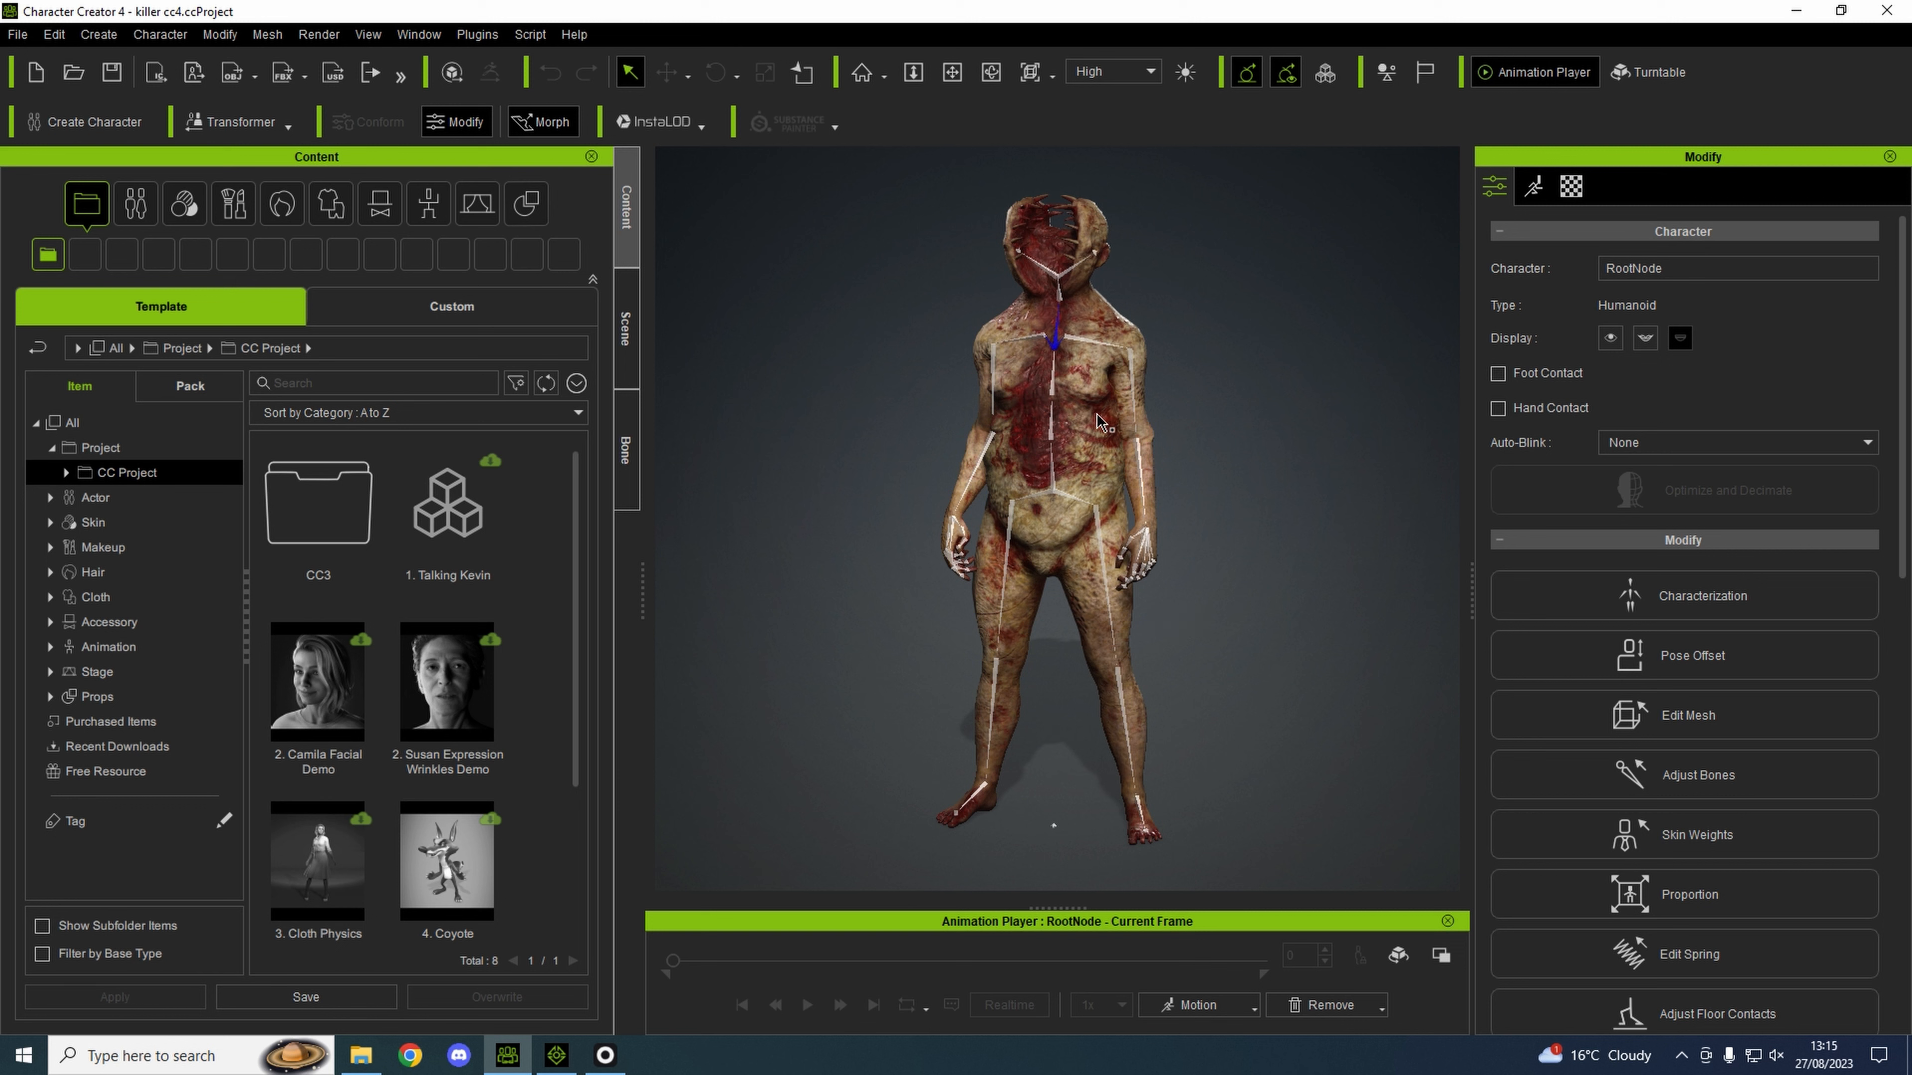
mouse_move(1131, 558)
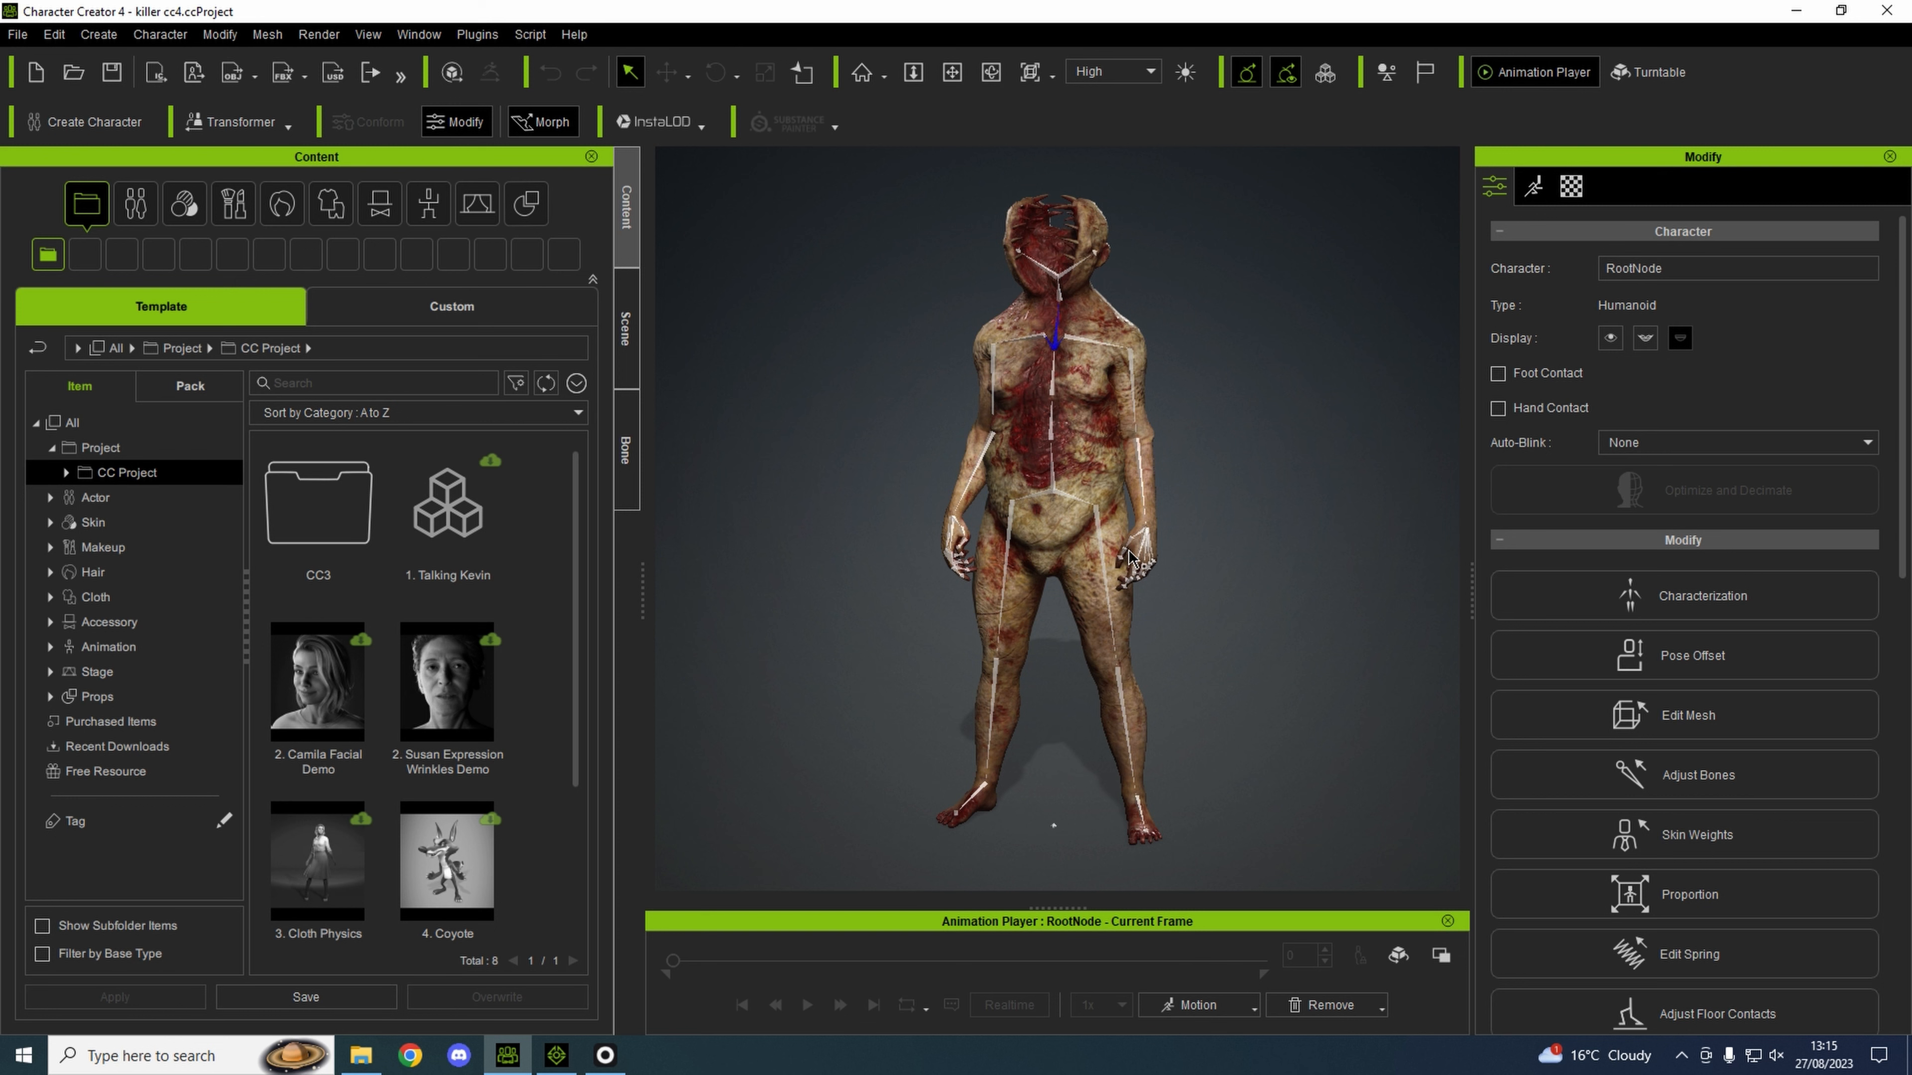
mouse_move(1078, 473)
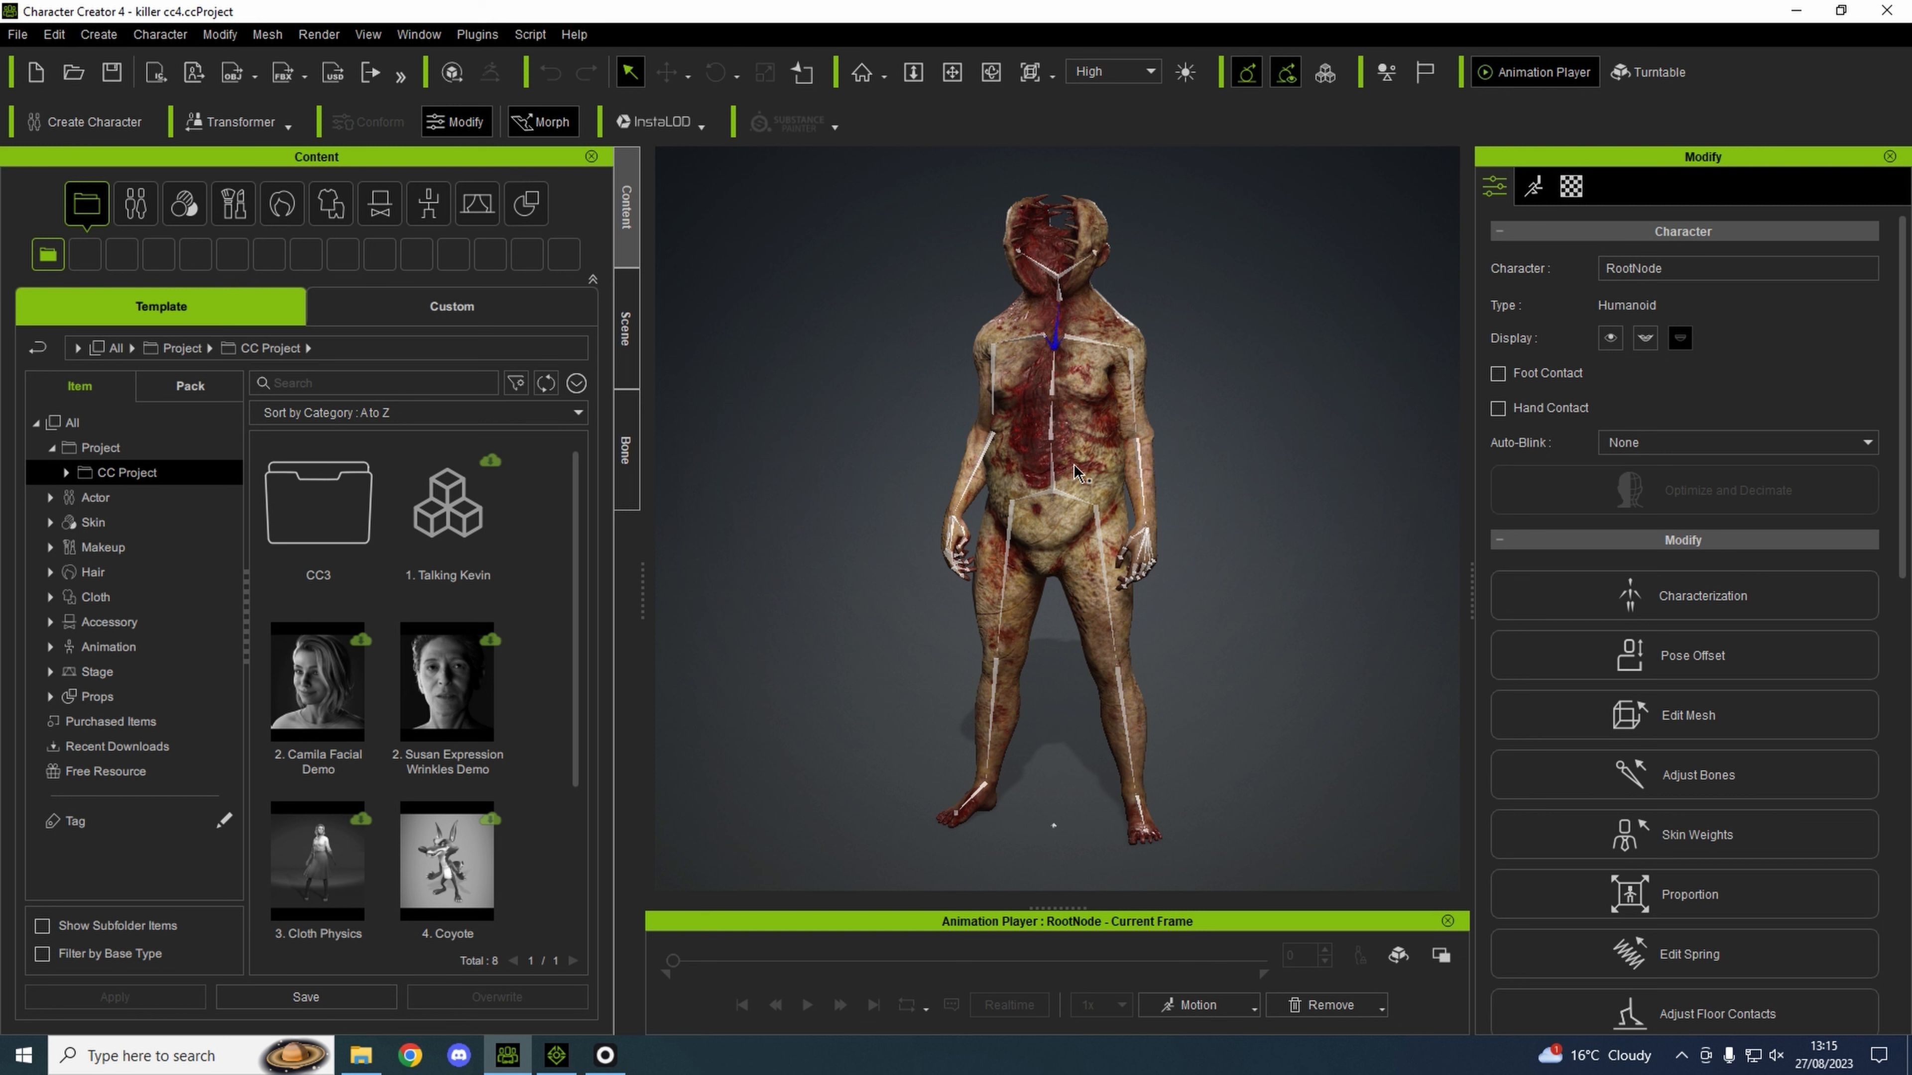
mouse_move(1168, 538)
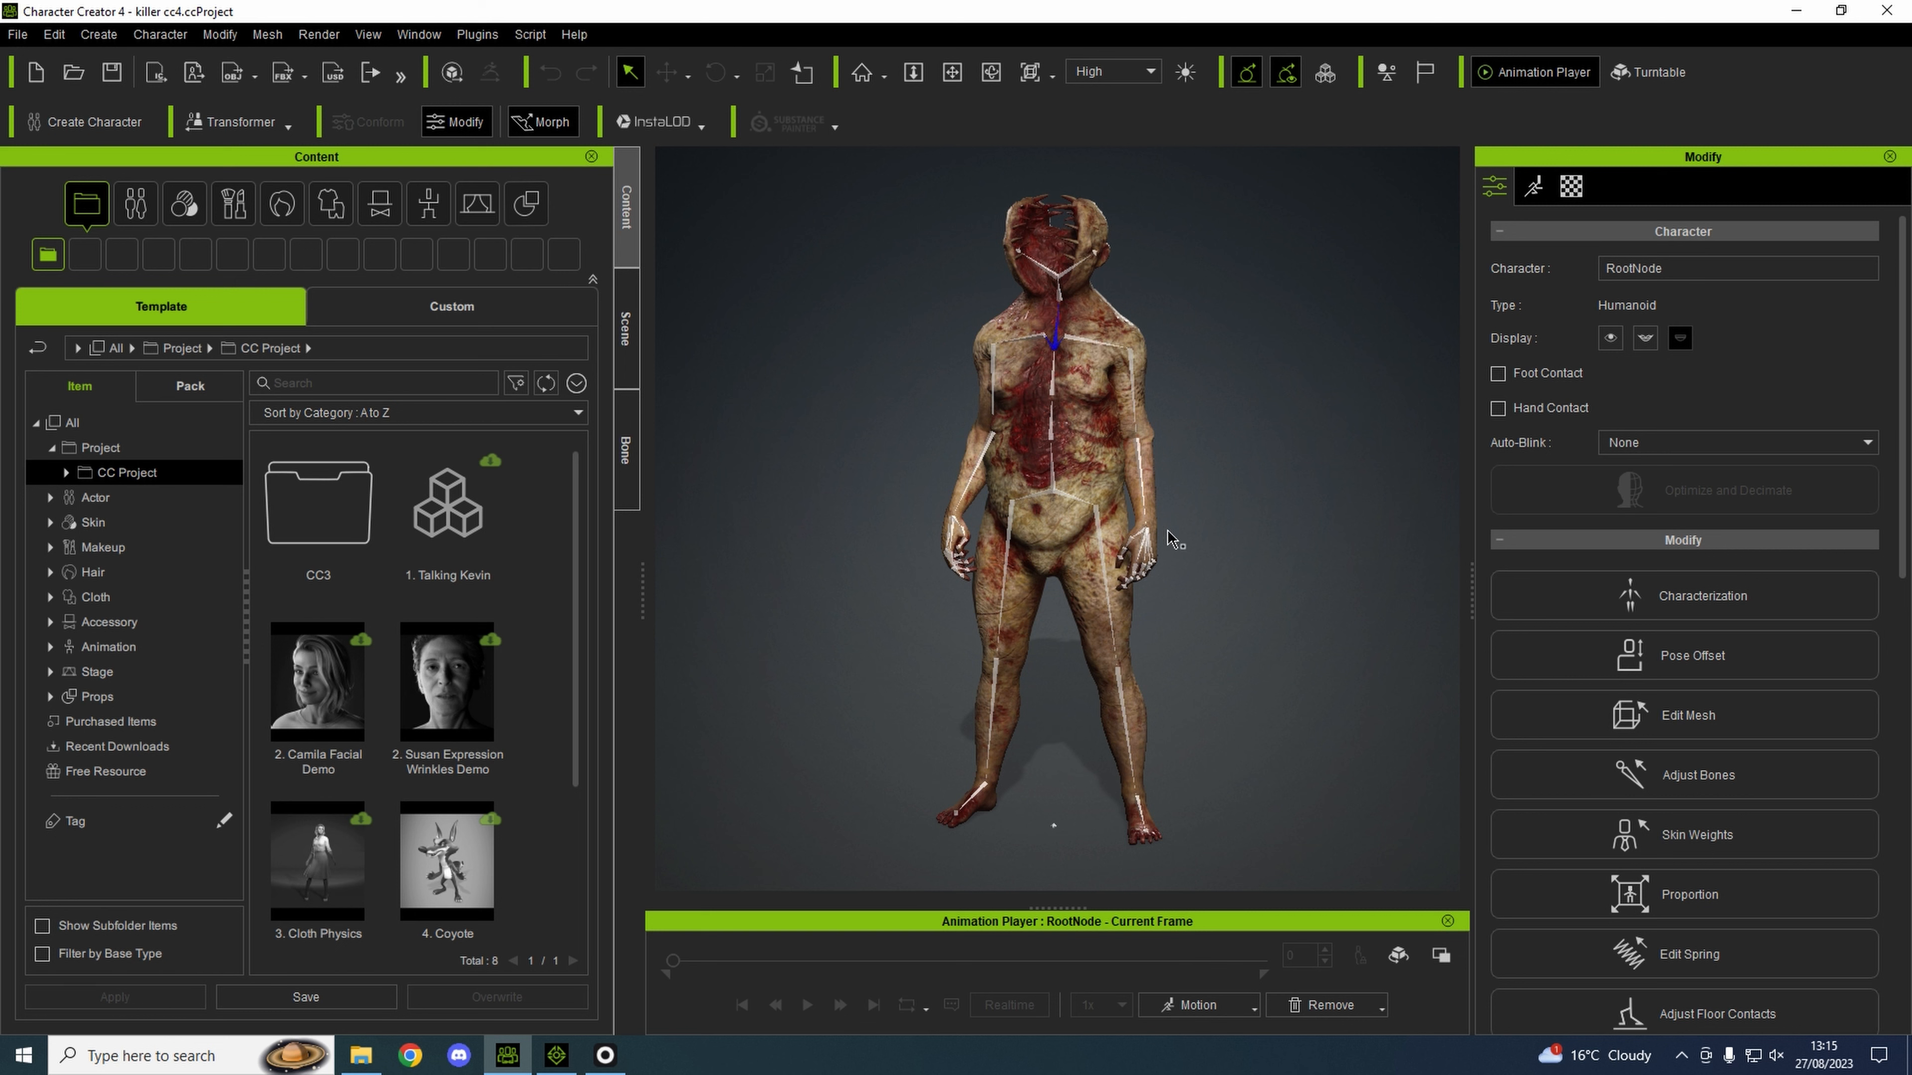
mouse_move(1085, 508)
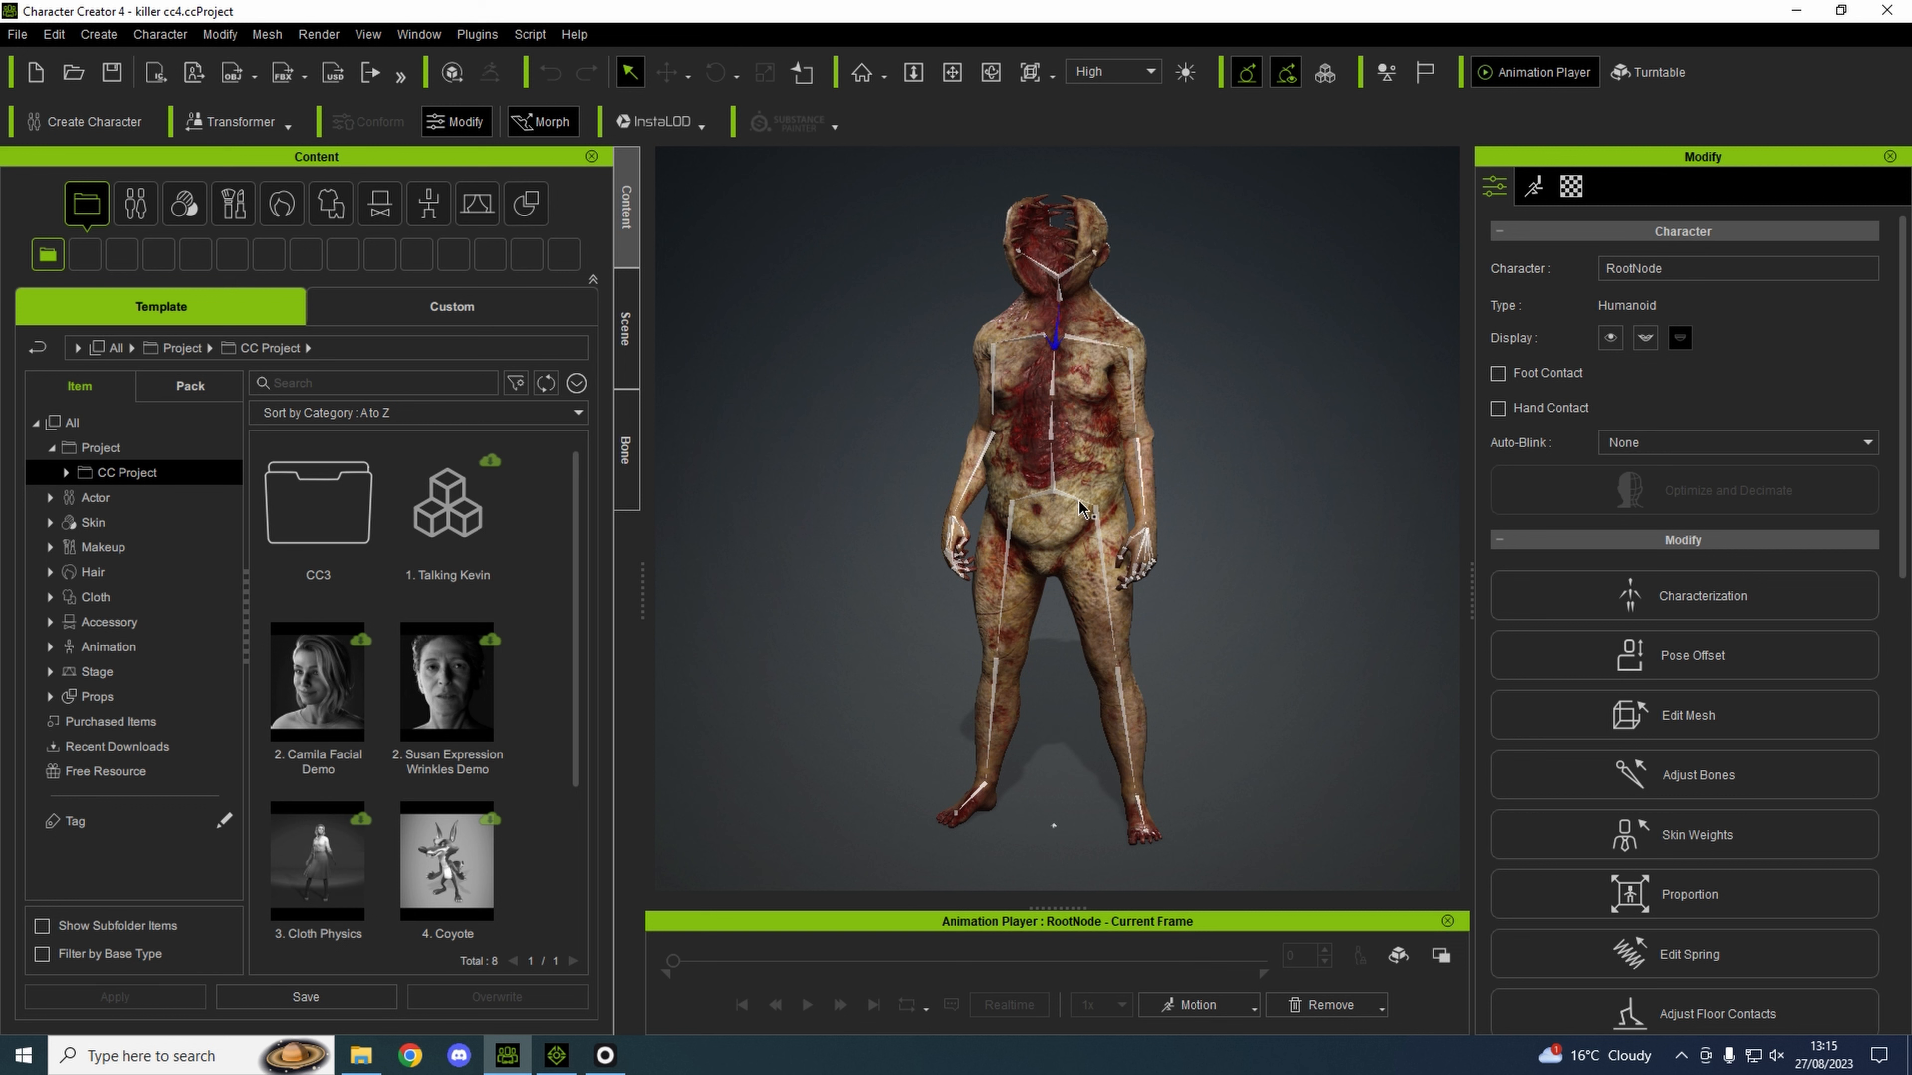
mouse_move(1056, 644)
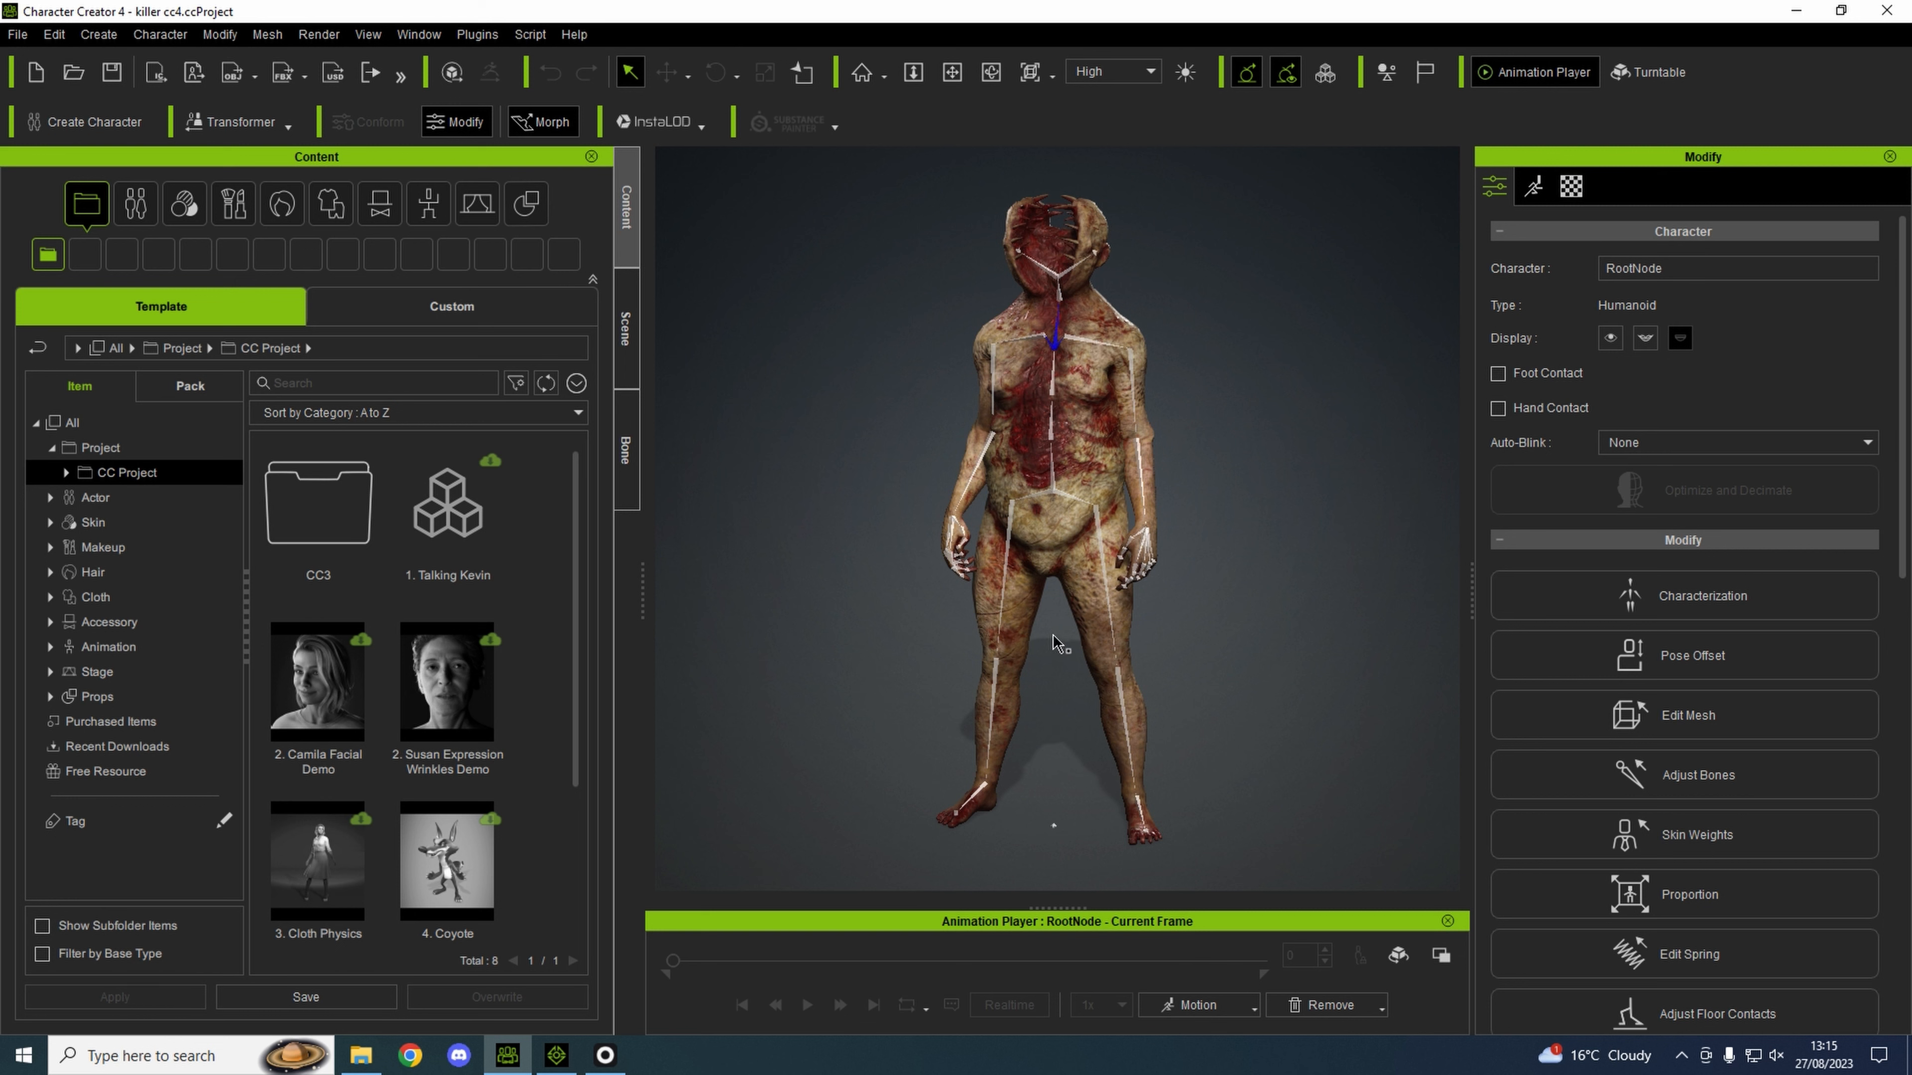
mouse_move(850, 445)
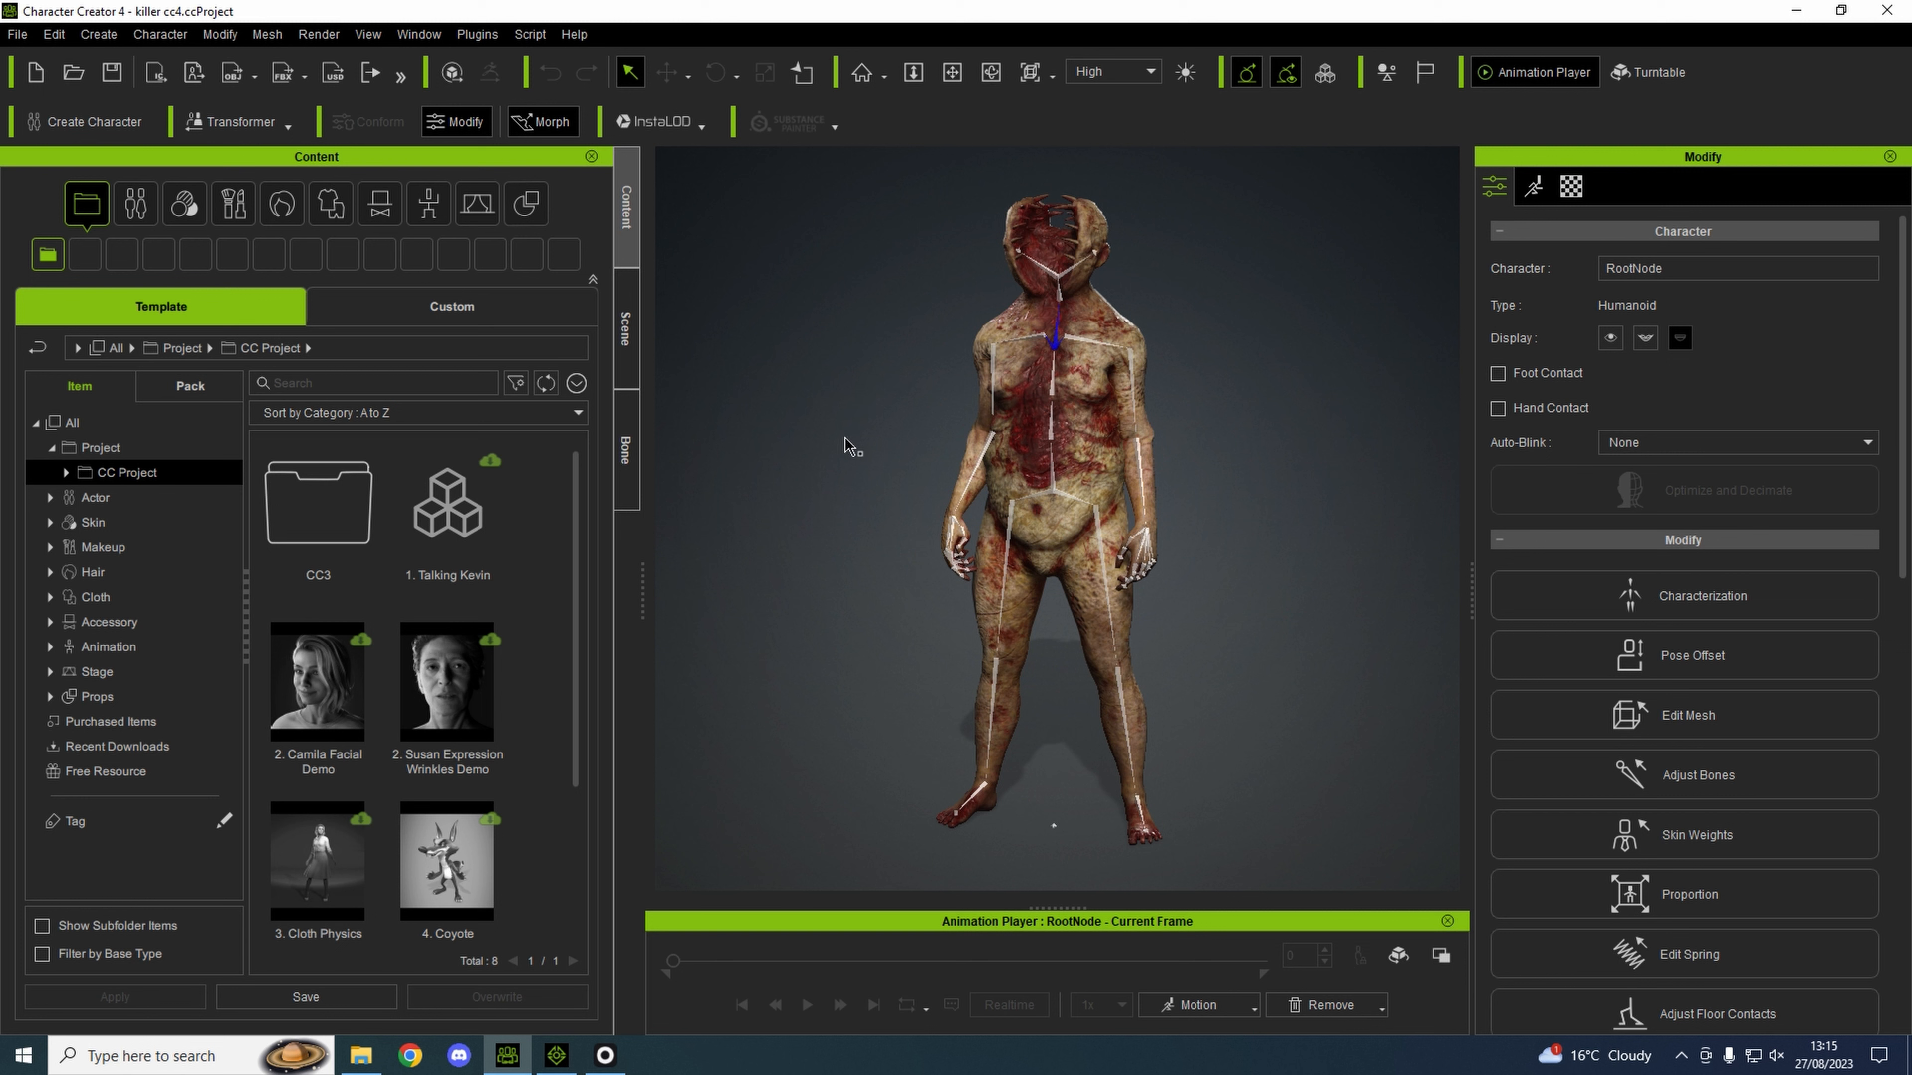
mouse_move(1006, 409)
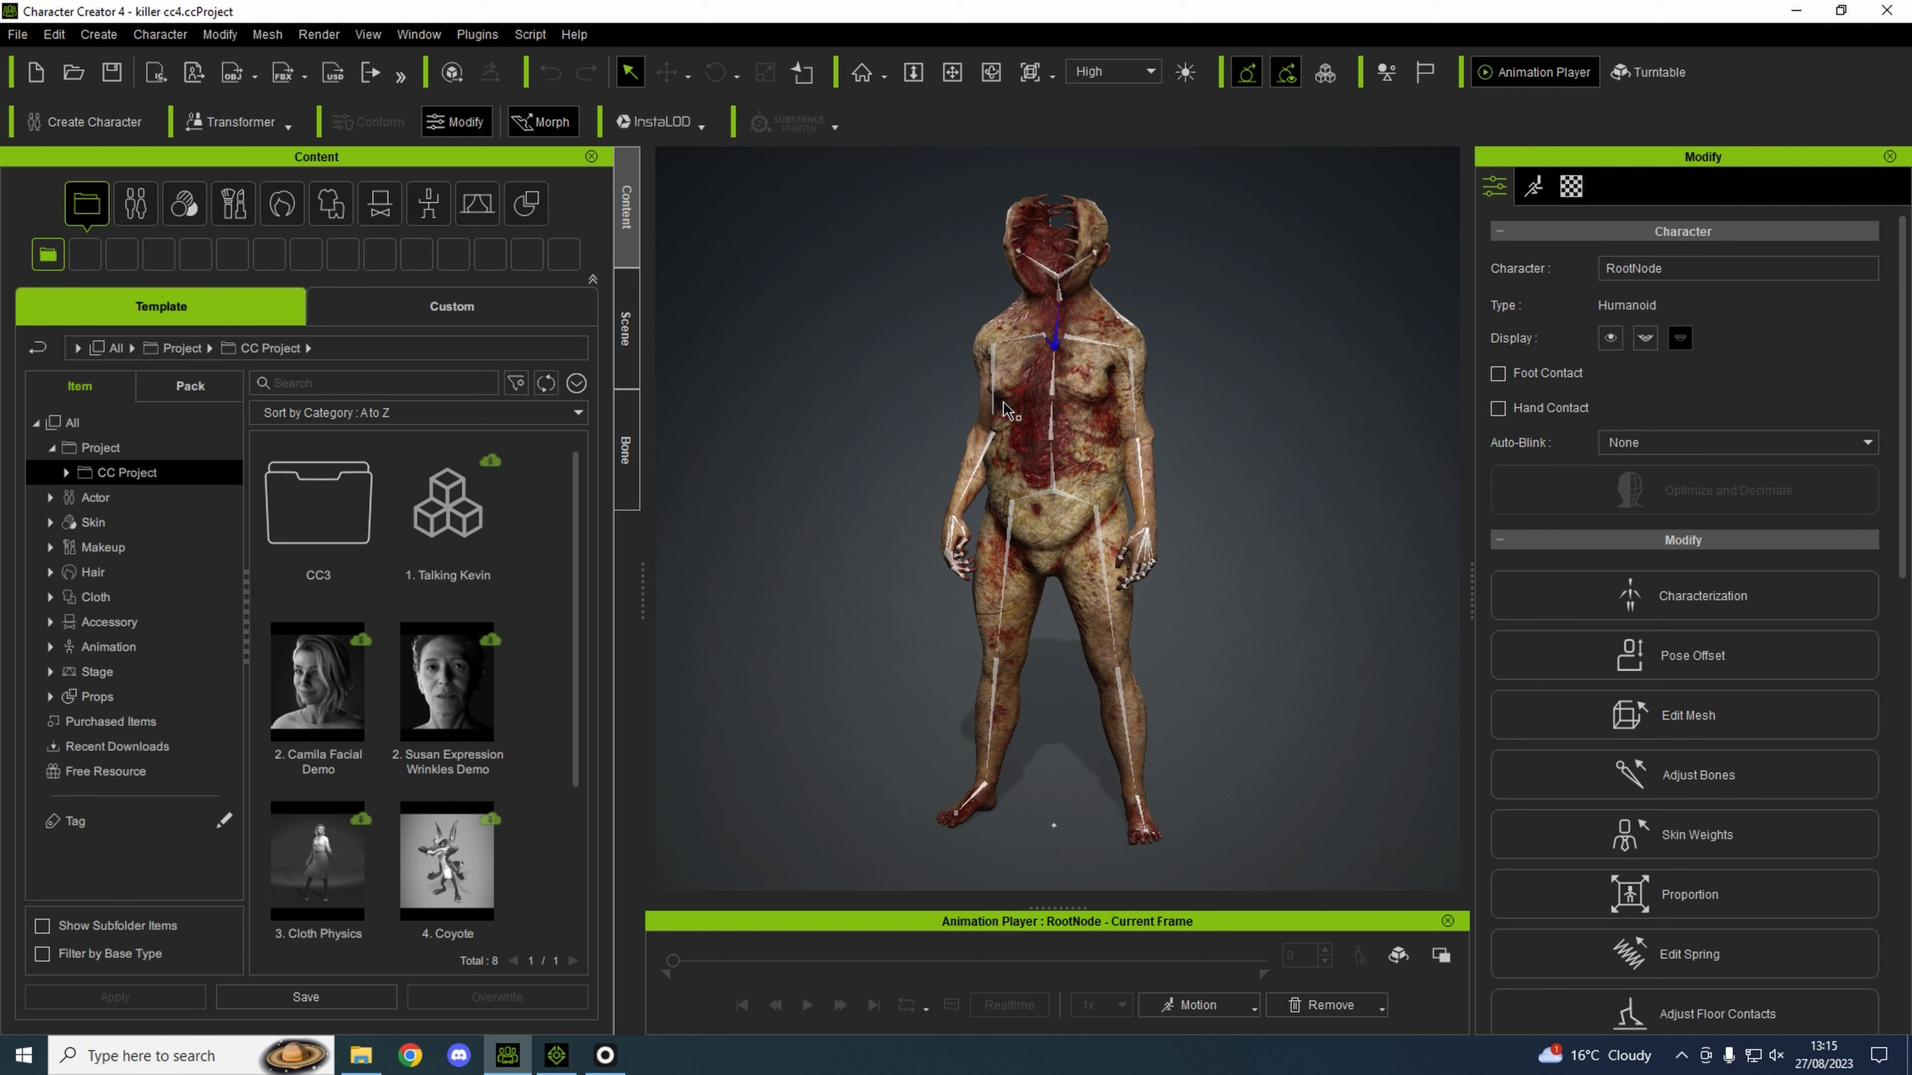
mouse_move(1026, 259)
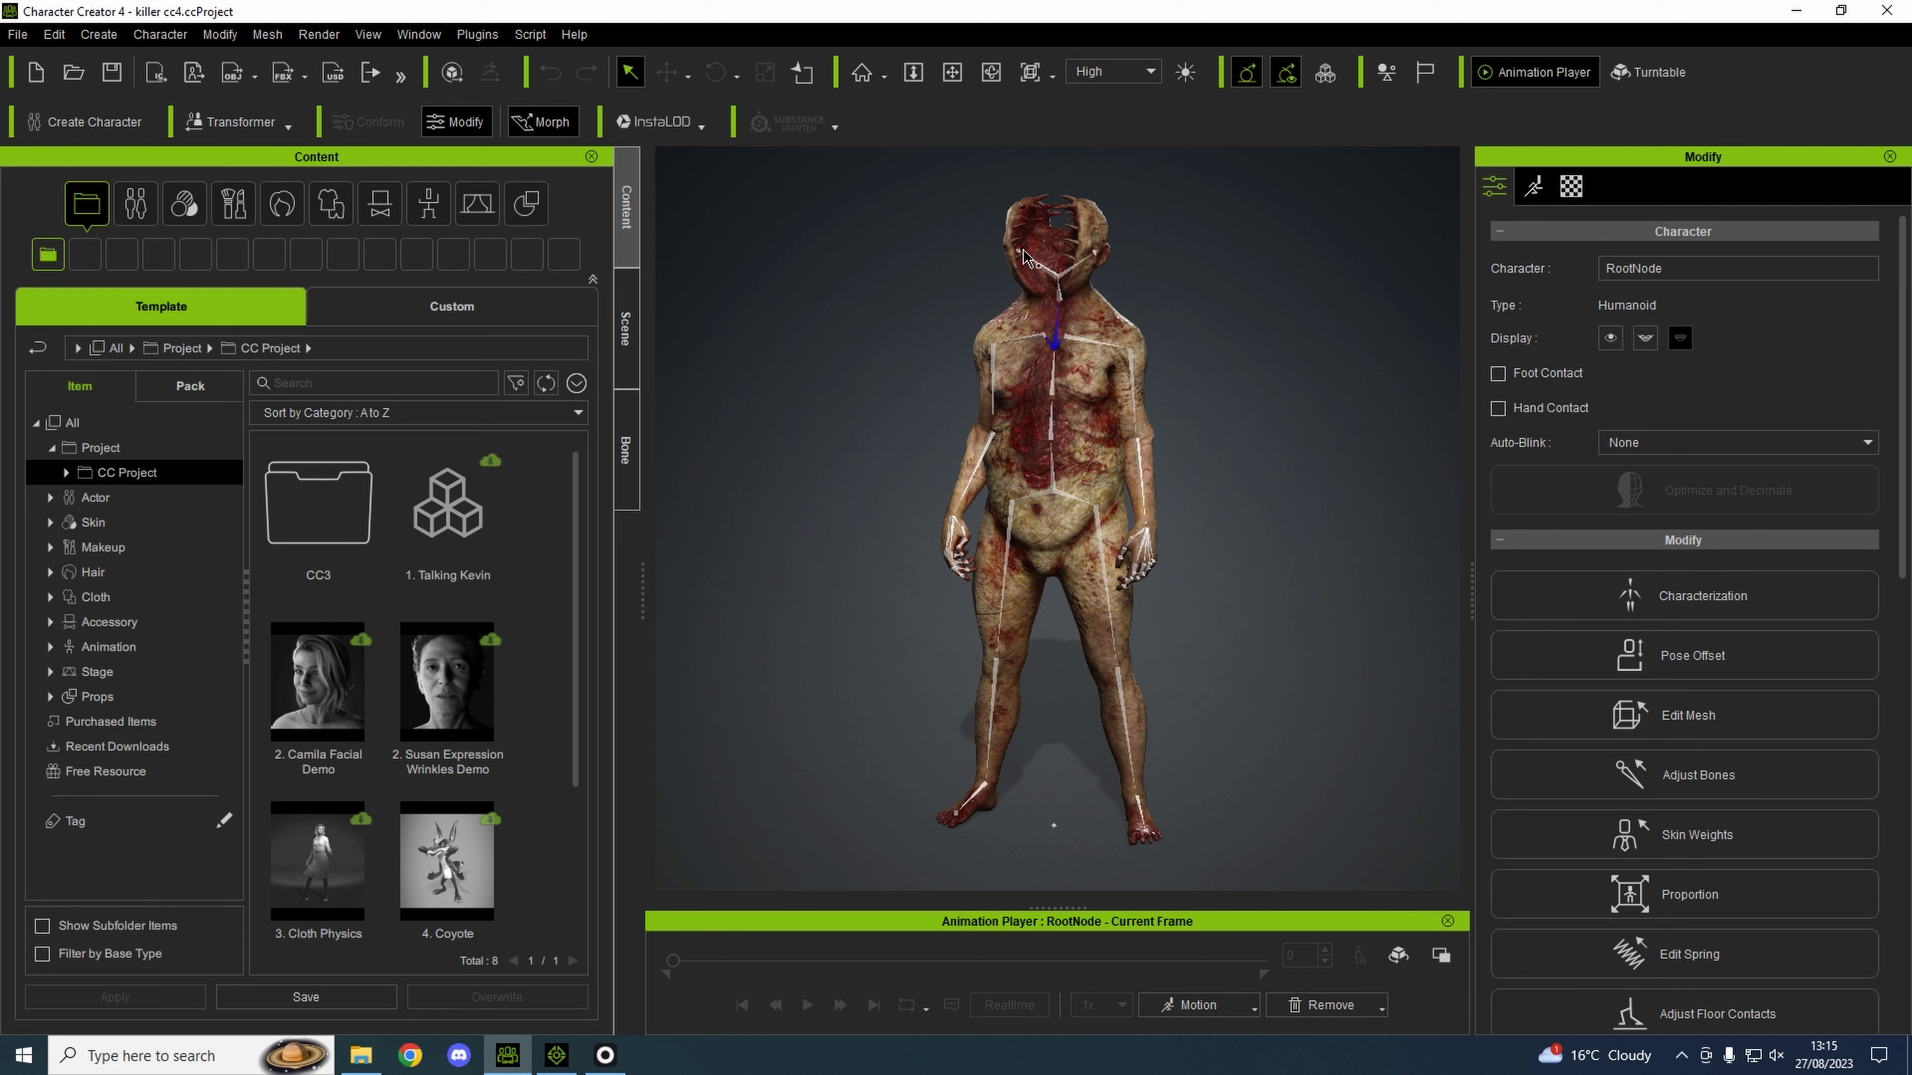
mouse_move(1065, 276)
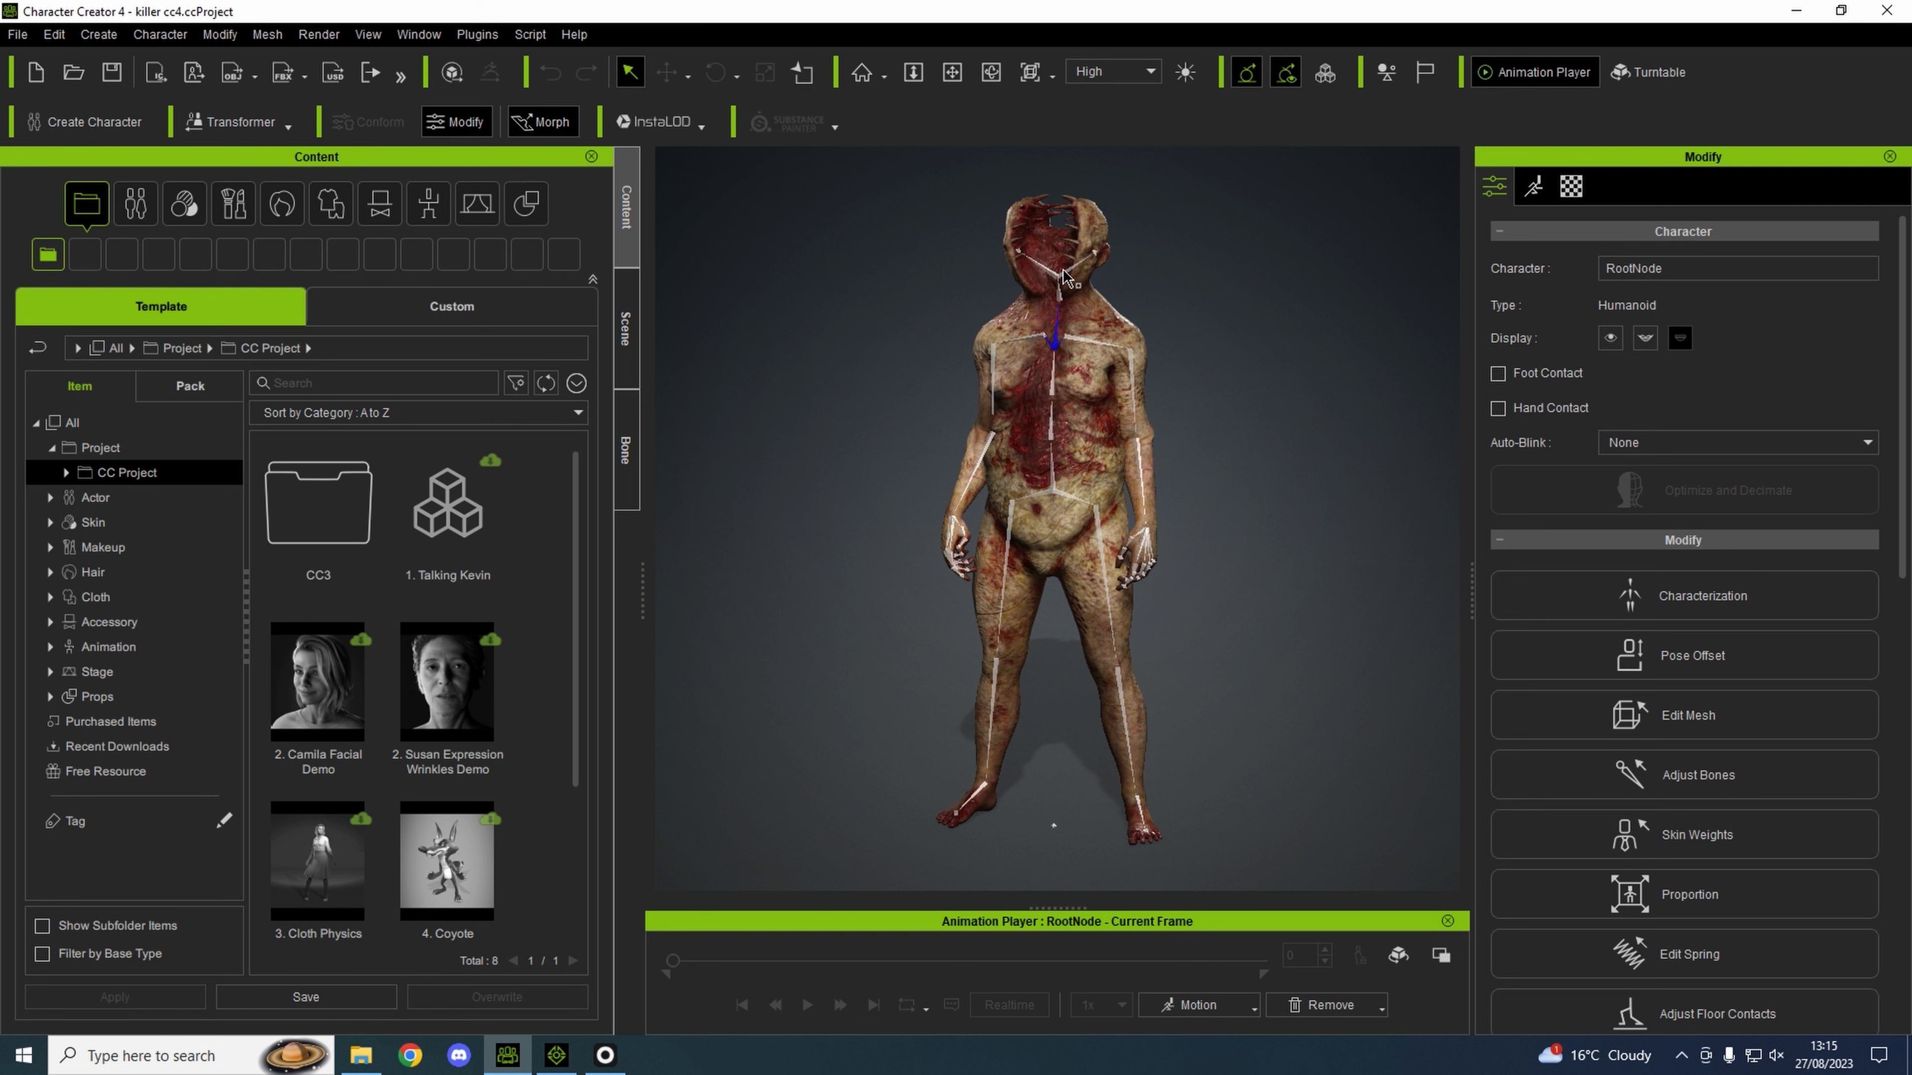
mouse_move(988, 211)
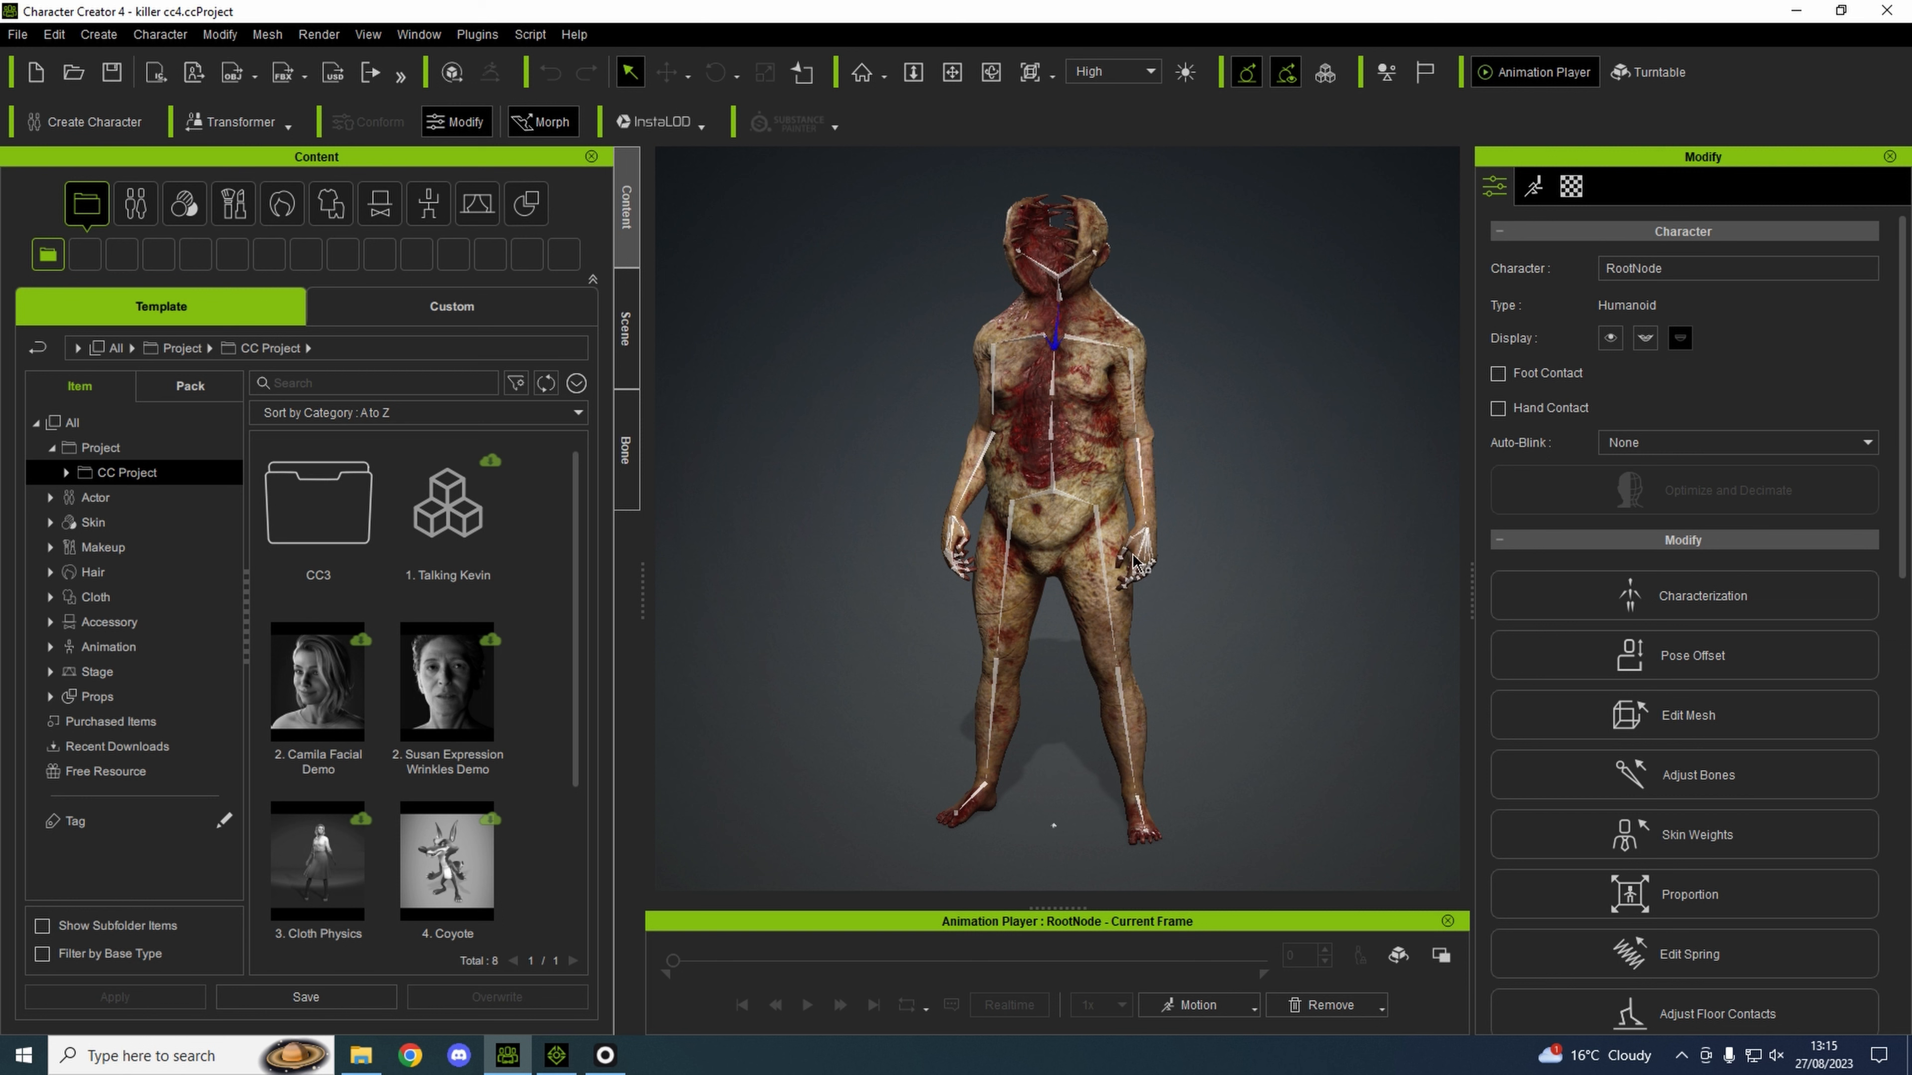
mouse_move(1255, 525)
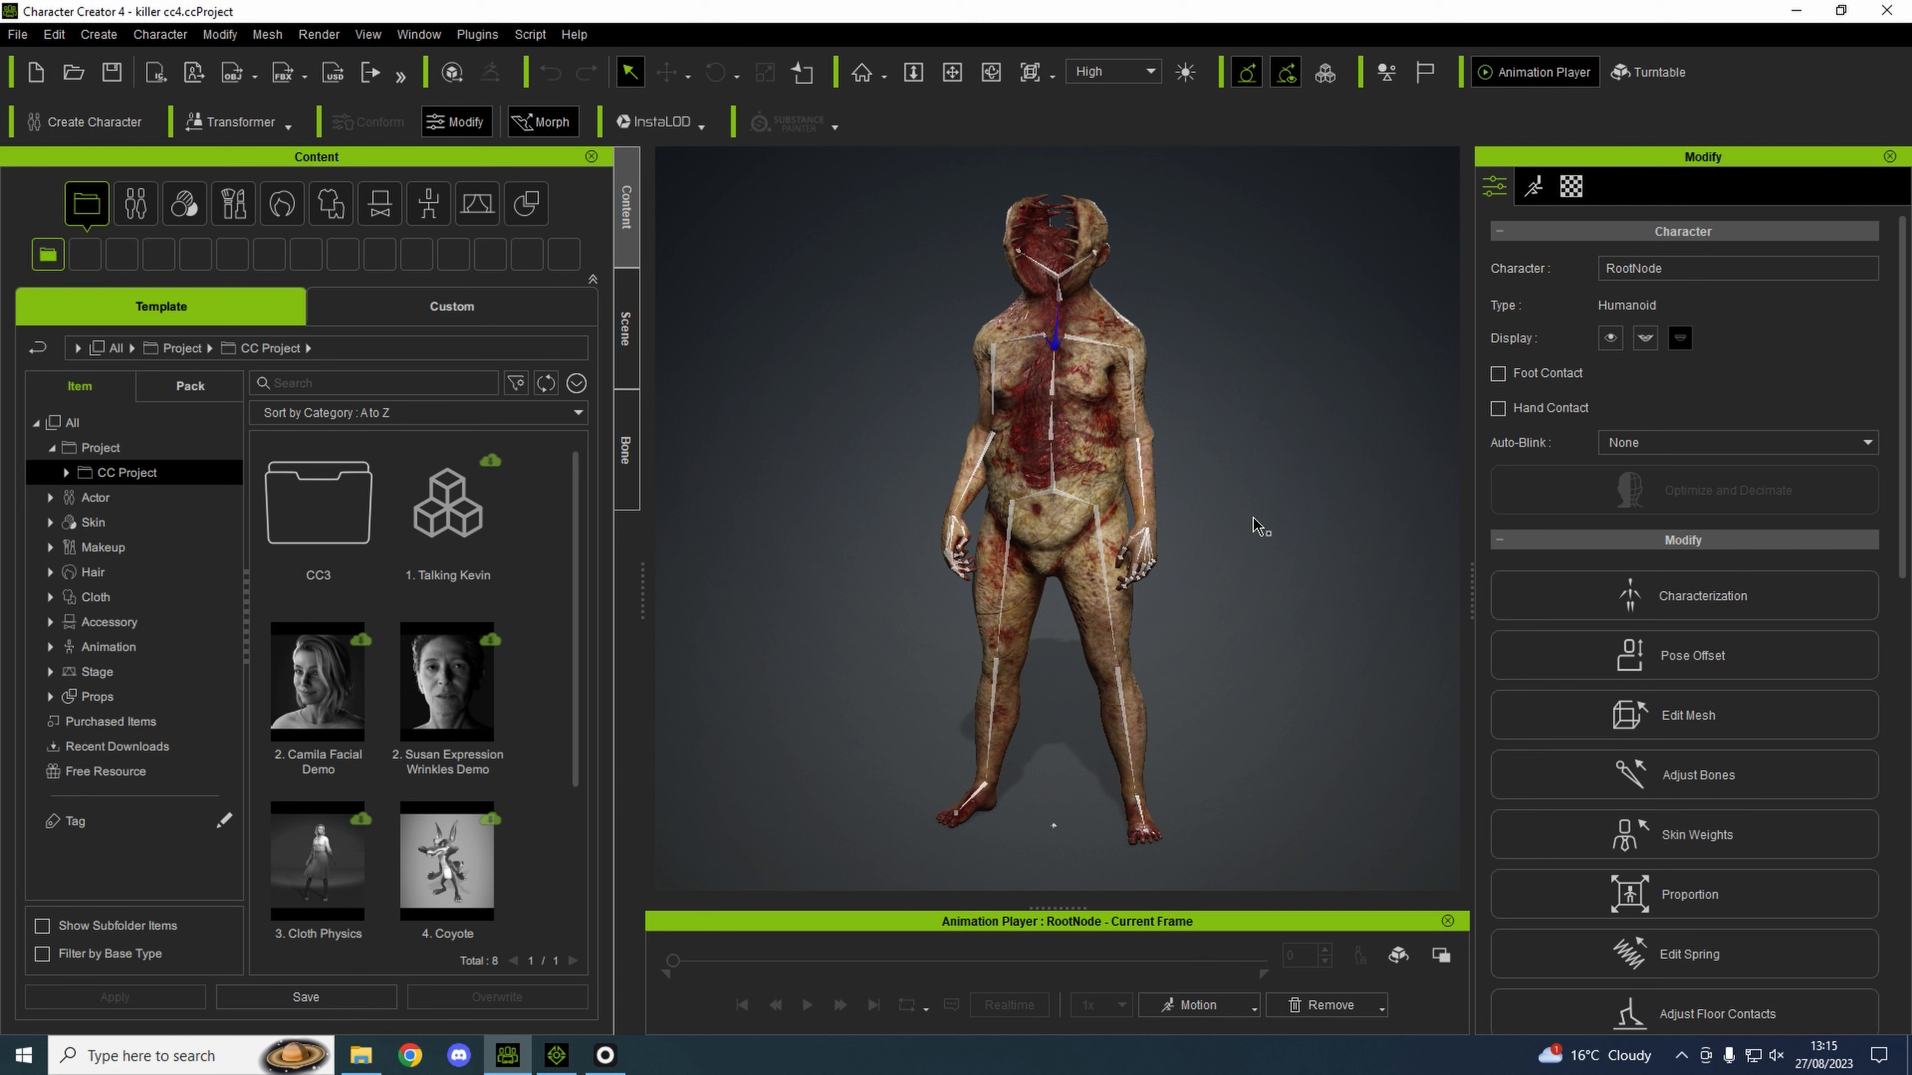
mouse_move(1275, 491)
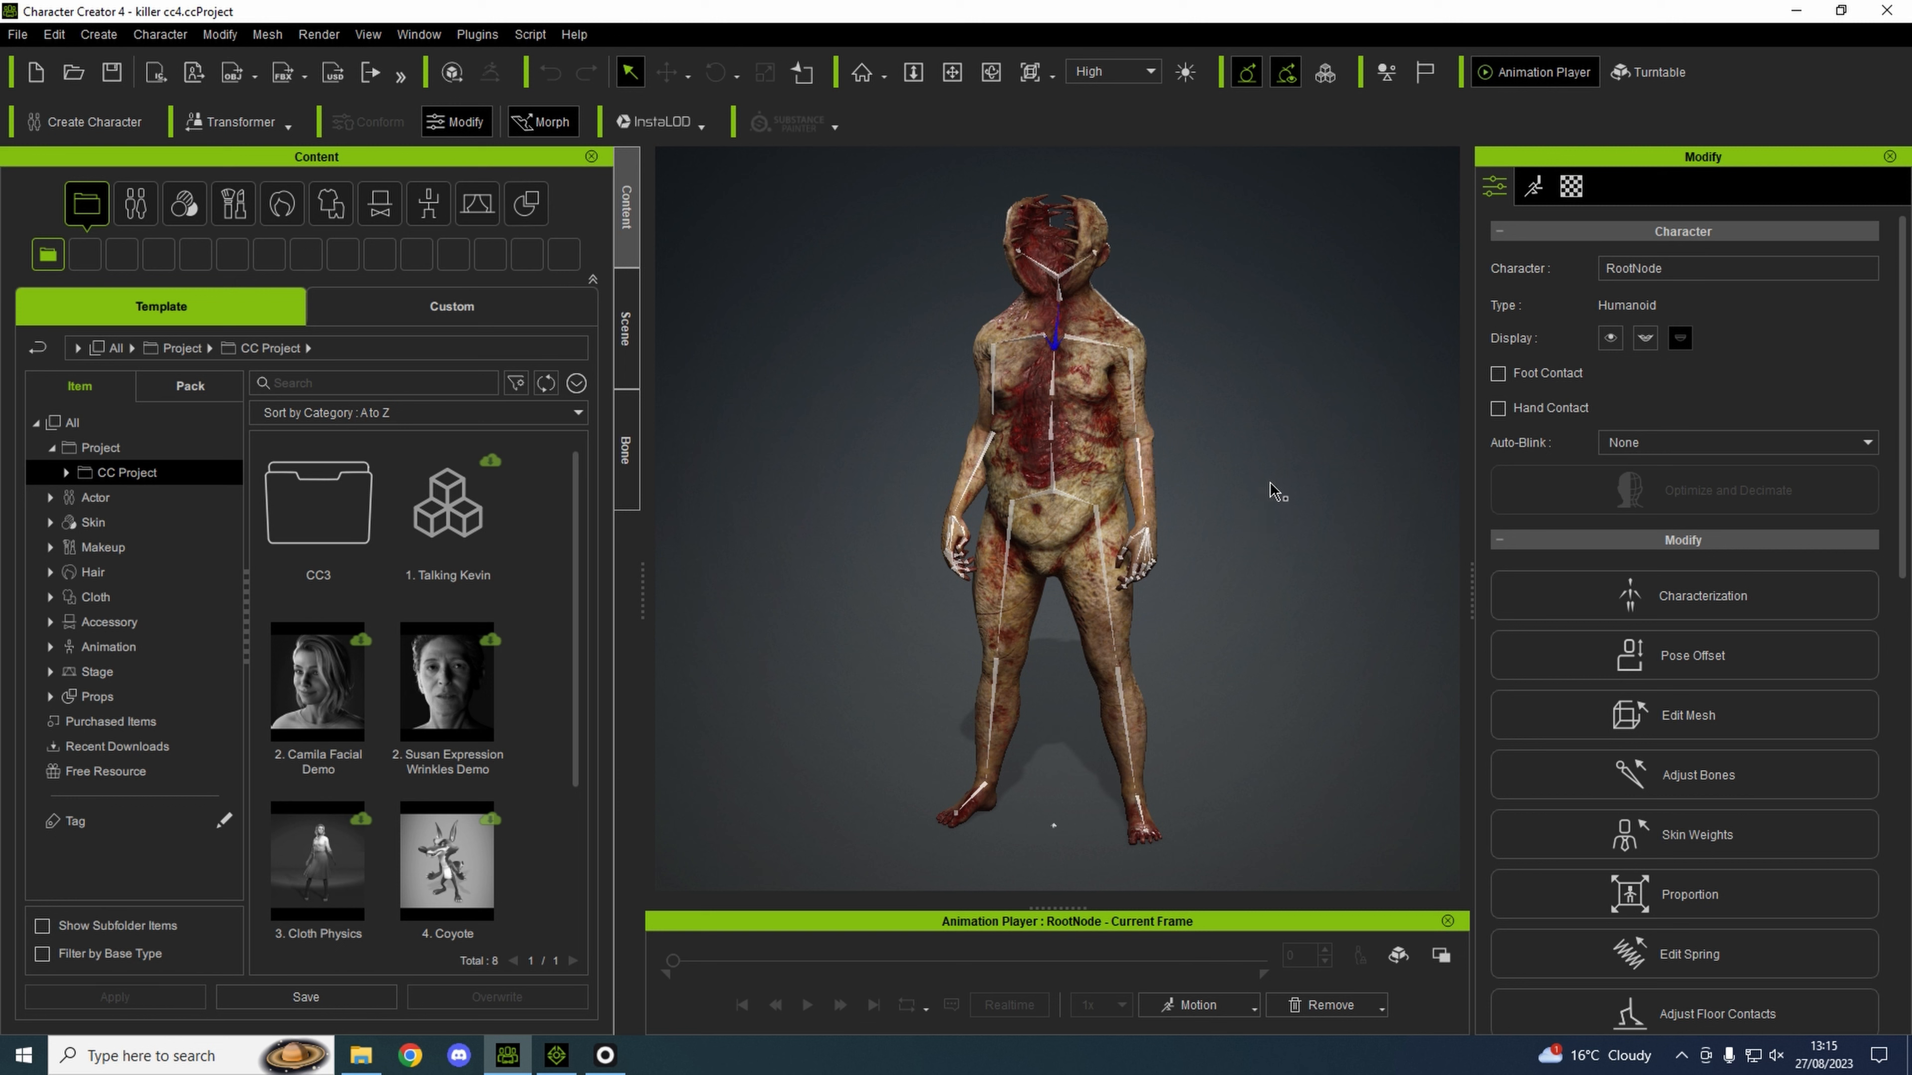
mouse_move(678, 867)
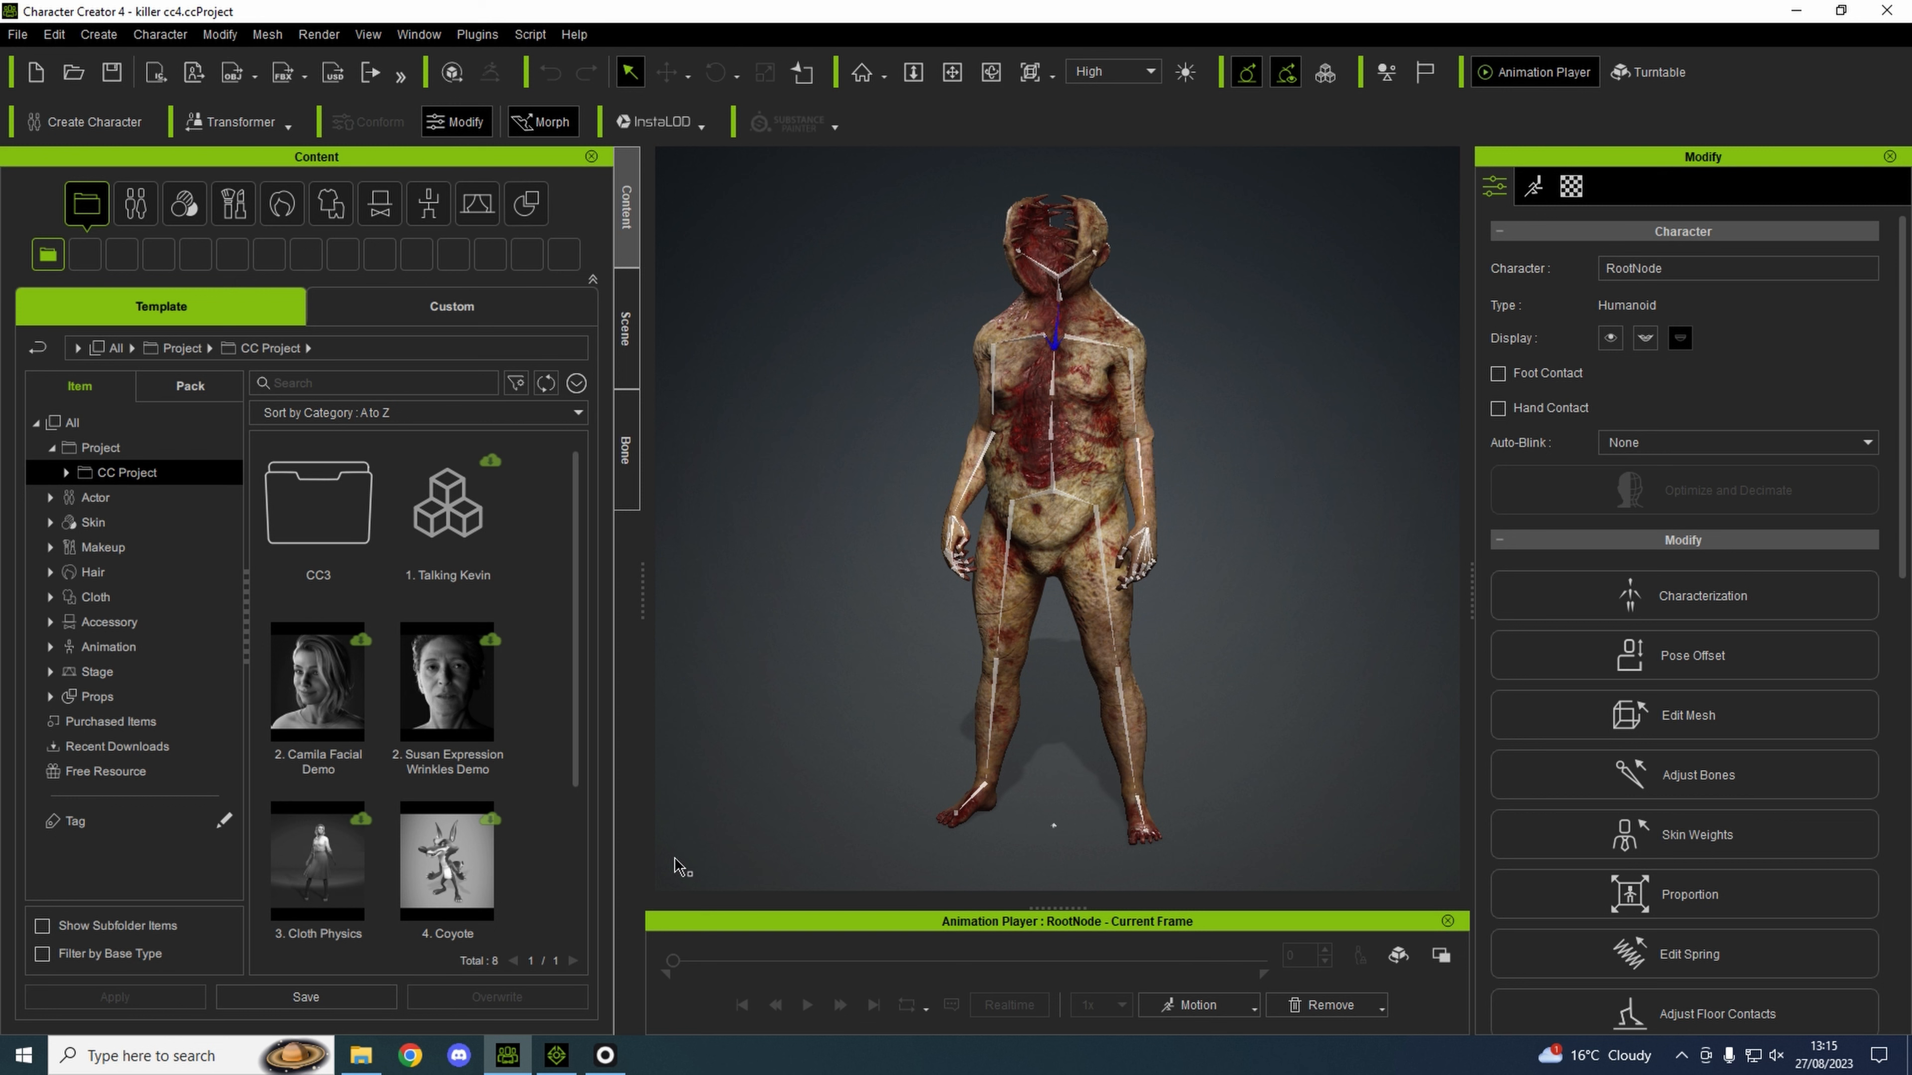
mouse_move(1219, 385)
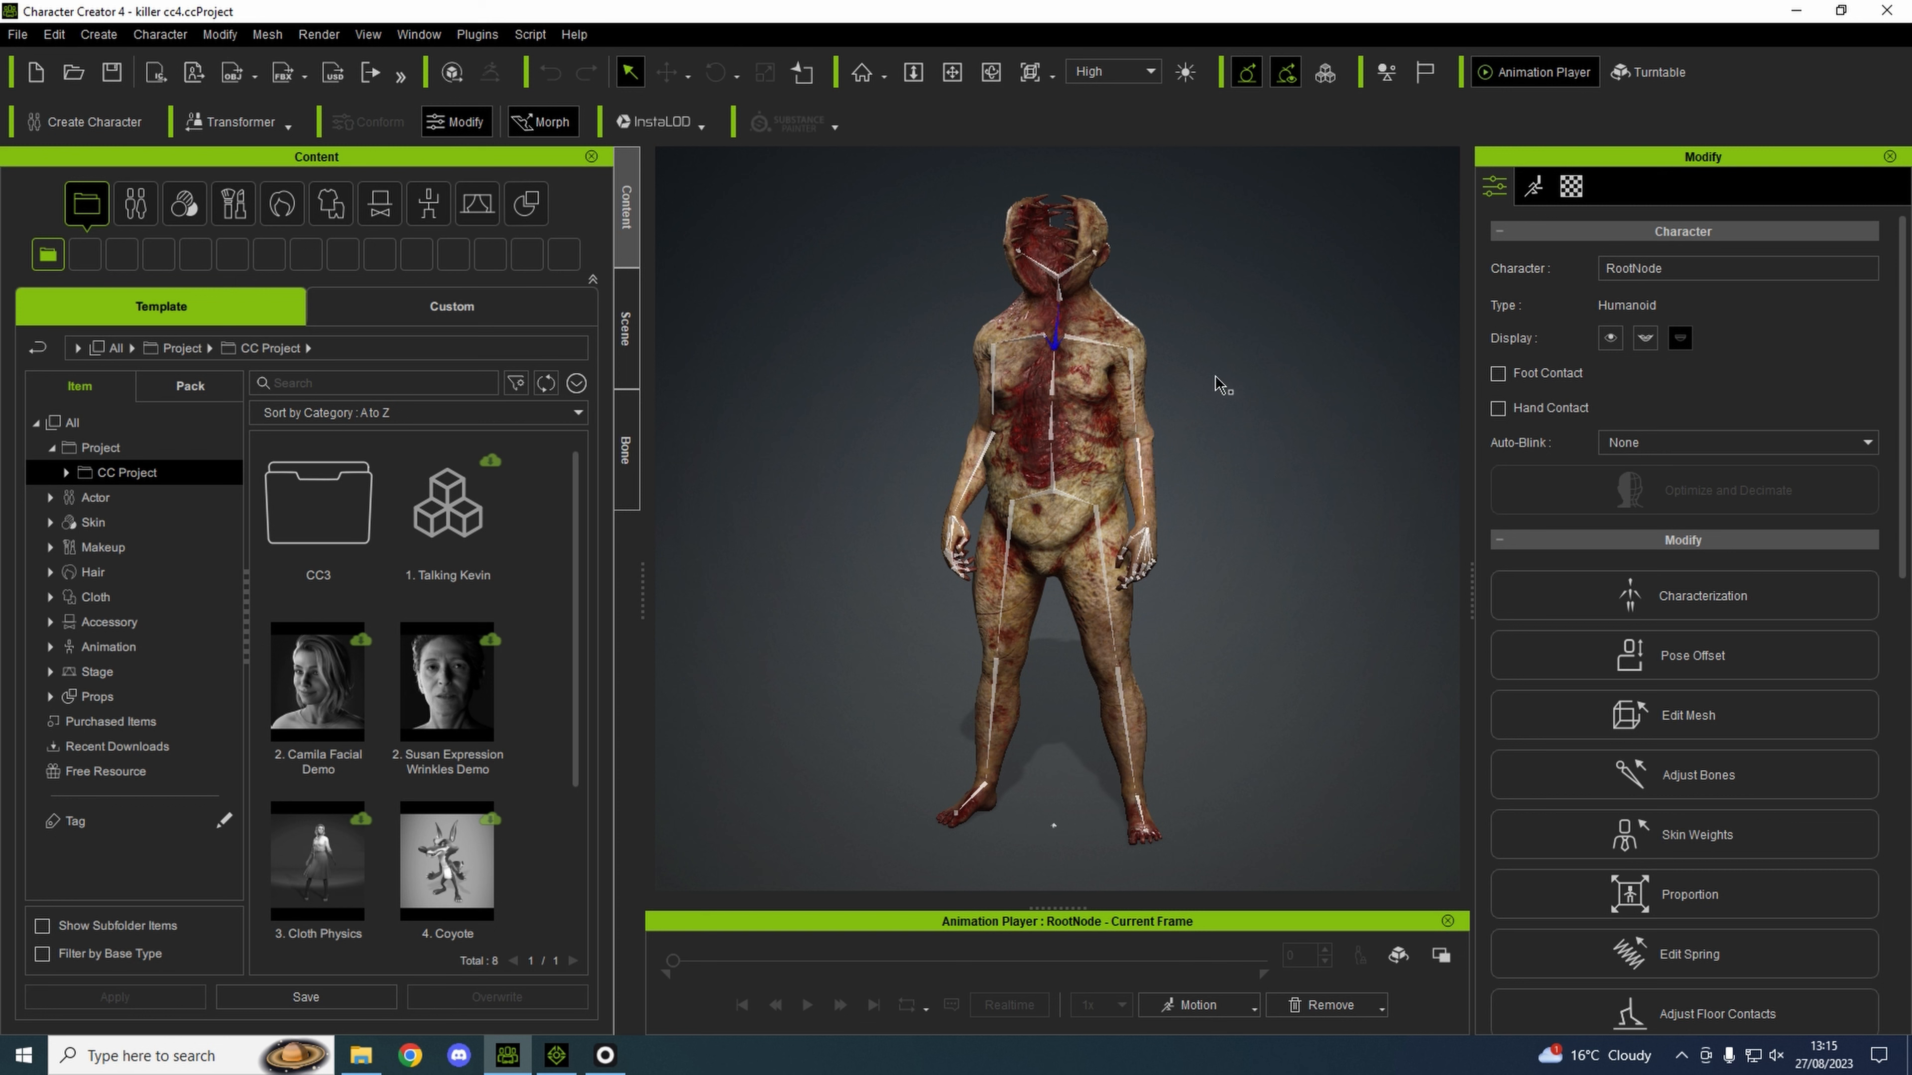
mouse_move(573, 1054)
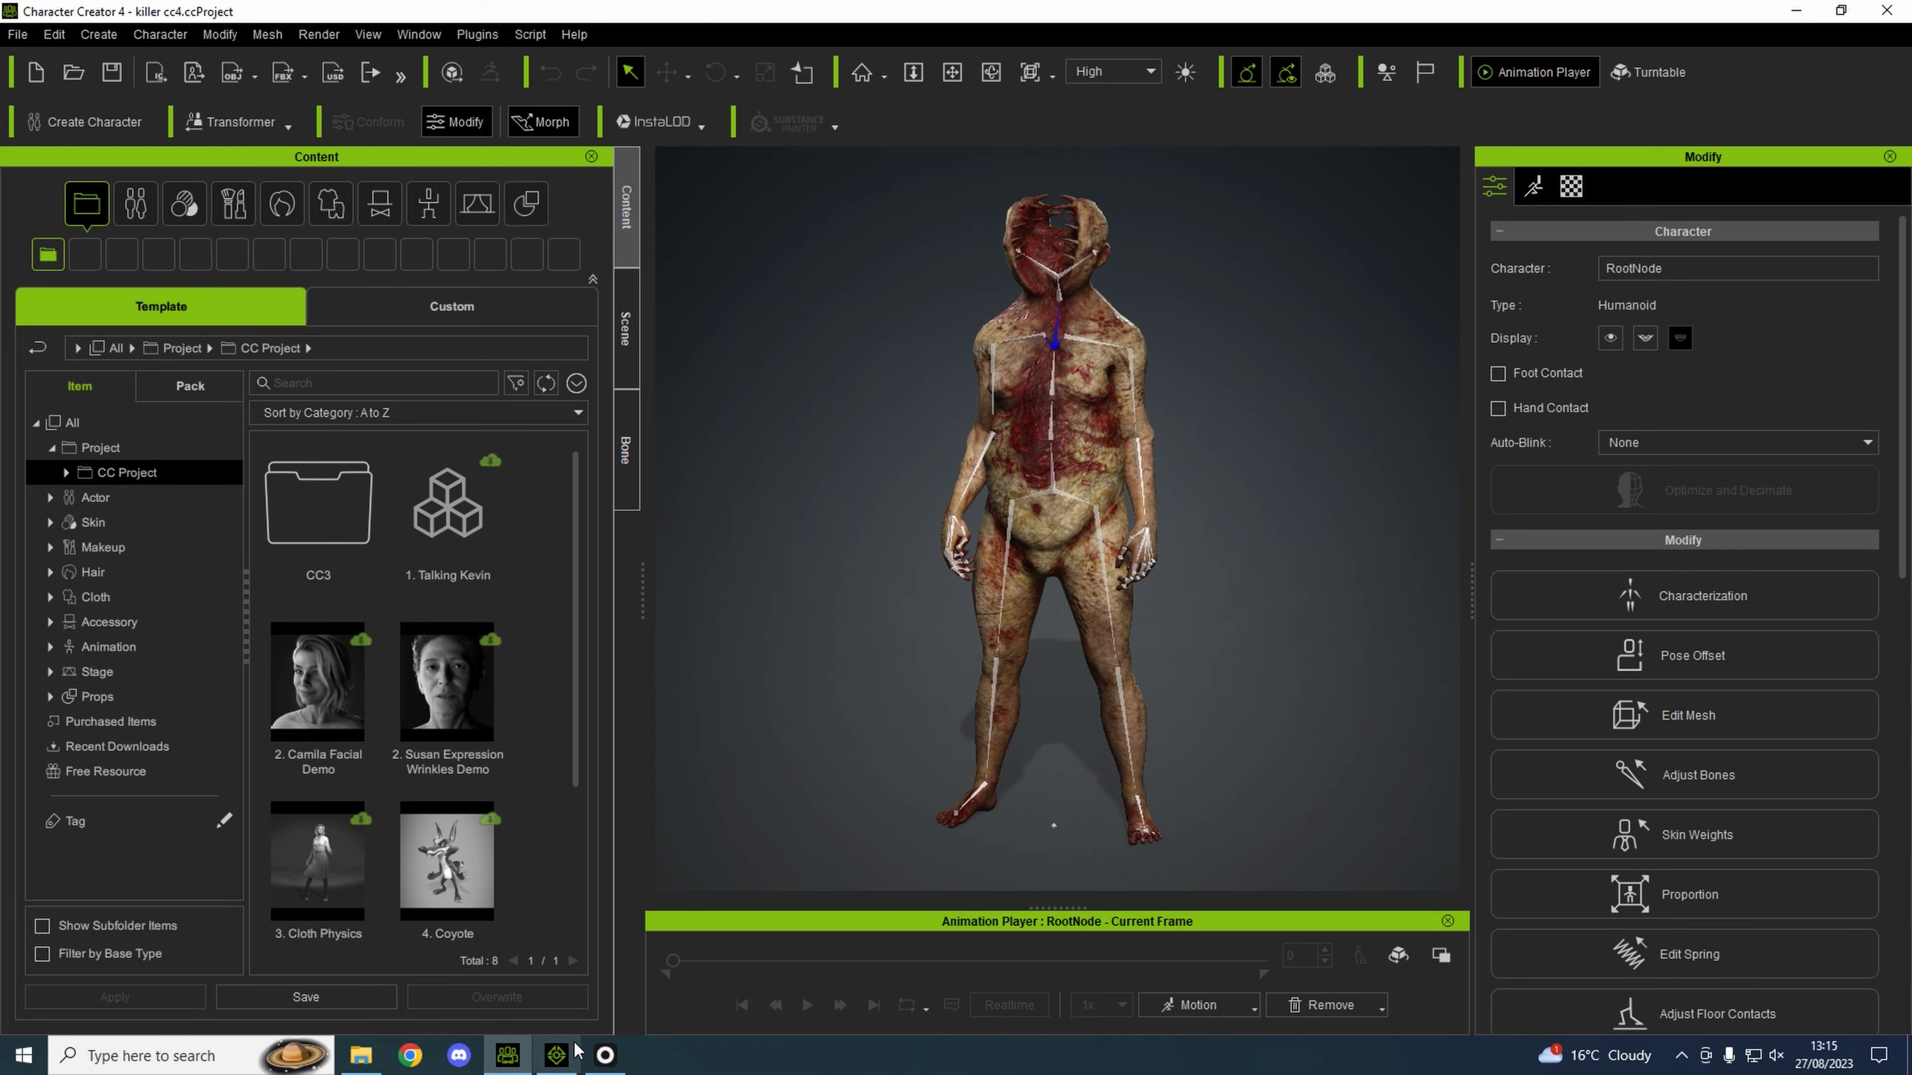
Bring iClone 8 forward and play the girl's lift animation through to frame 799.
click(555, 1056)
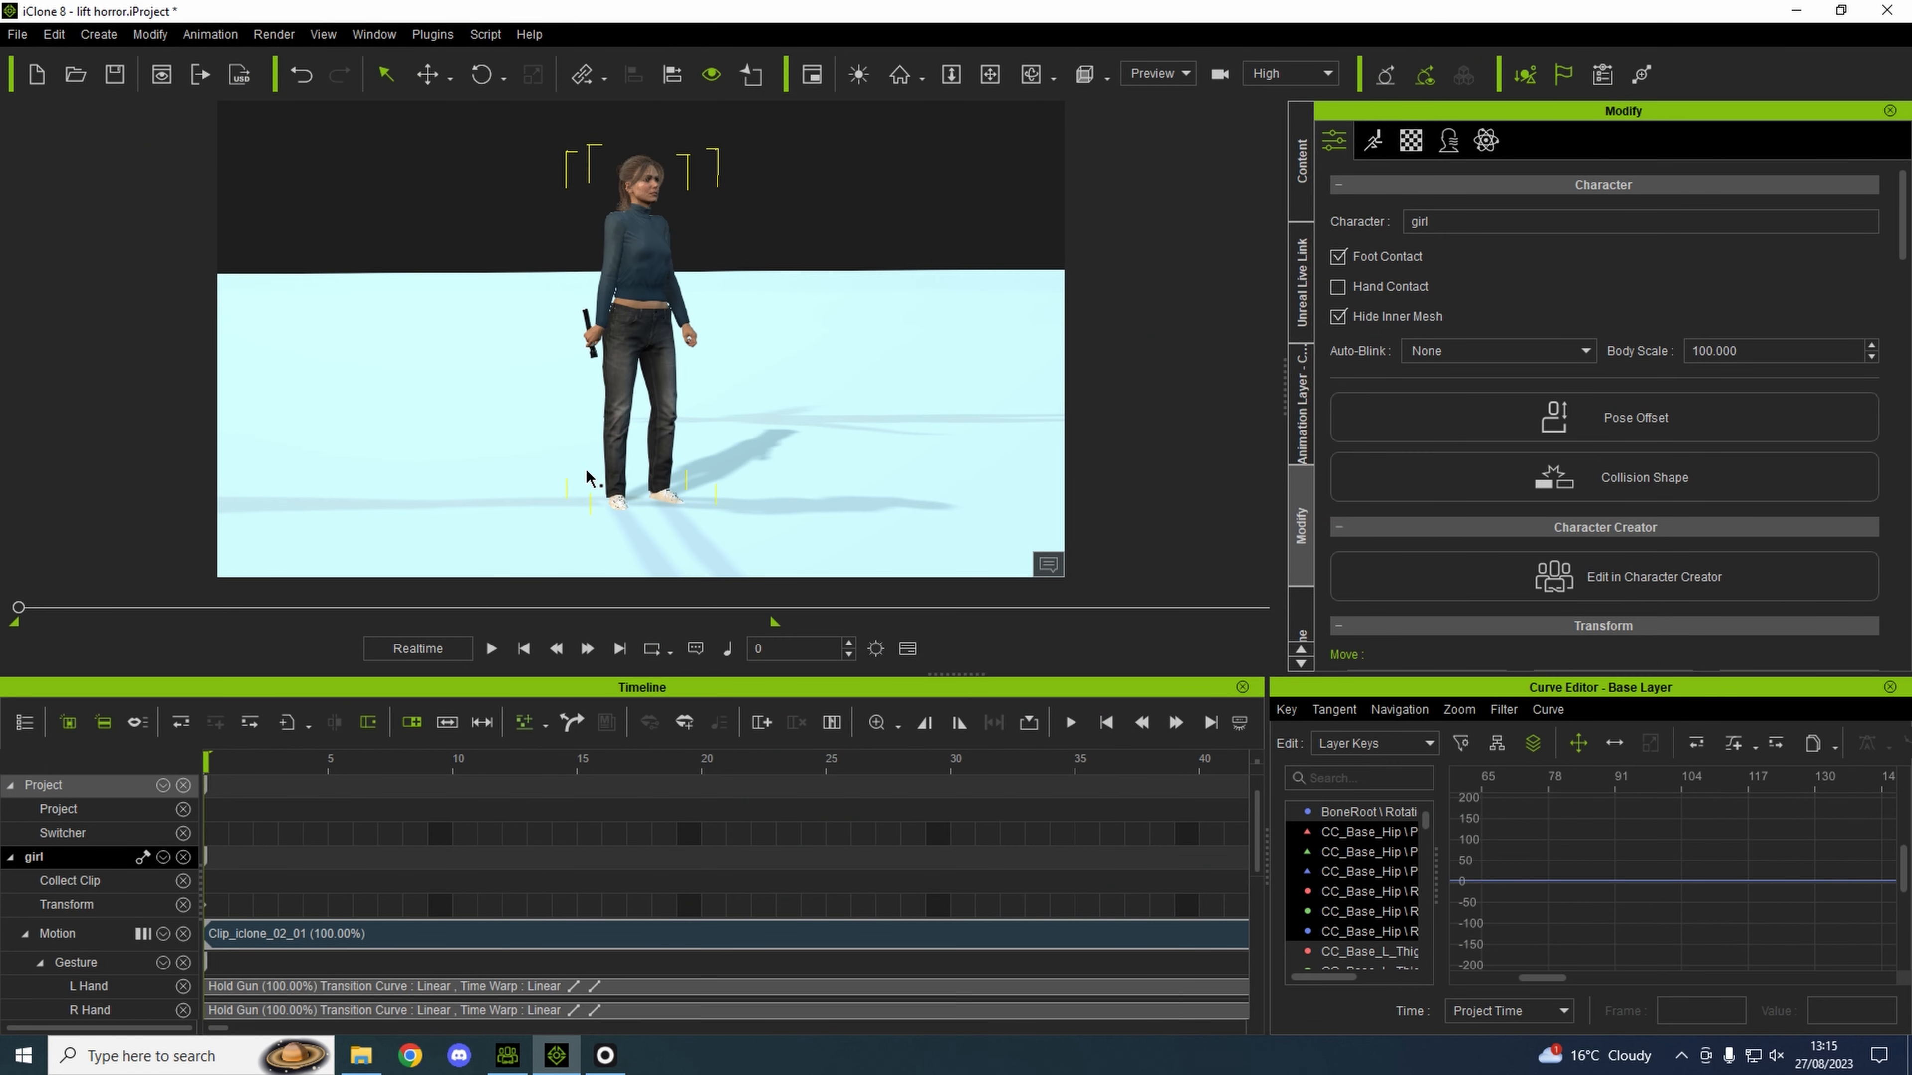
mouse_move(688, 422)
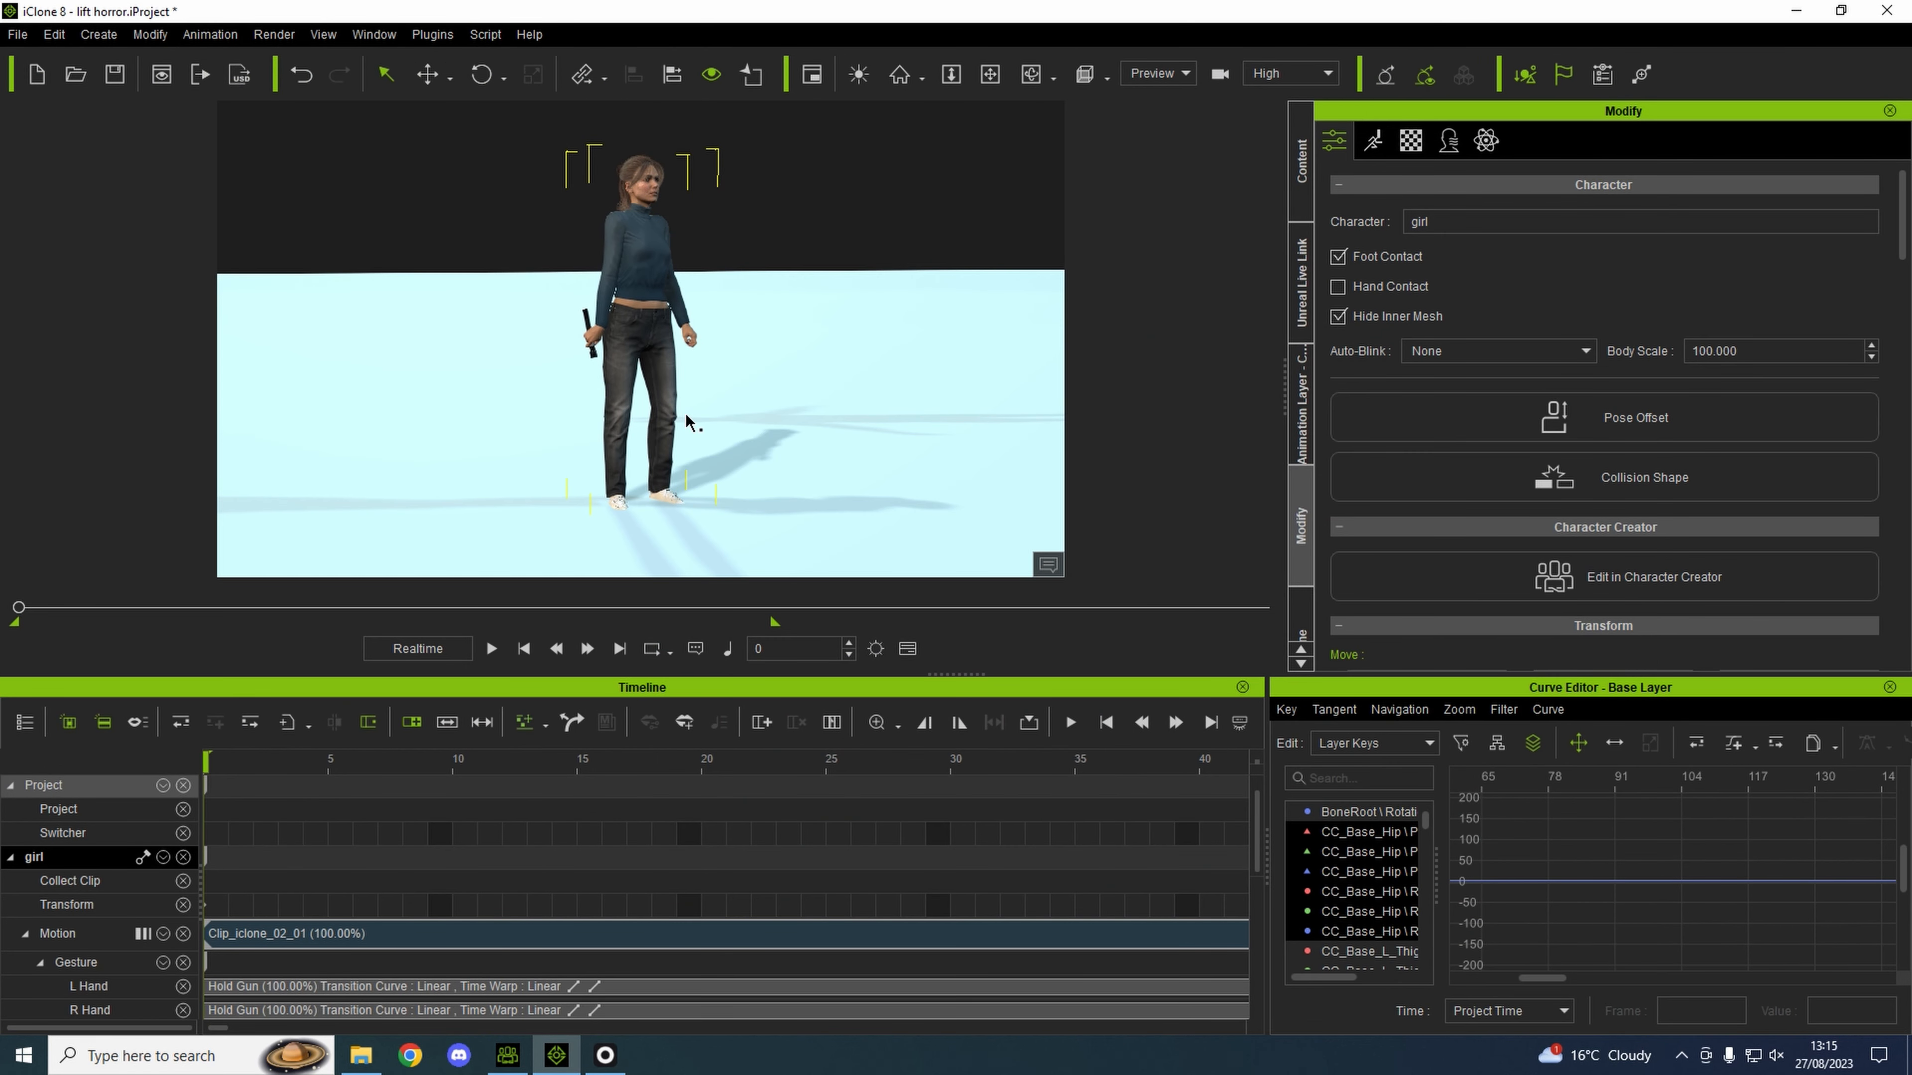
mouse_move(603, 277)
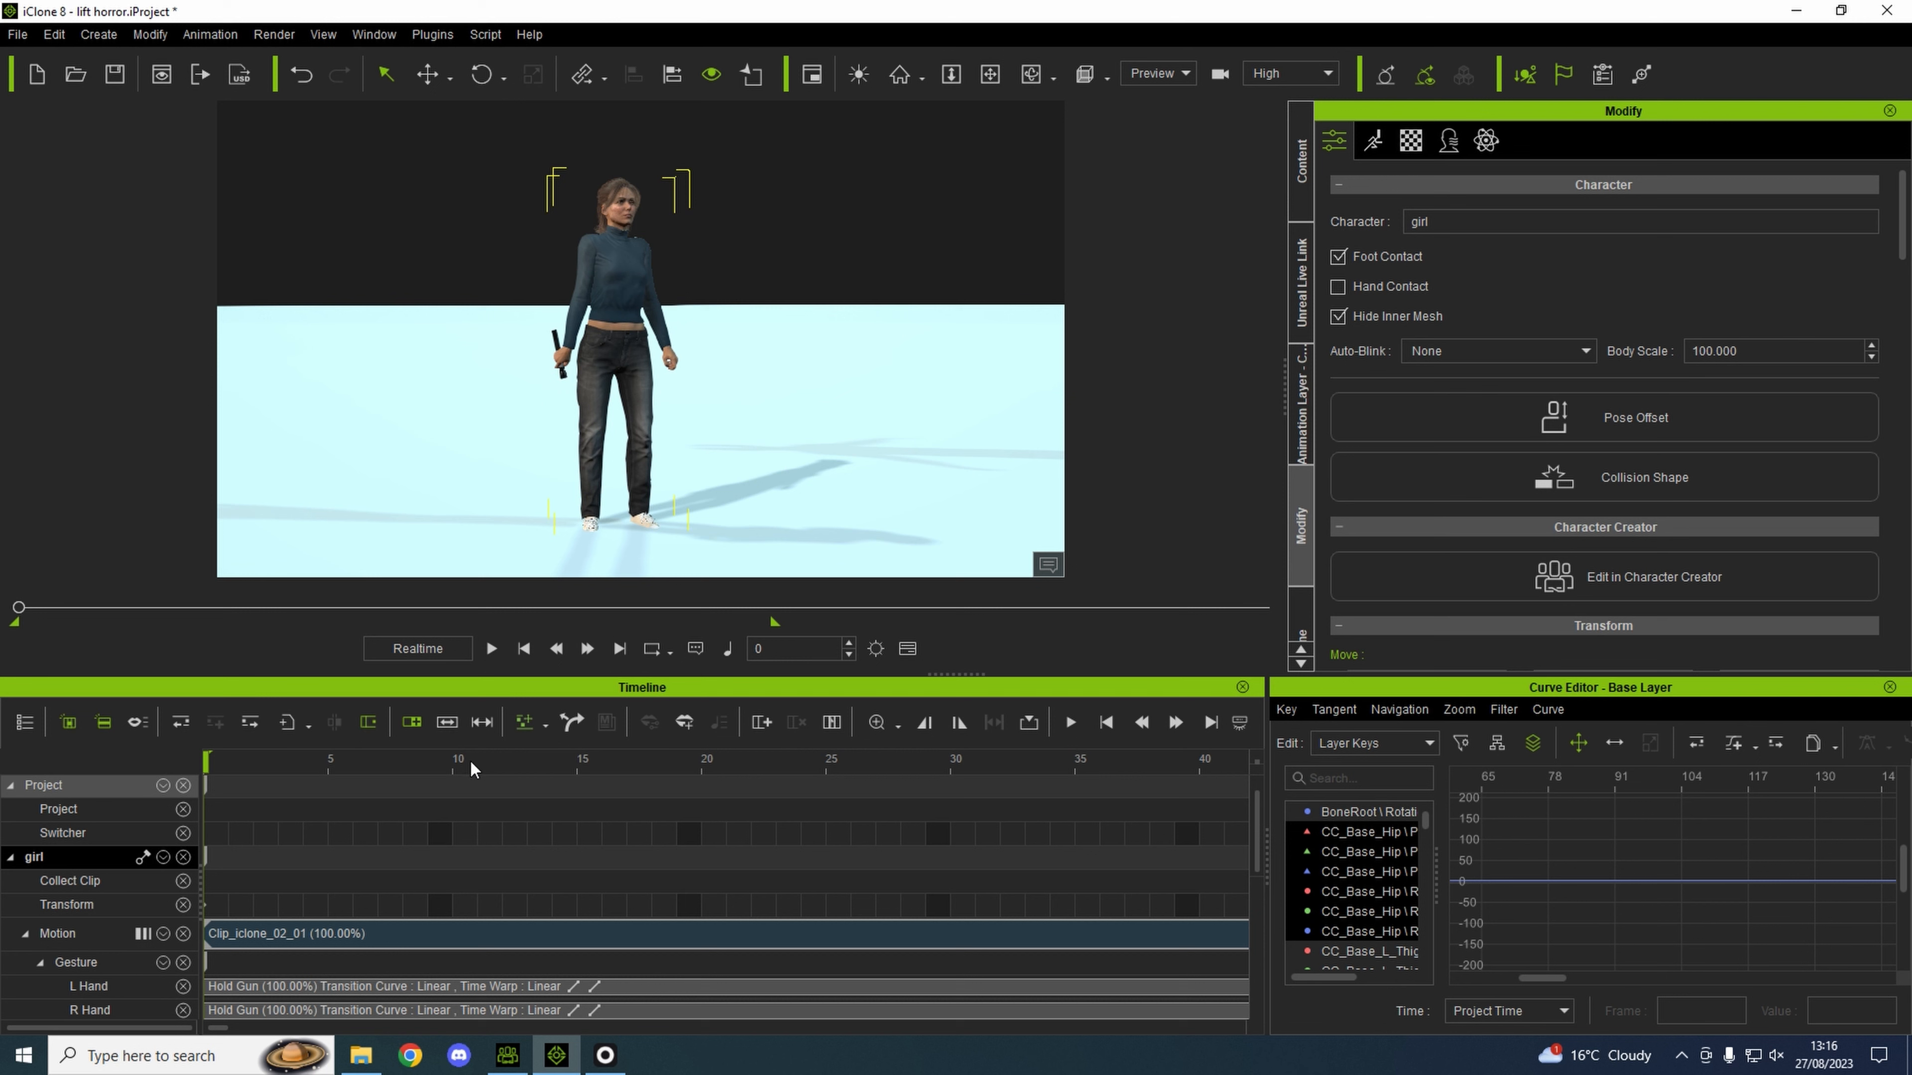
mouse_move(587, 509)
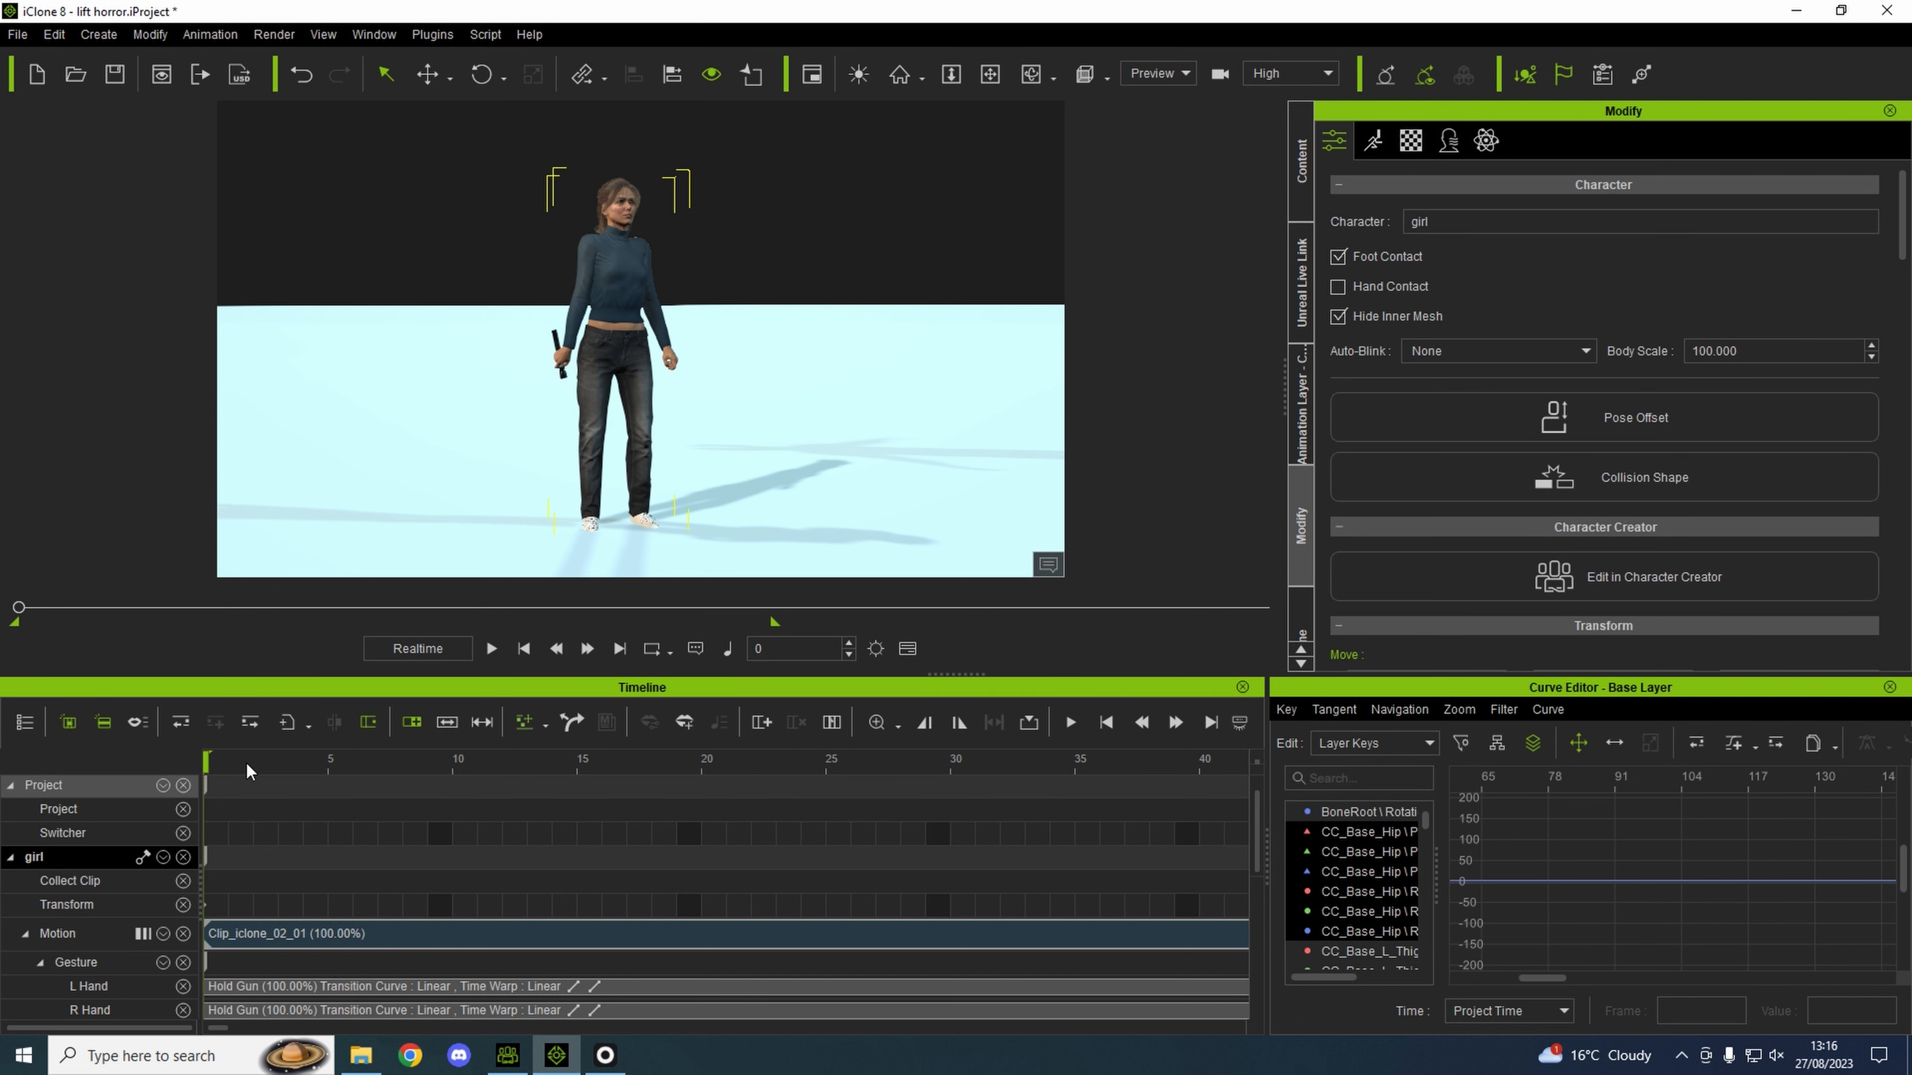
mouse_move(768, 454)
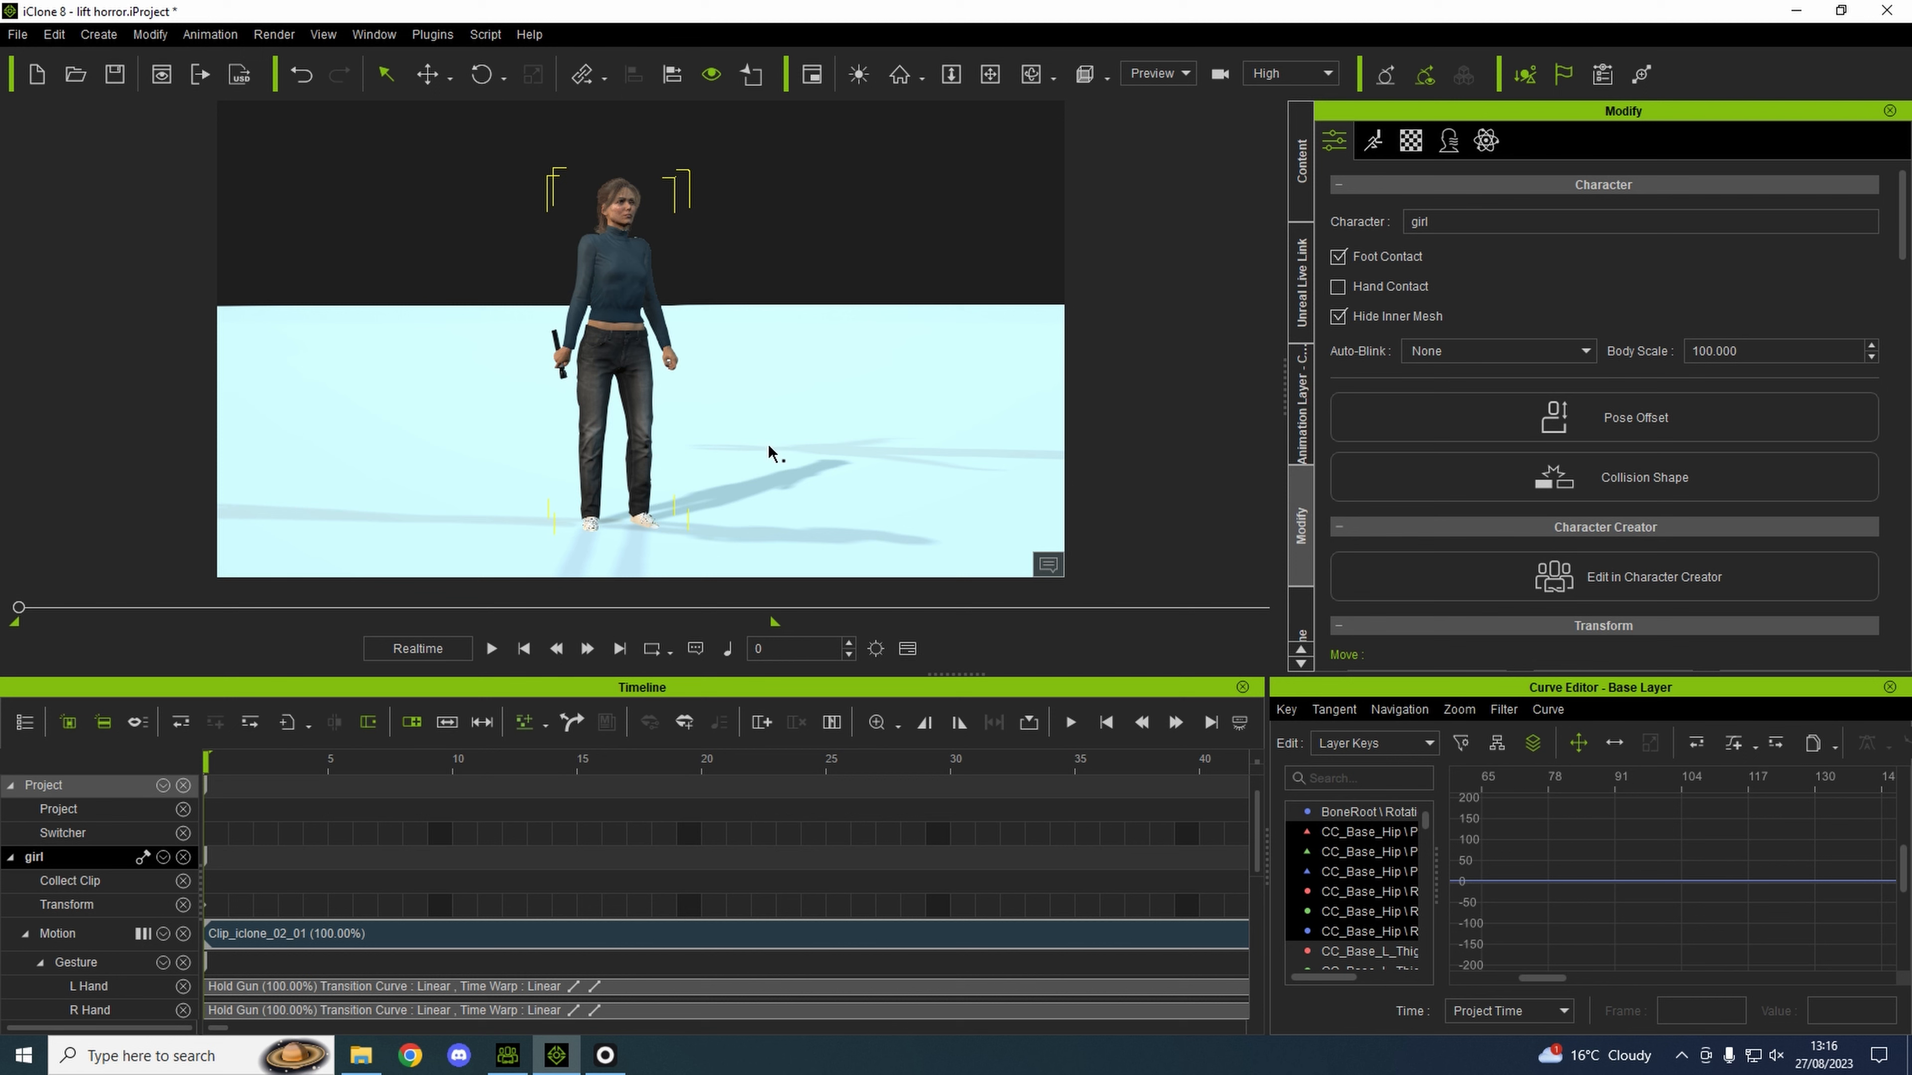
mouse_move(775, 386)
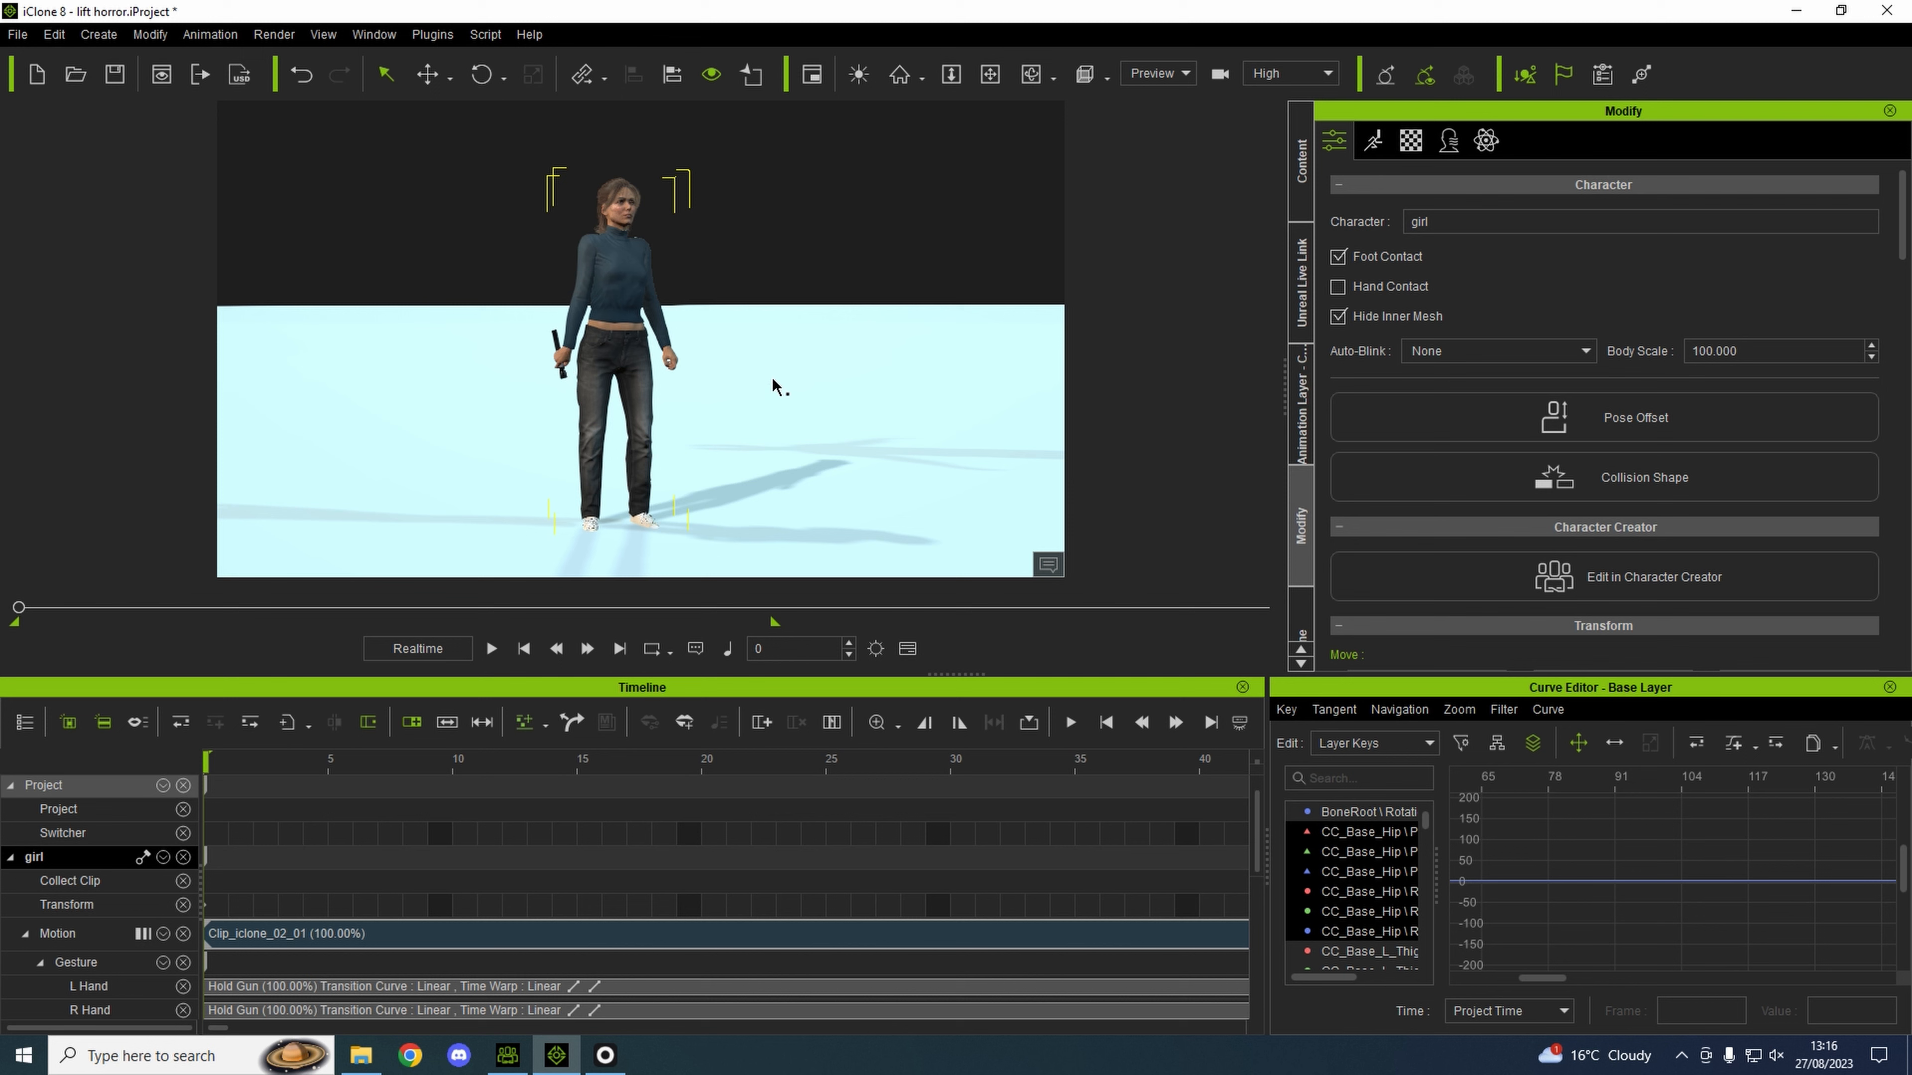
click(490, 647)
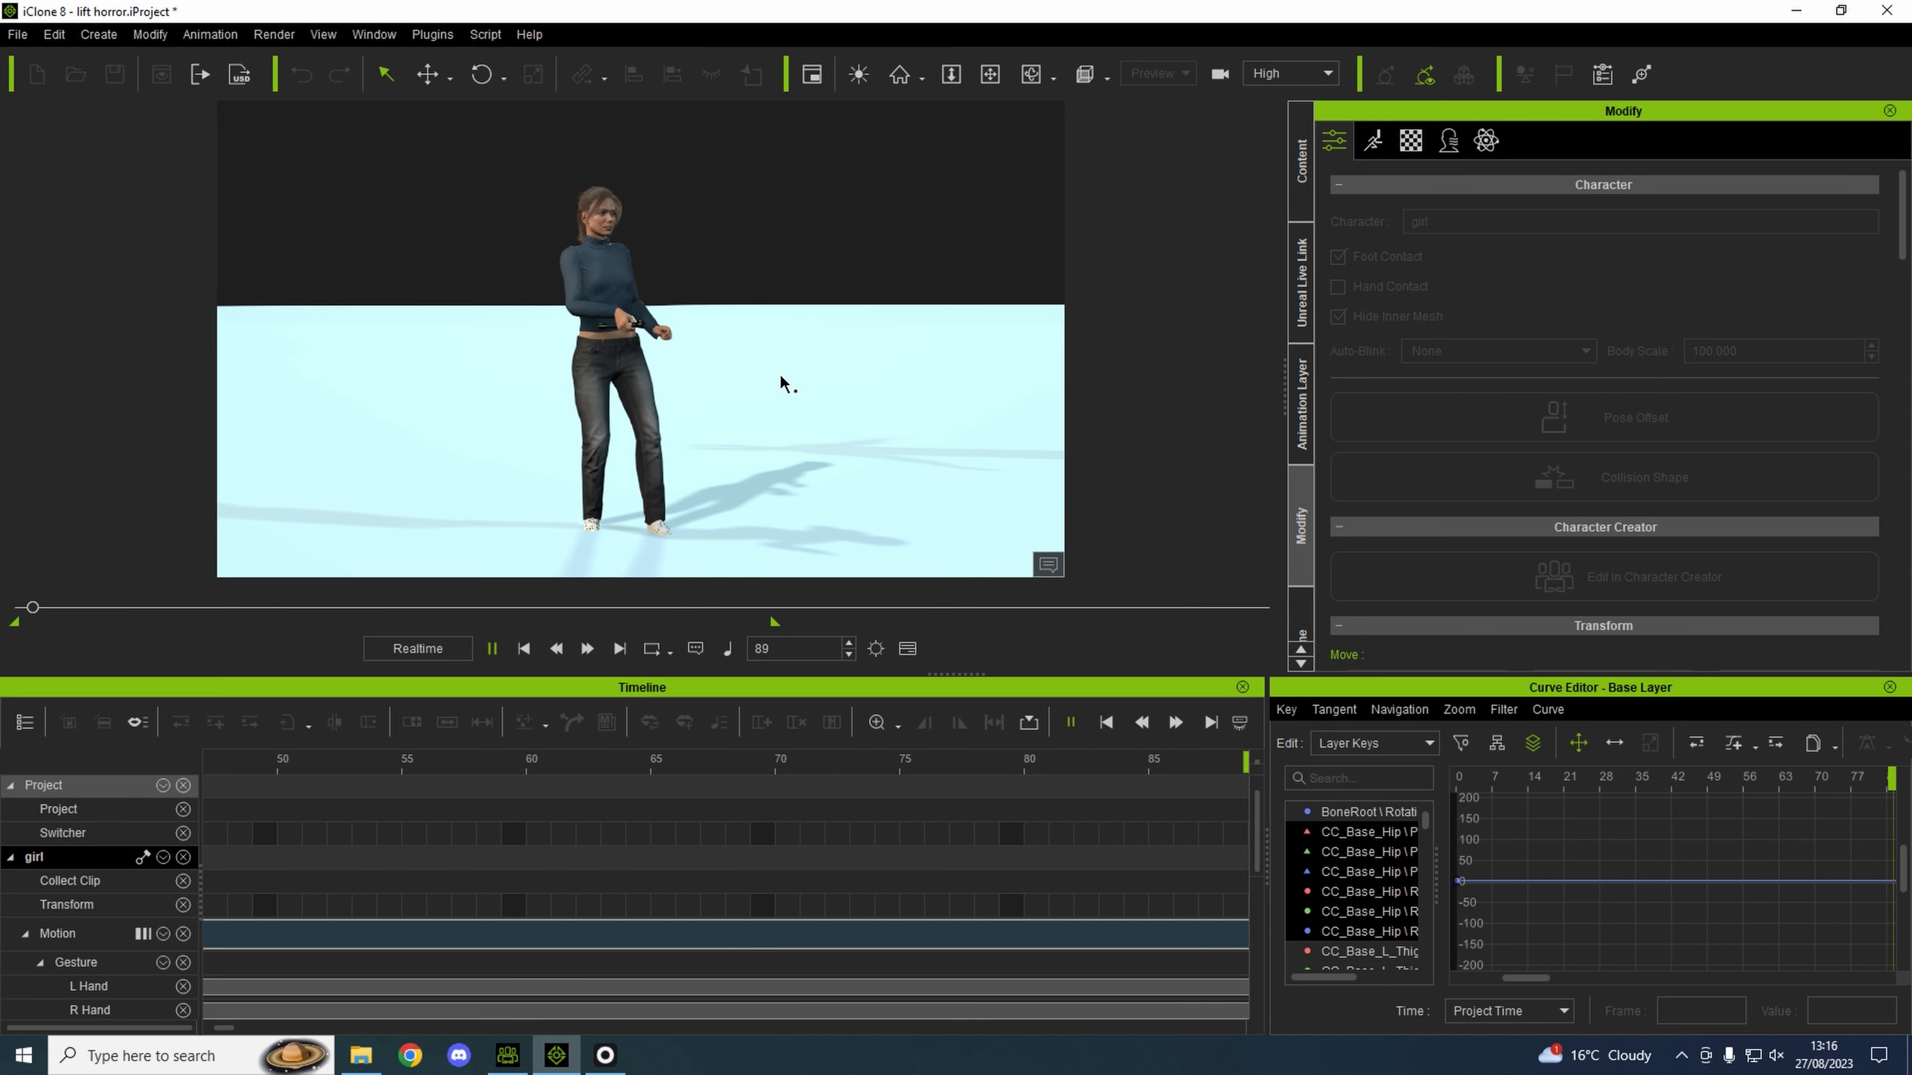
click(586, 648)
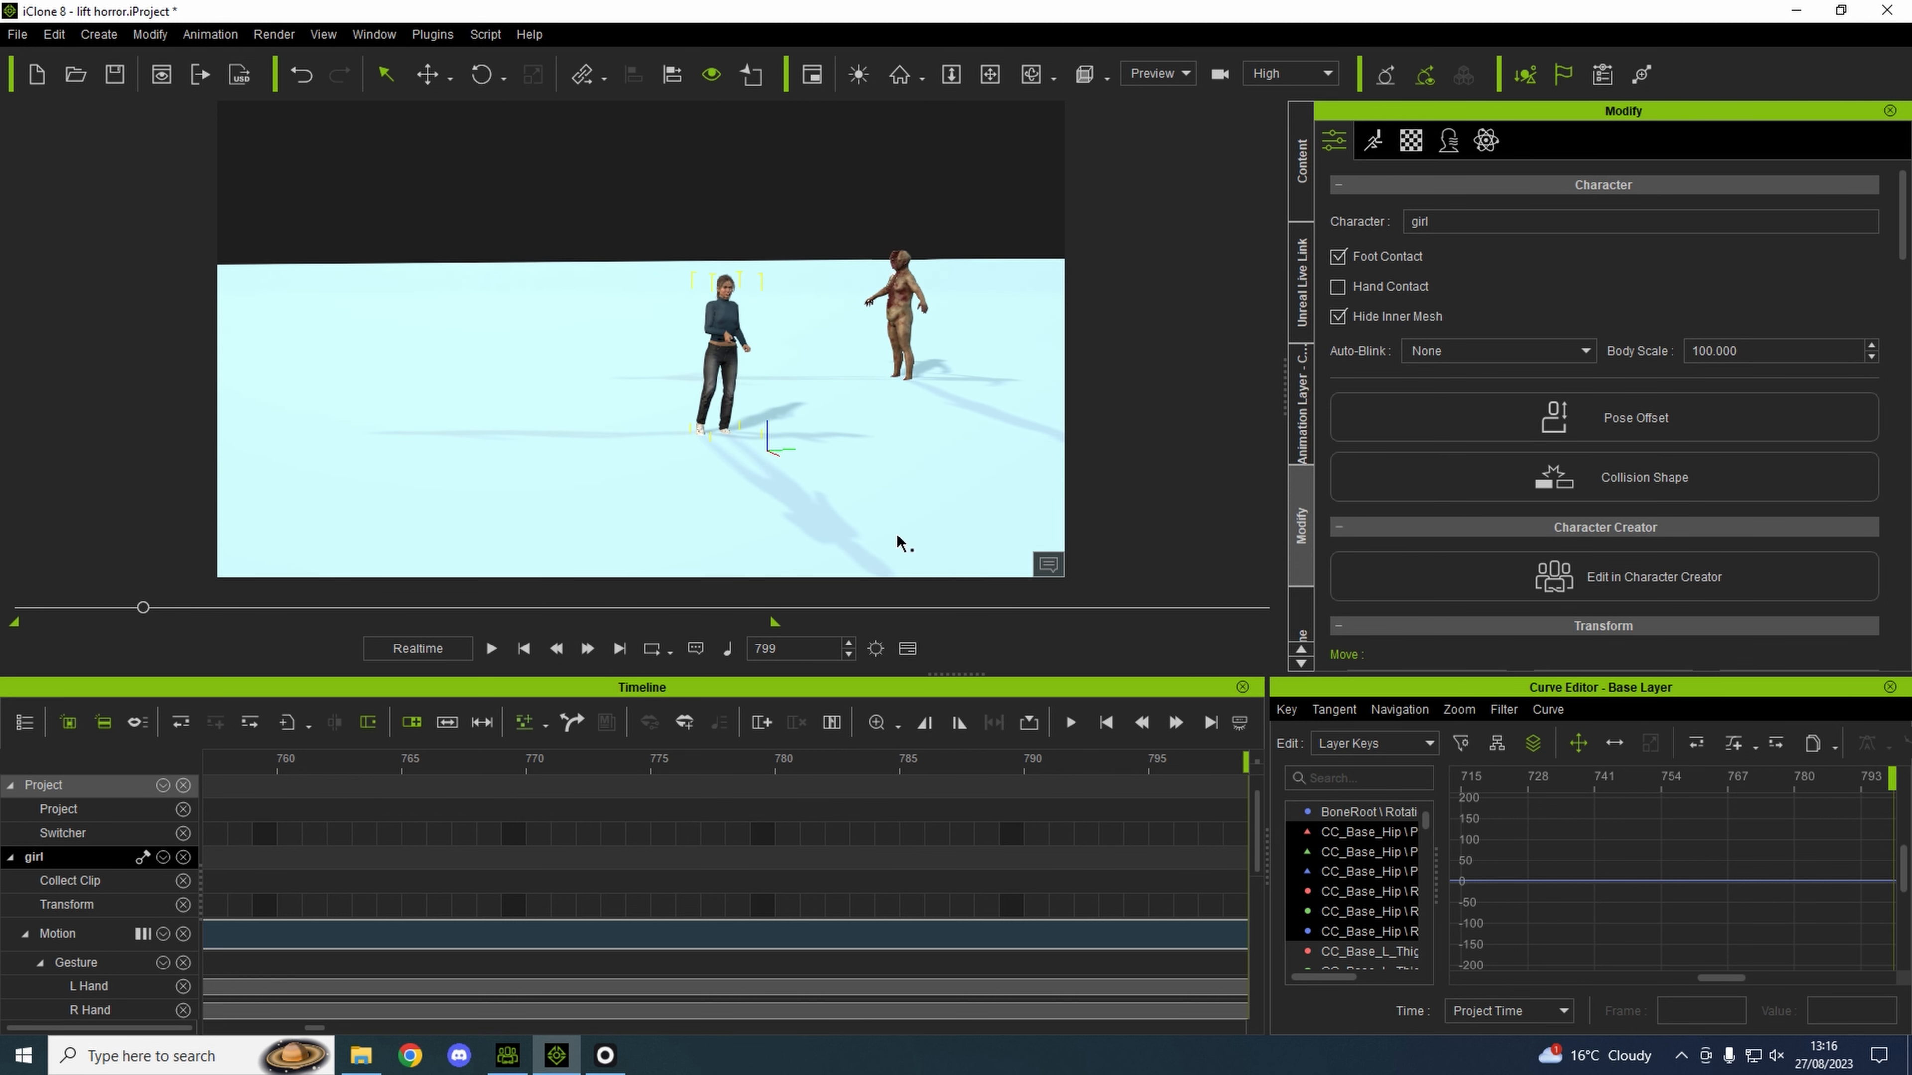
Scrub ahead to about frame 3143, then load the lift horror2 project with the girl's single clip.
scroll(right, 3)
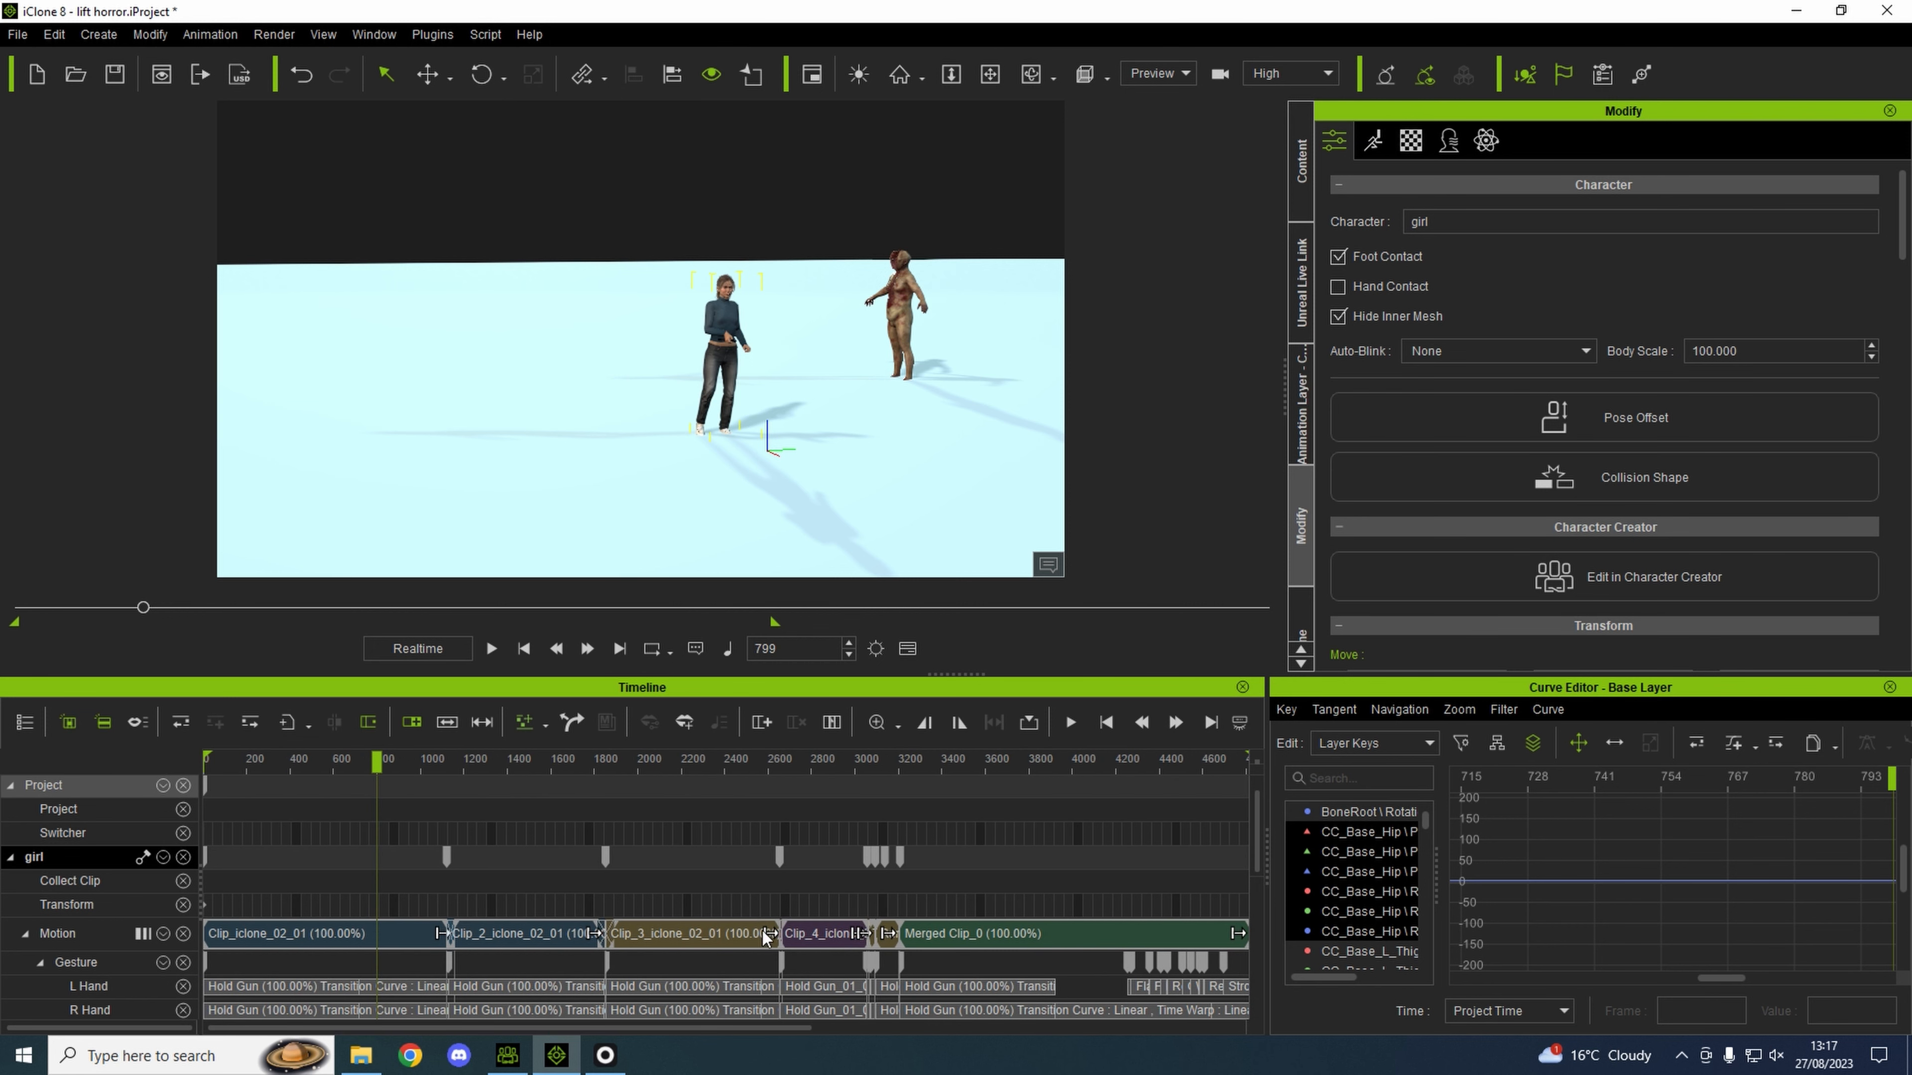
mouse_move(485, 766)
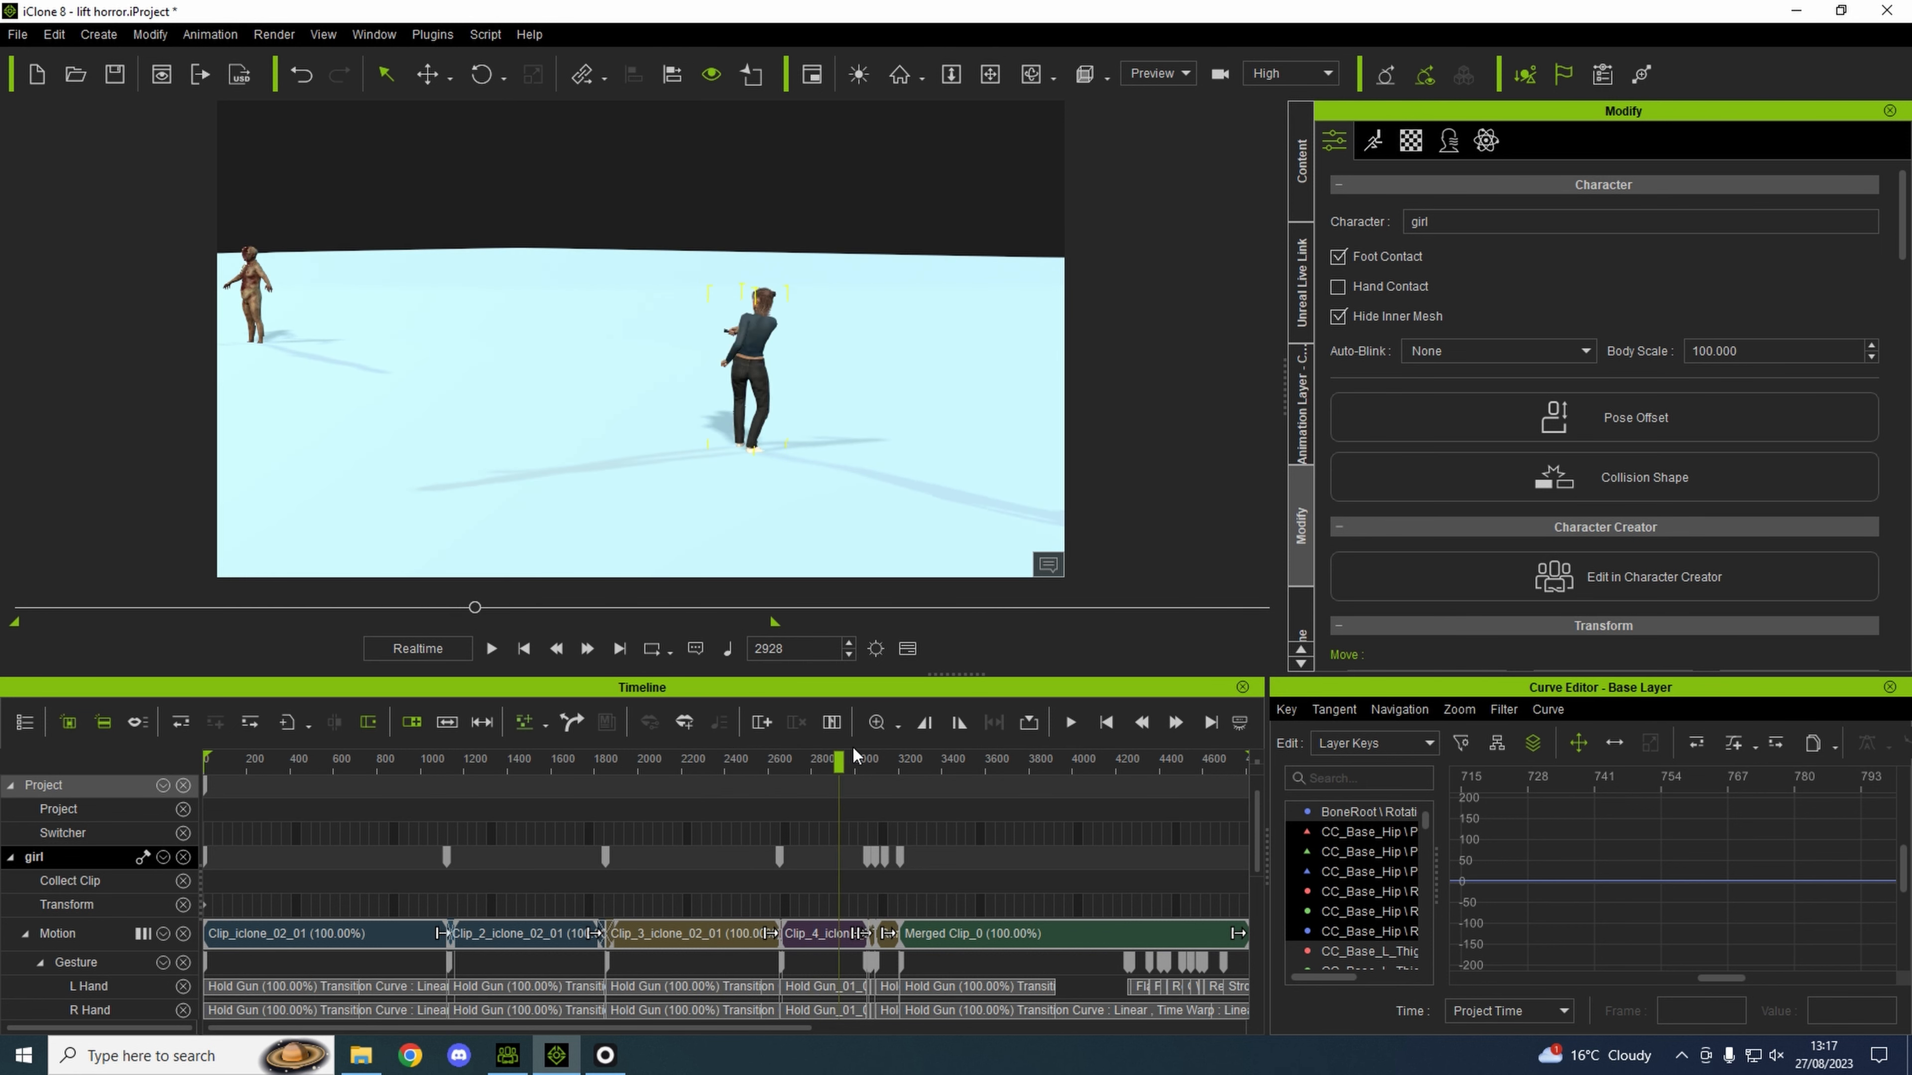
click(820, 759)
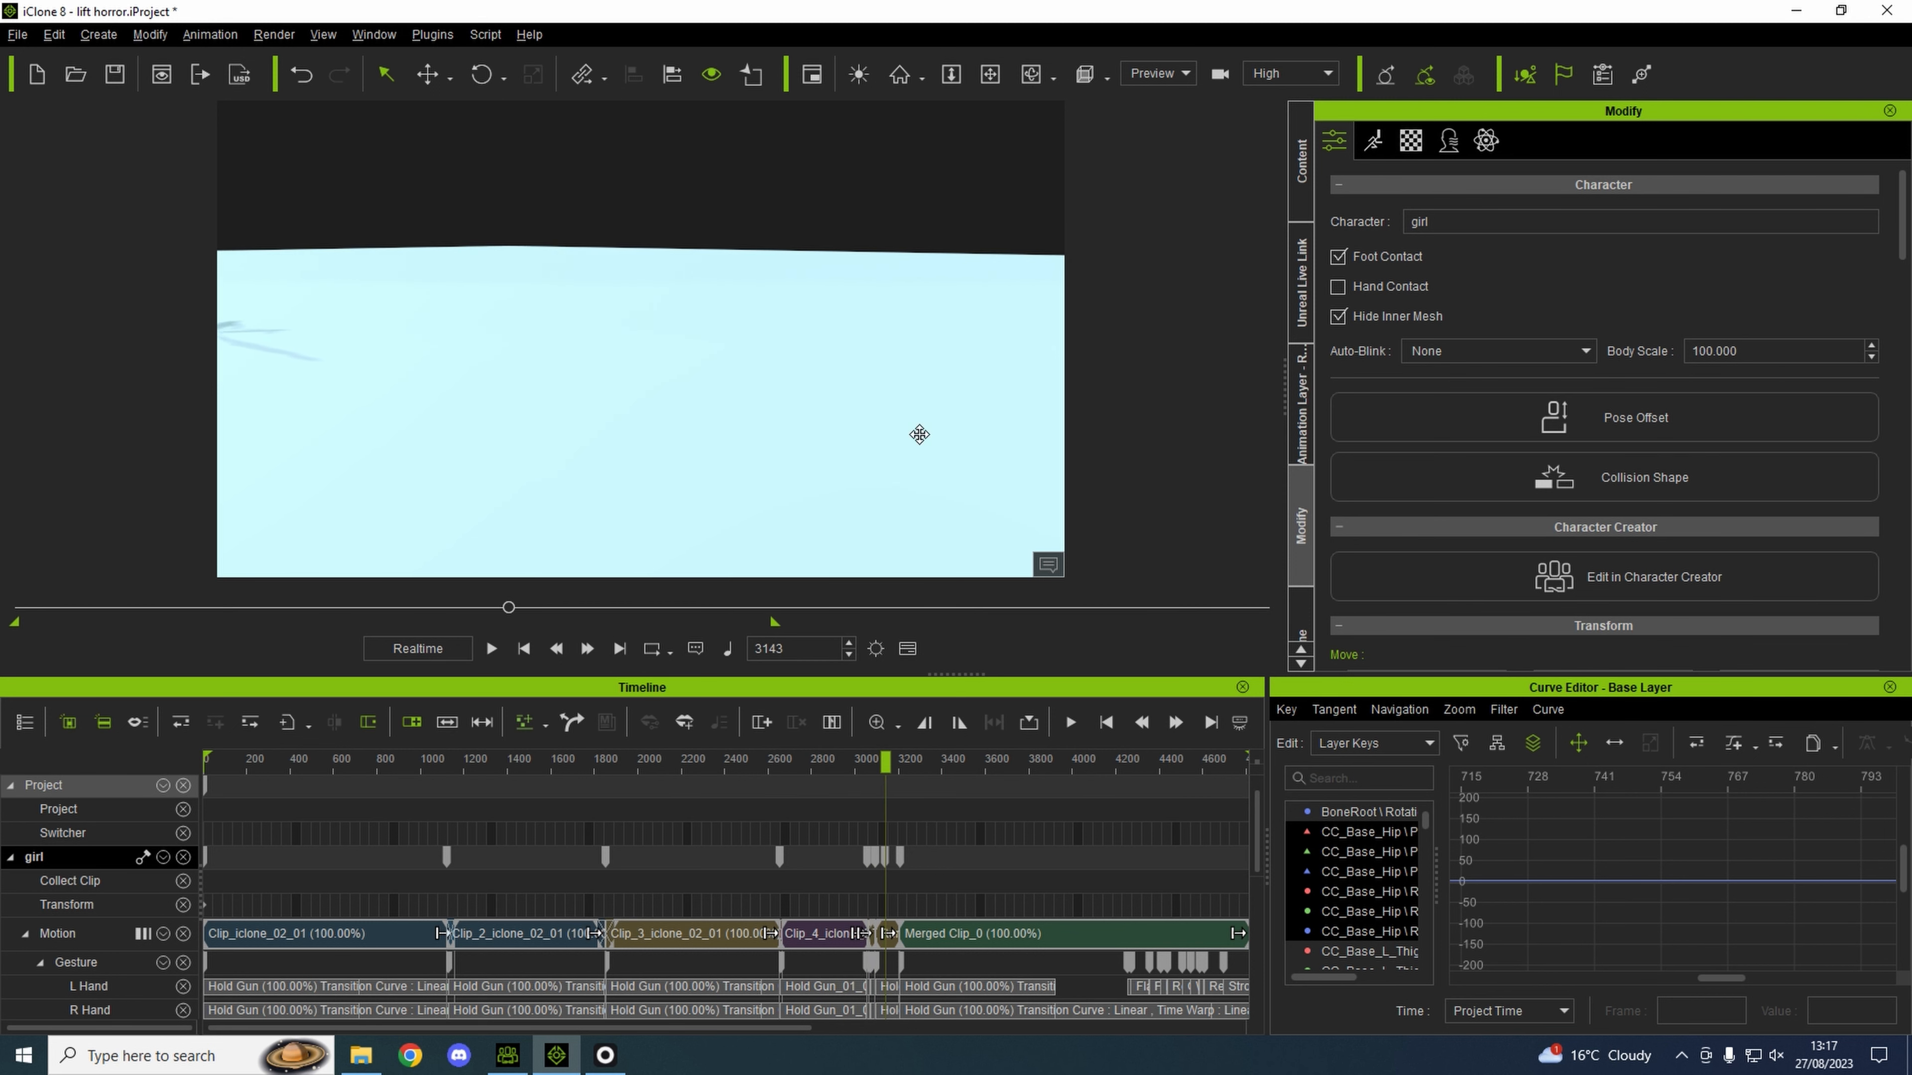
click(490, 647)
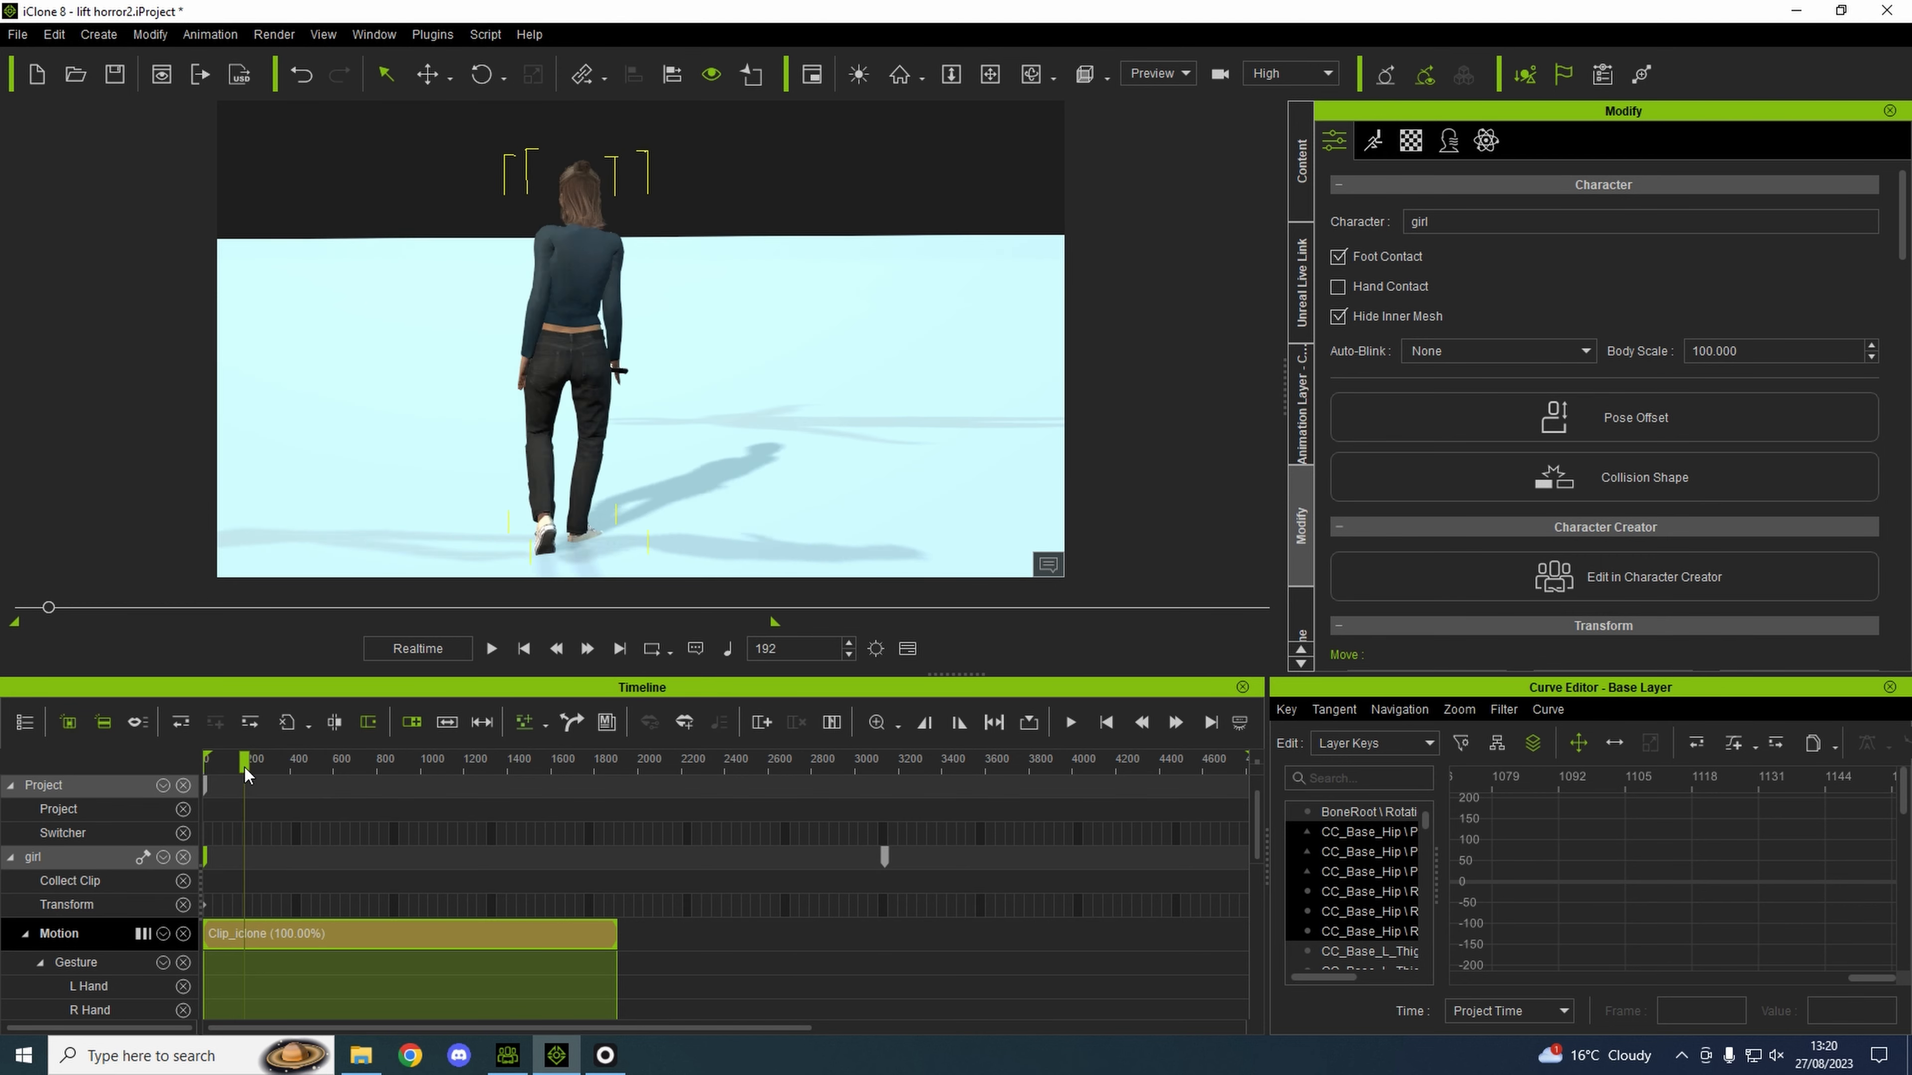
Break the girl's motion clip at the playhead, drop the front part and move the rest to frame 0.
click(260, 768)
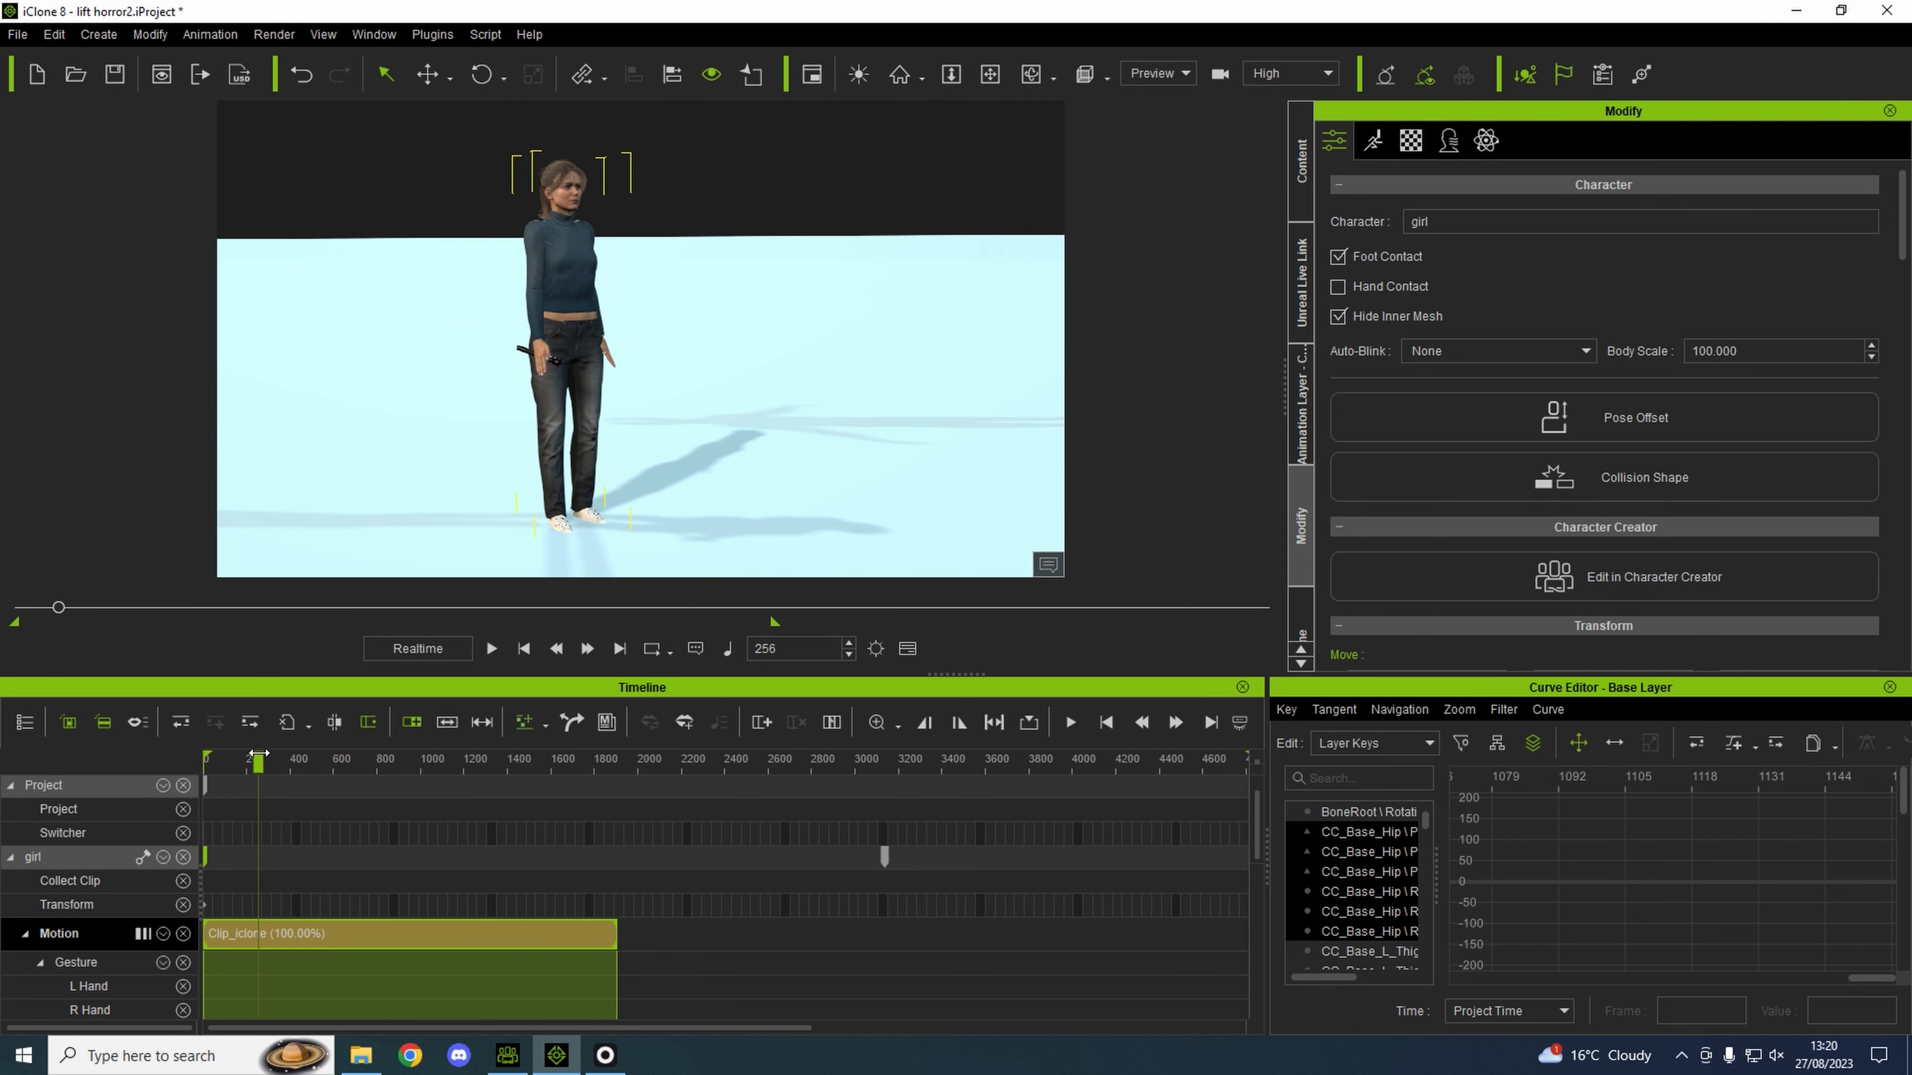
right_click(259, 933)
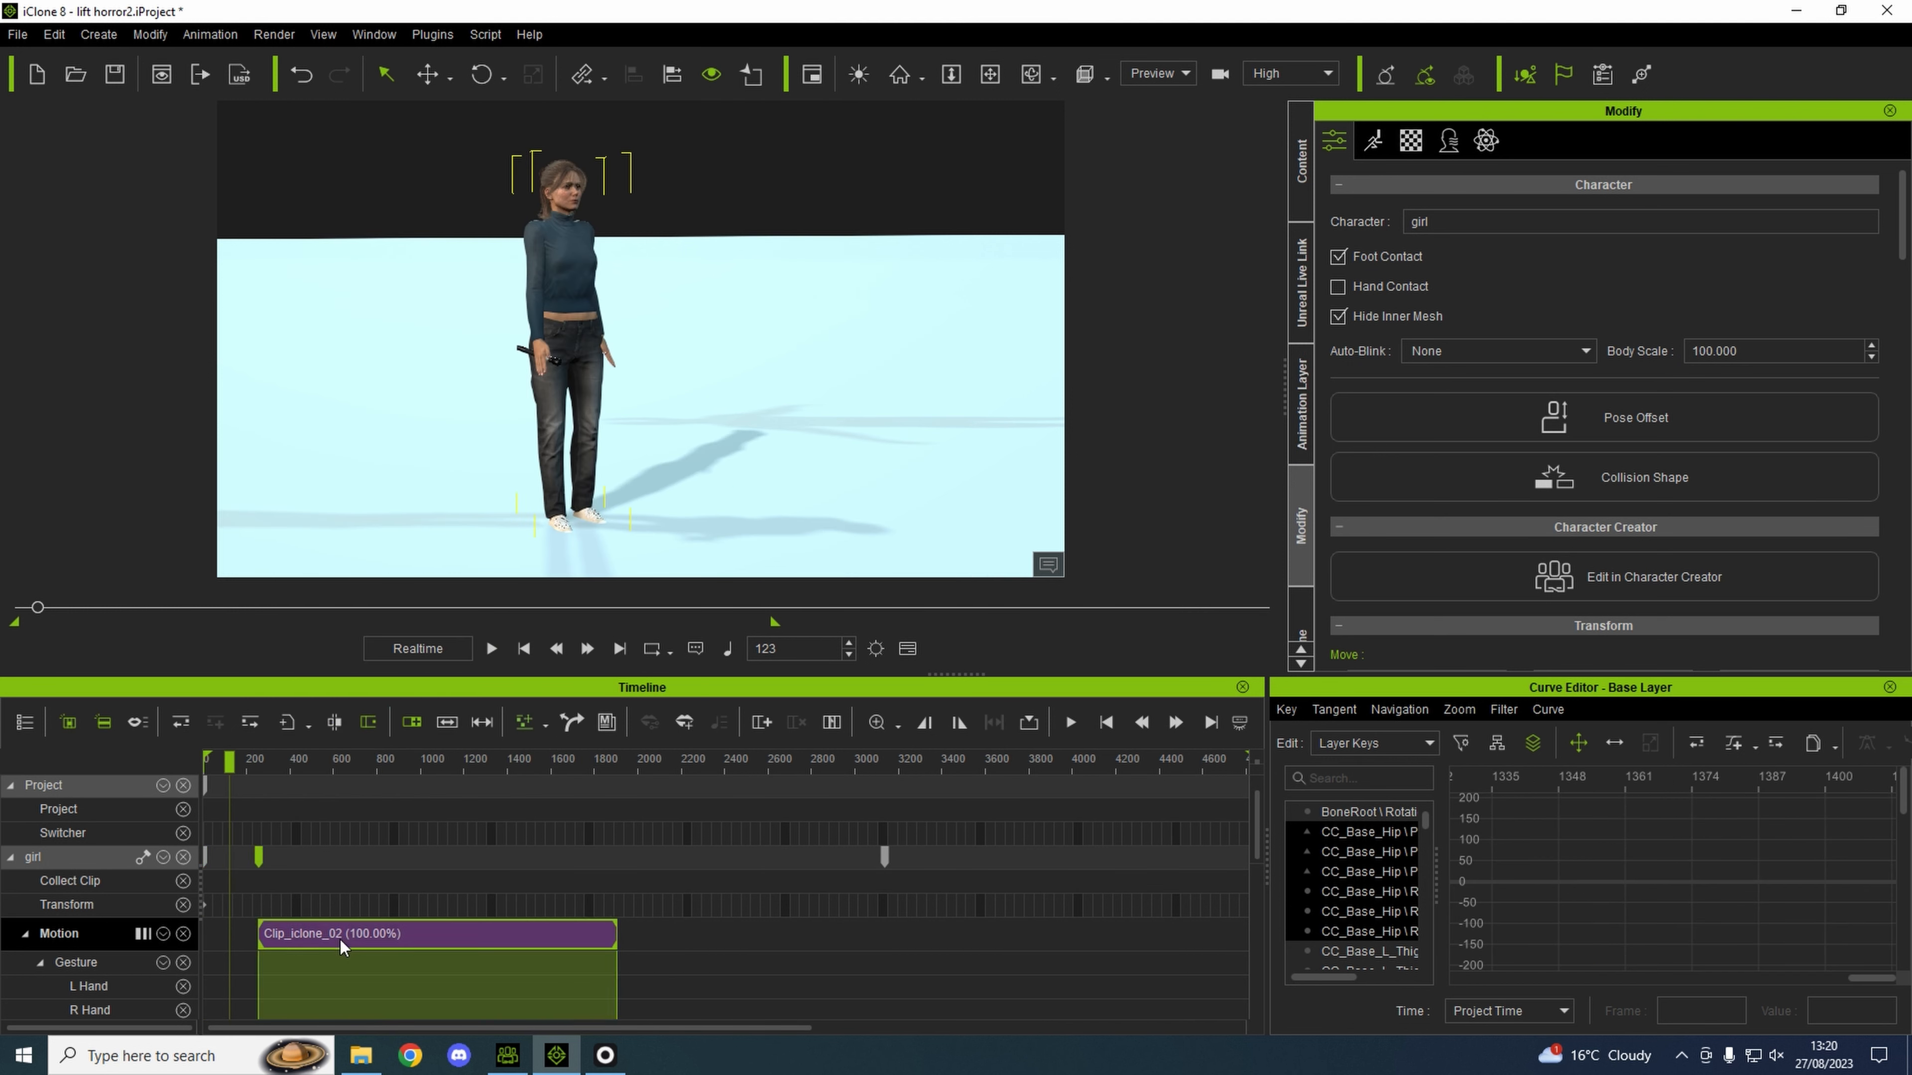
click(206, 759)
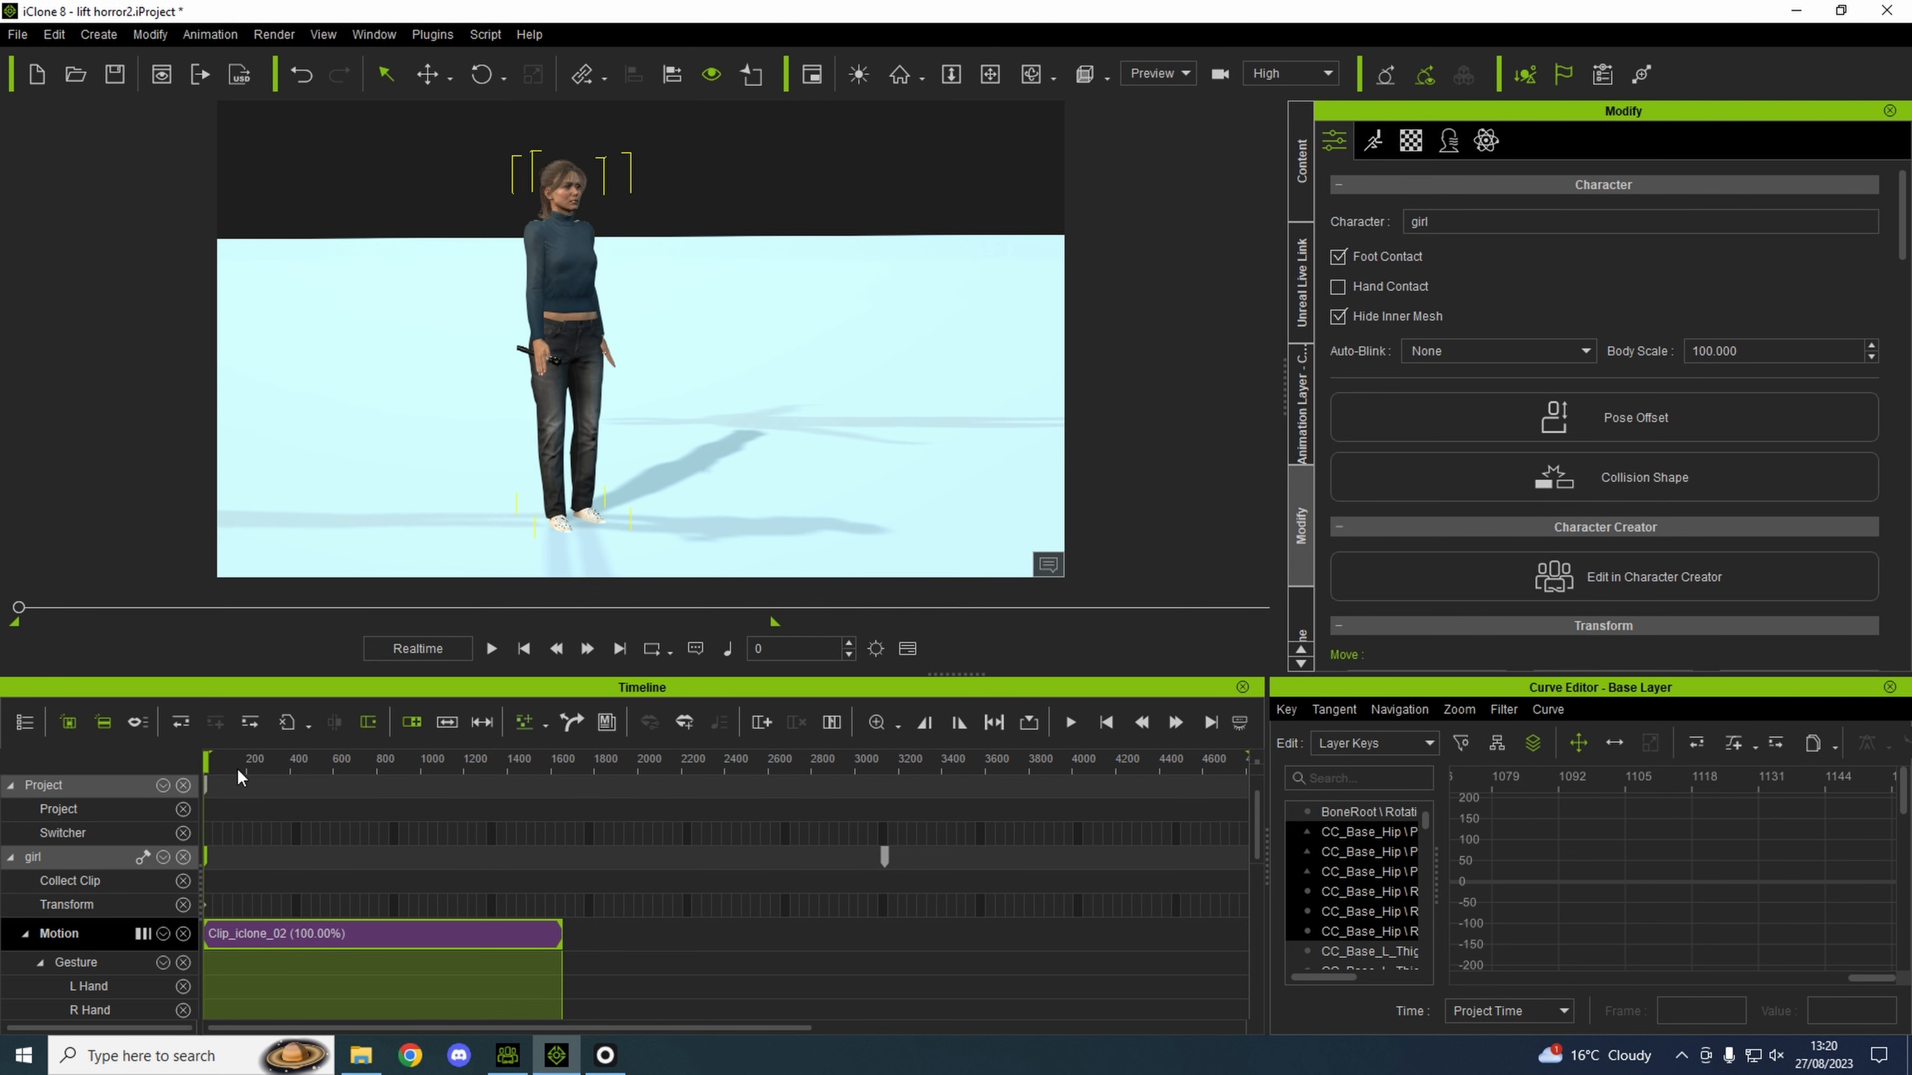
click(490, 647)
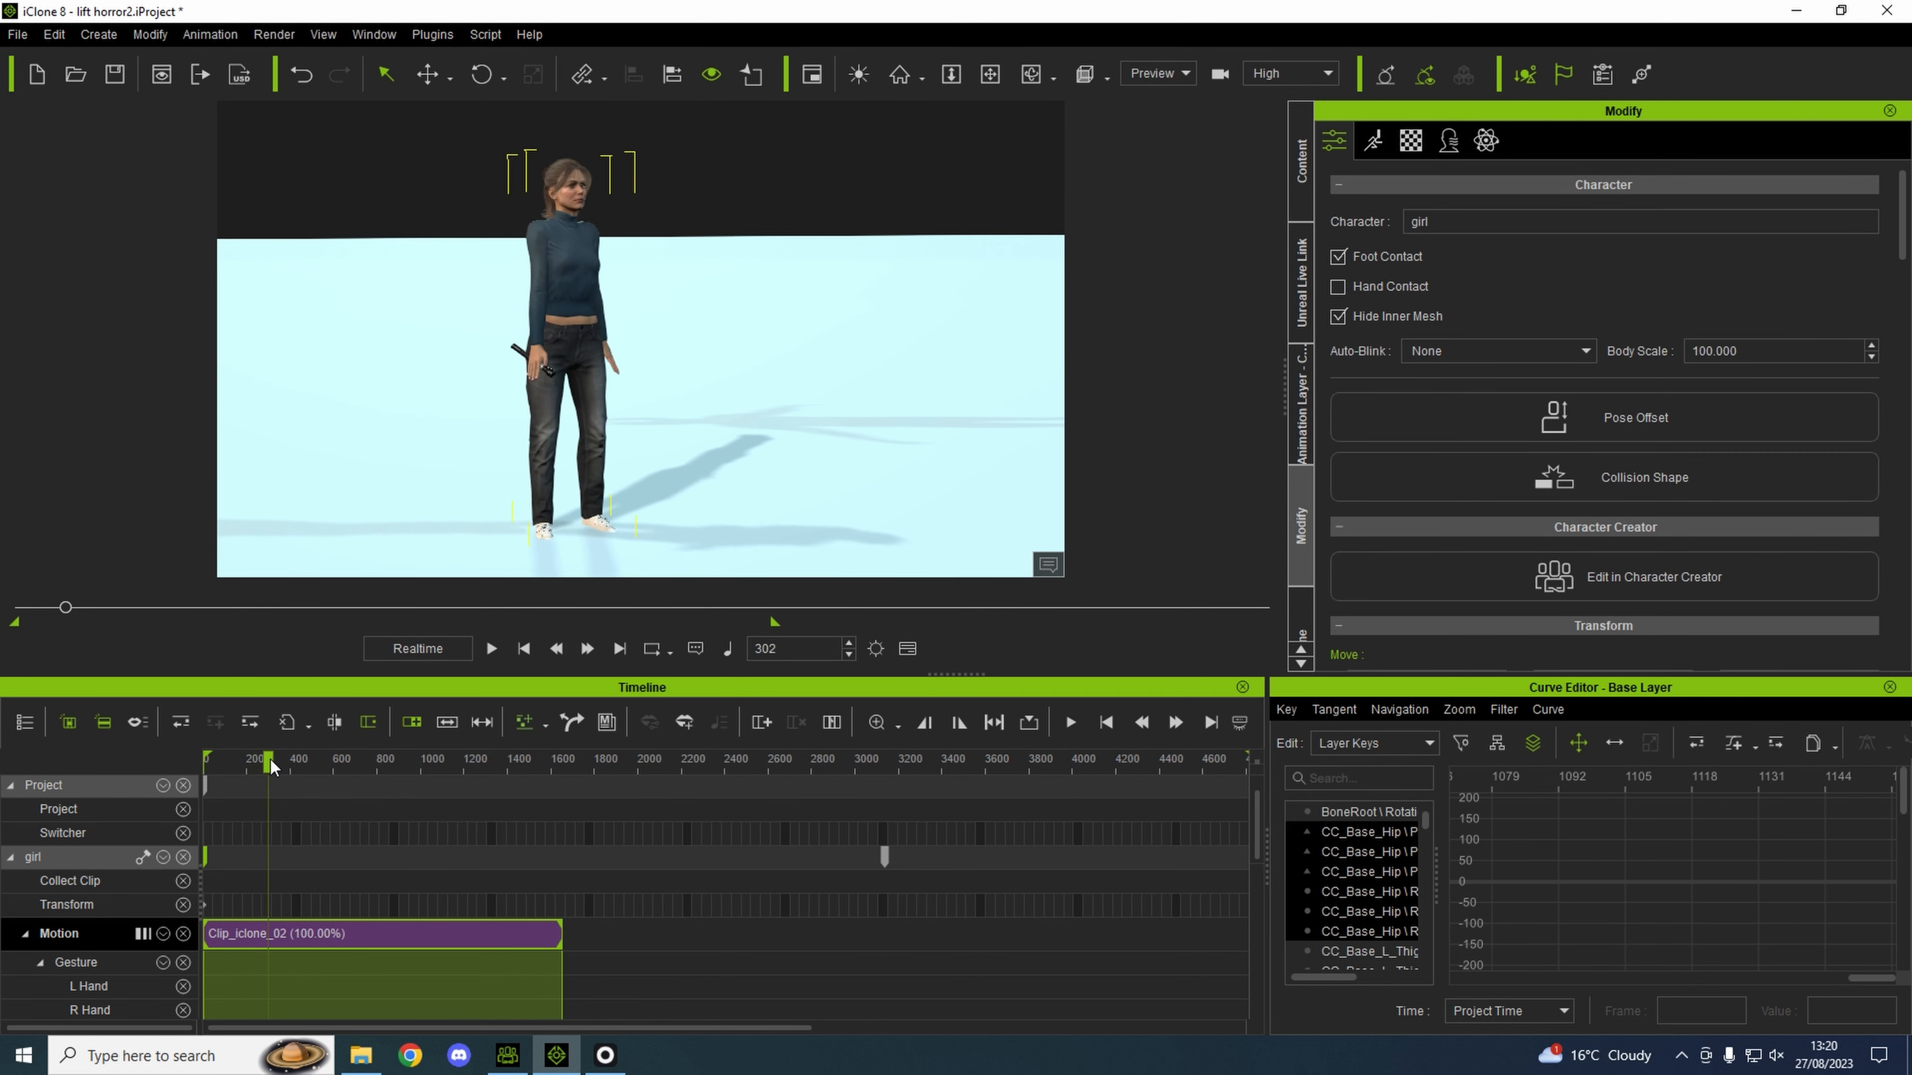
Break the clip again at frame 343 and move the shortened Clip_iclone_02_02 to the start.
click(277, 759)
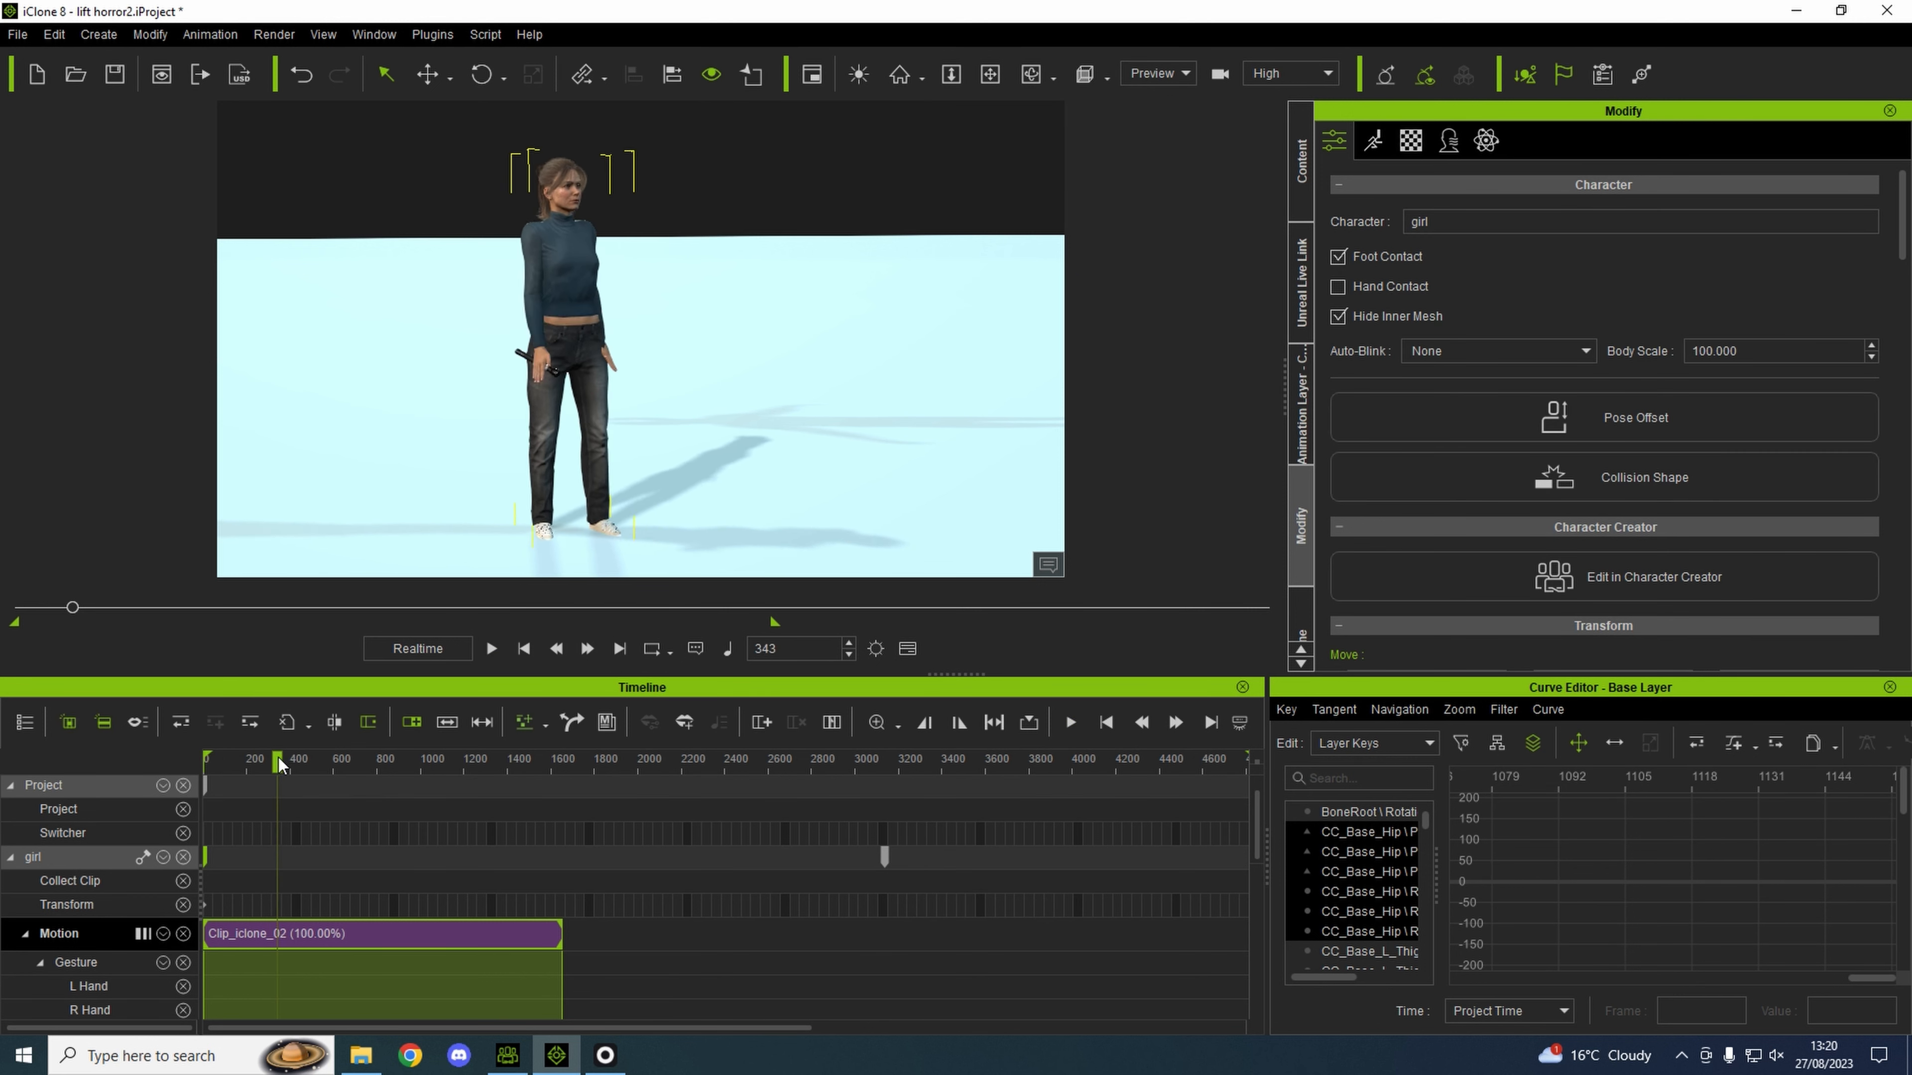
right_click(278, 934)
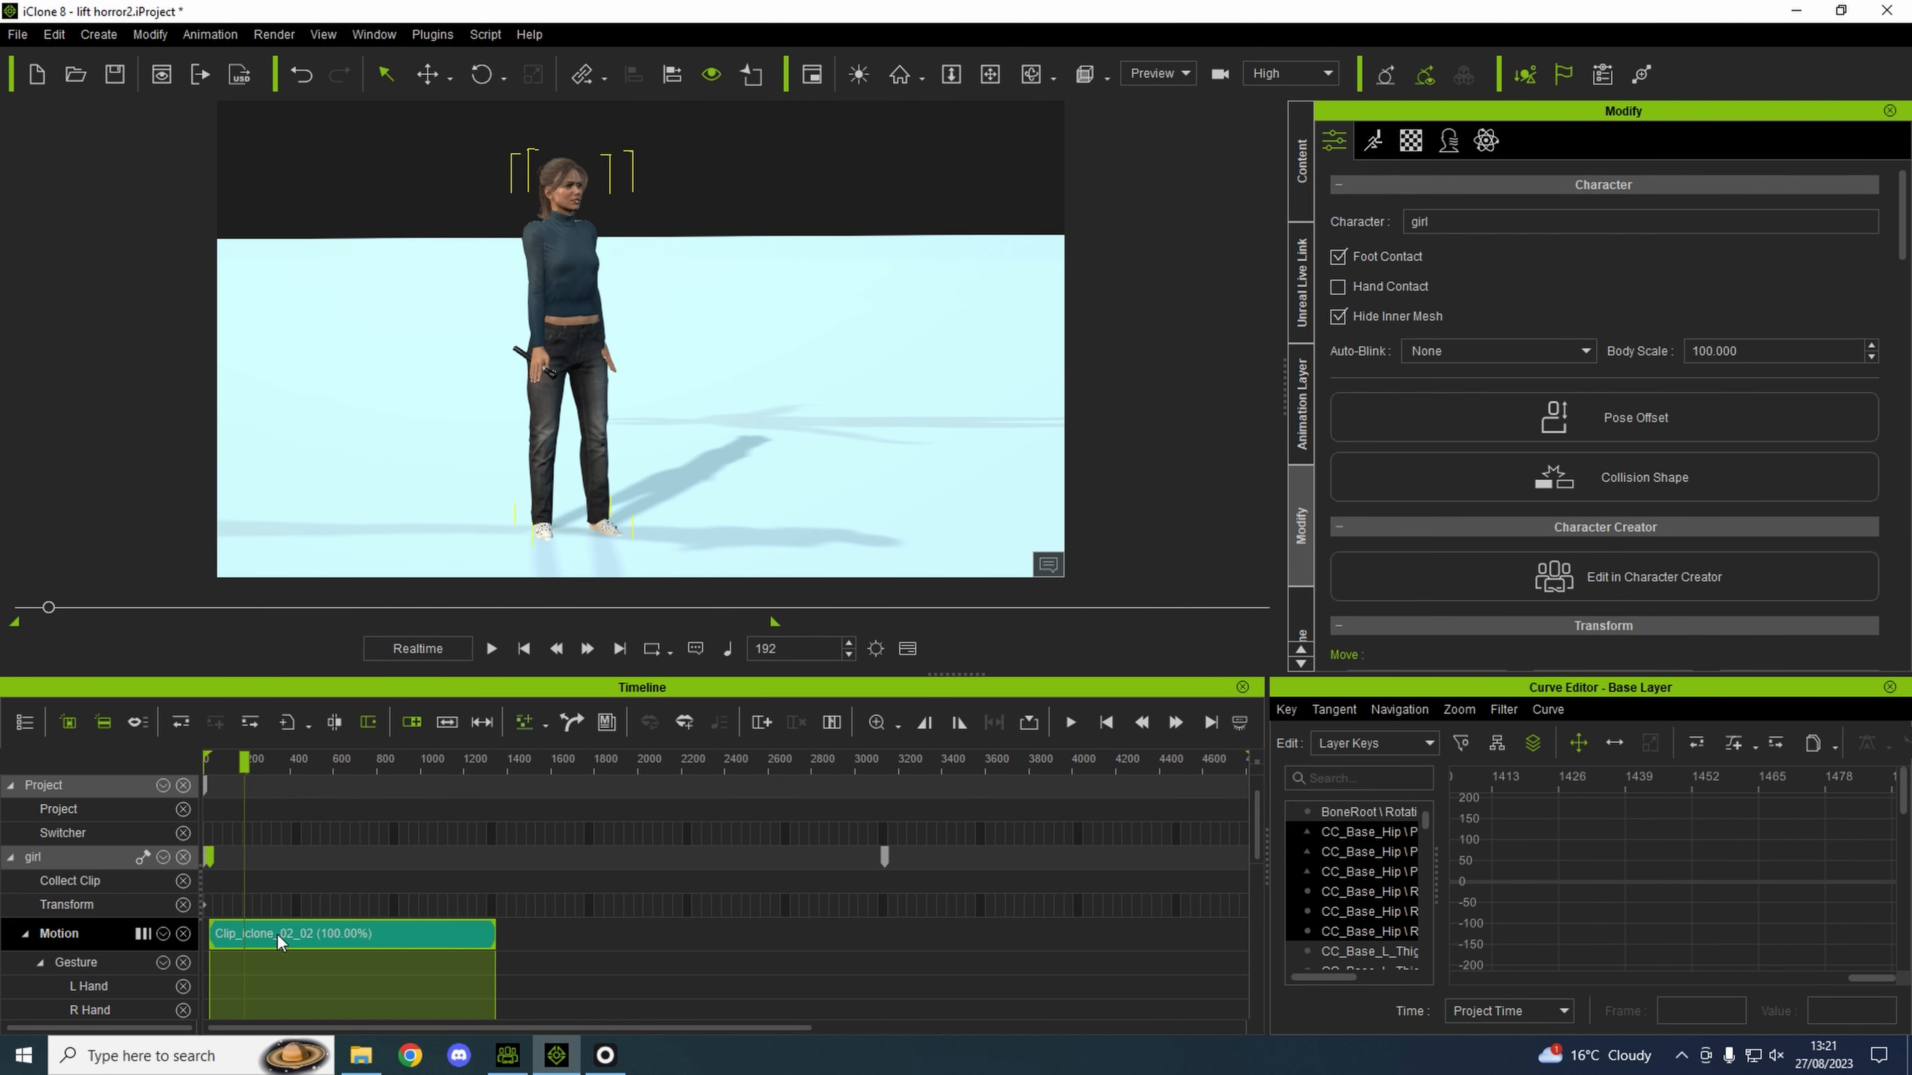
click(489, 647)
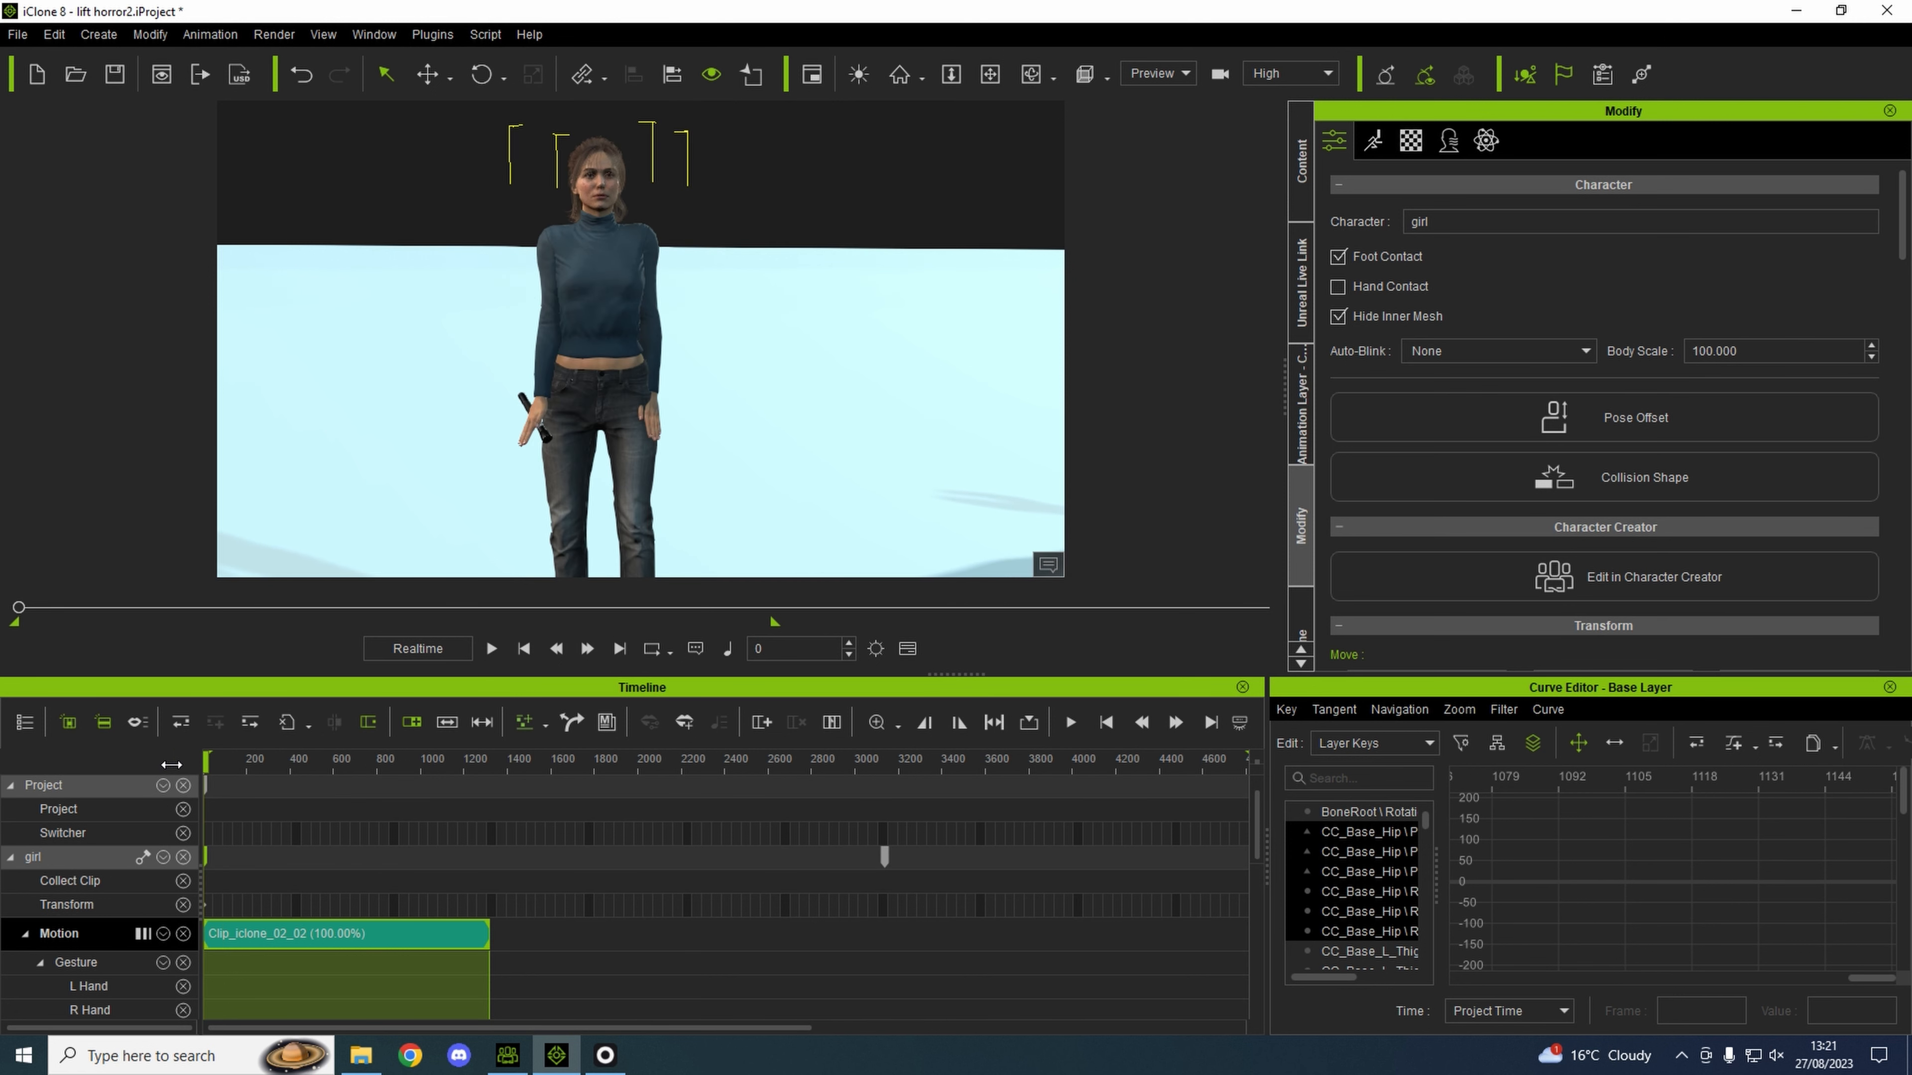
mouse_move(646, 412)
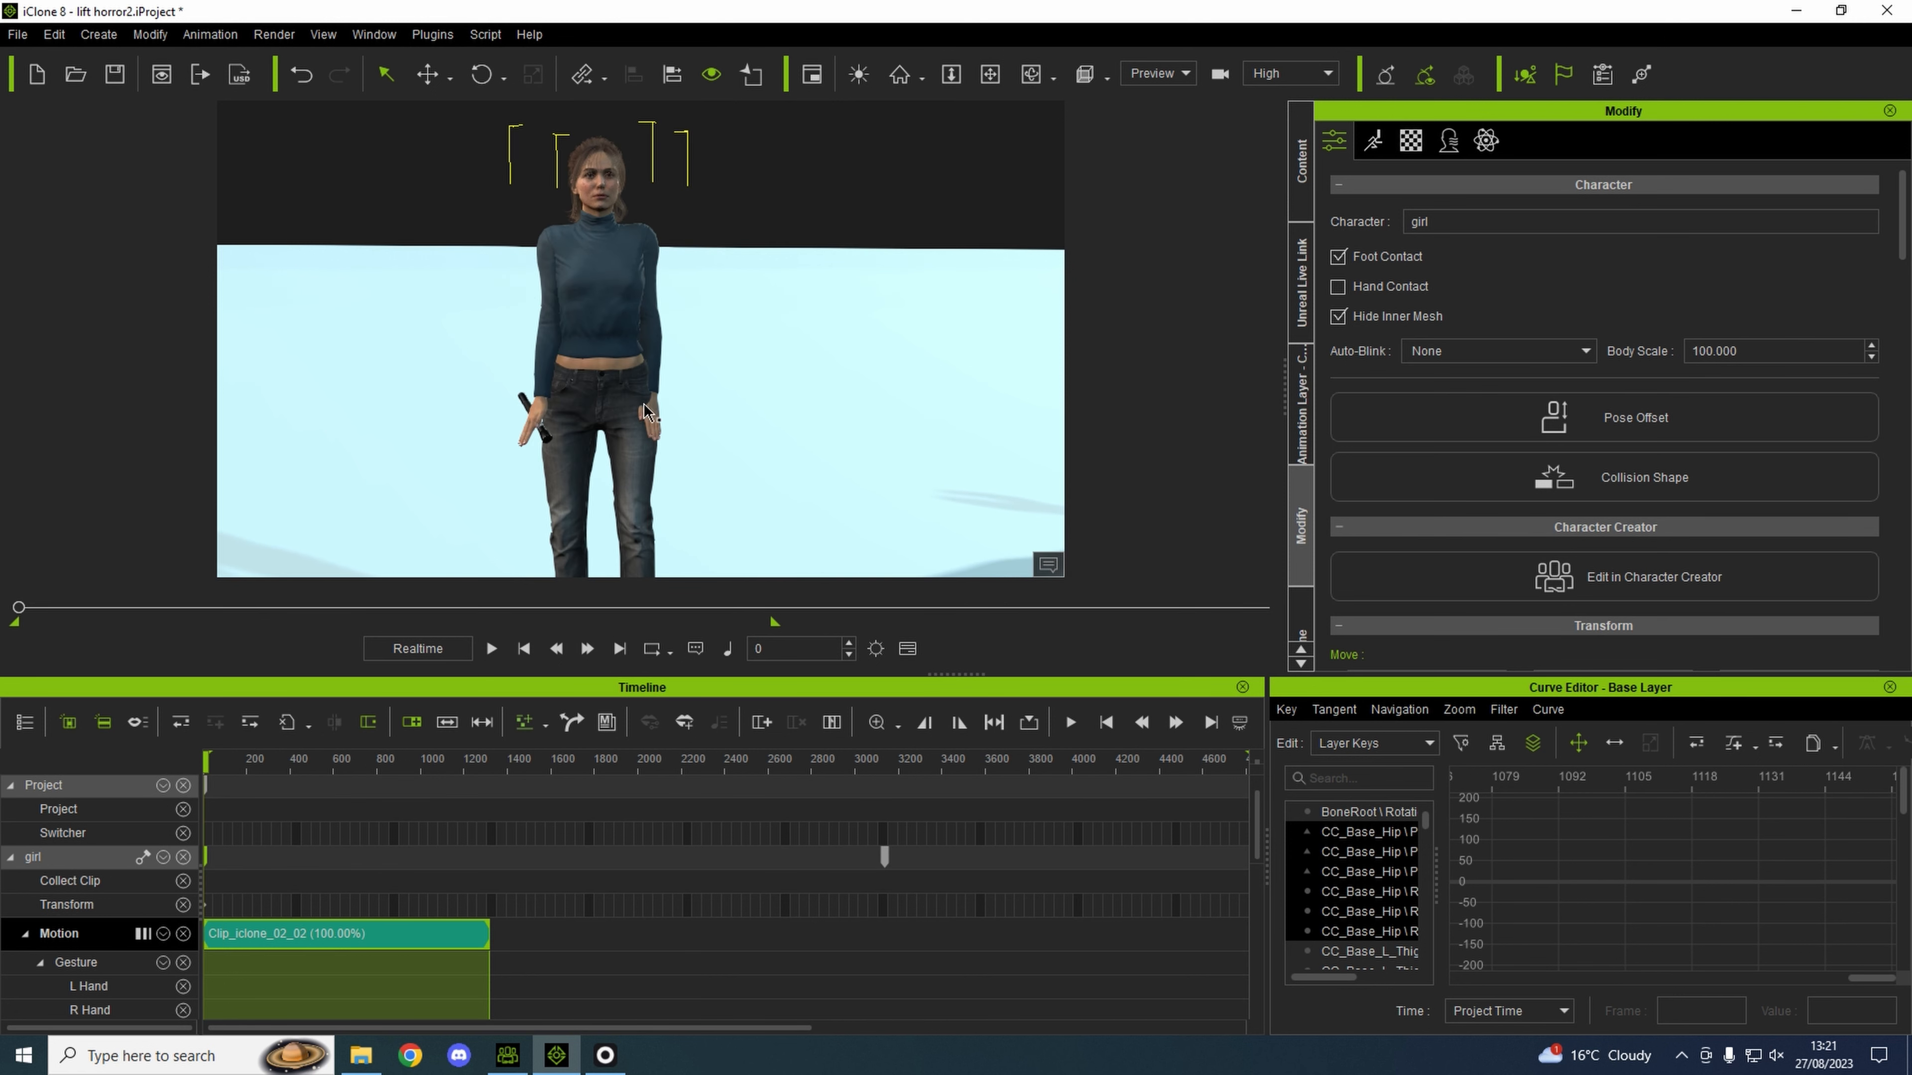
mouse_move(271, 120)
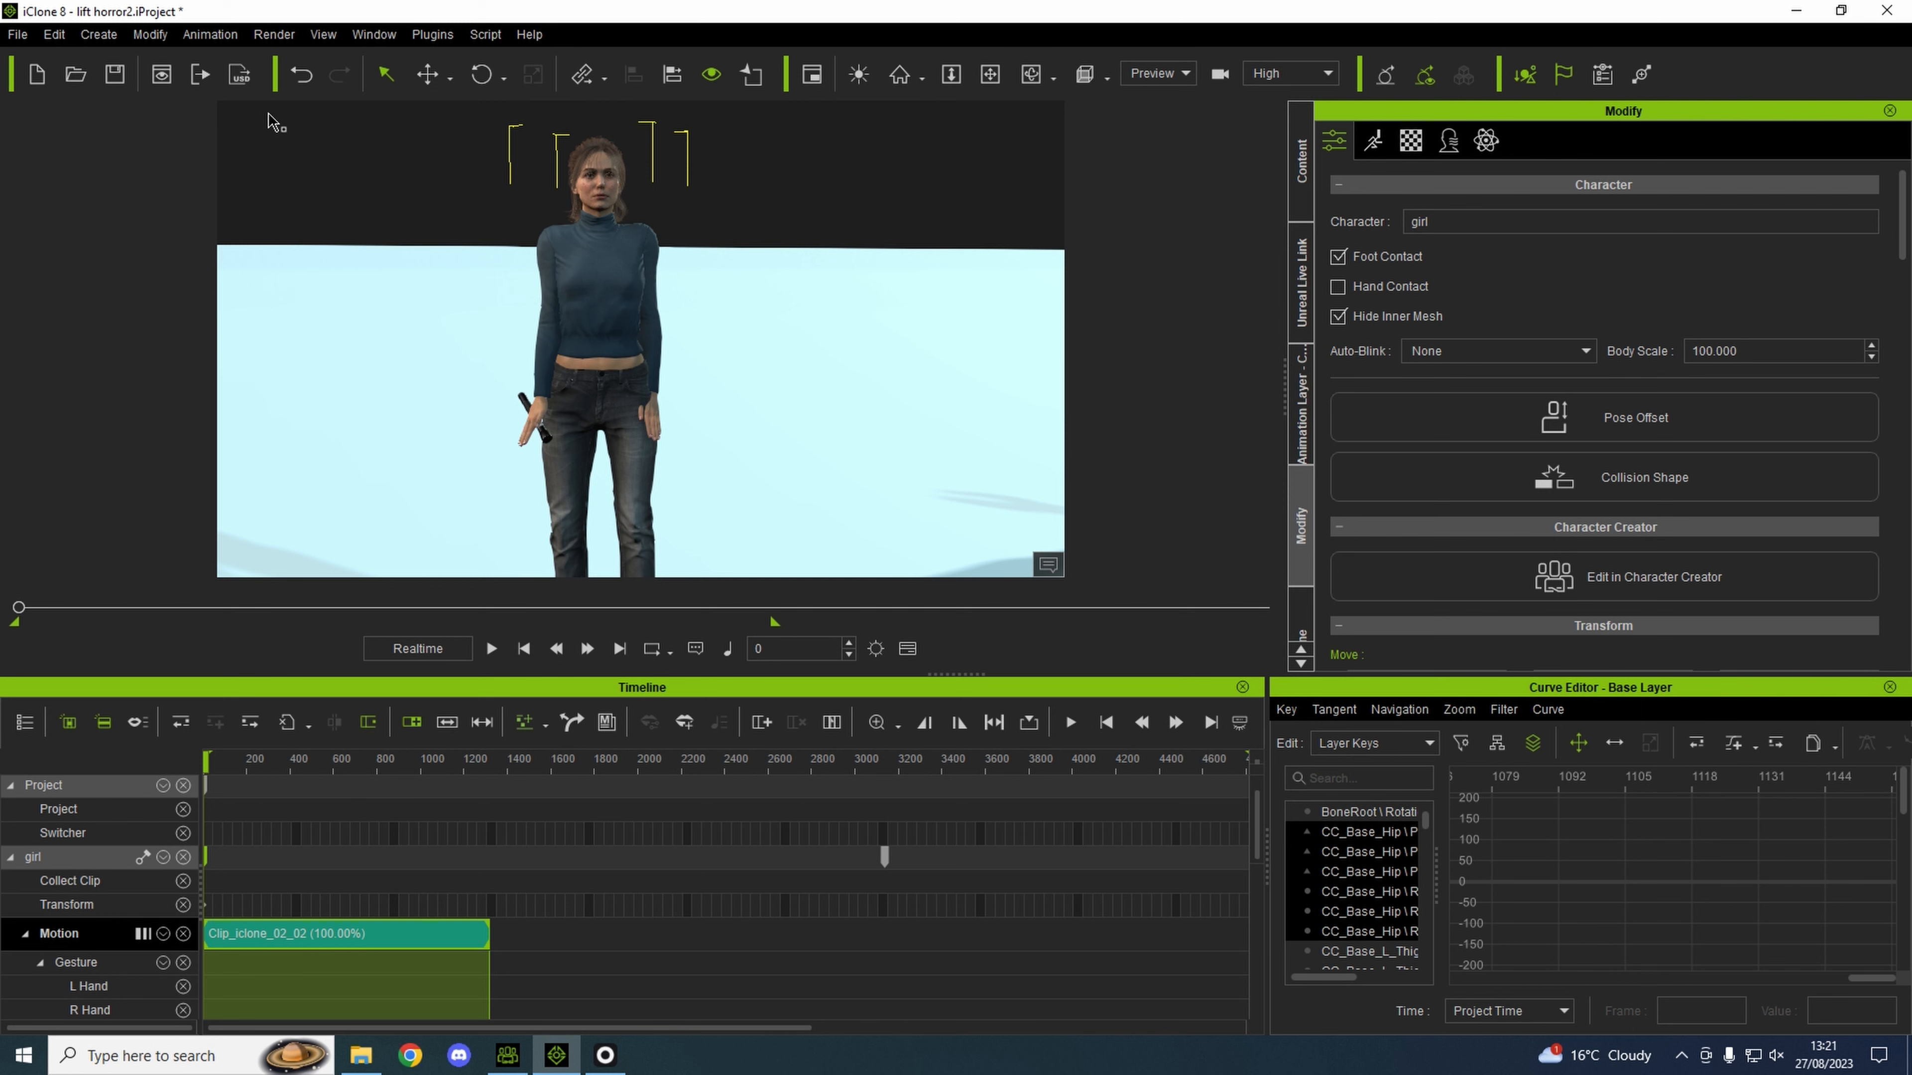
Repose the girl's torch arm in Edit Motion Layer, preview to frame 213 and finish editing.
click(210, 33)
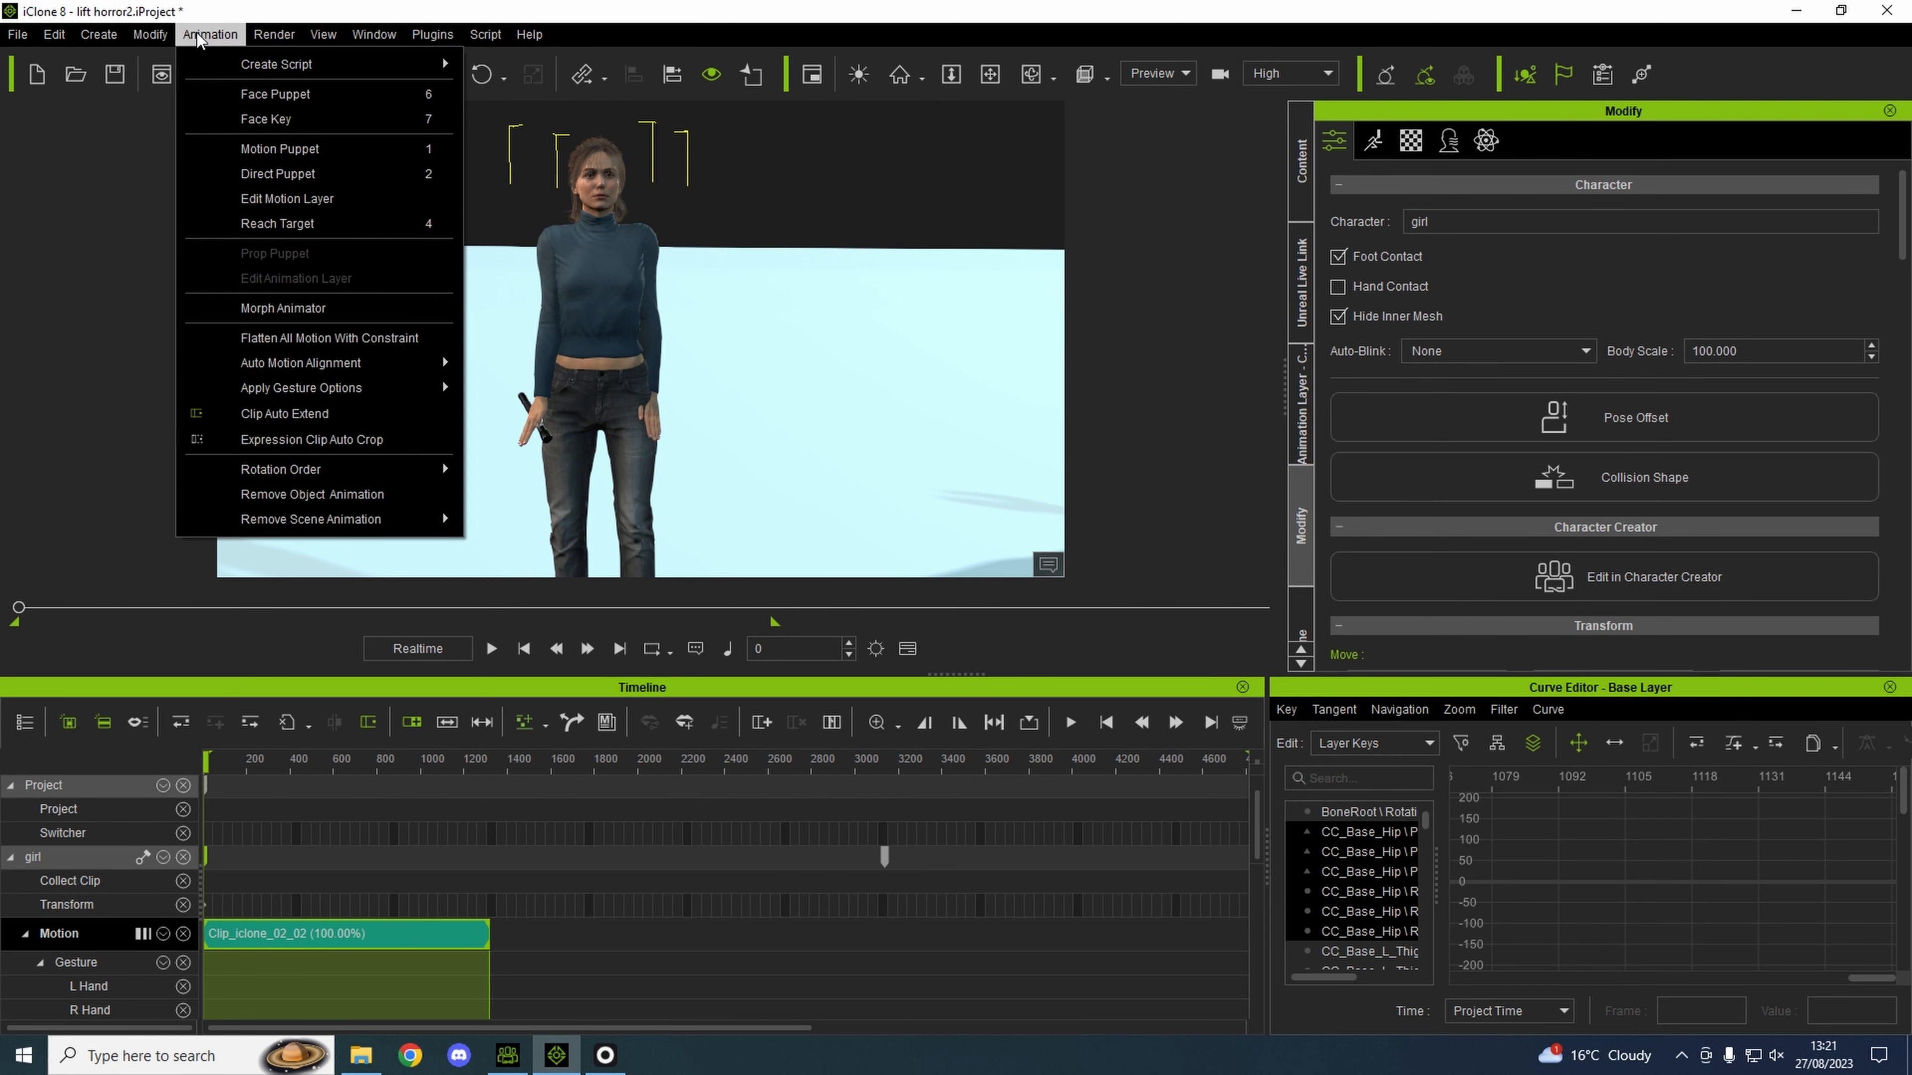
mouse_move(287, 200)
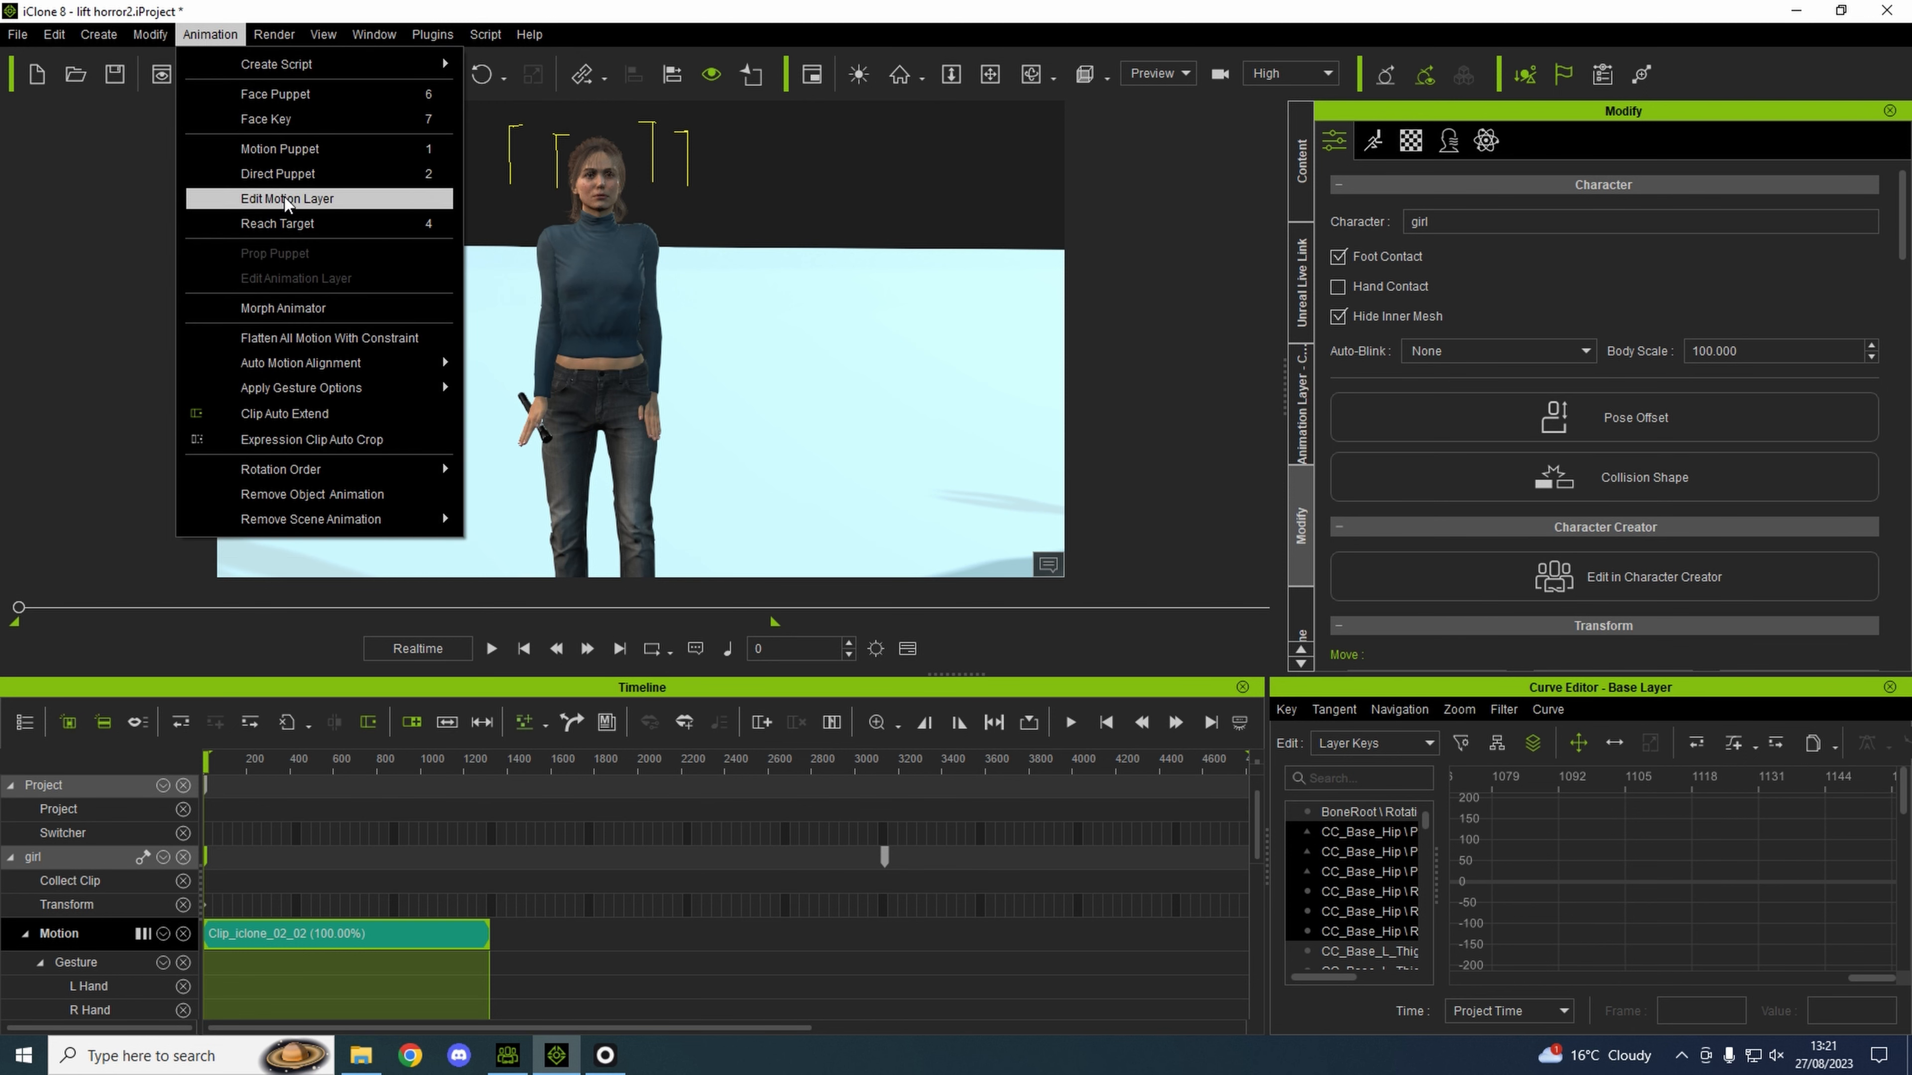
click(288, 199)
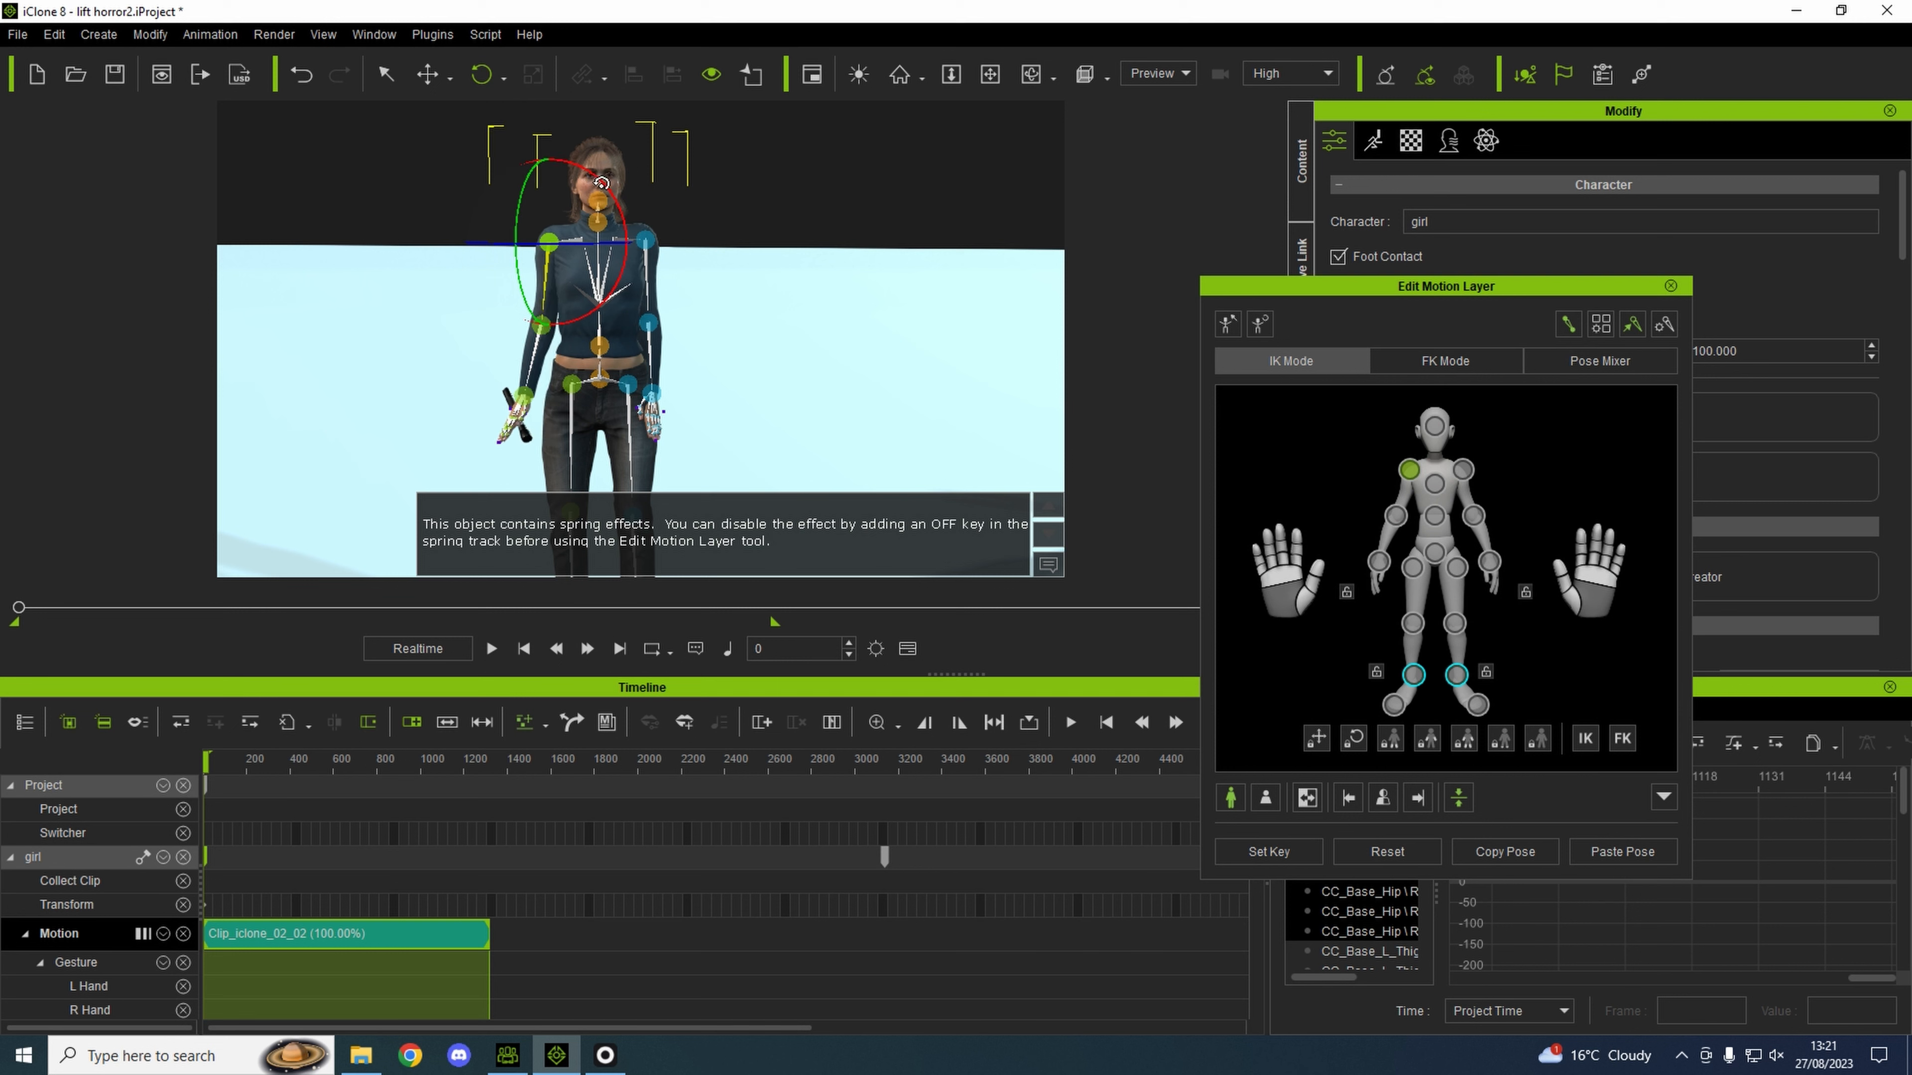
click(1463, 468)
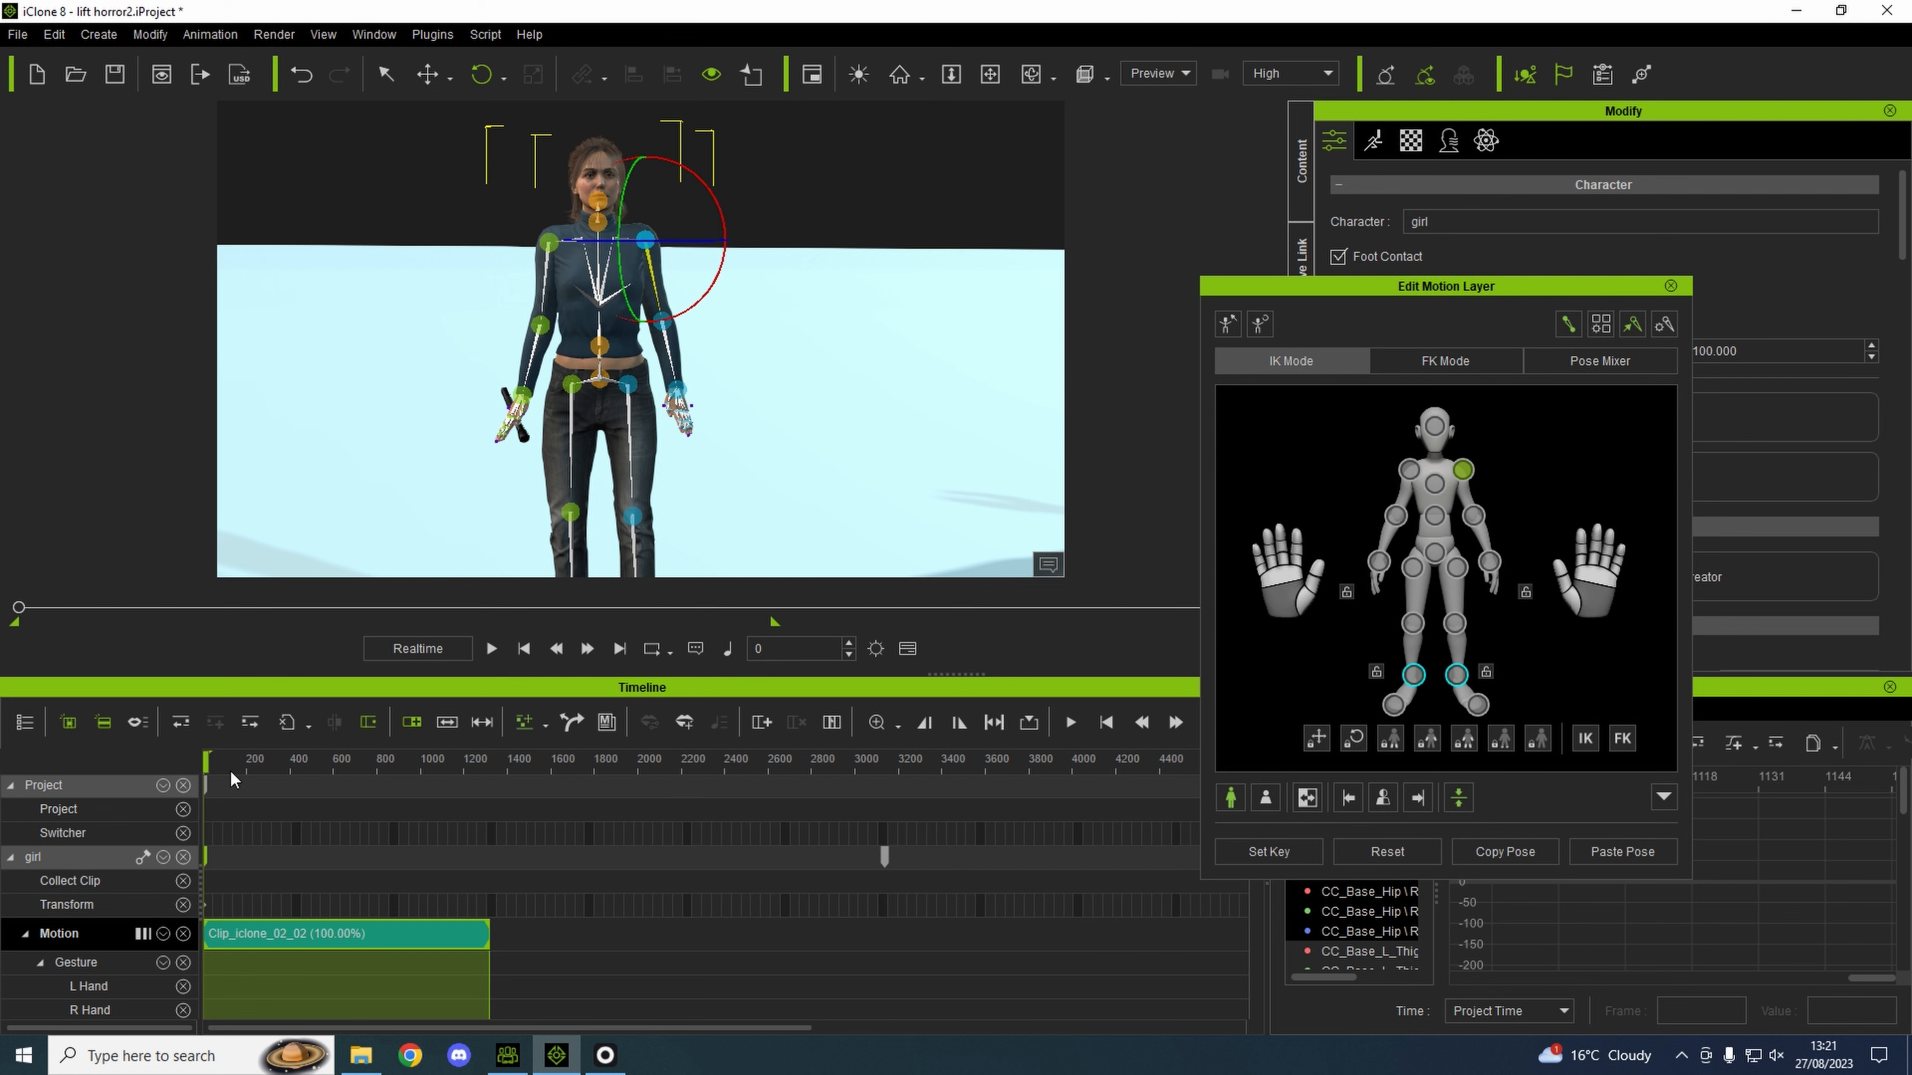
click(490, 647)
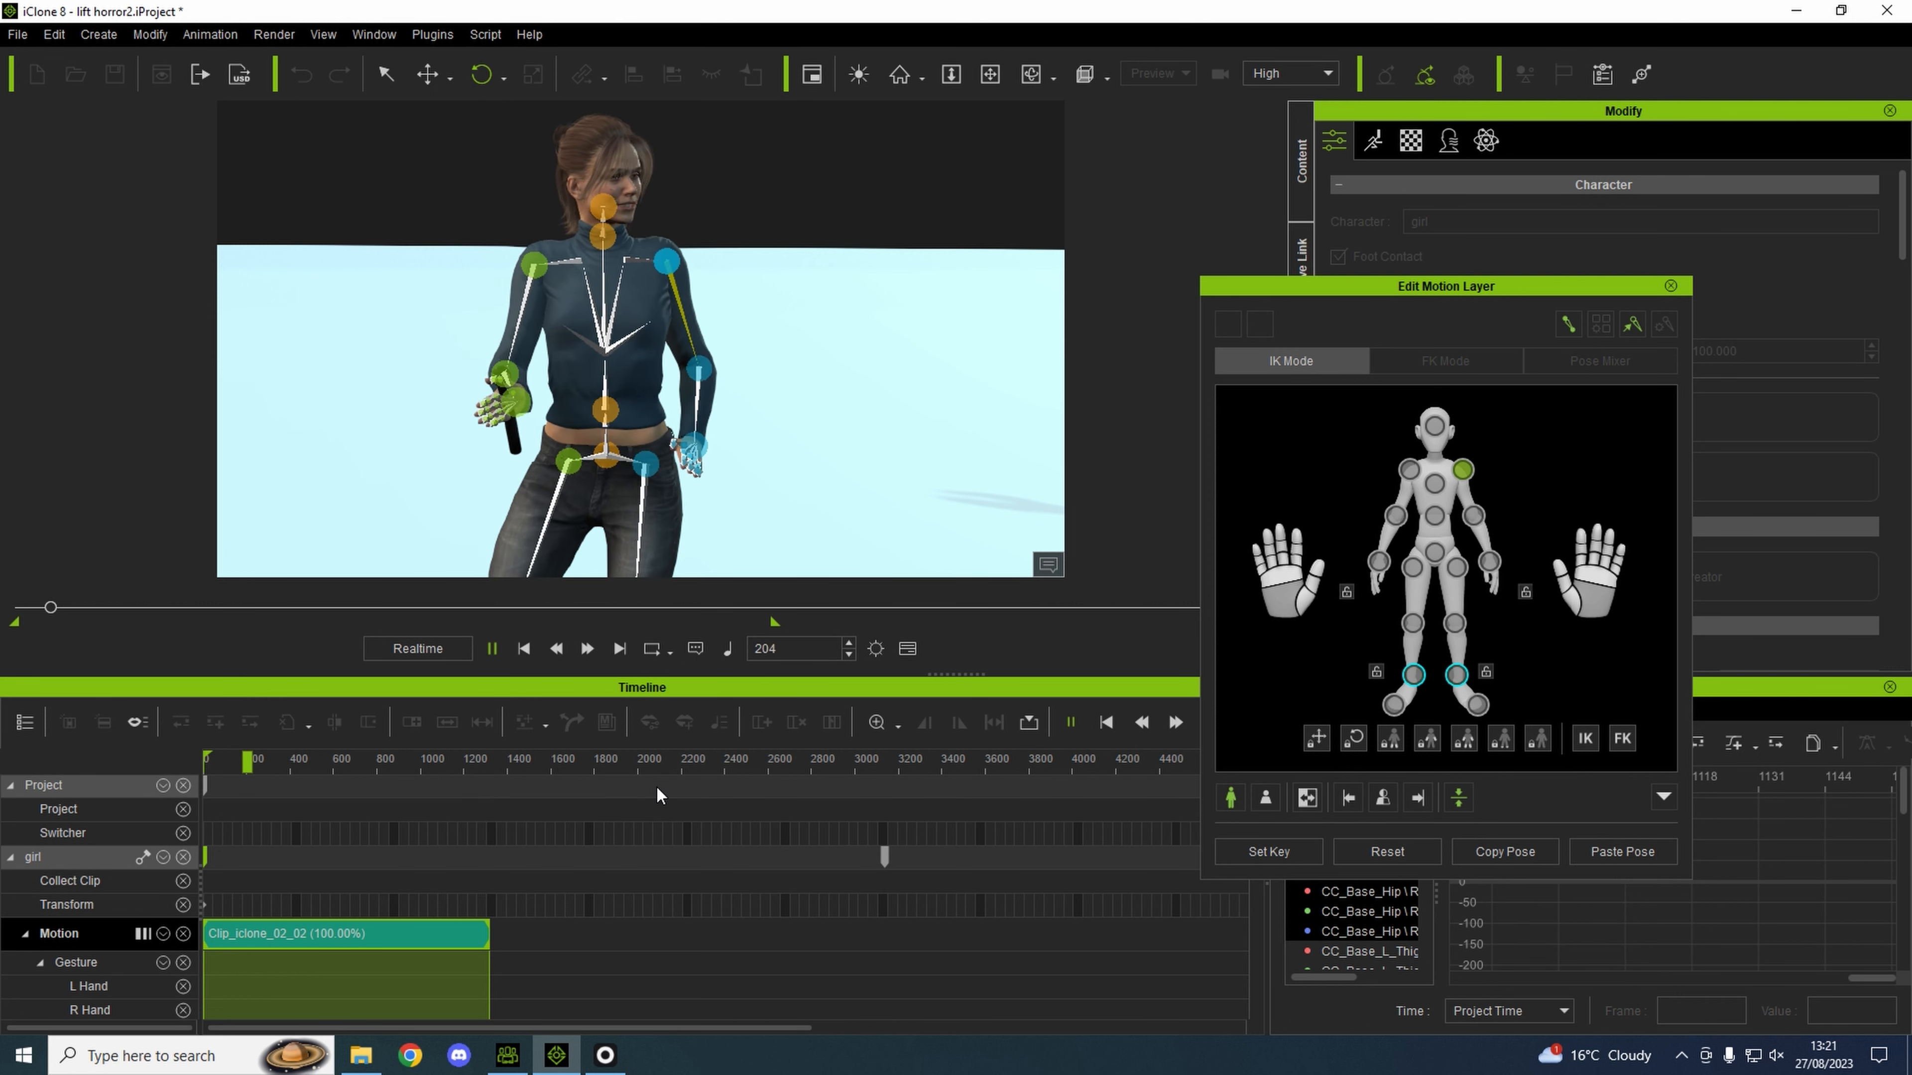
click(491, 647)
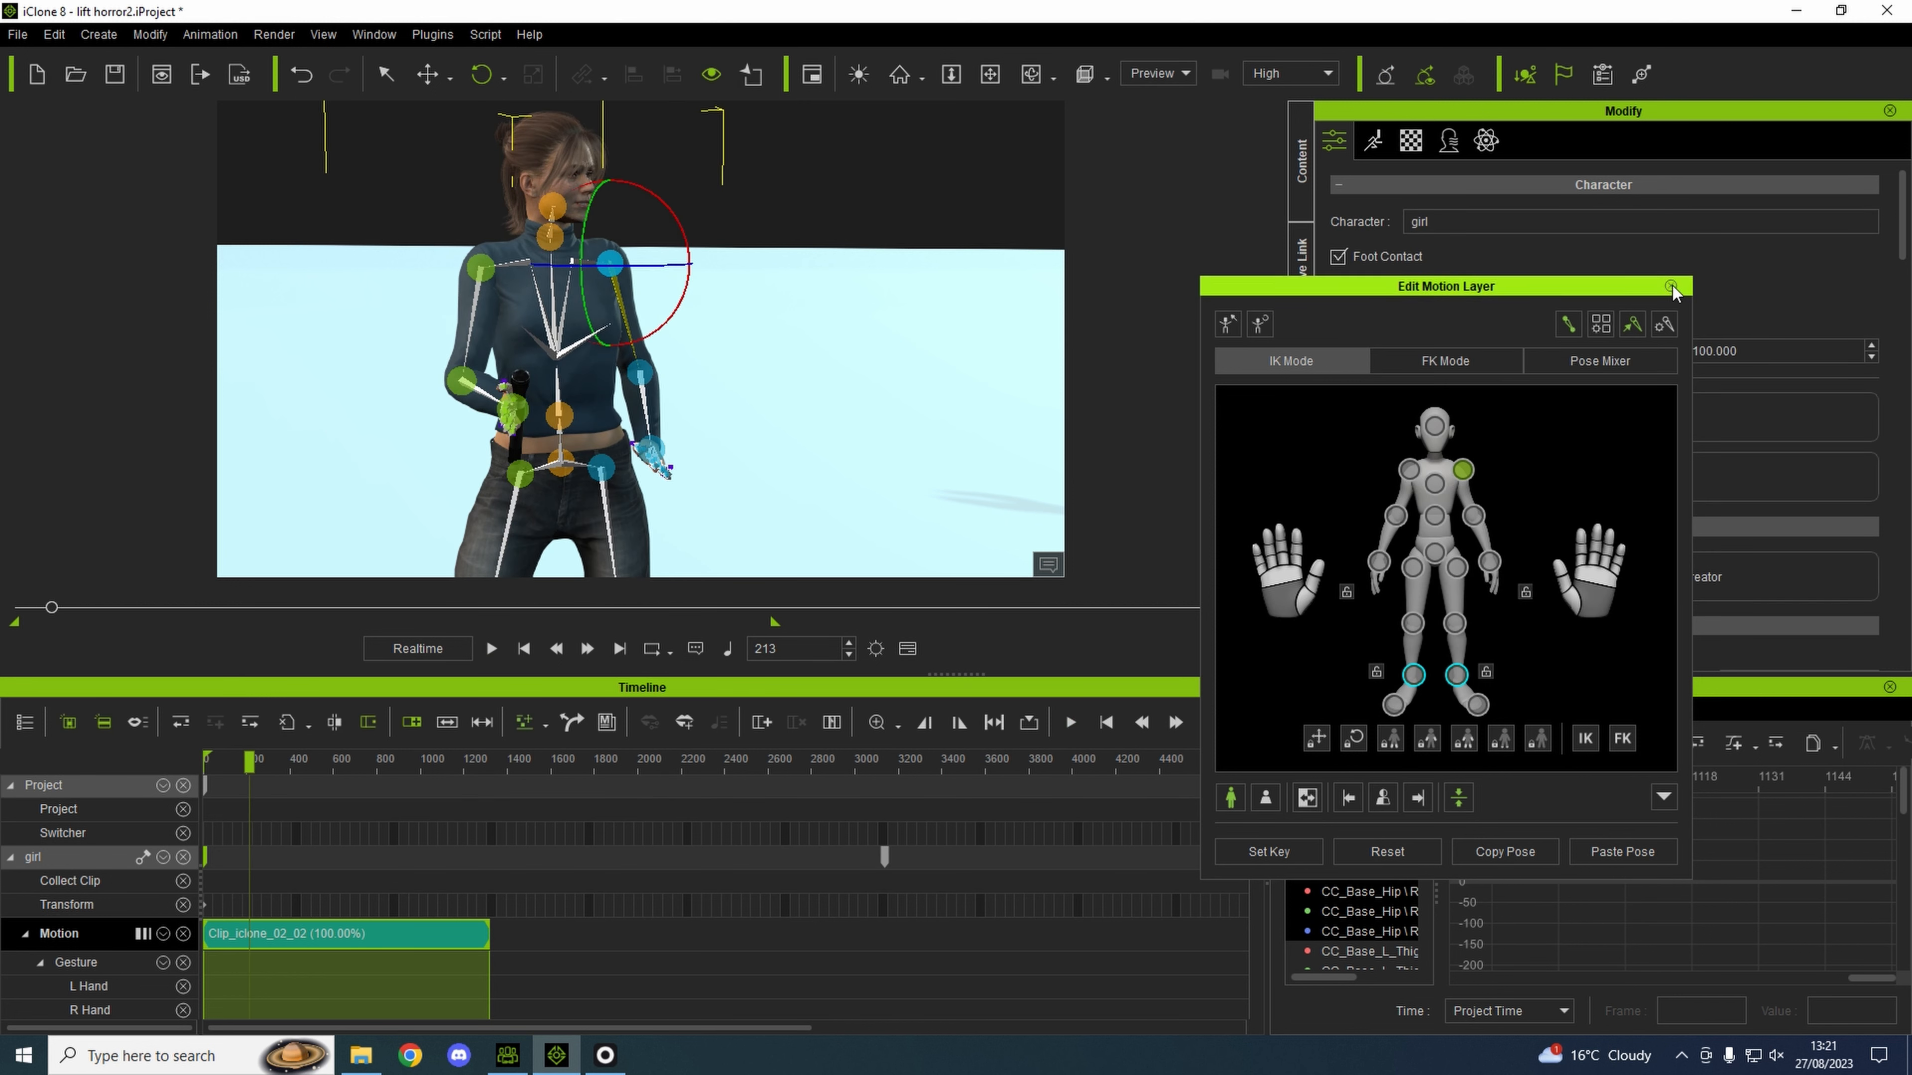
click(1673, 287)
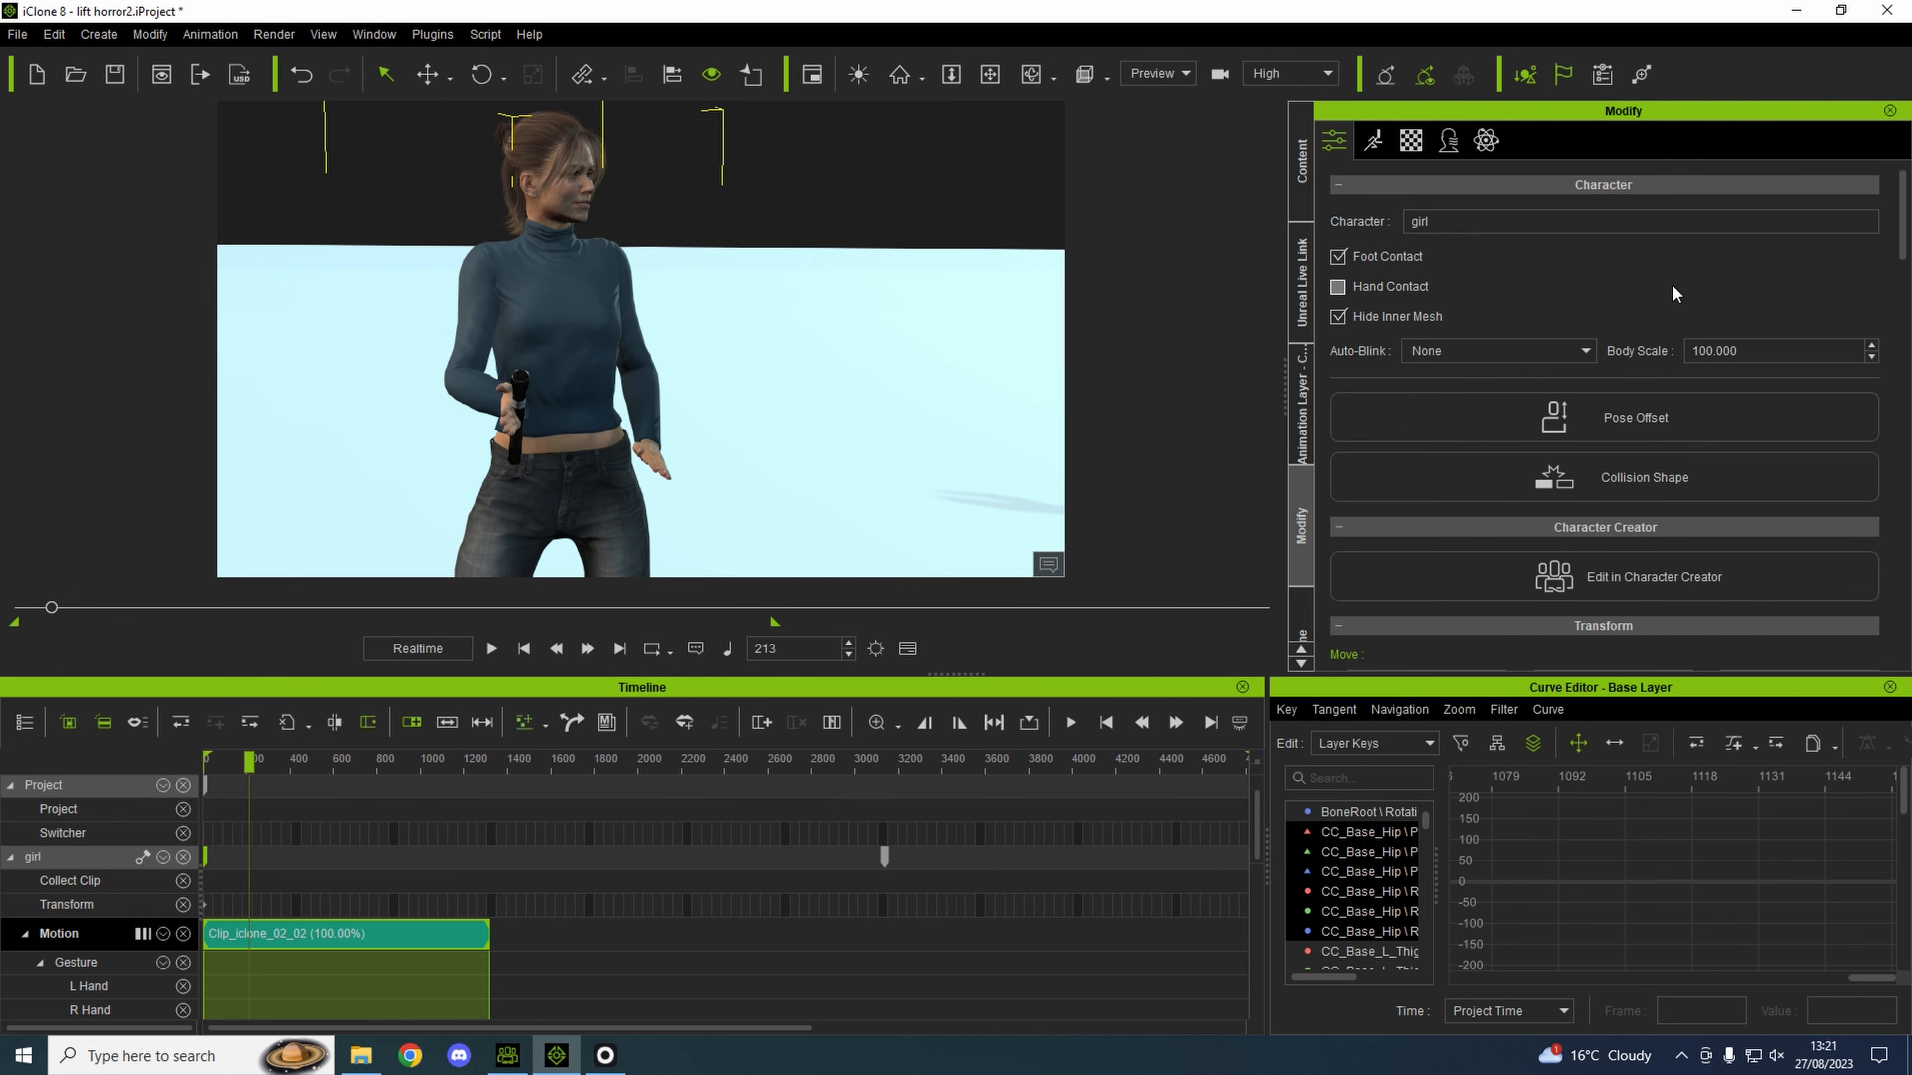
Apply the Hold Gun gesture from Animation > Gesture > Hold to both hands and check the grip.
click(1300, 136)
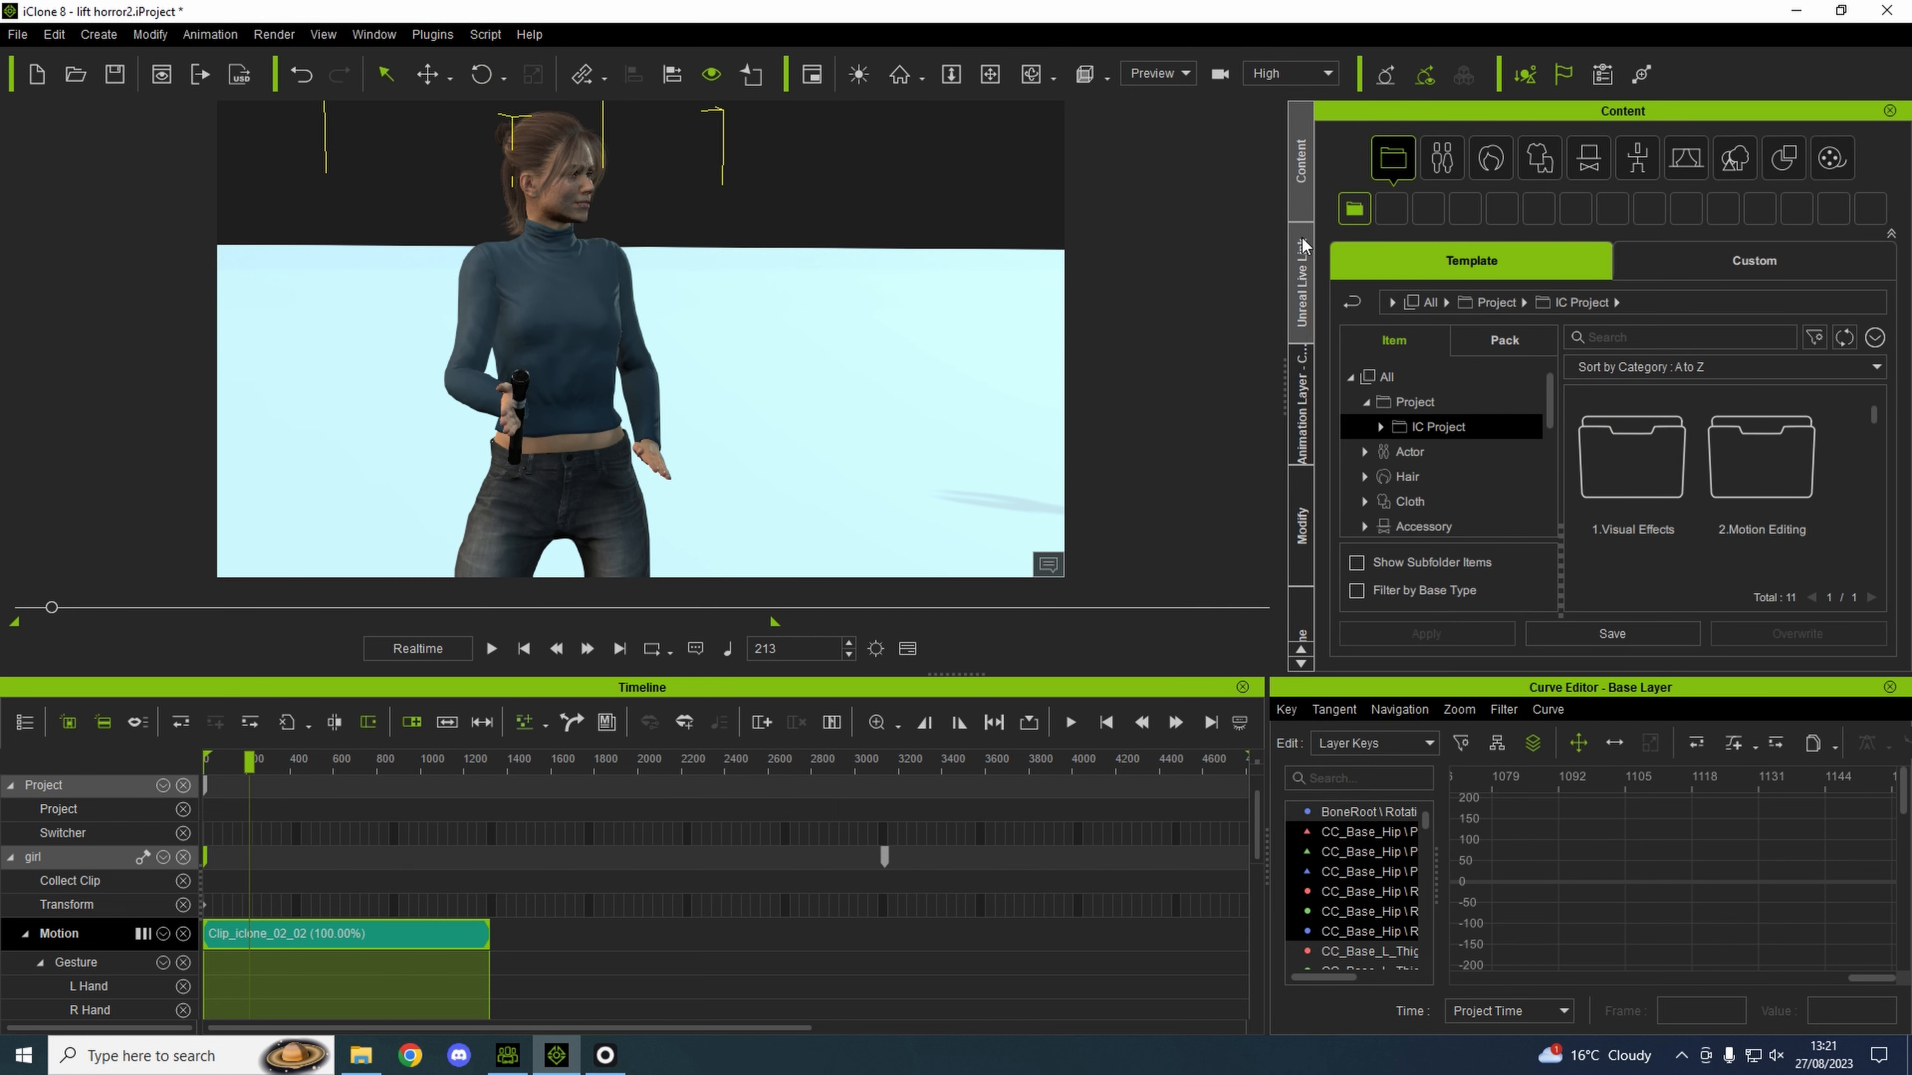
click(1636, 158)
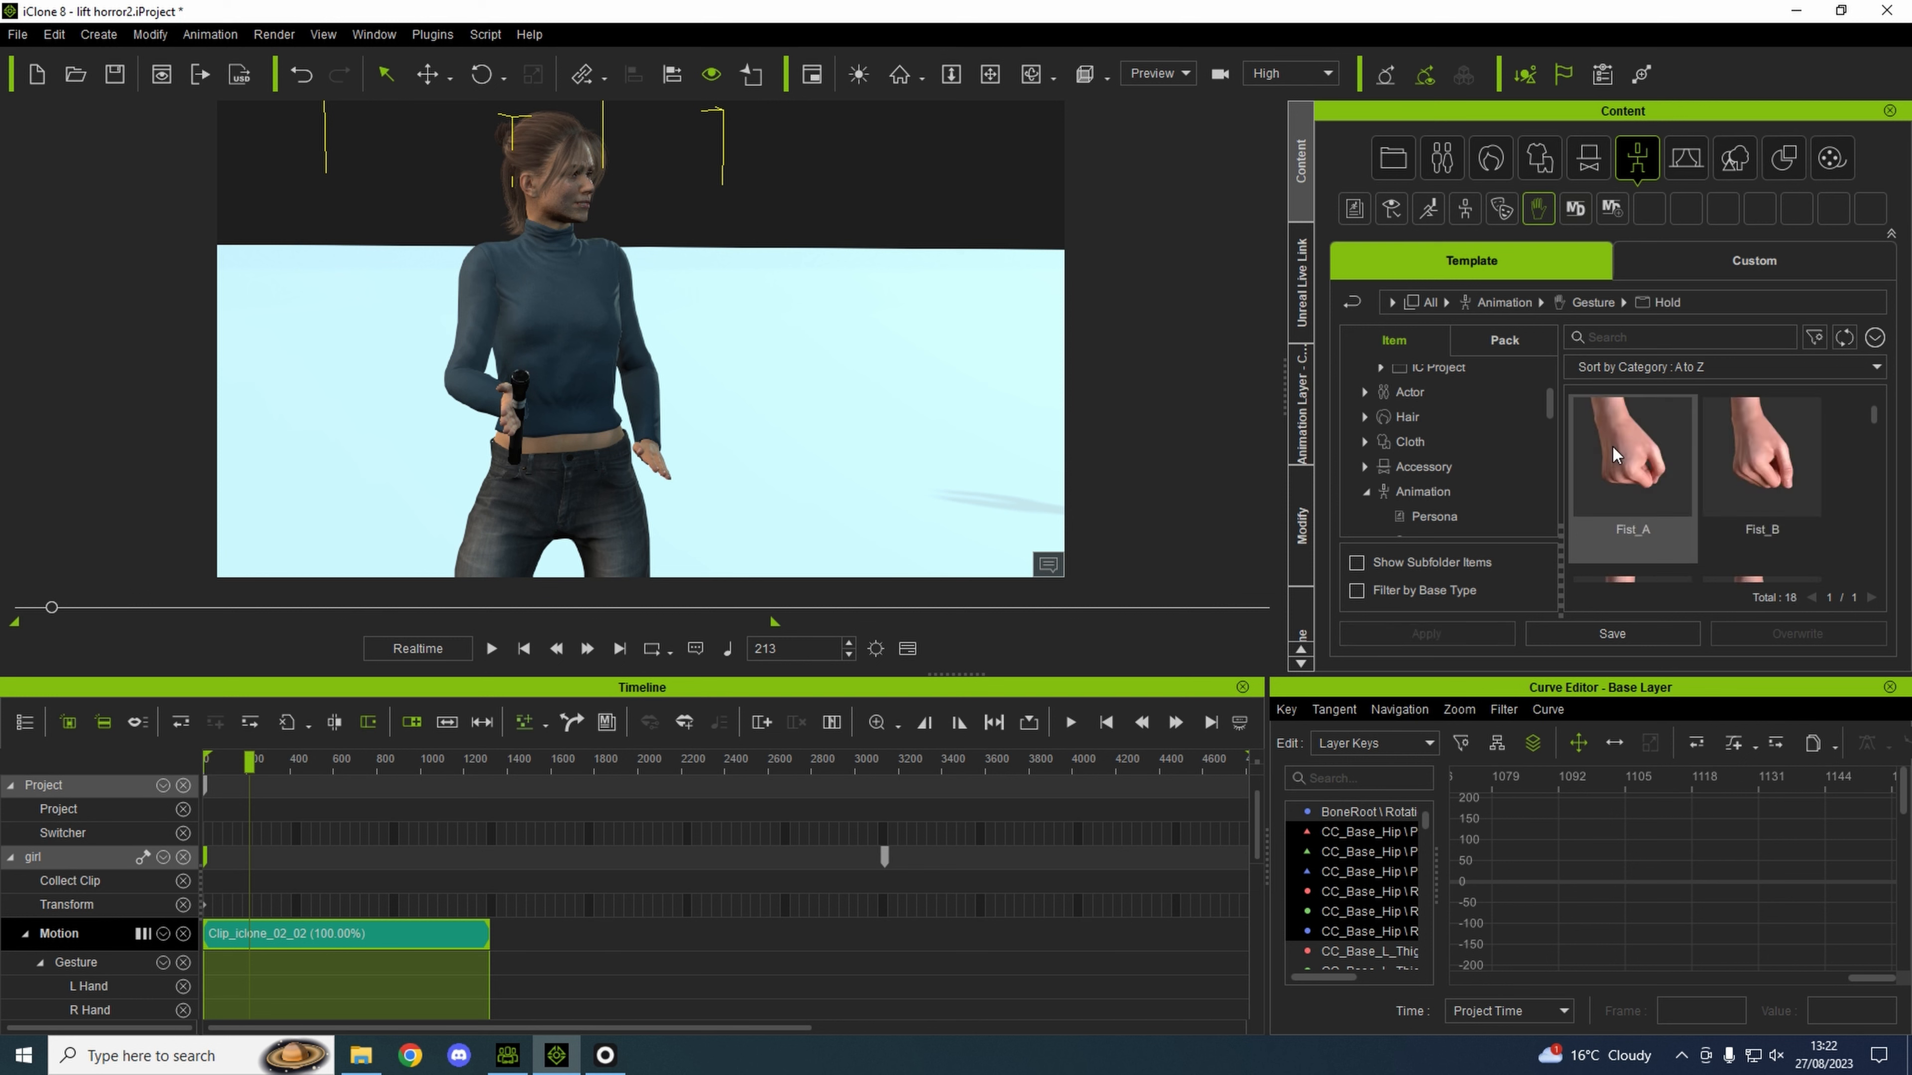
scroll(down, 3)
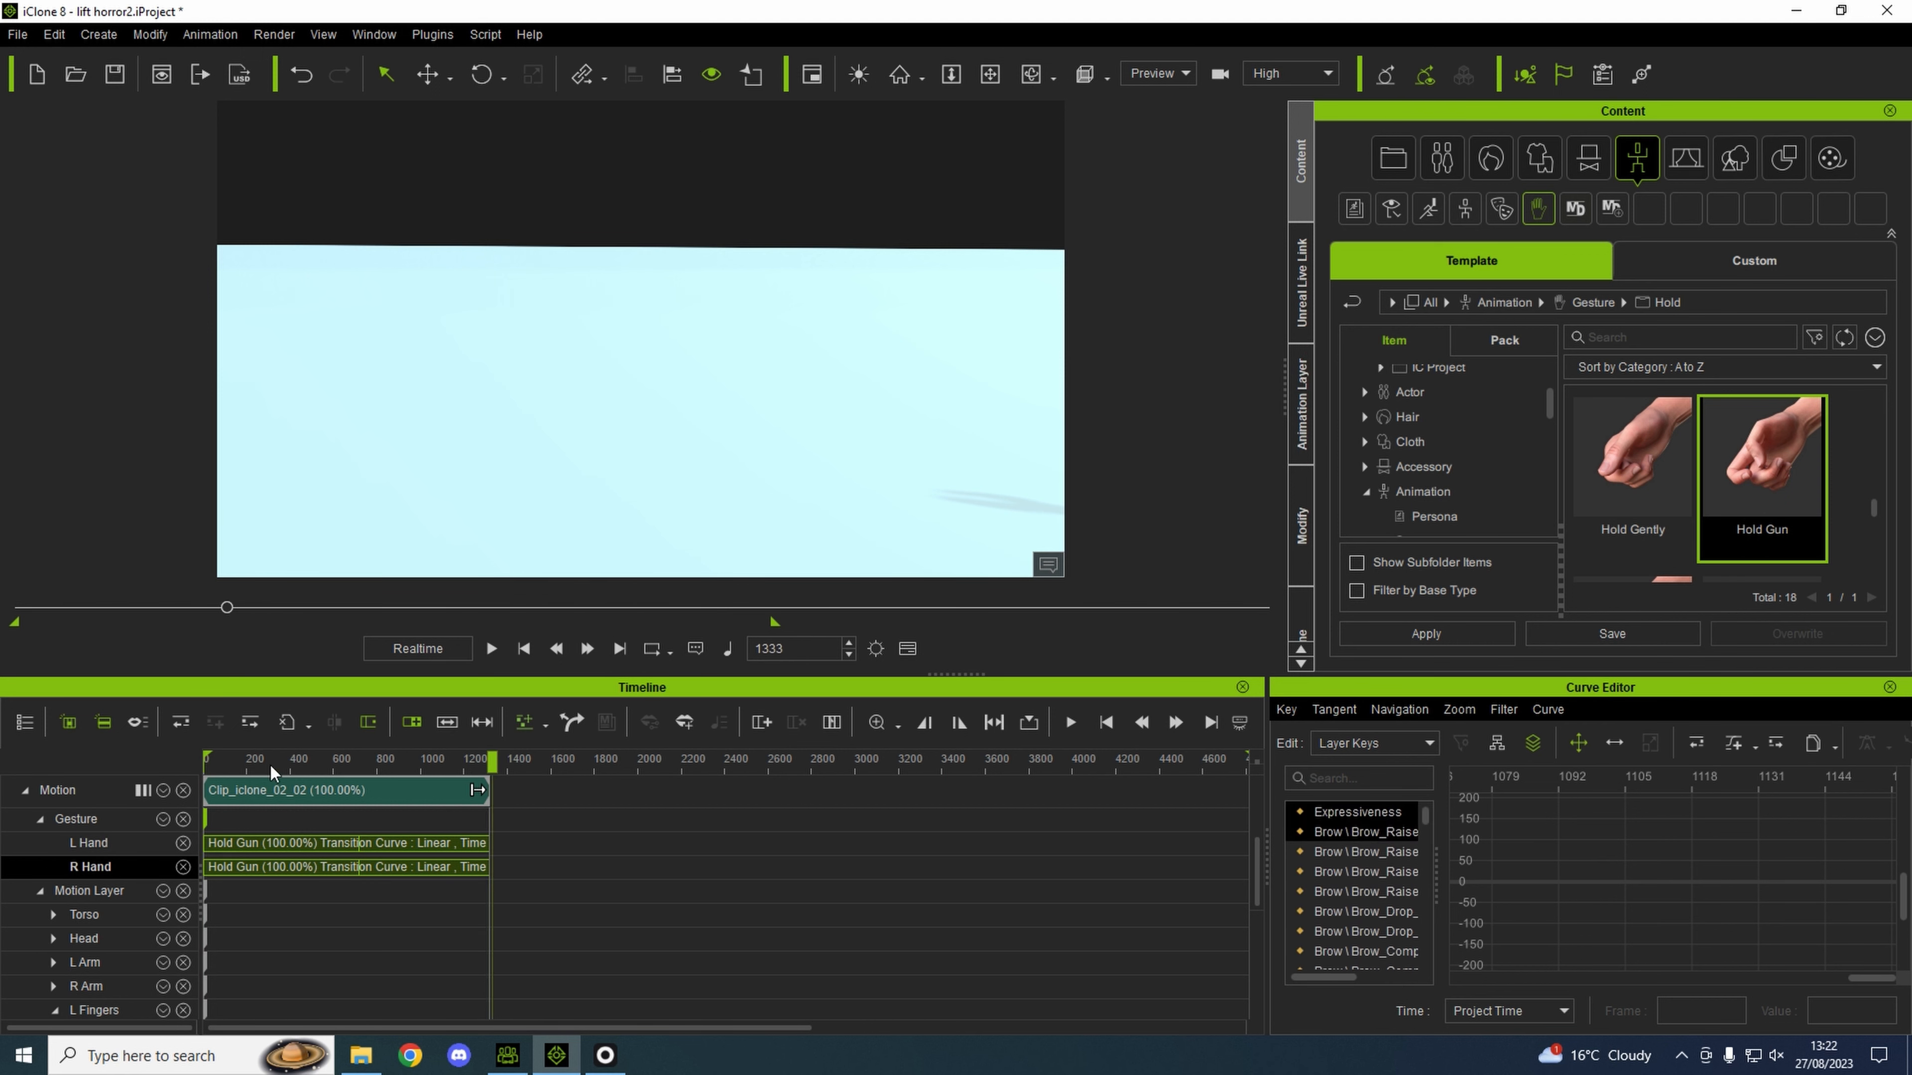
click(490, 647)
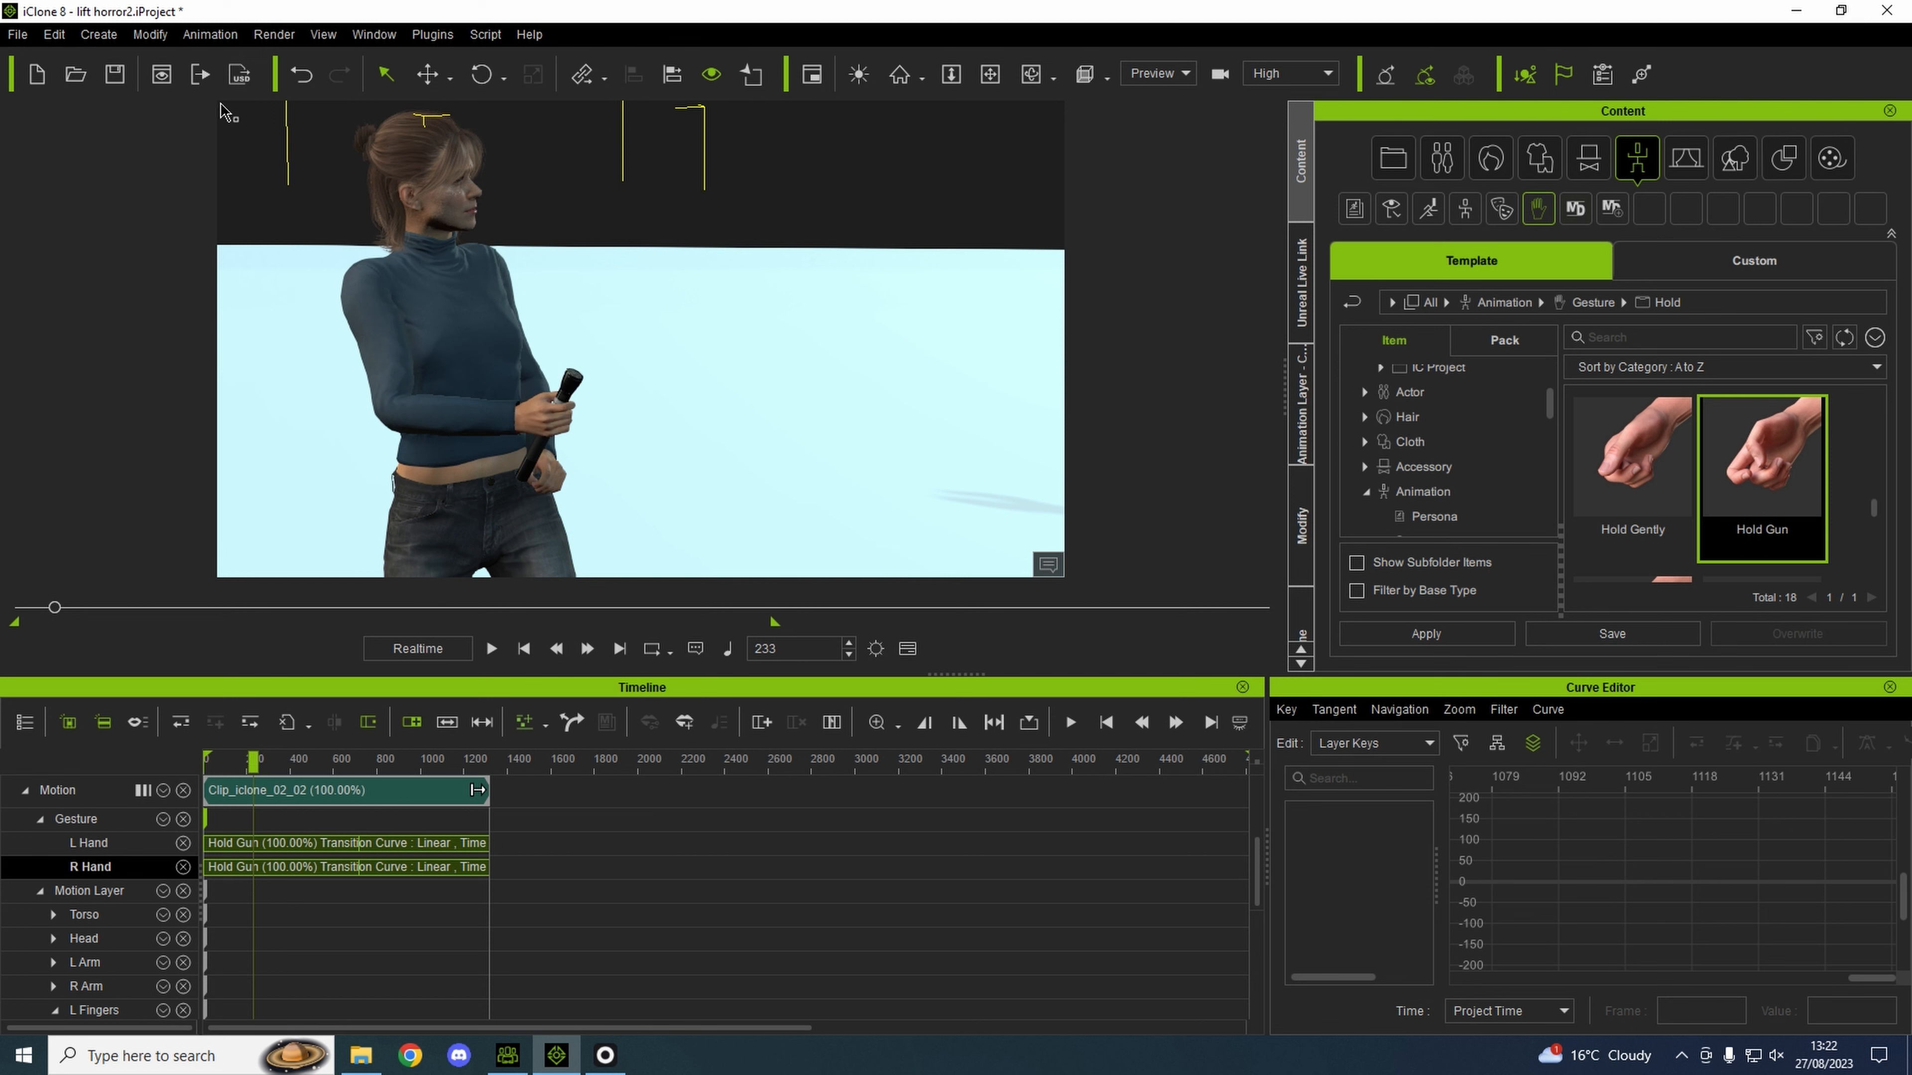
Key a refined hand and finger pose around the torch at frame 233 on the motion layer.
click(210, 33)
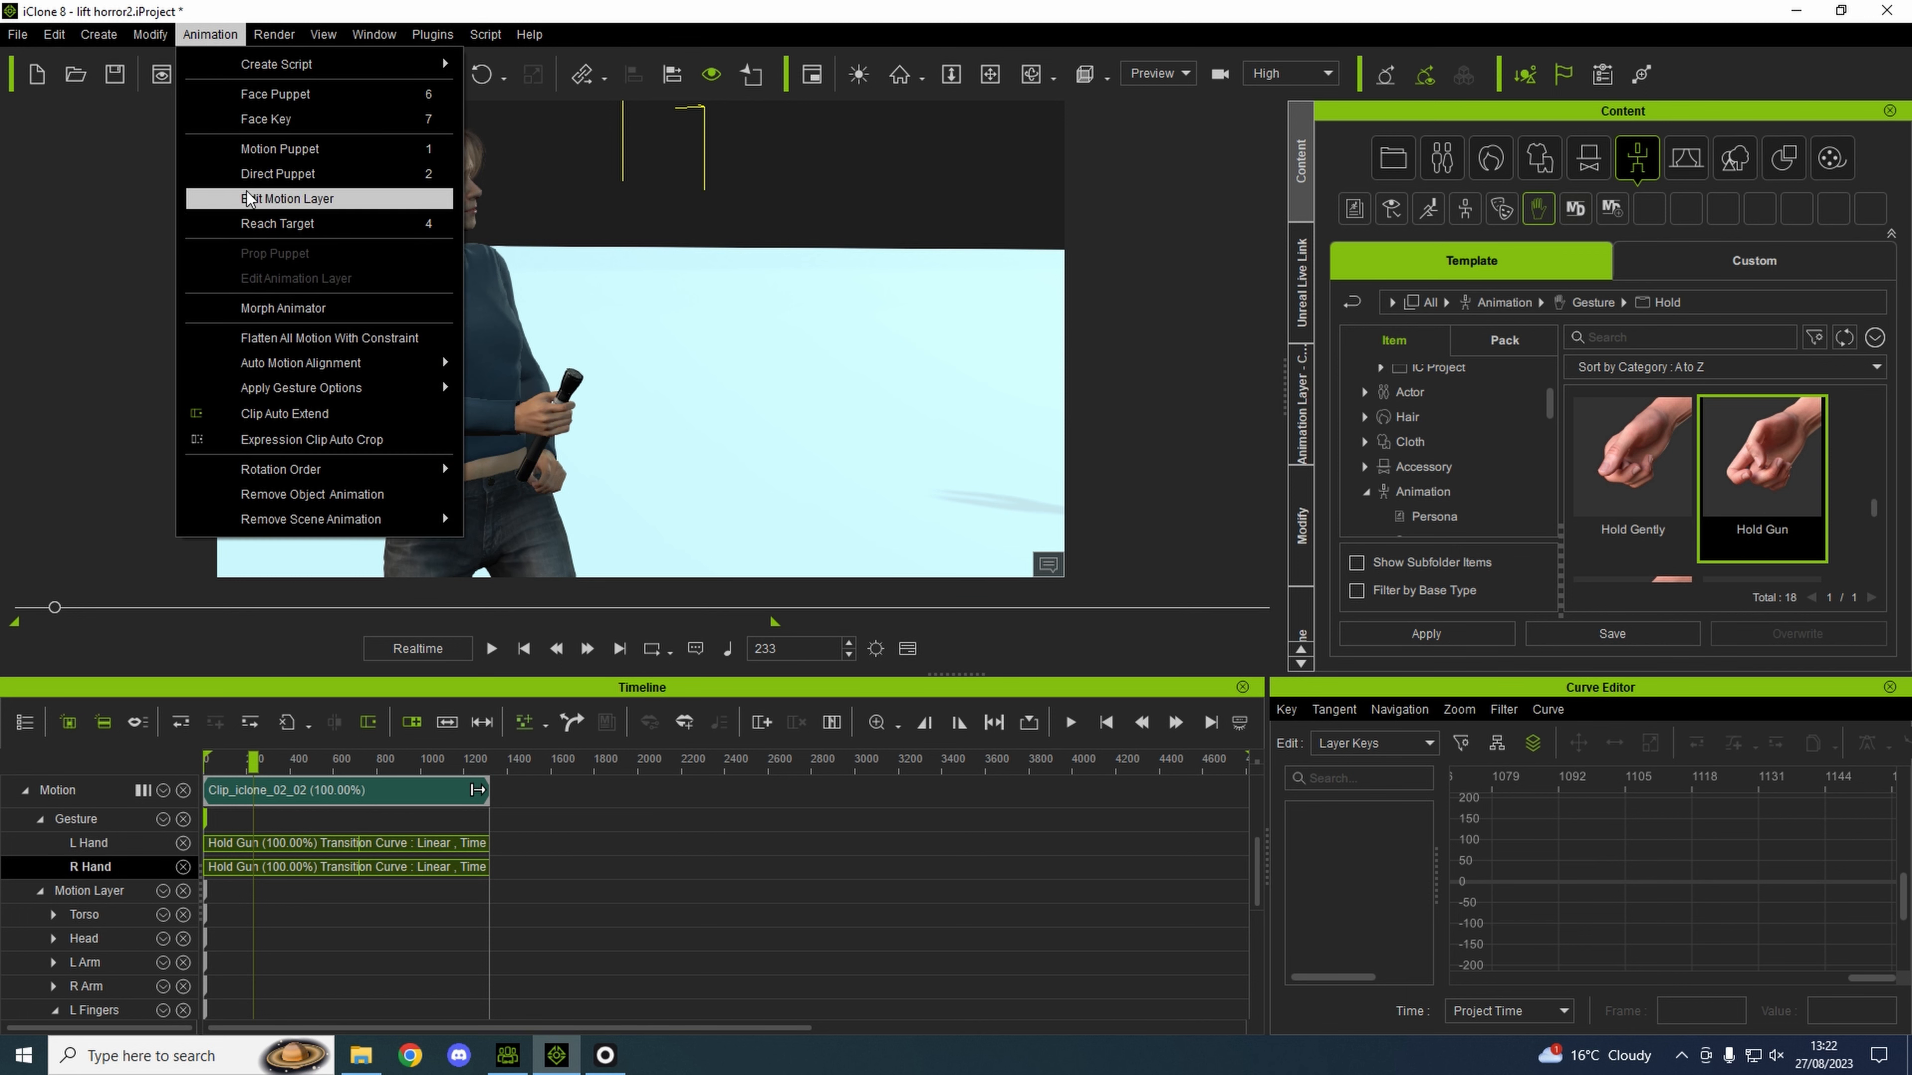
click(290, 197)
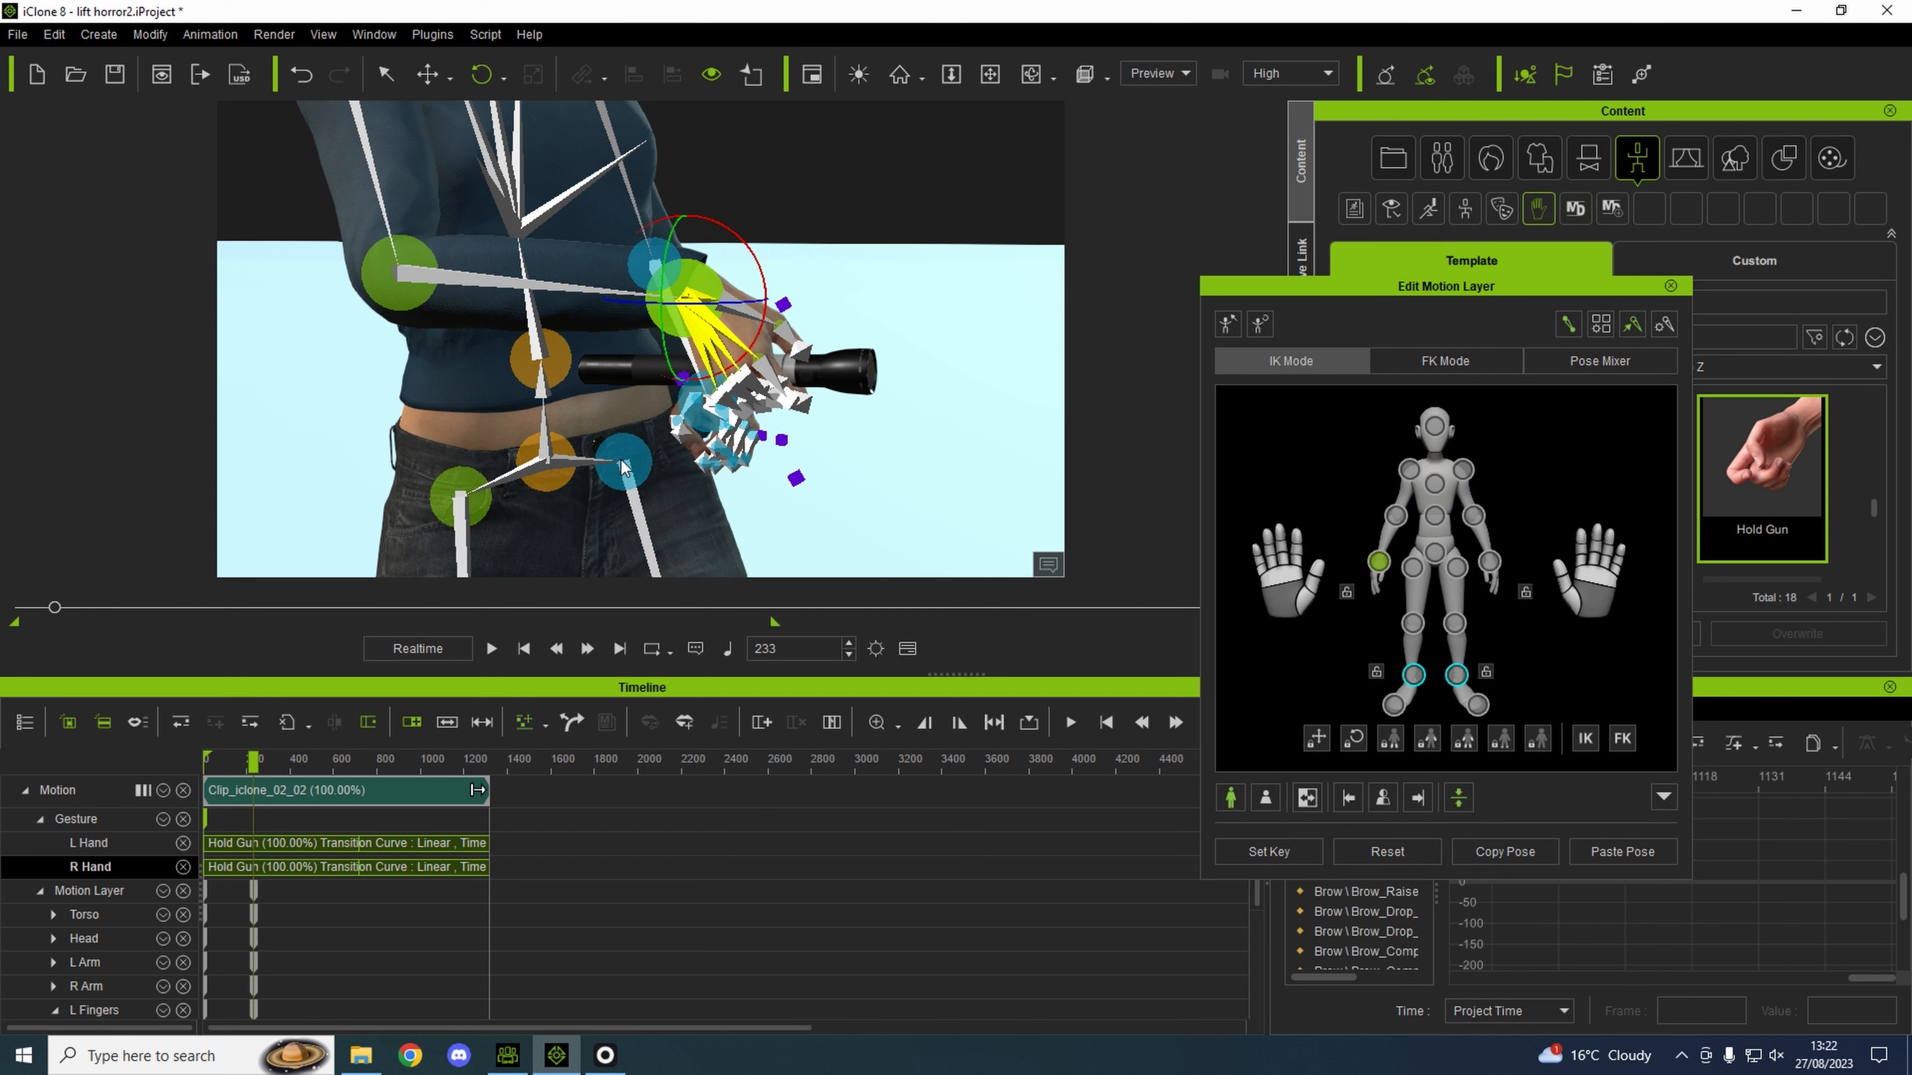
mouse_move(359, 830)
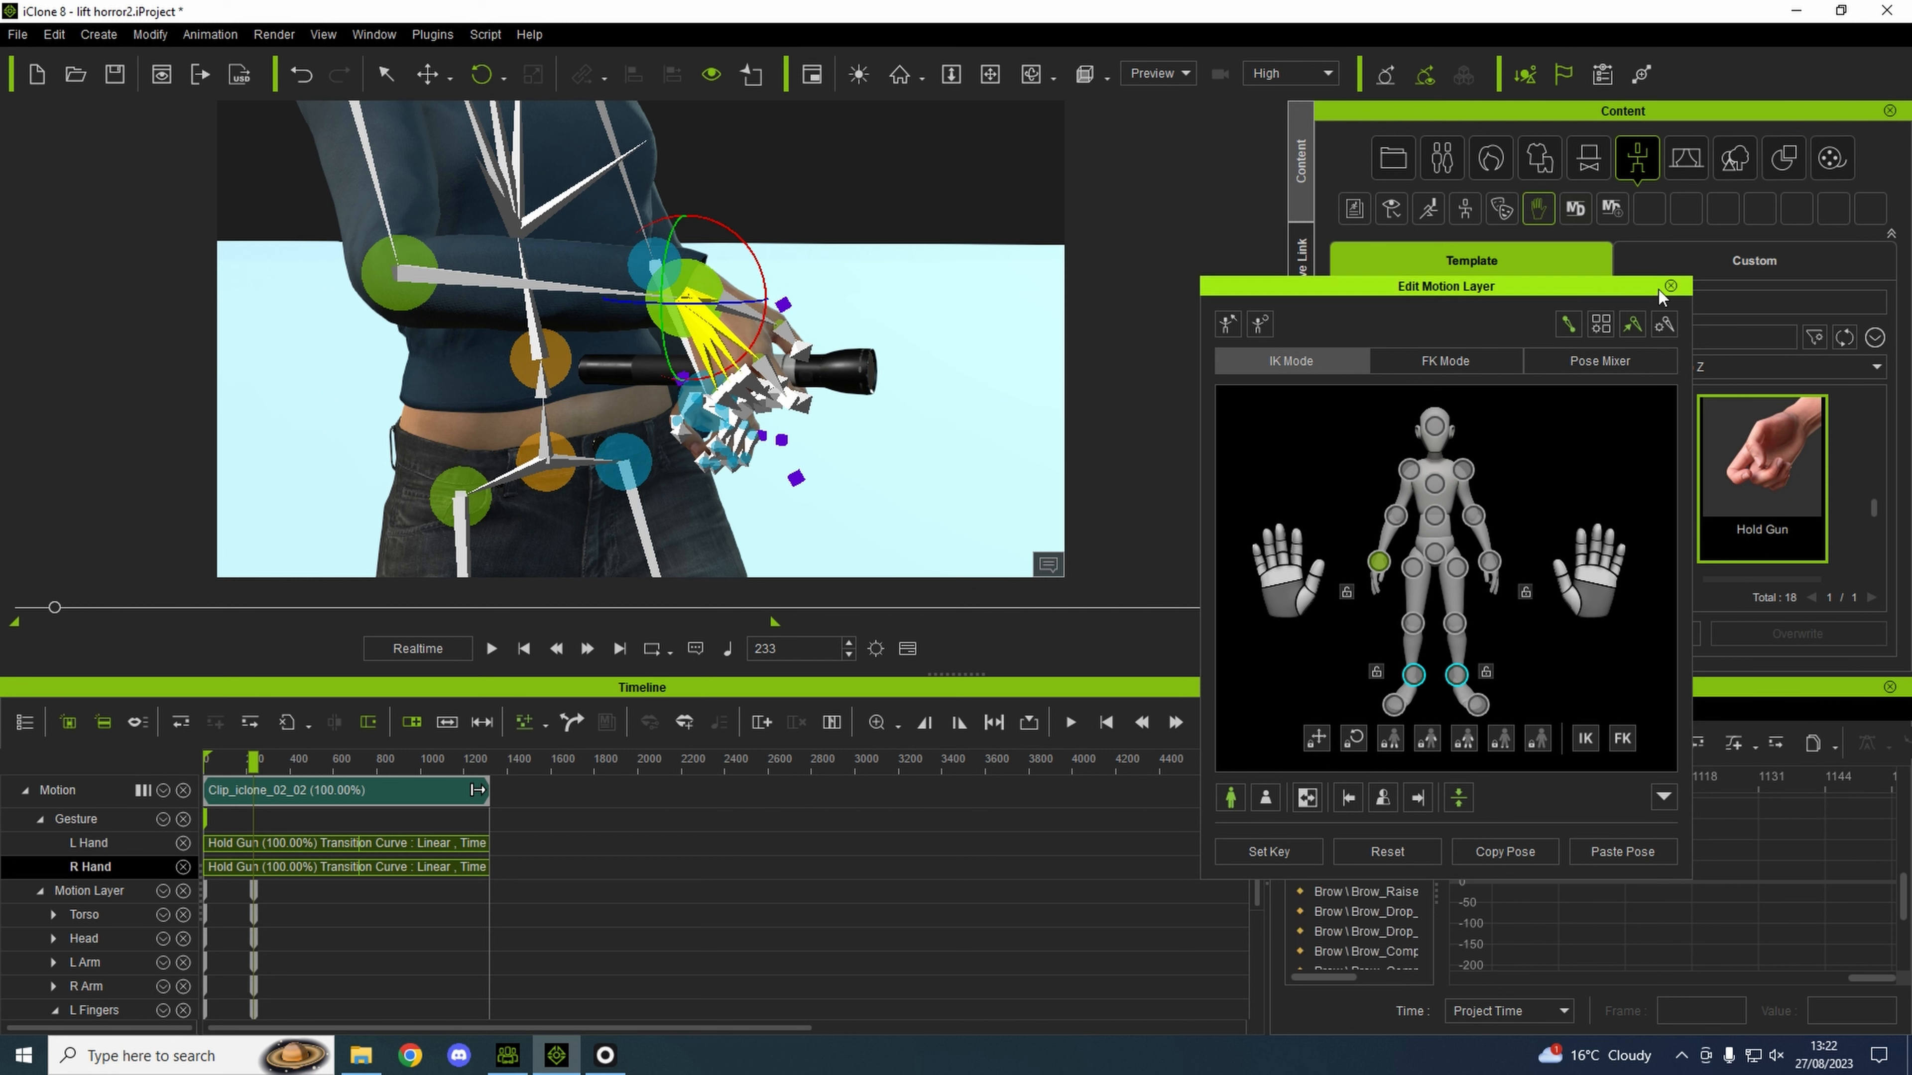
click(1671, 286)
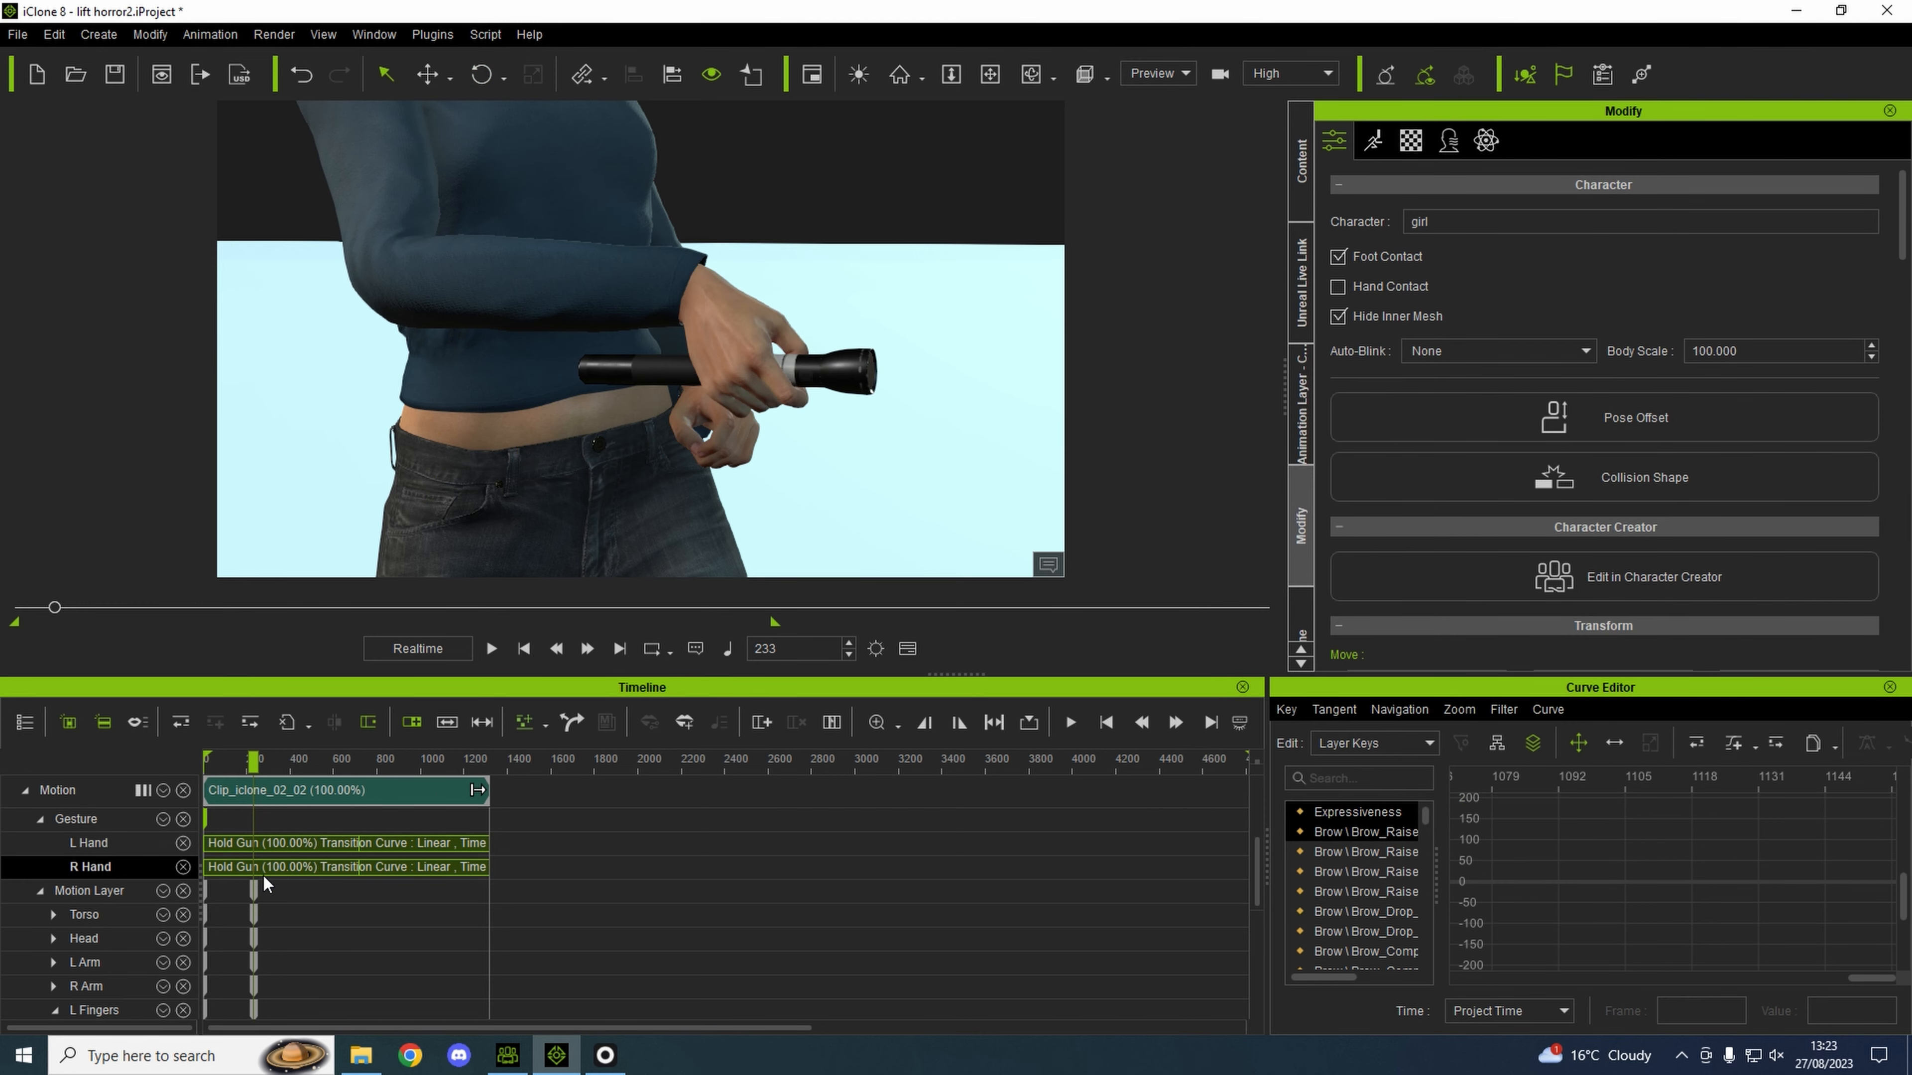
mouse_move(255, 887)
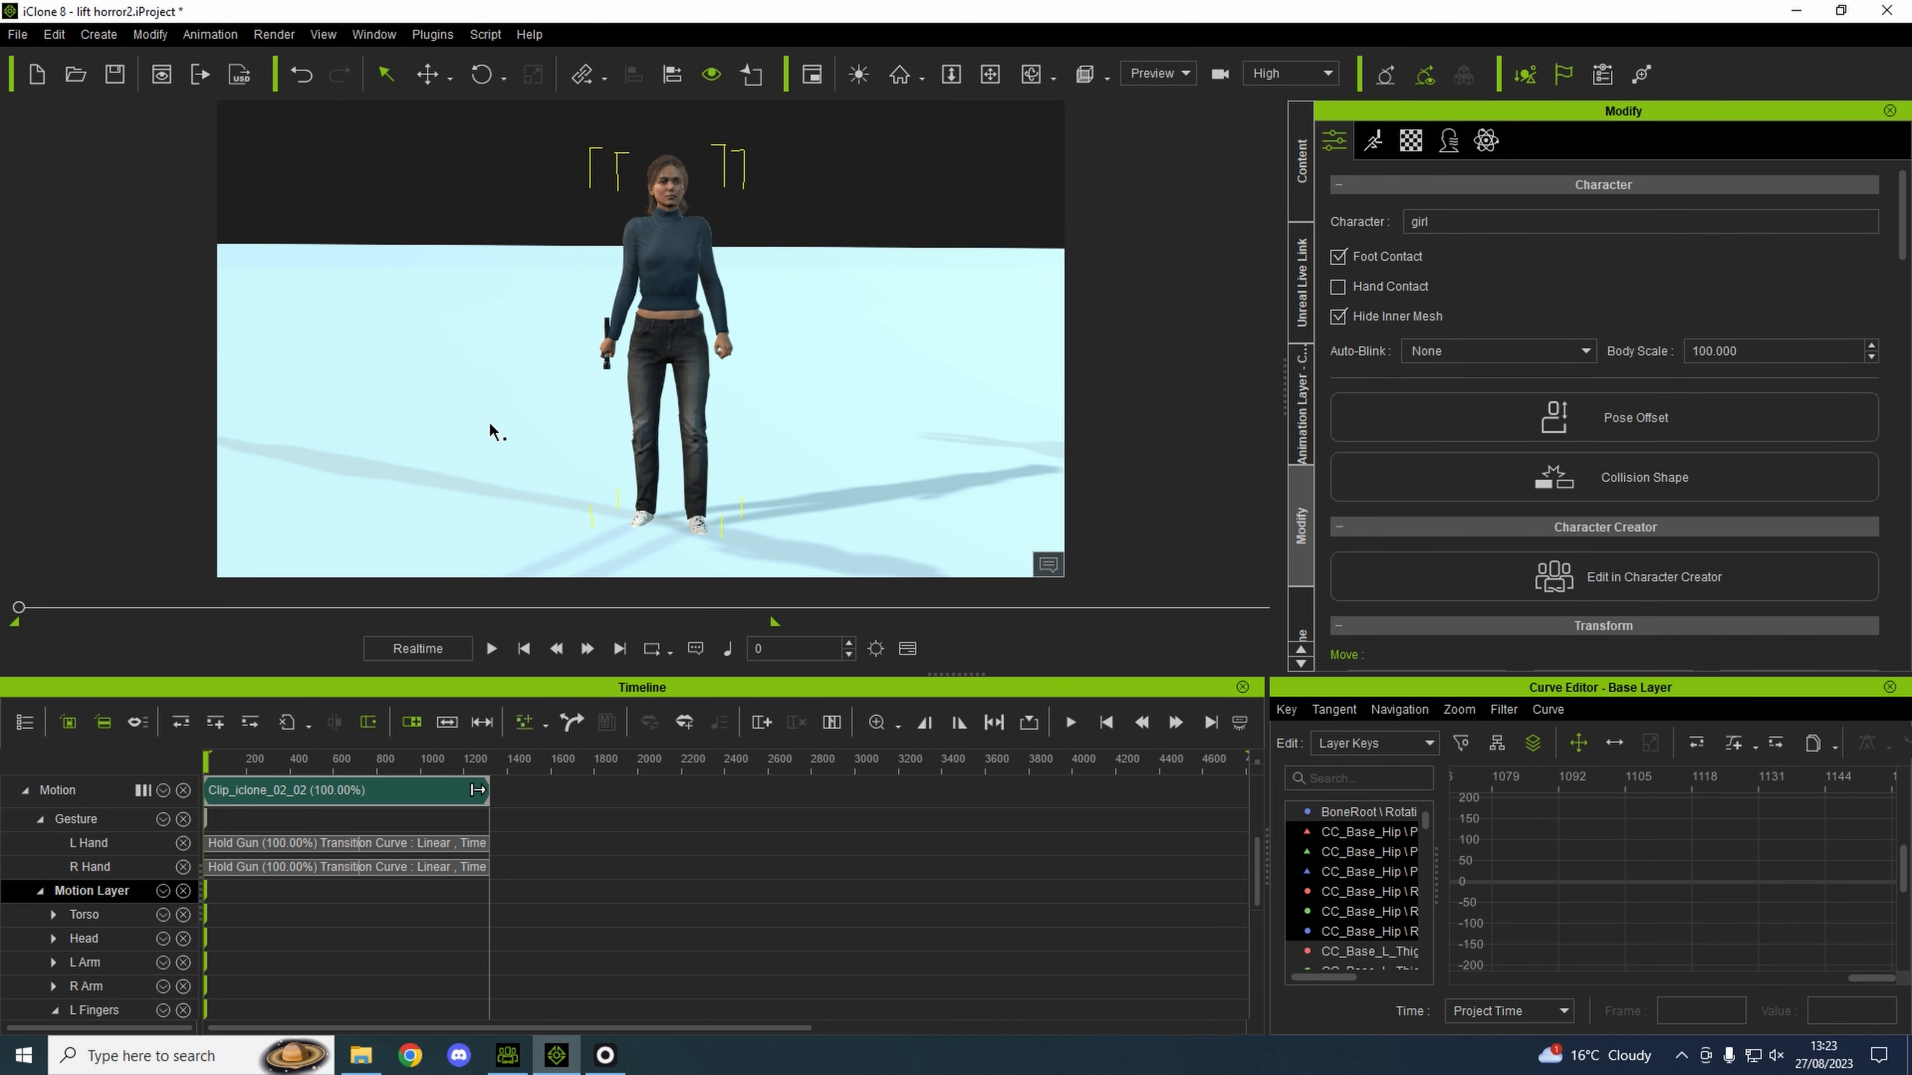
click(490, 648)
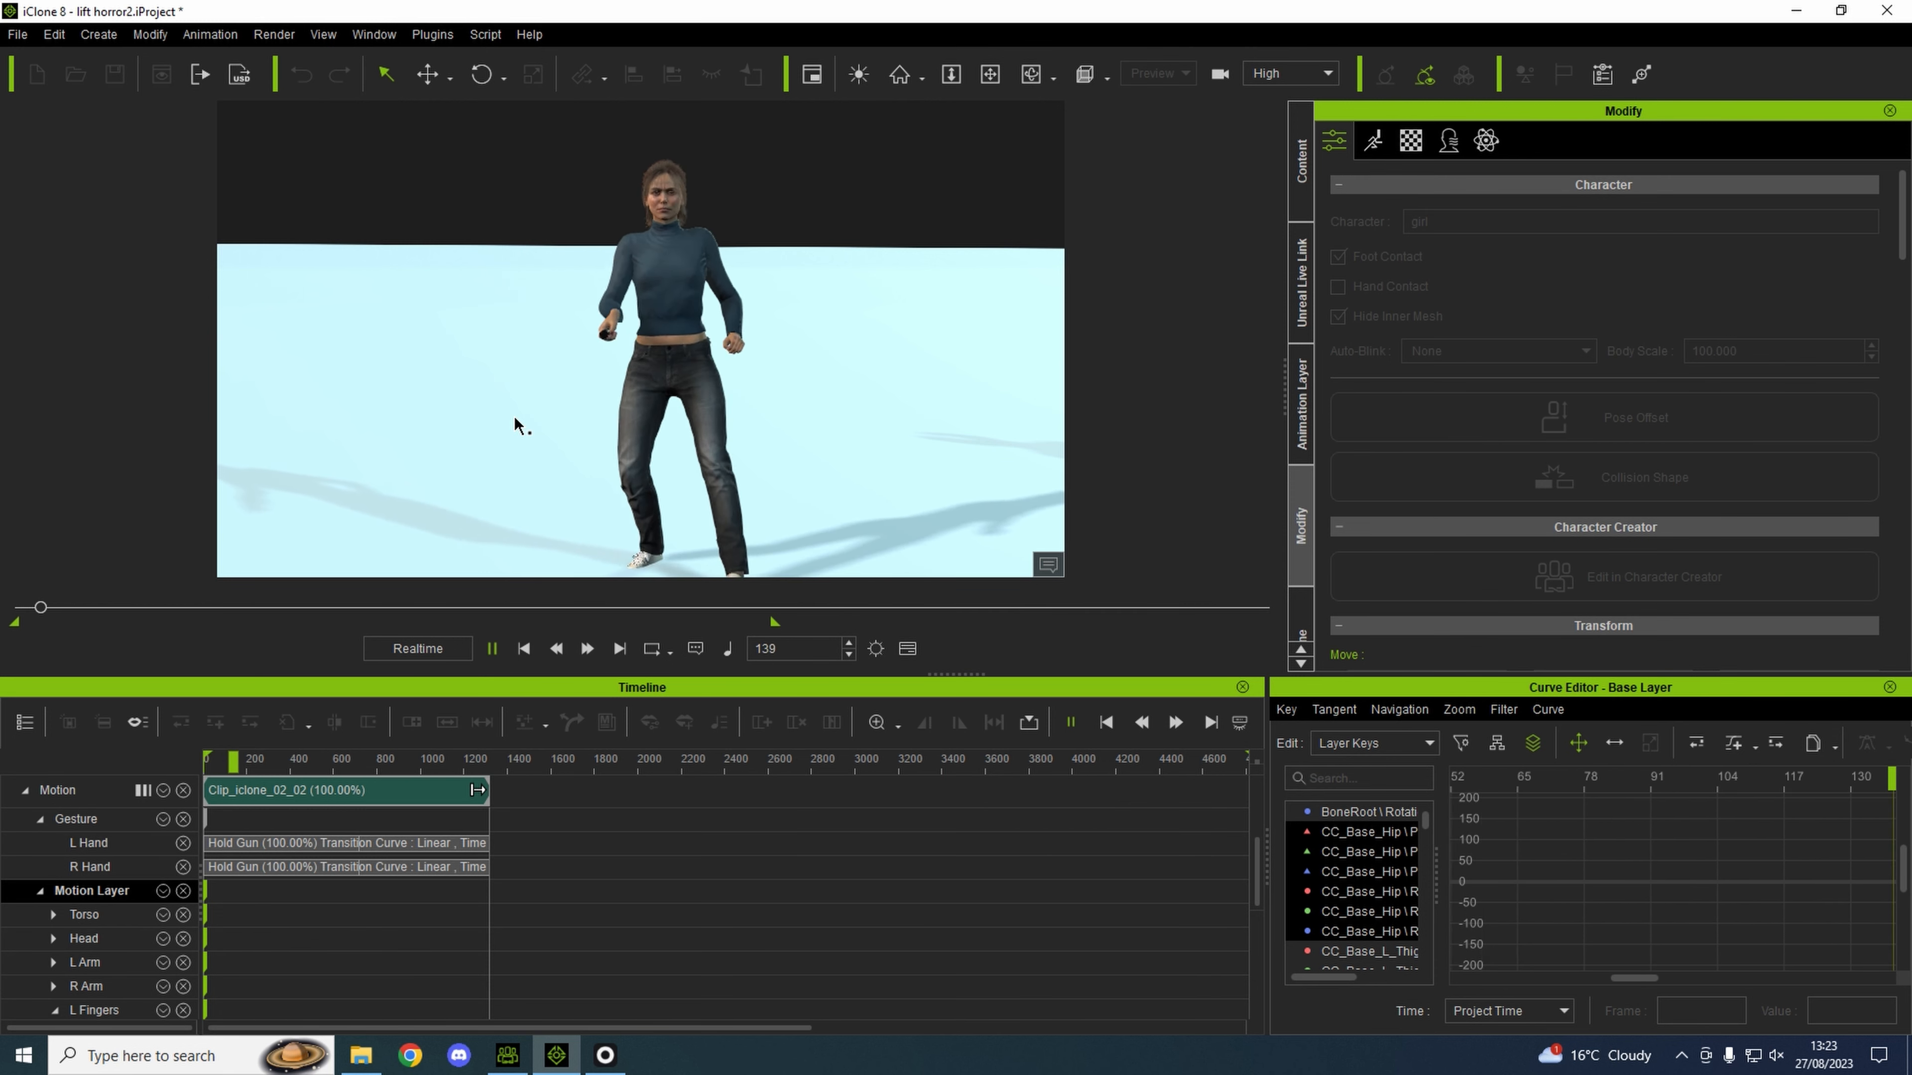
click(491, 647)
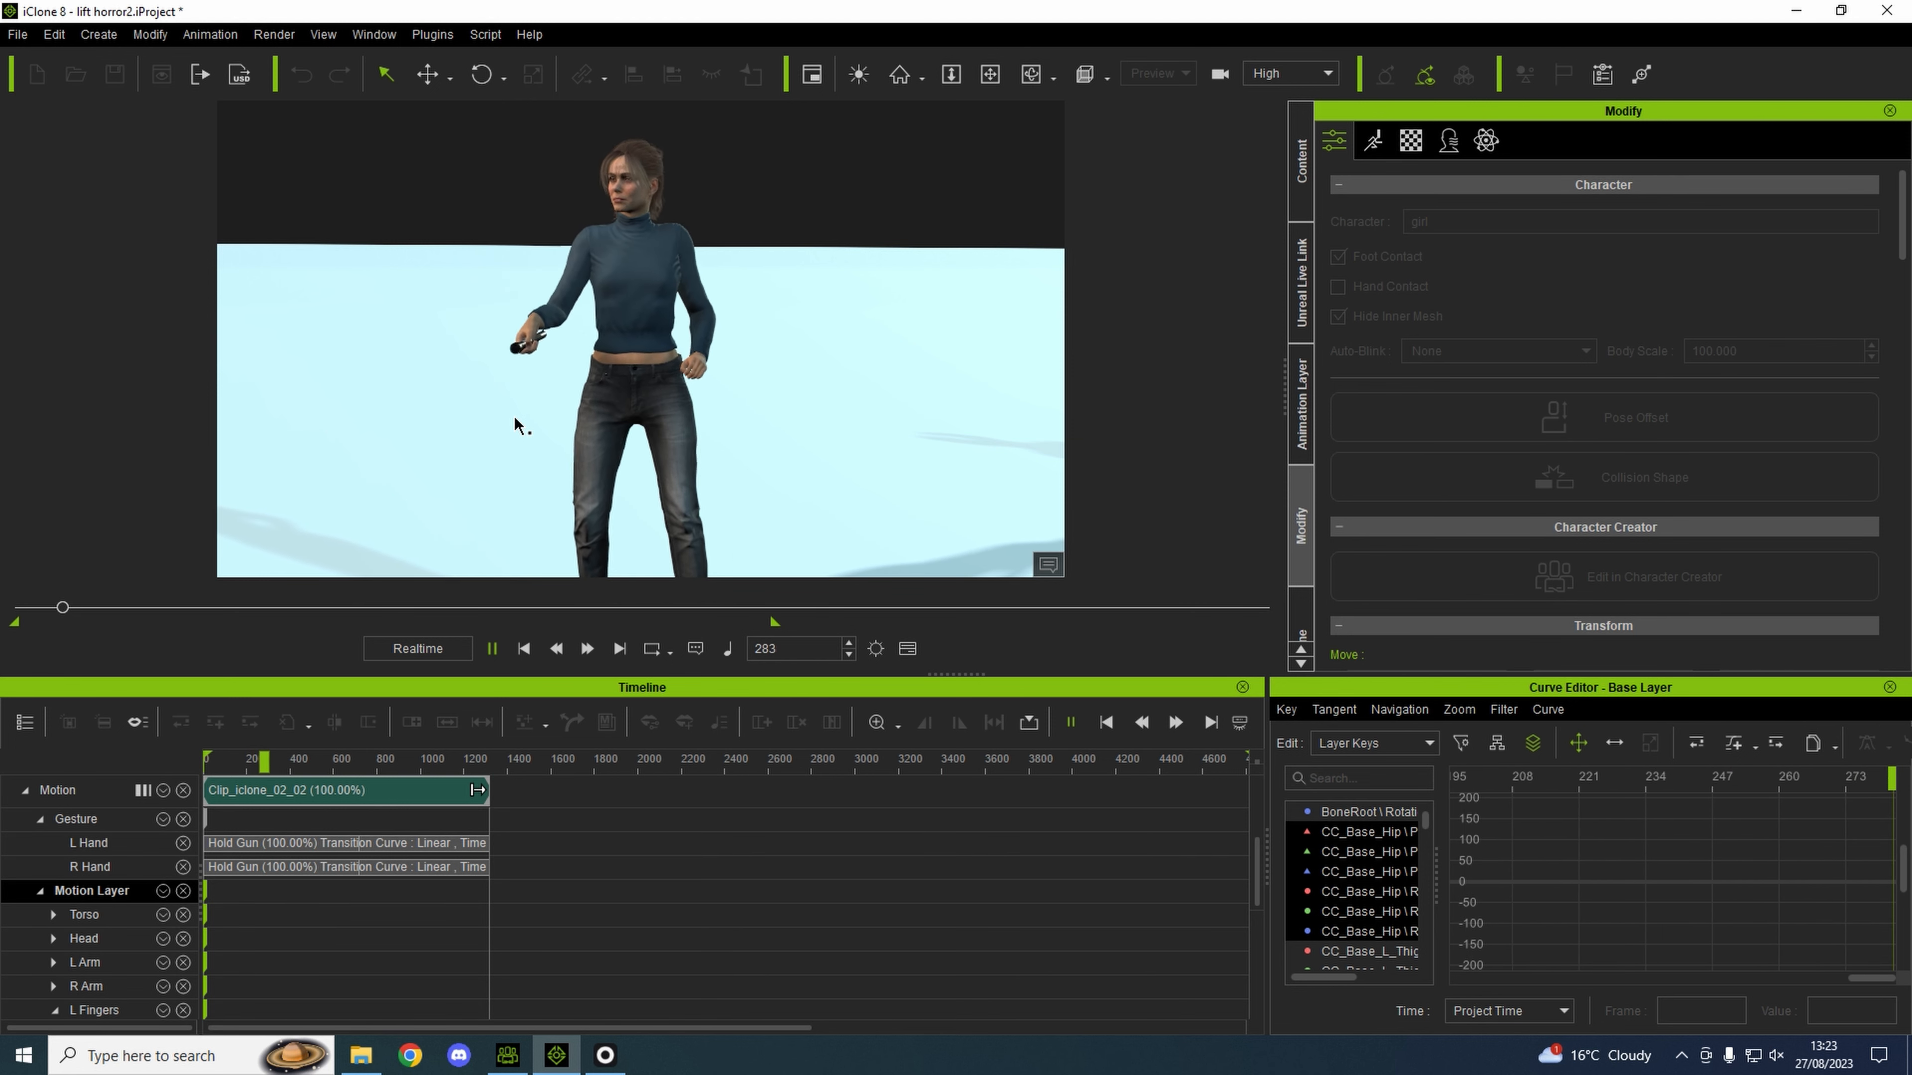
click(493, 648)
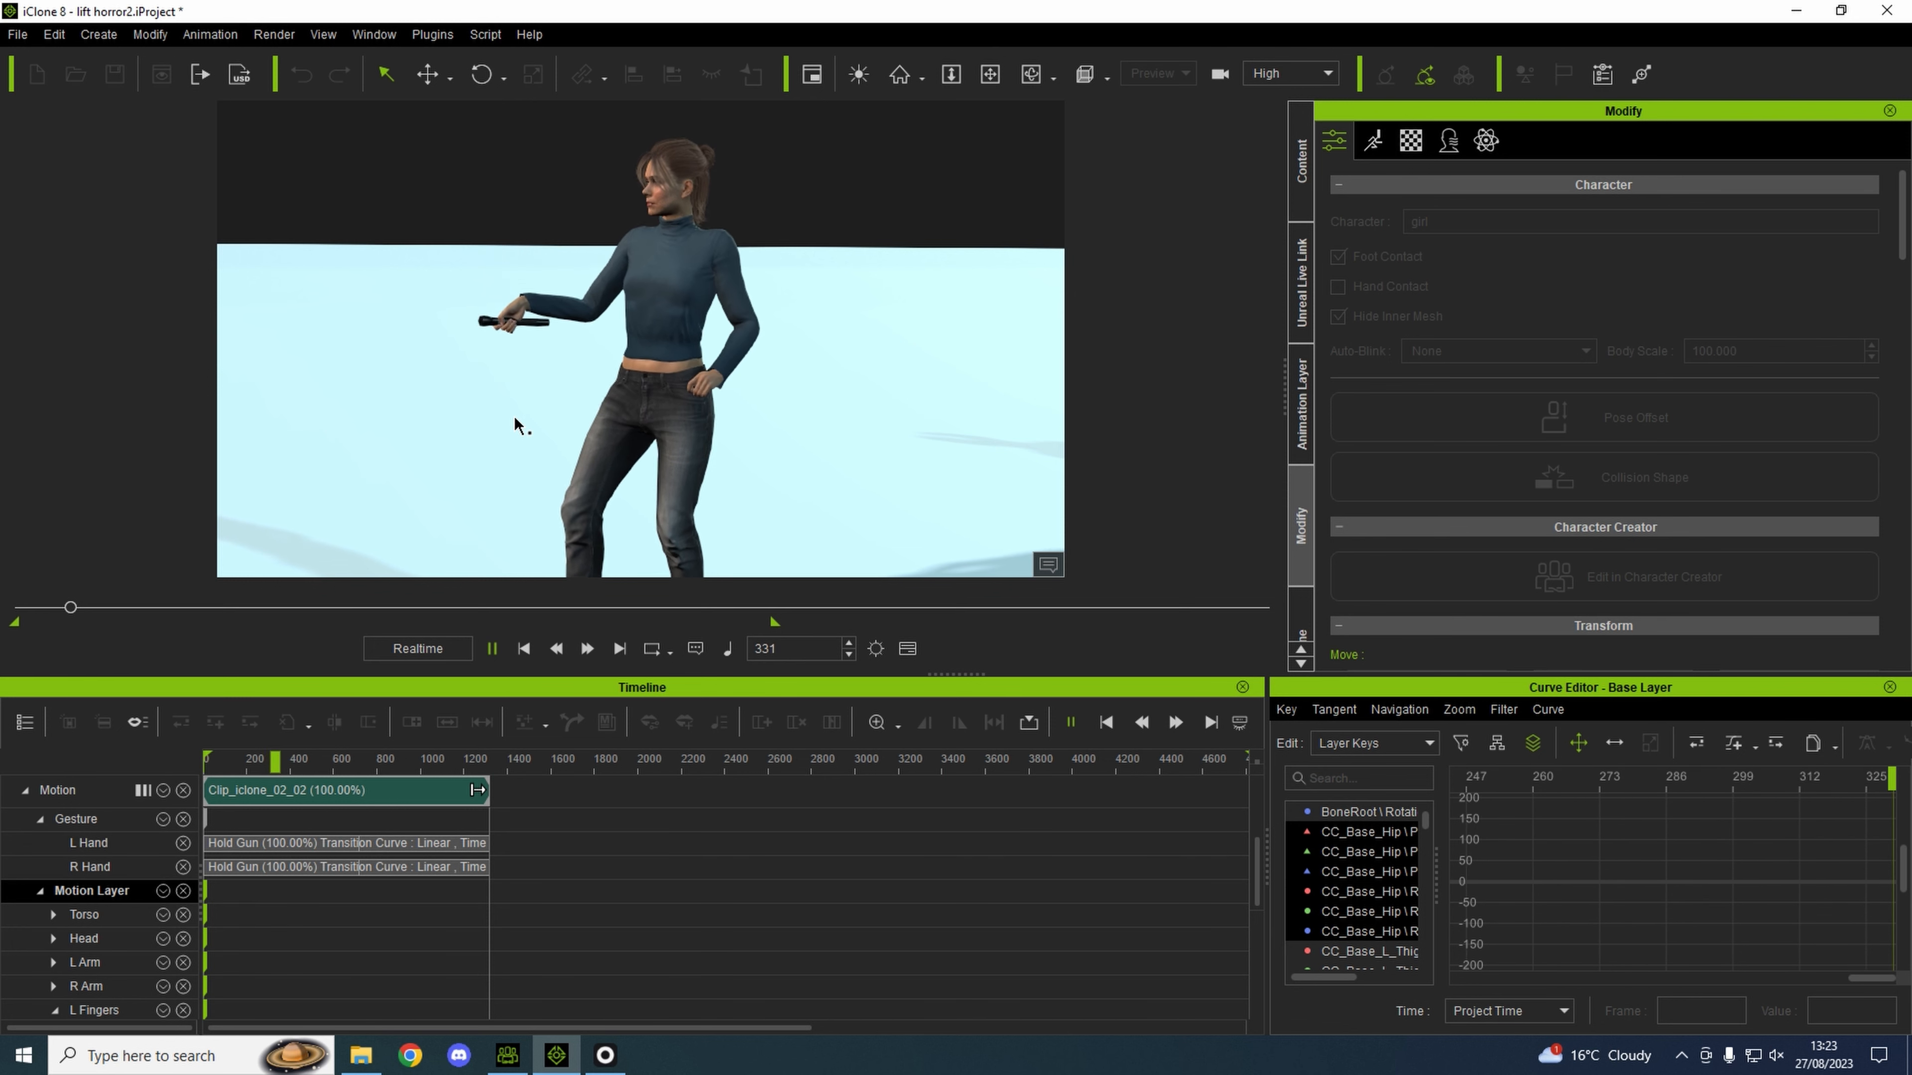
click(493, 648)
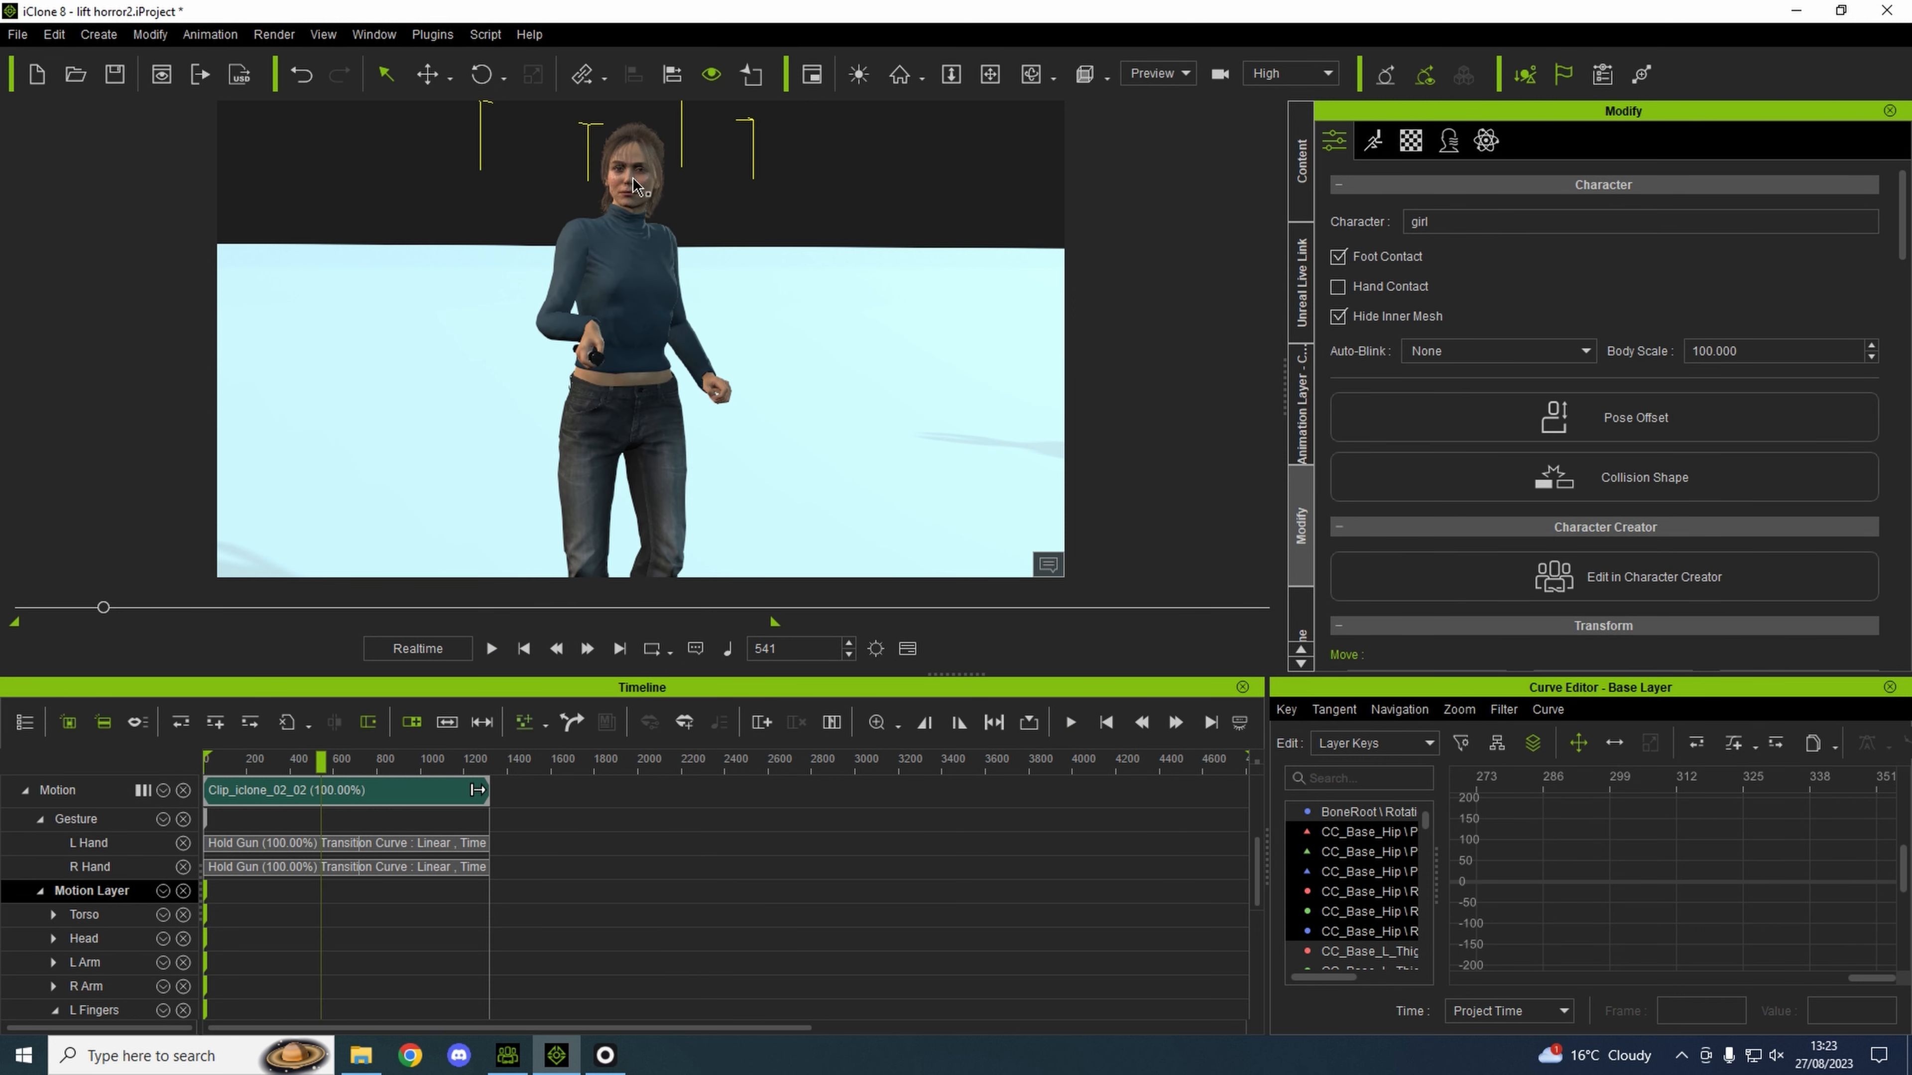
mouse_move(710, 178)
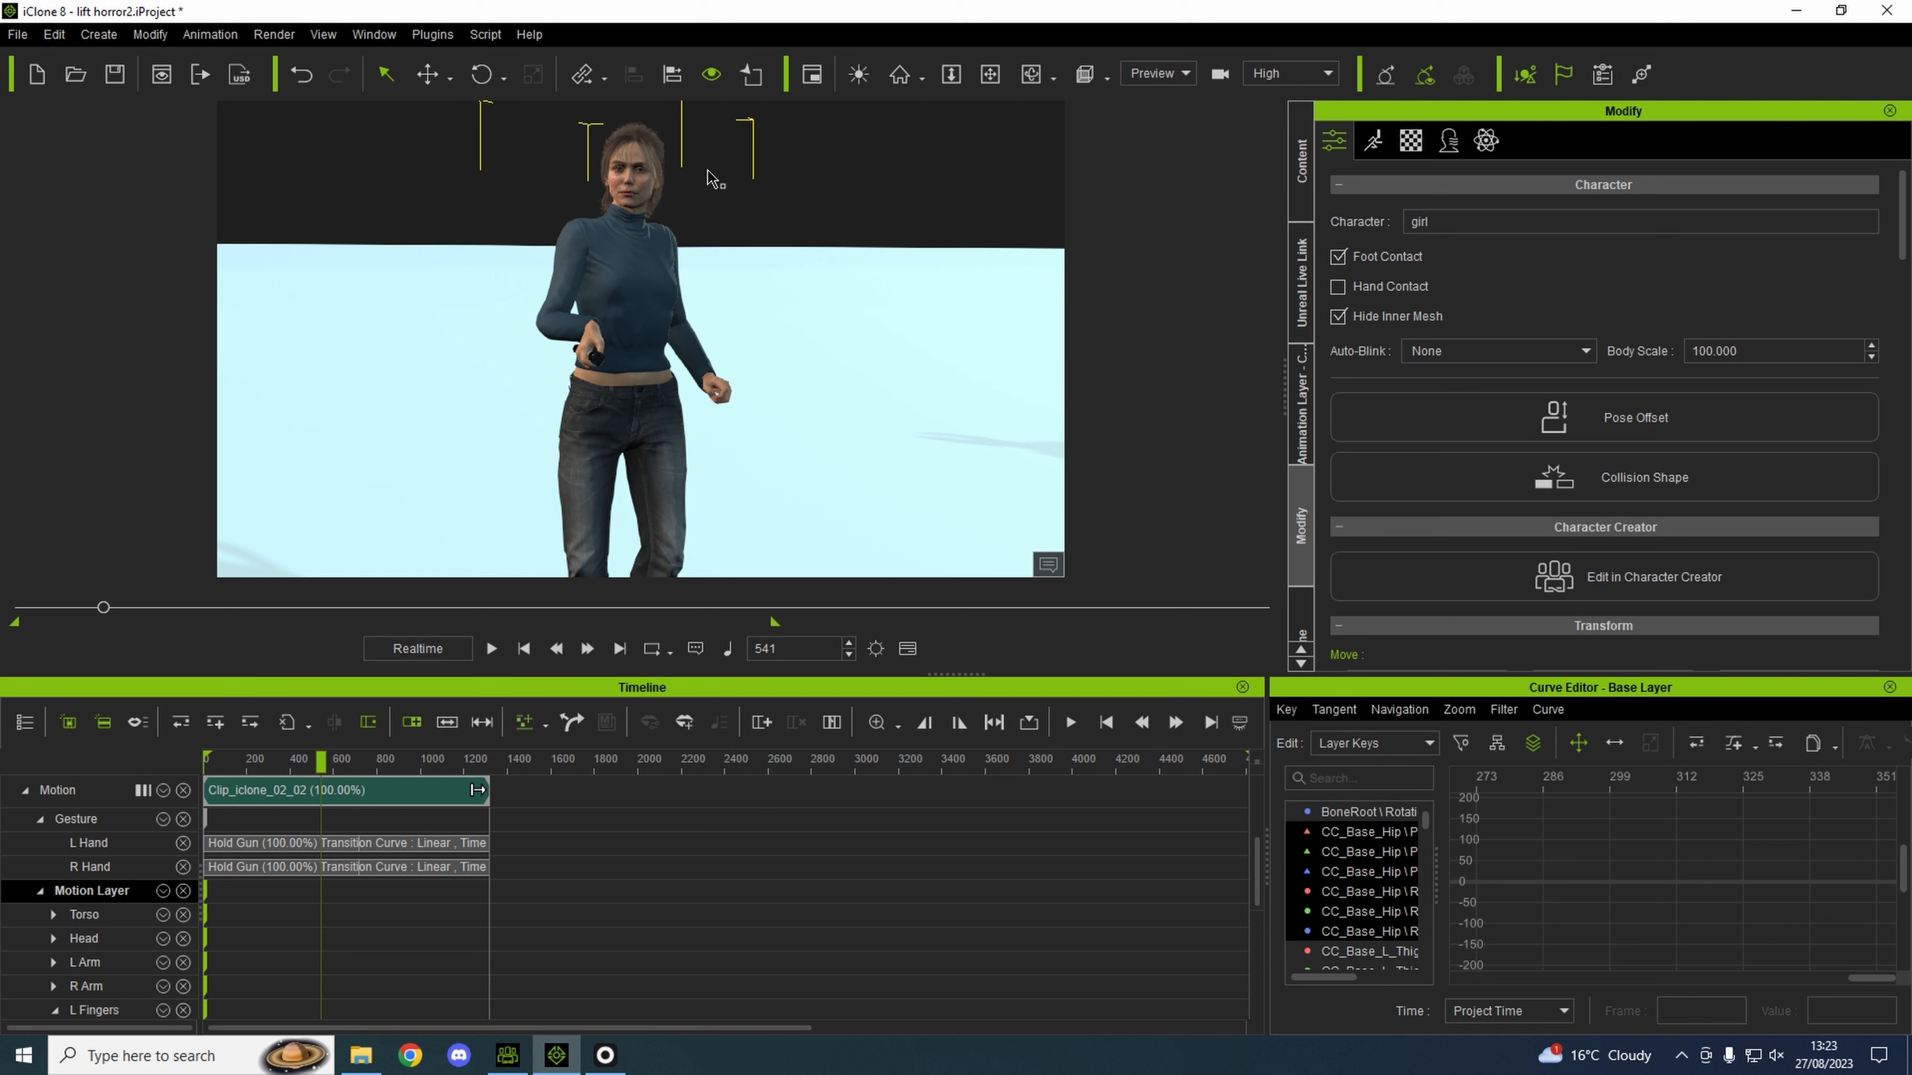
mouse_move(705, 226)
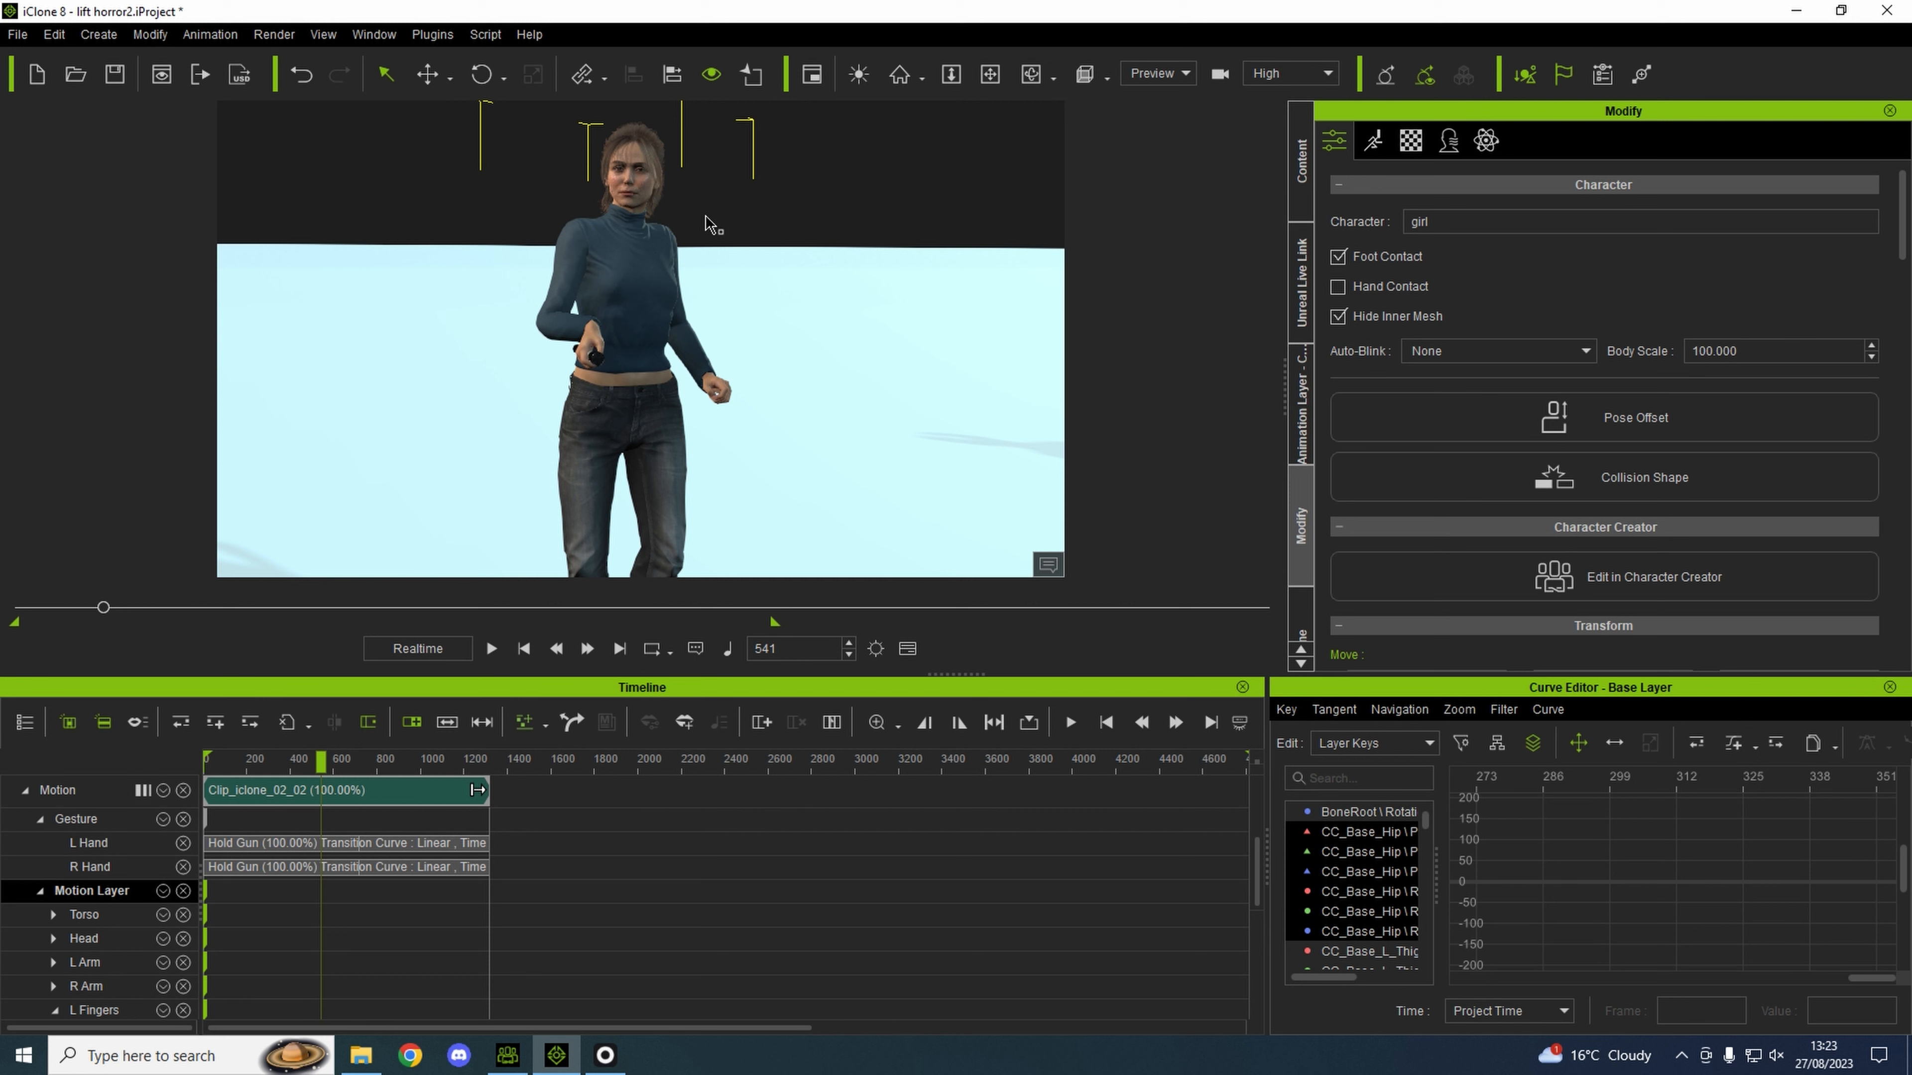
mouse_move(680, 187)
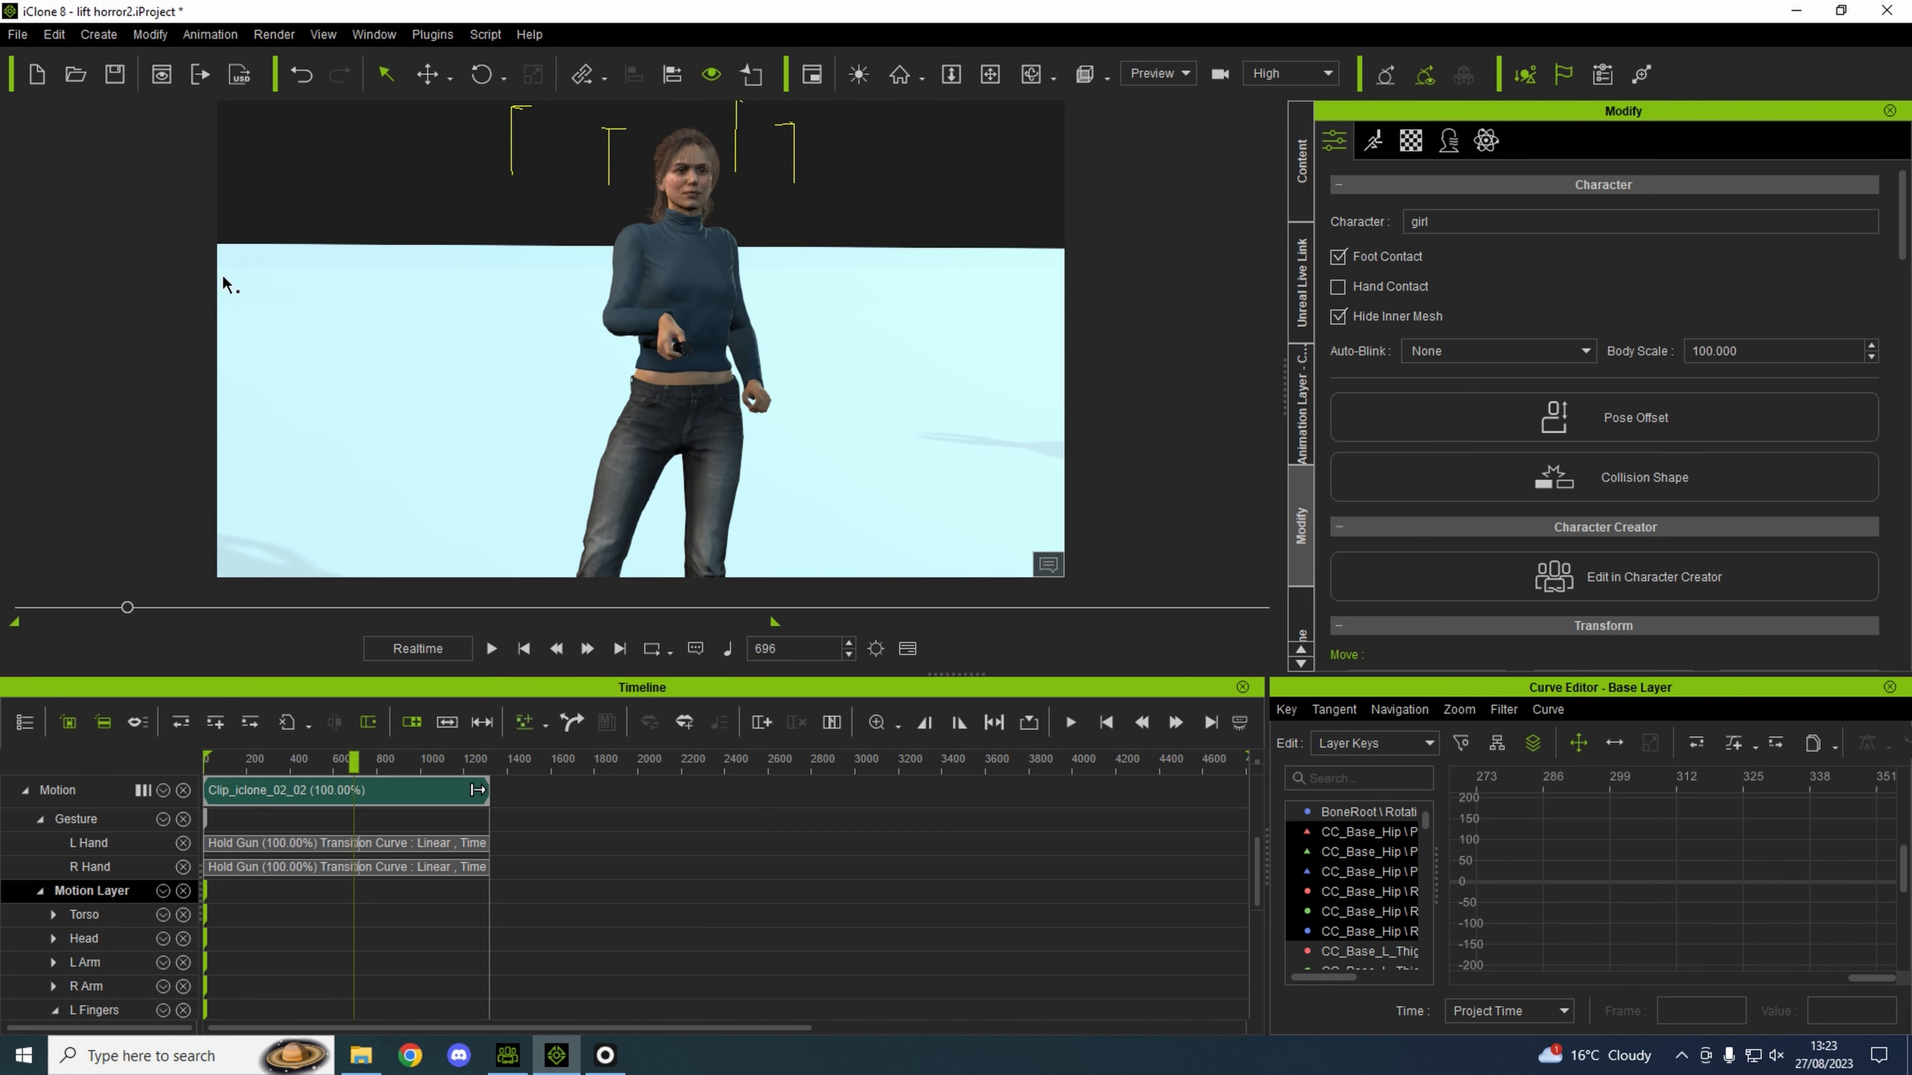
Start Face Puppet for the girl with the Face Head Front set and begin previewing it.
click(208, 33)
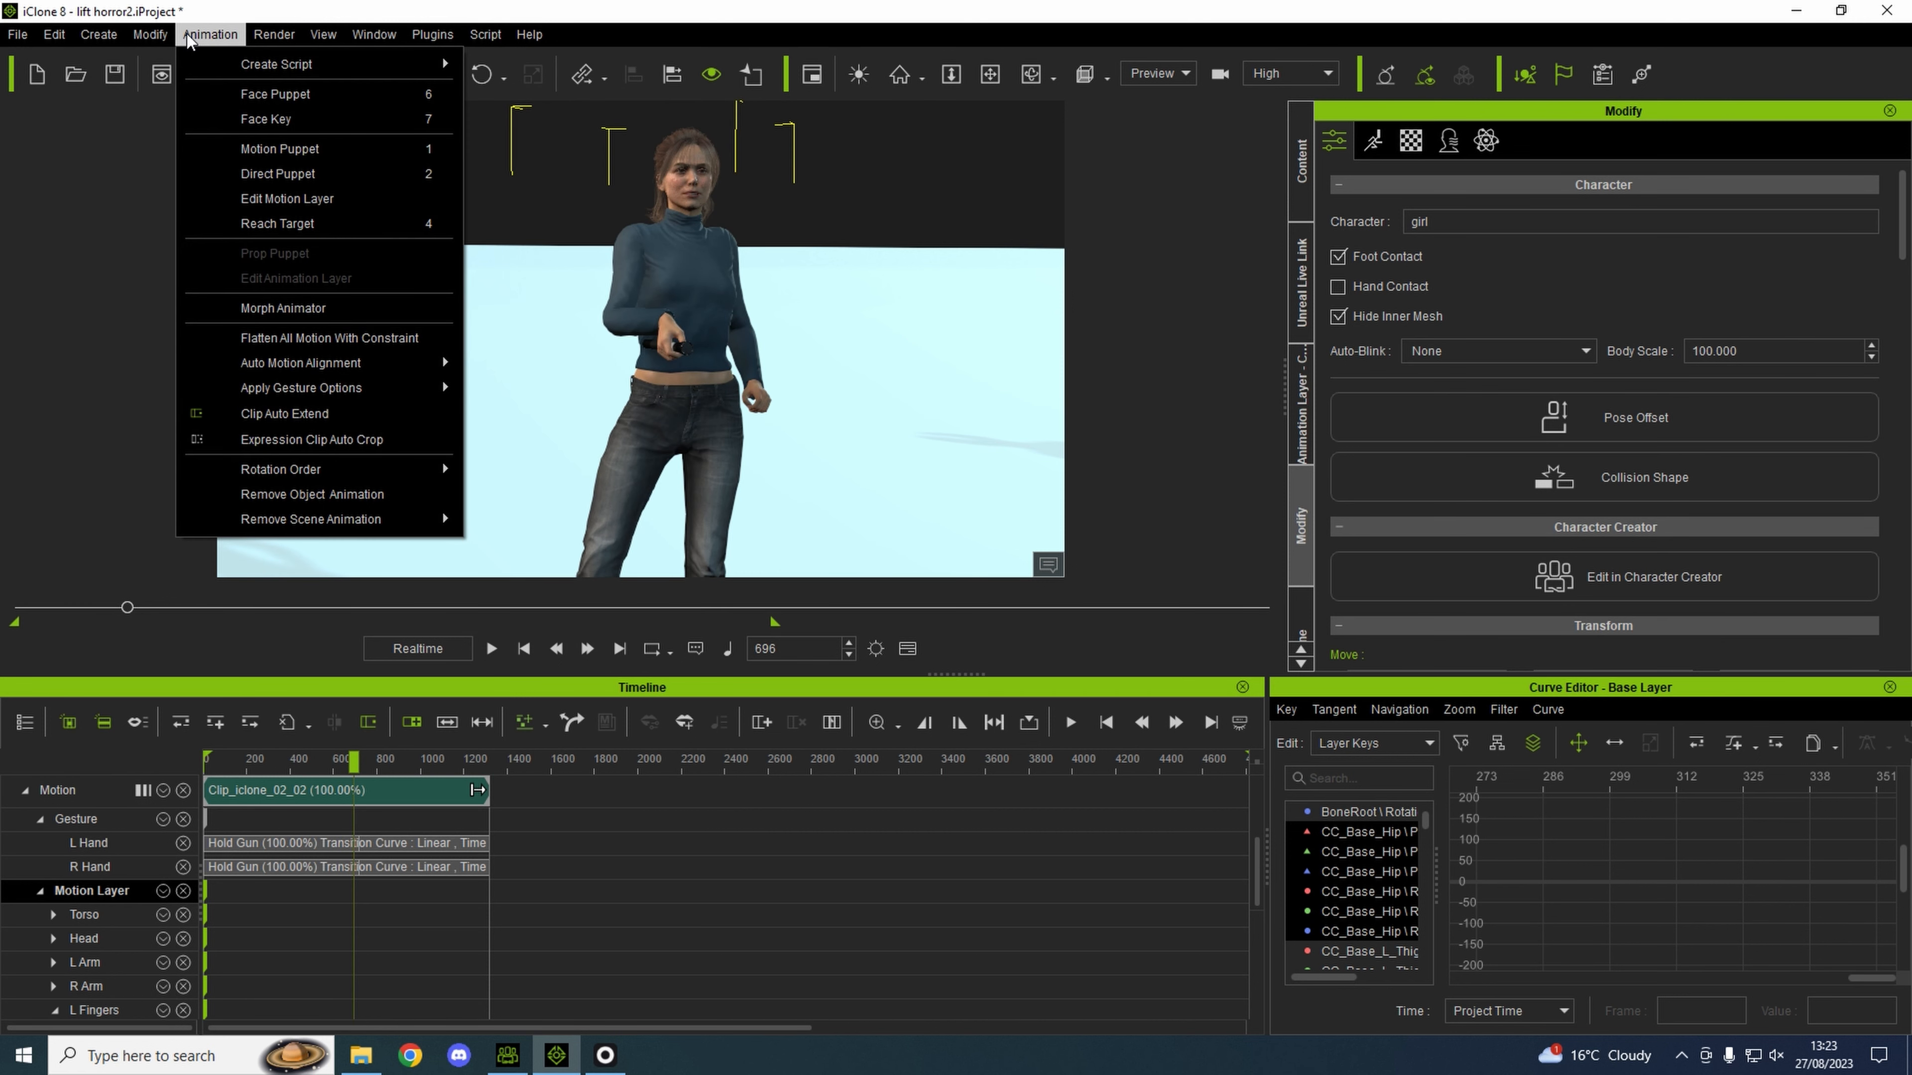
mouse_move(315, 94)
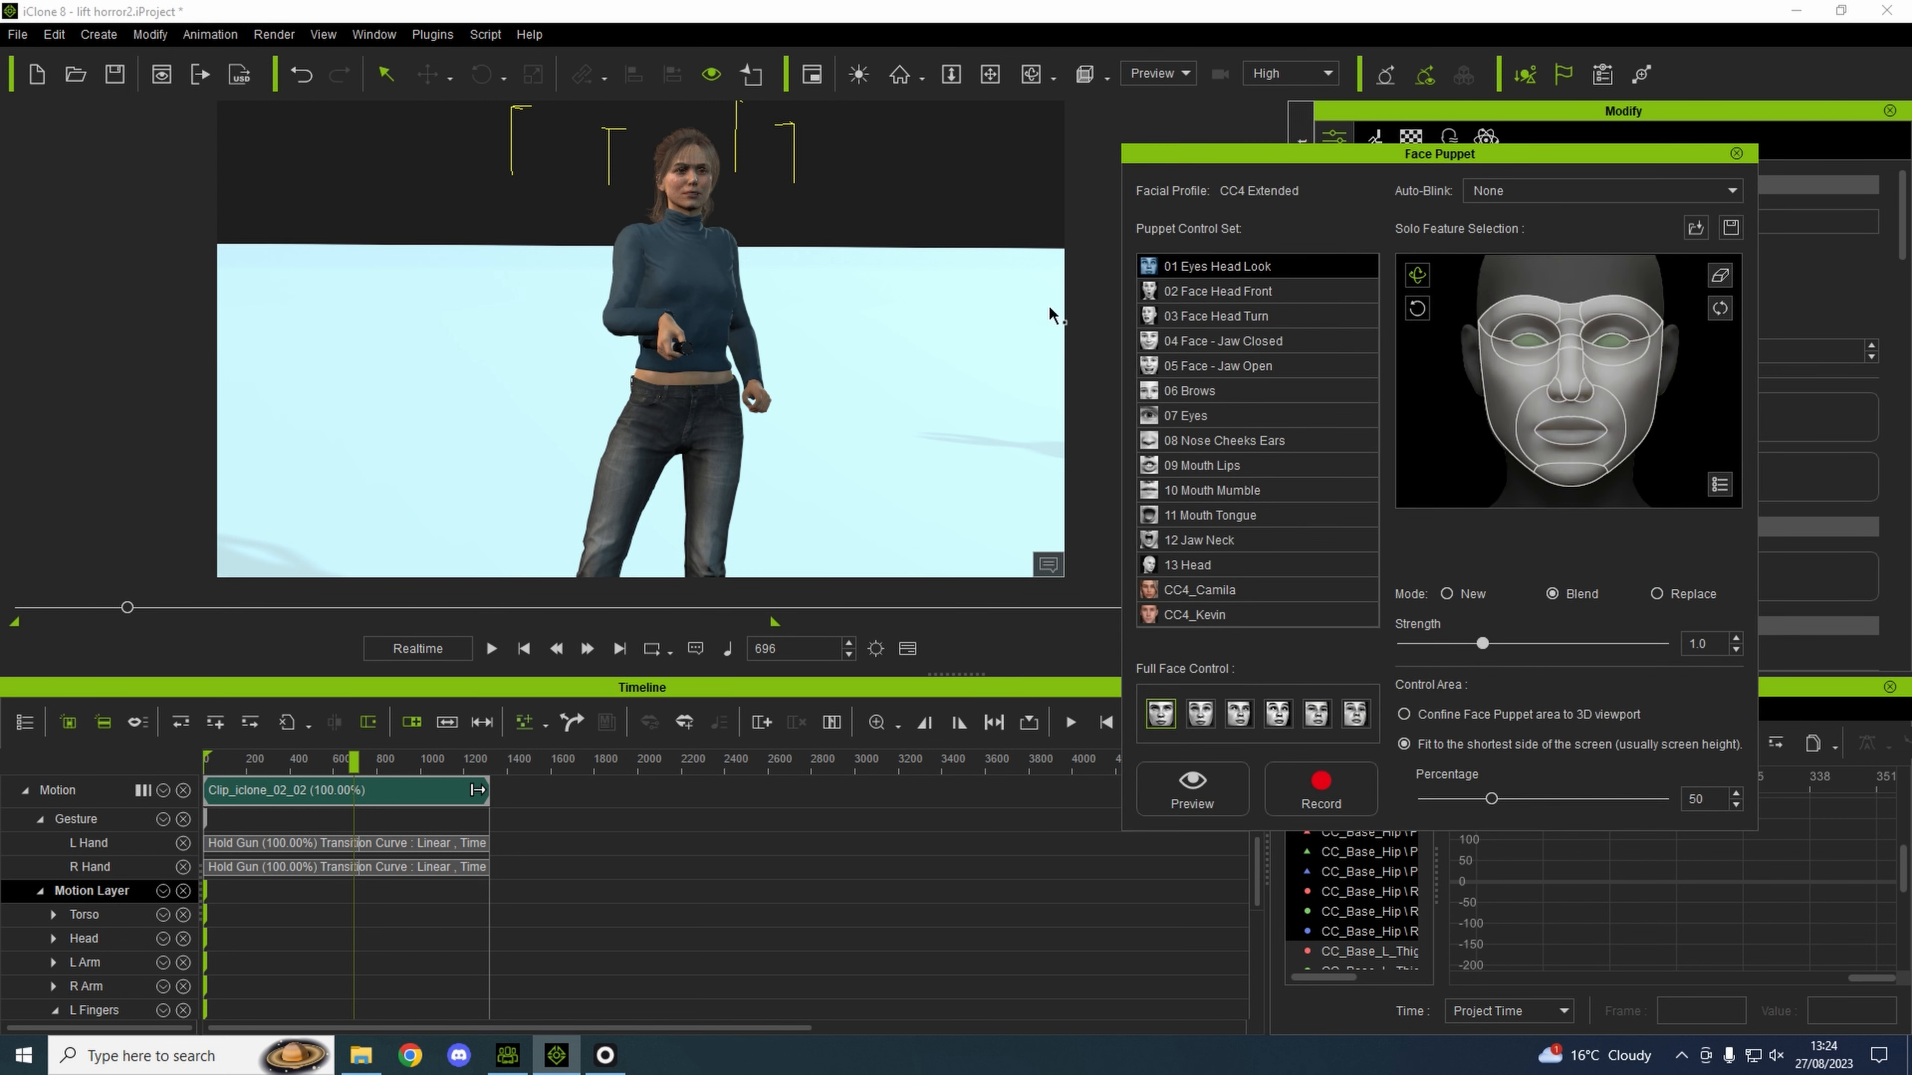
click(1221, 289)
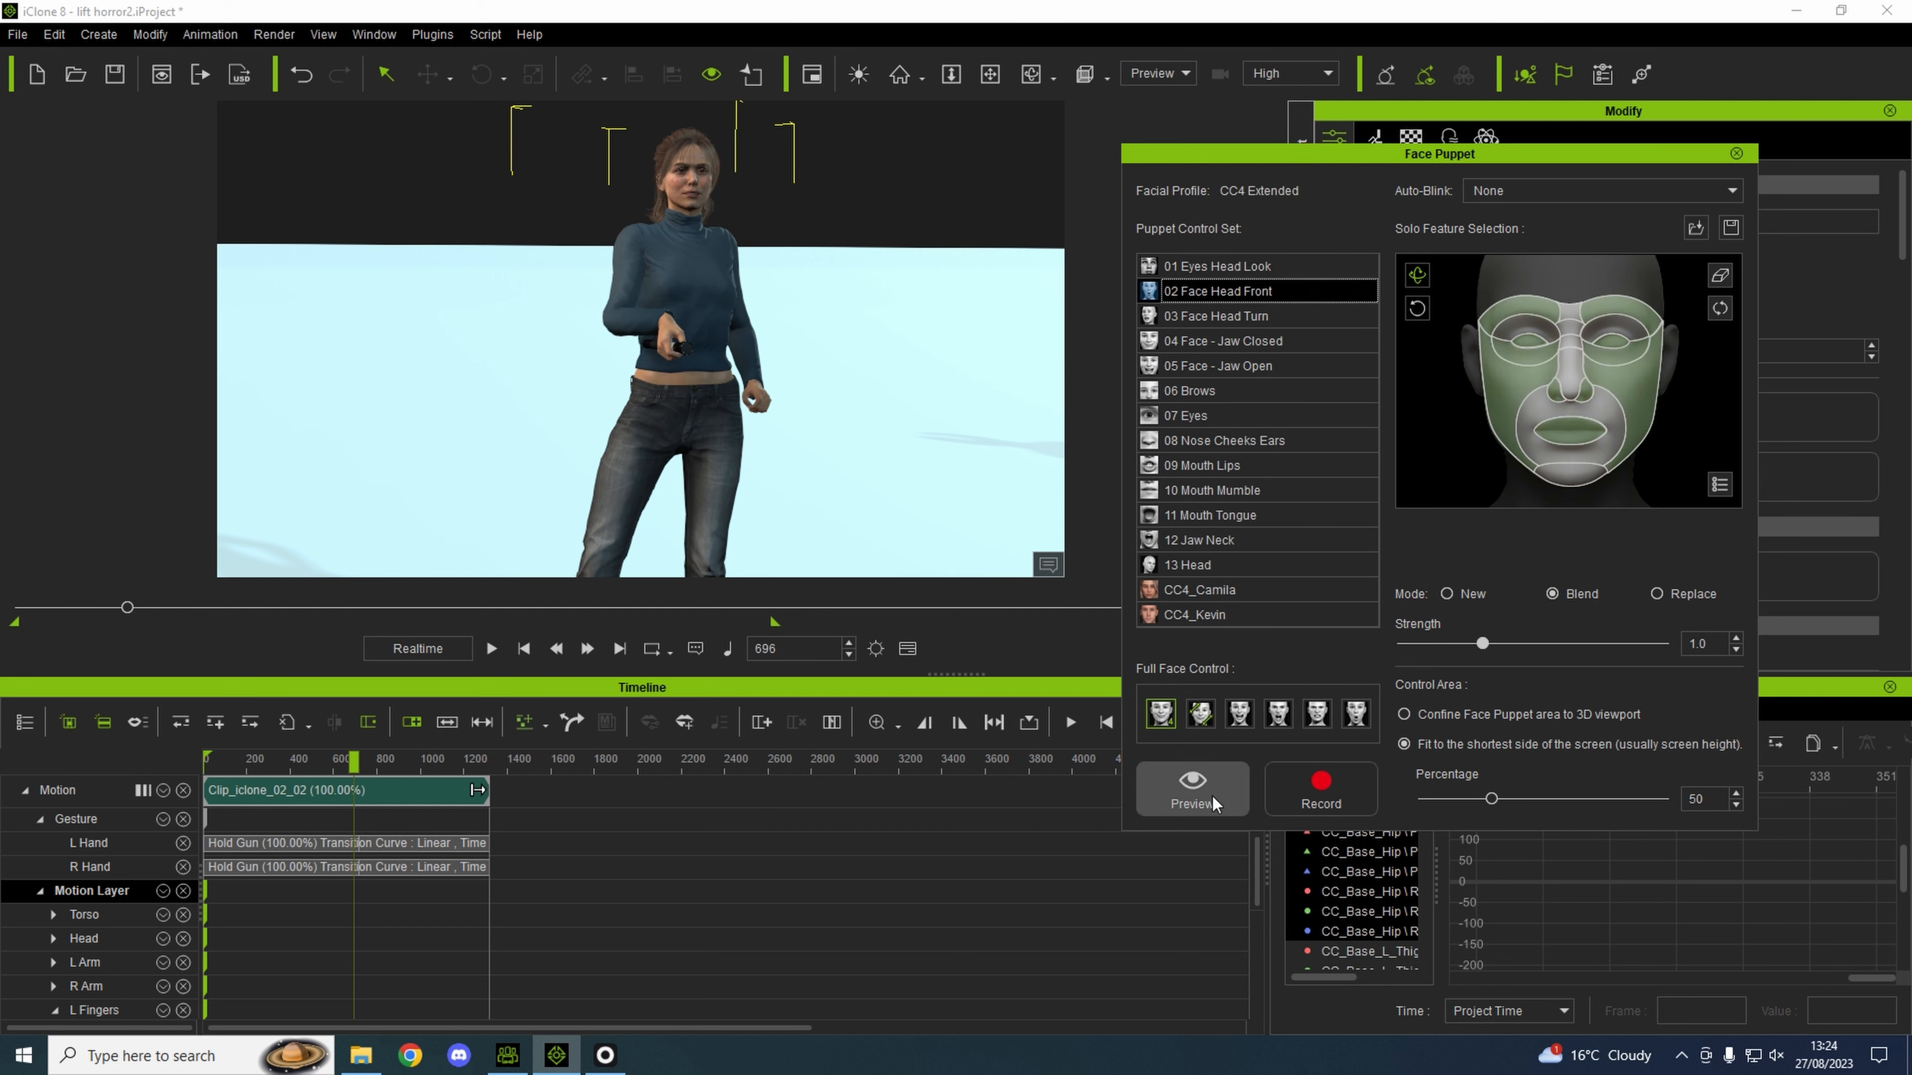
mouse_move(1239, 760)
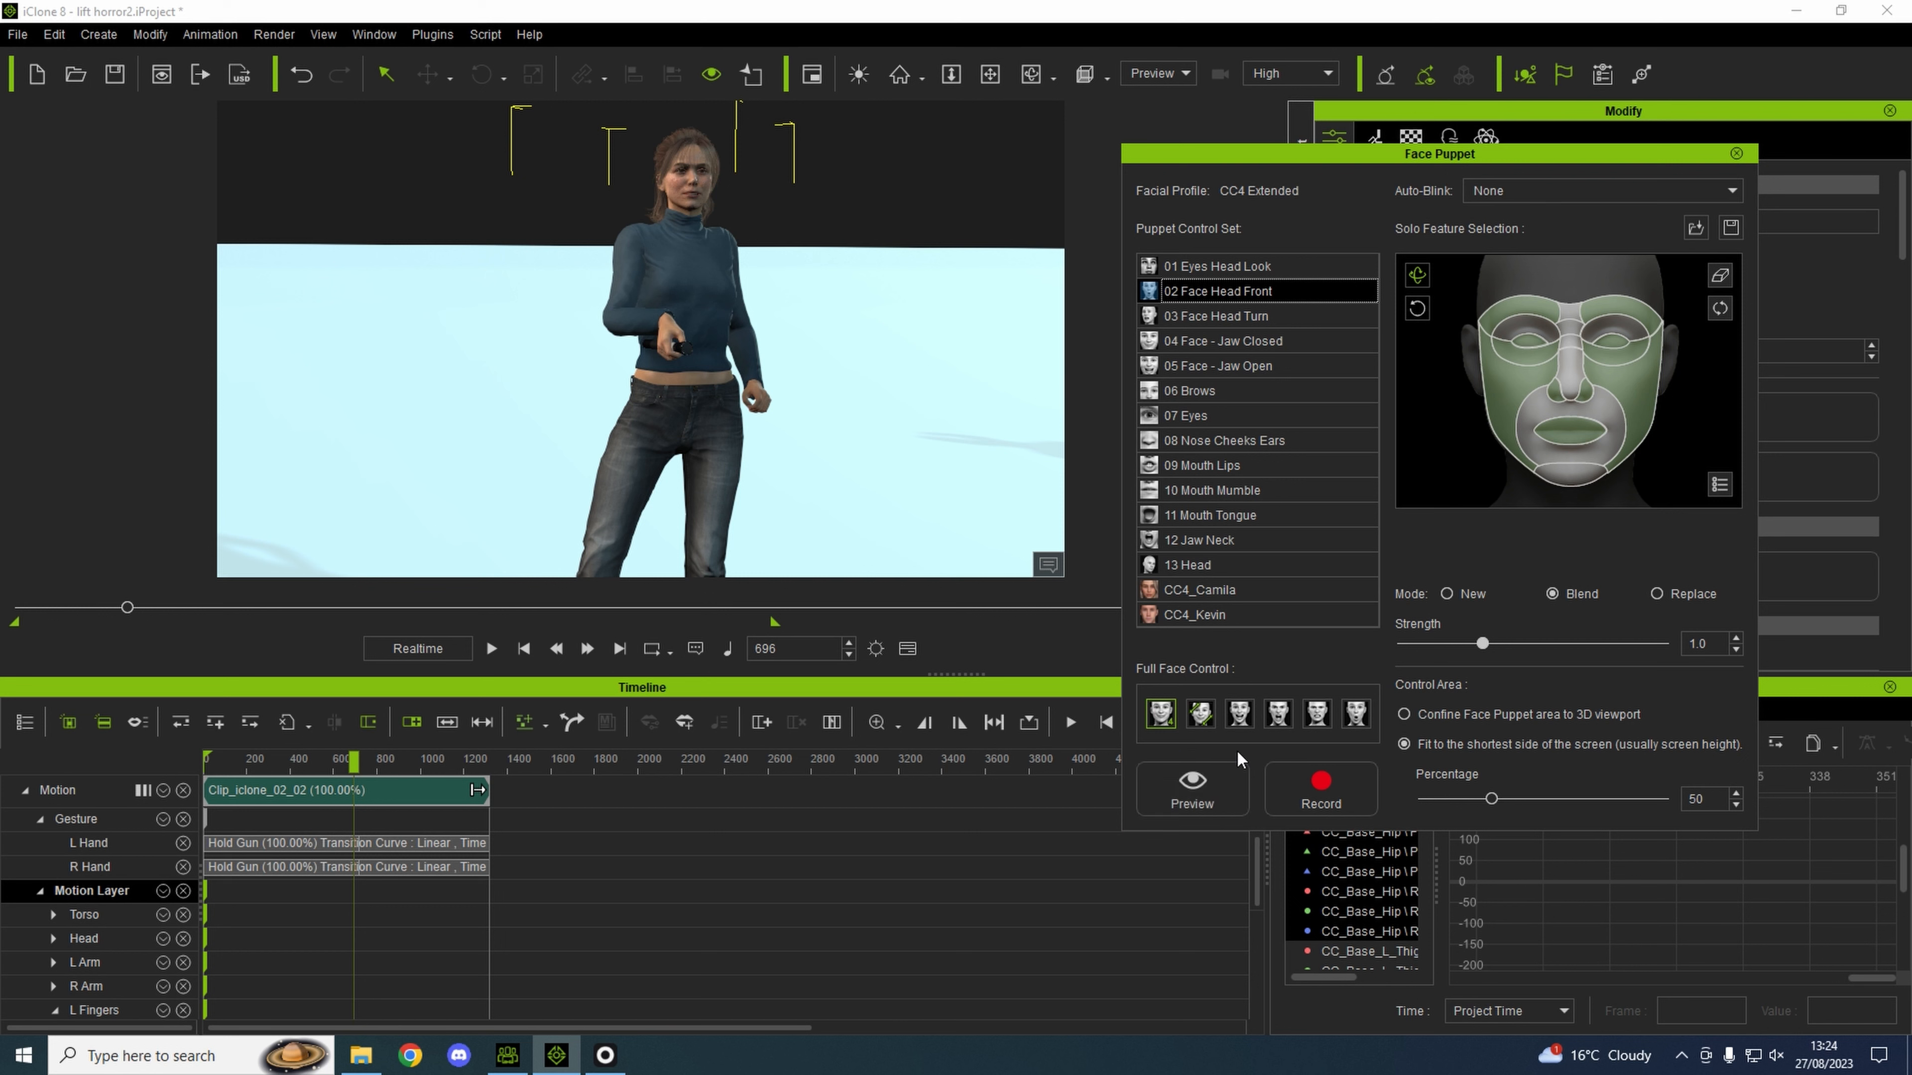
click(1277, 713)
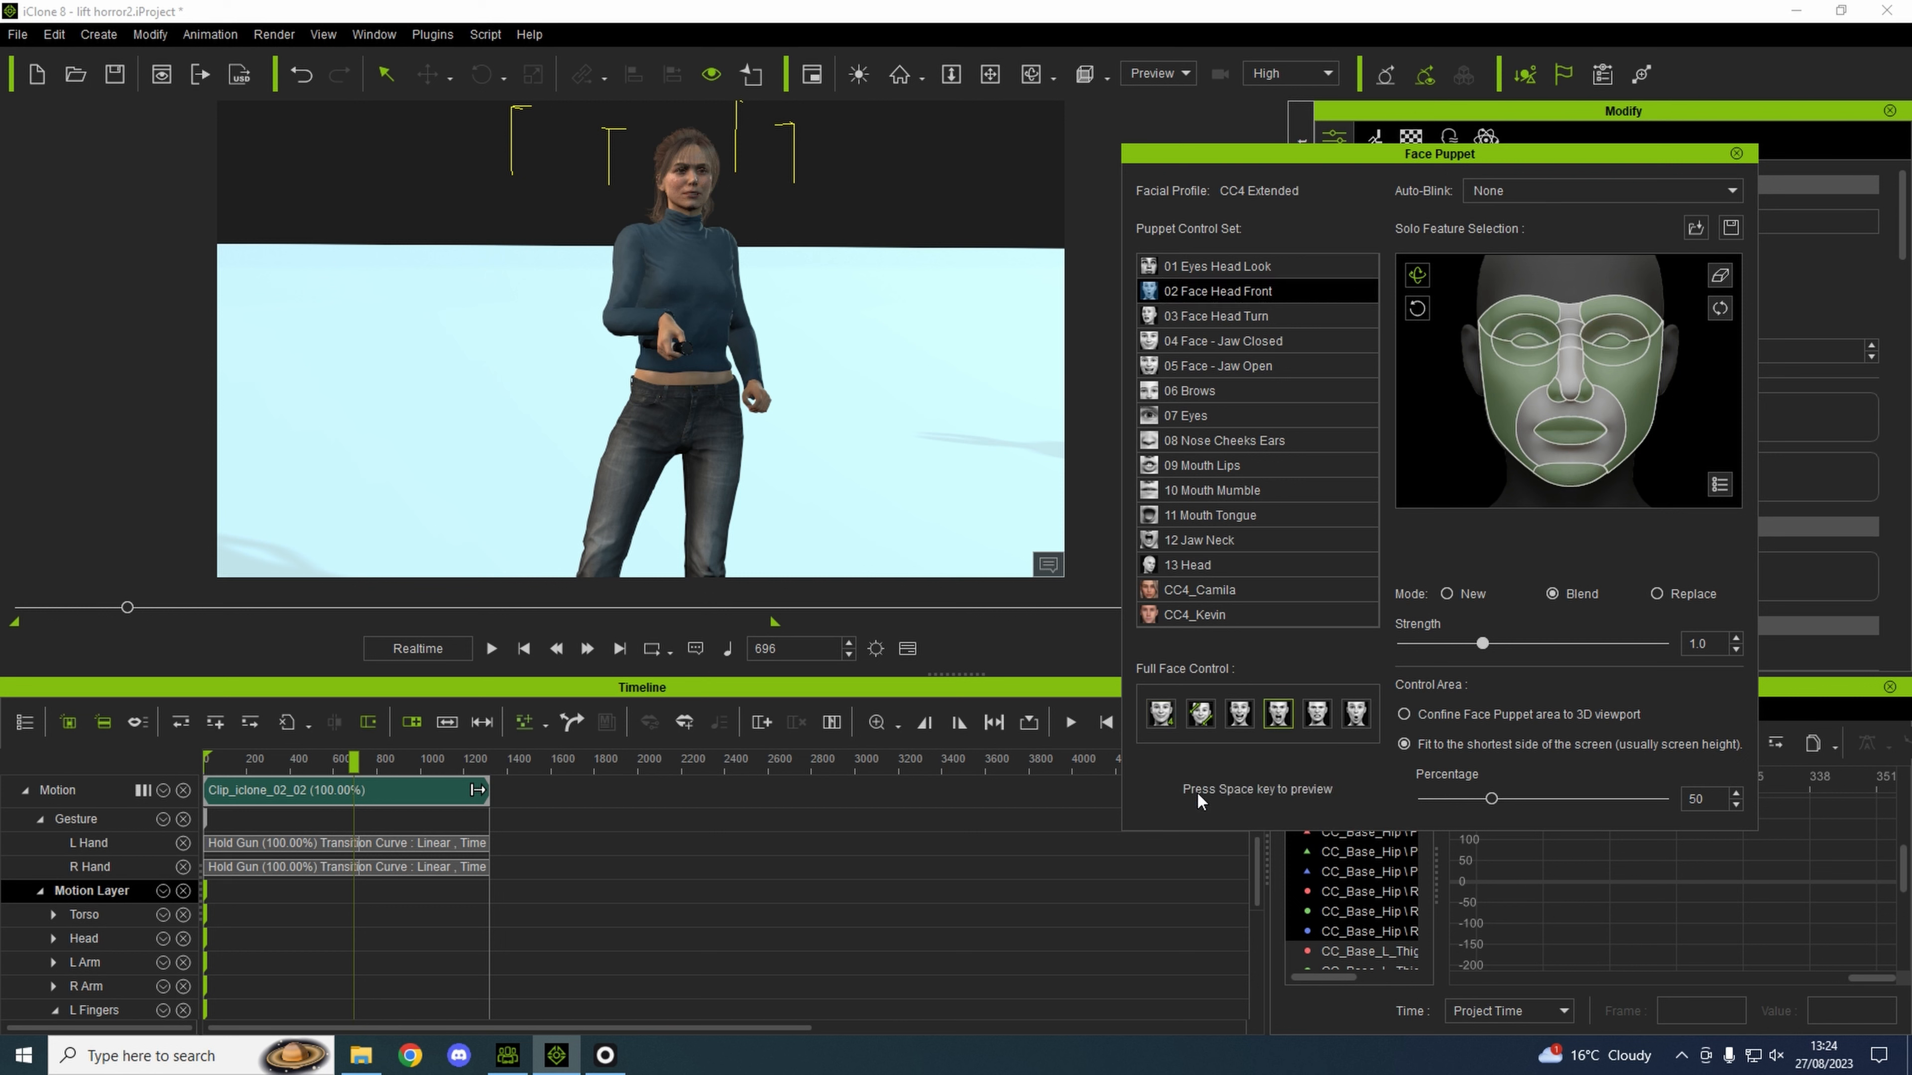
mouse_move(1028, 573)
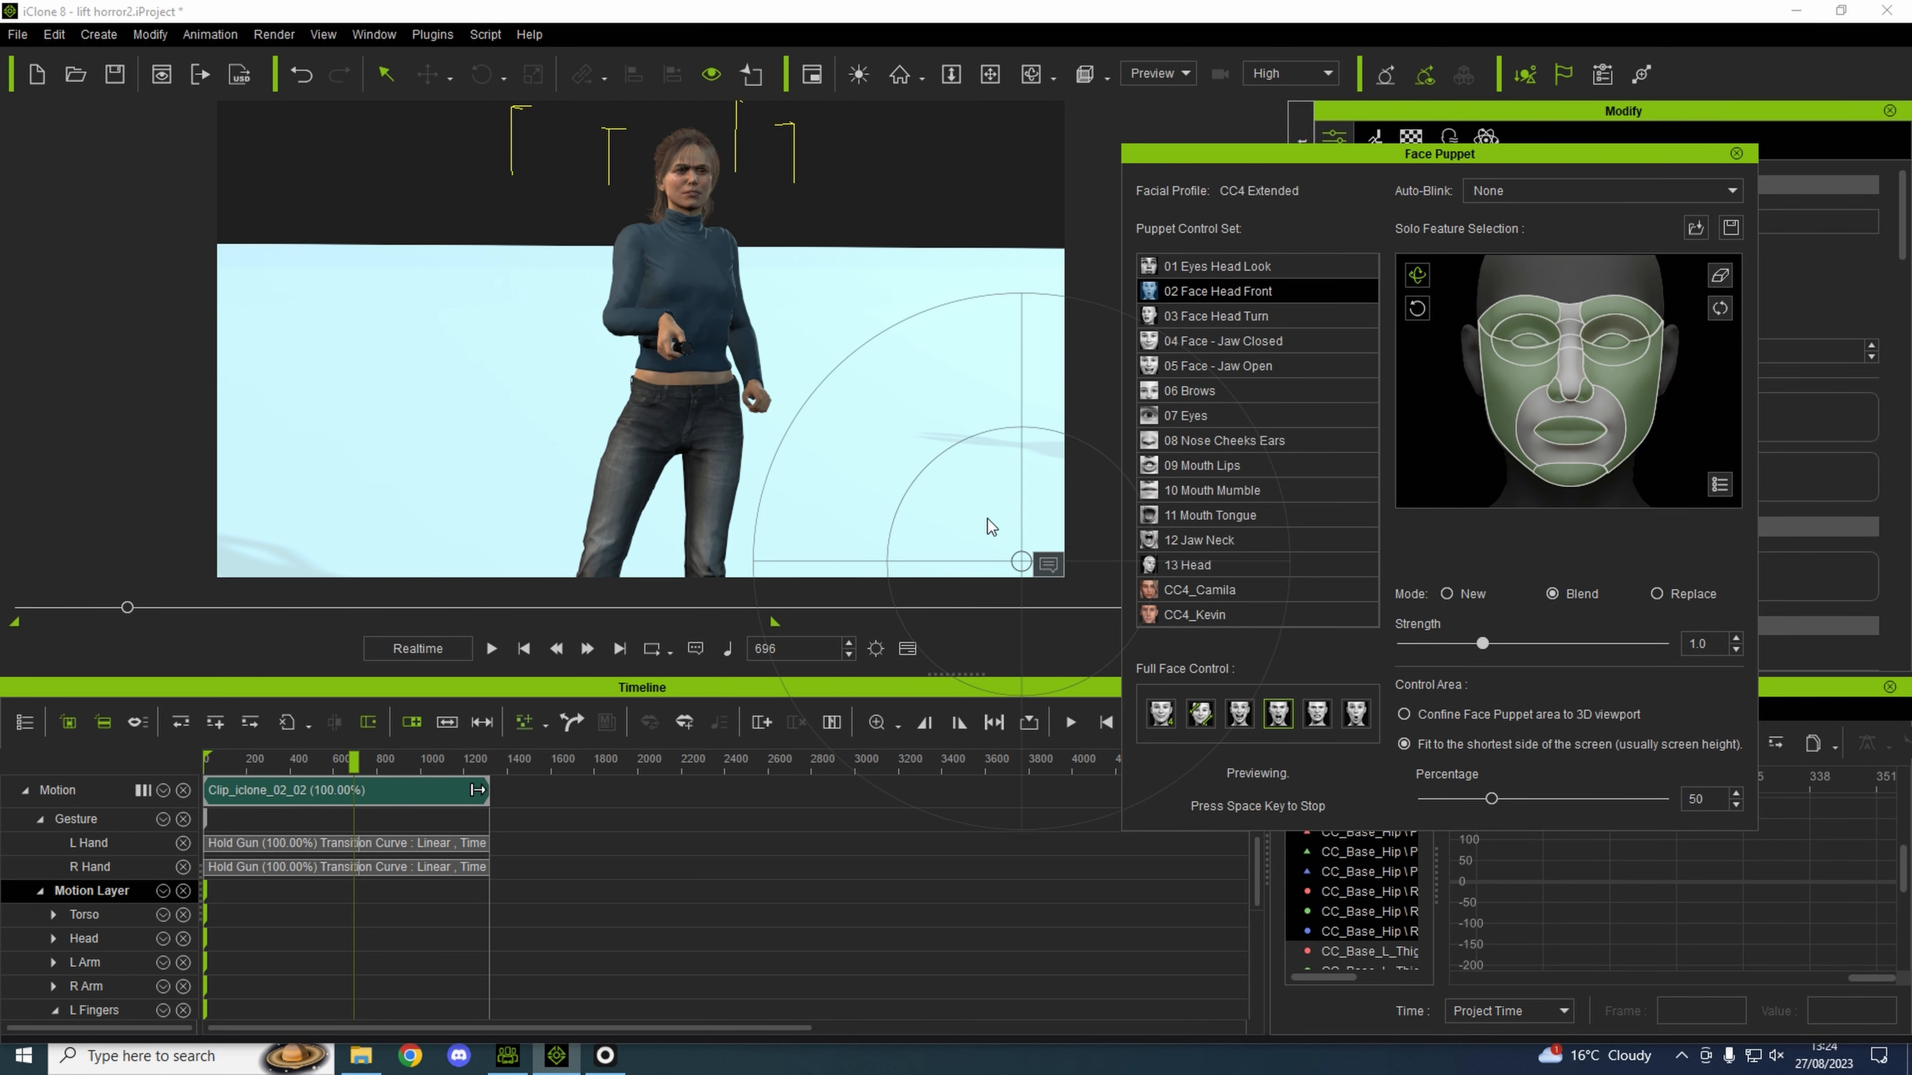
mouse_move(1124, 520)
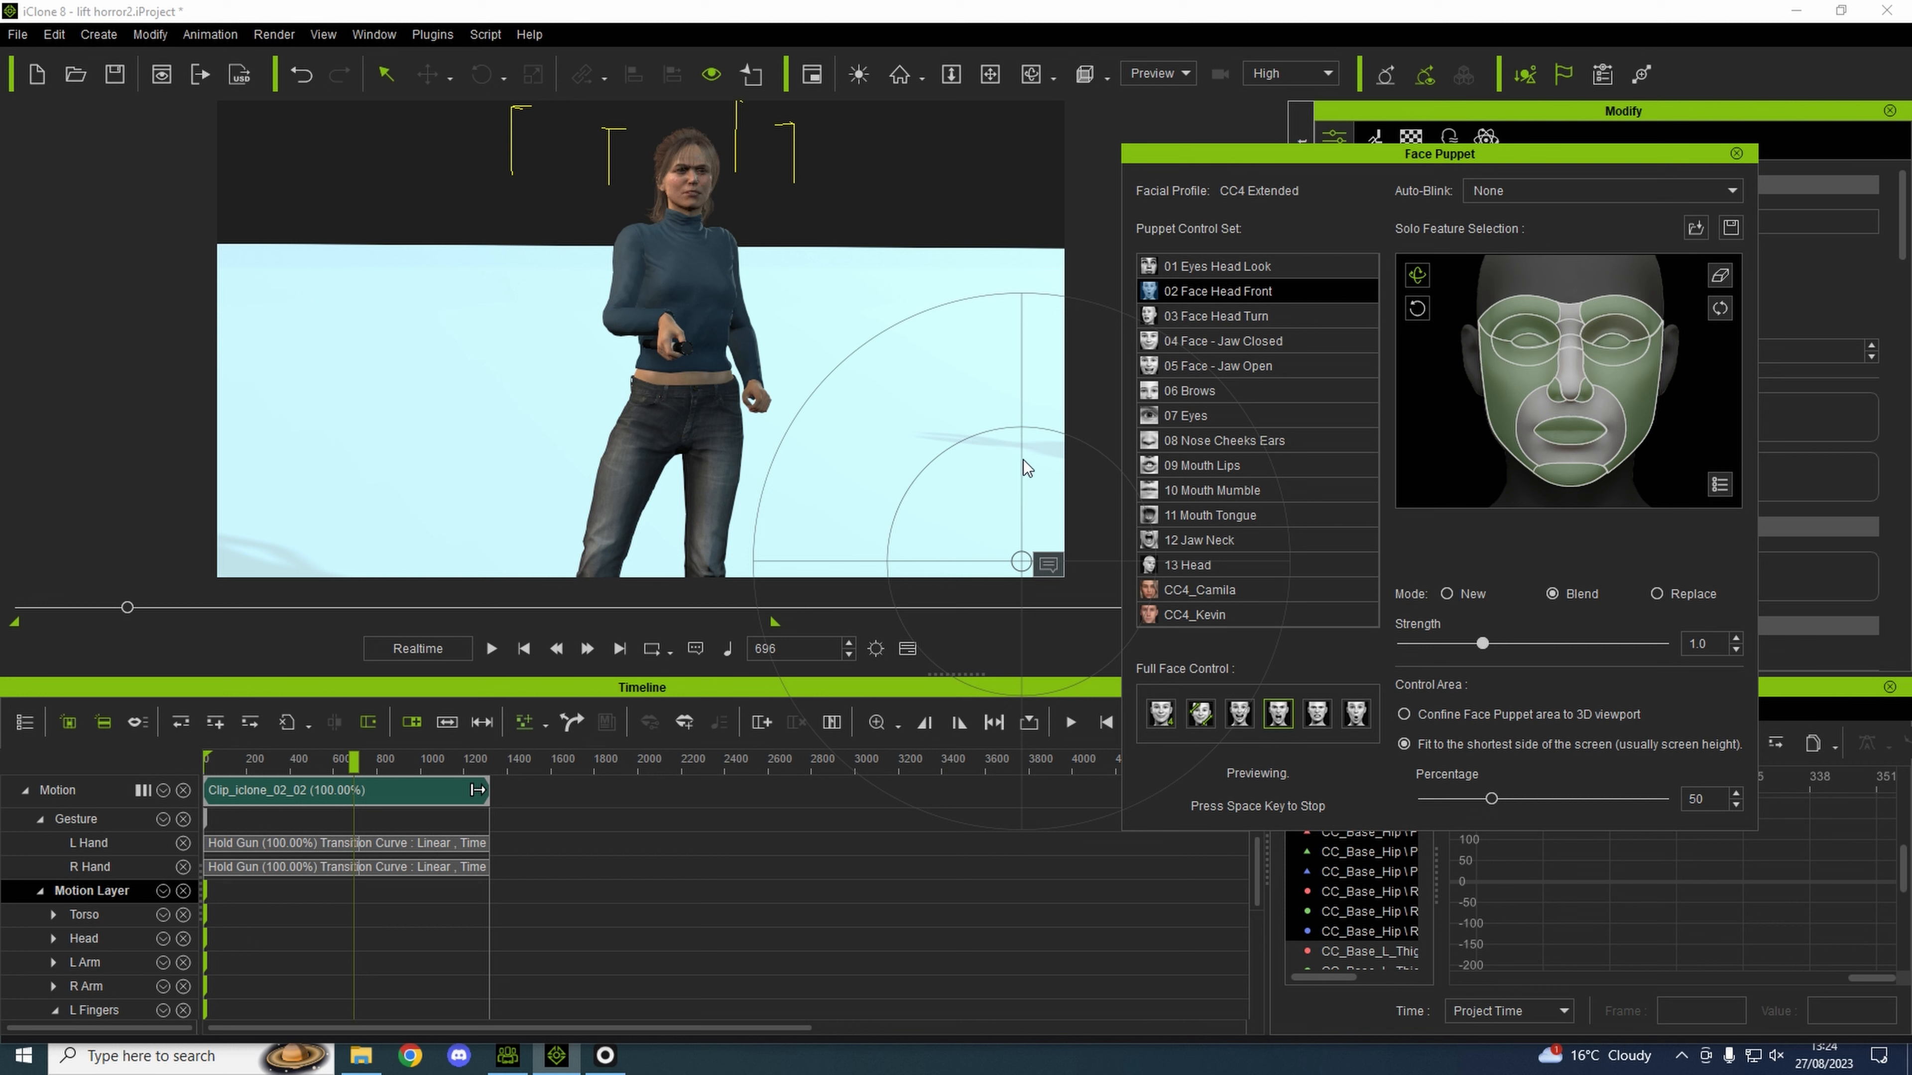
mouse_move(885, 548)
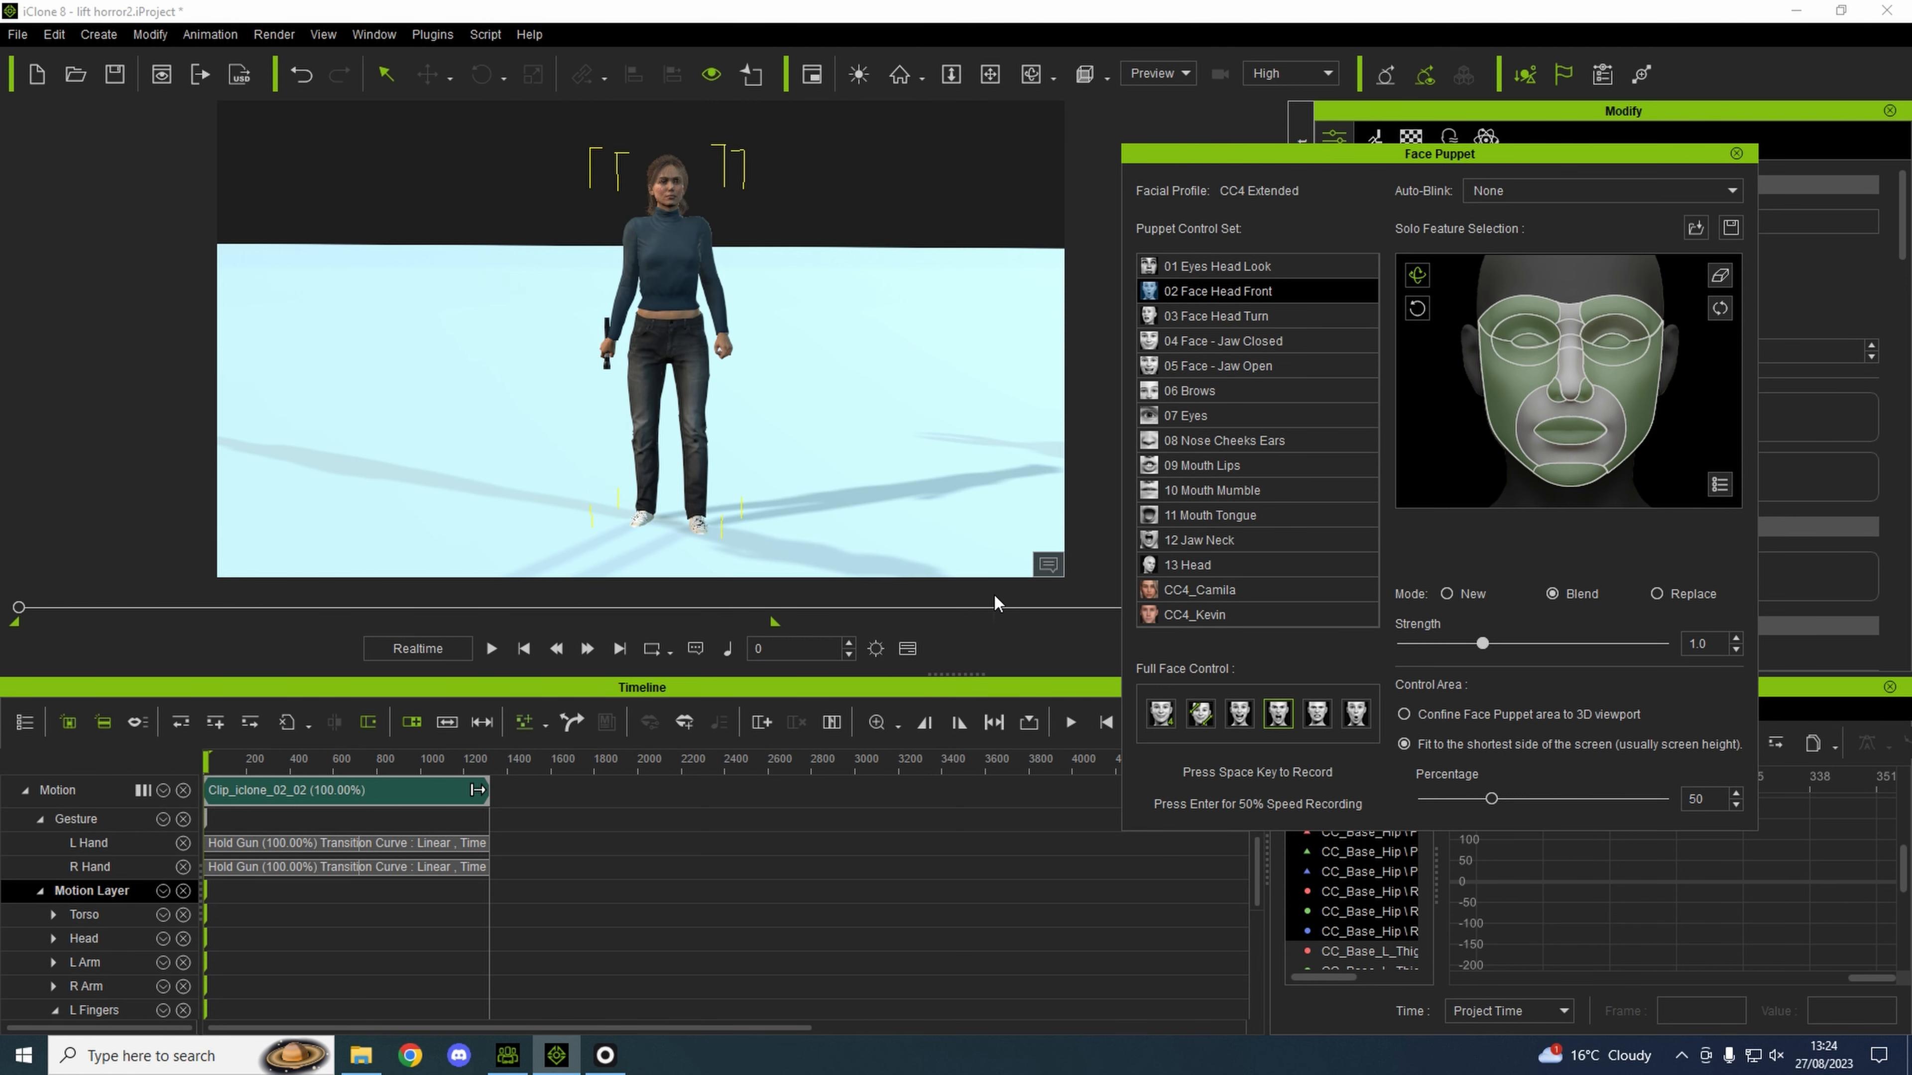
Preview the girl's clip, close Face Puppet and switch over to the Unreal Engine level.
click(490, 647)
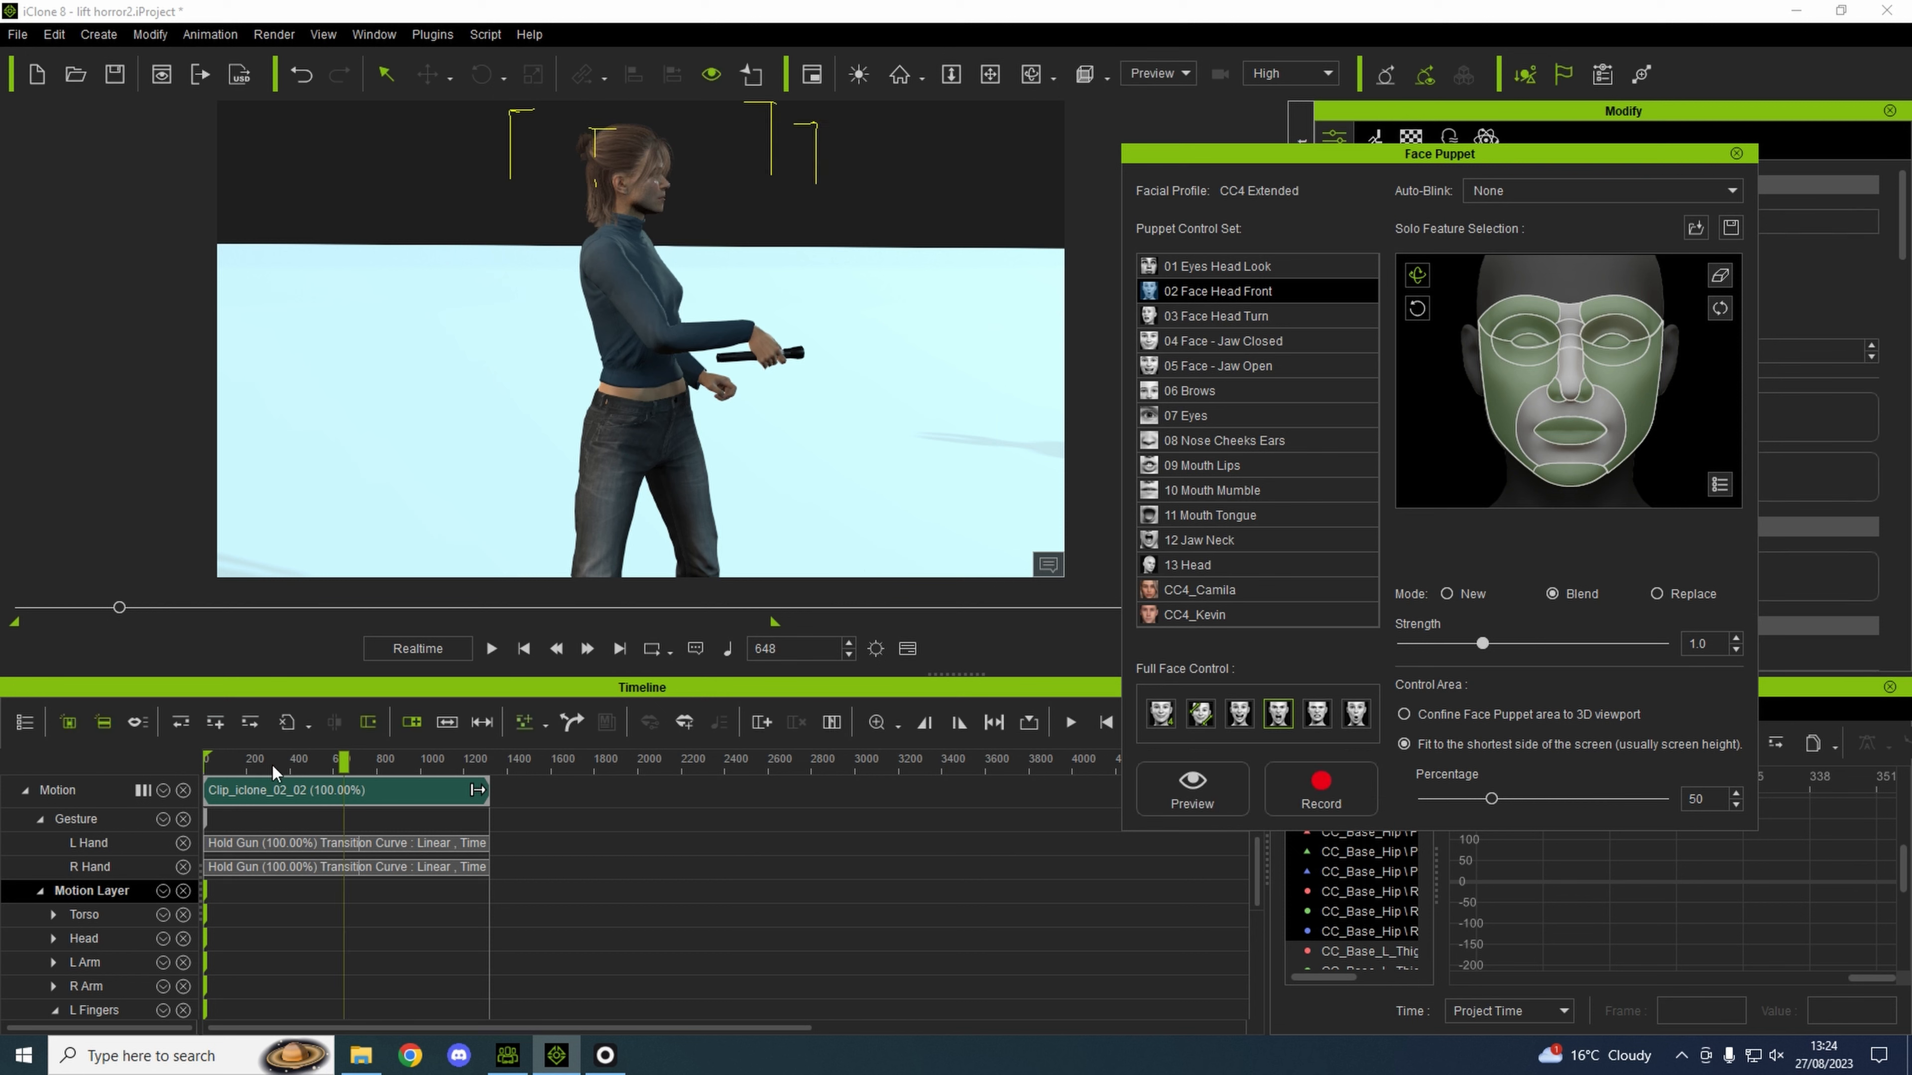
click(490, 647)
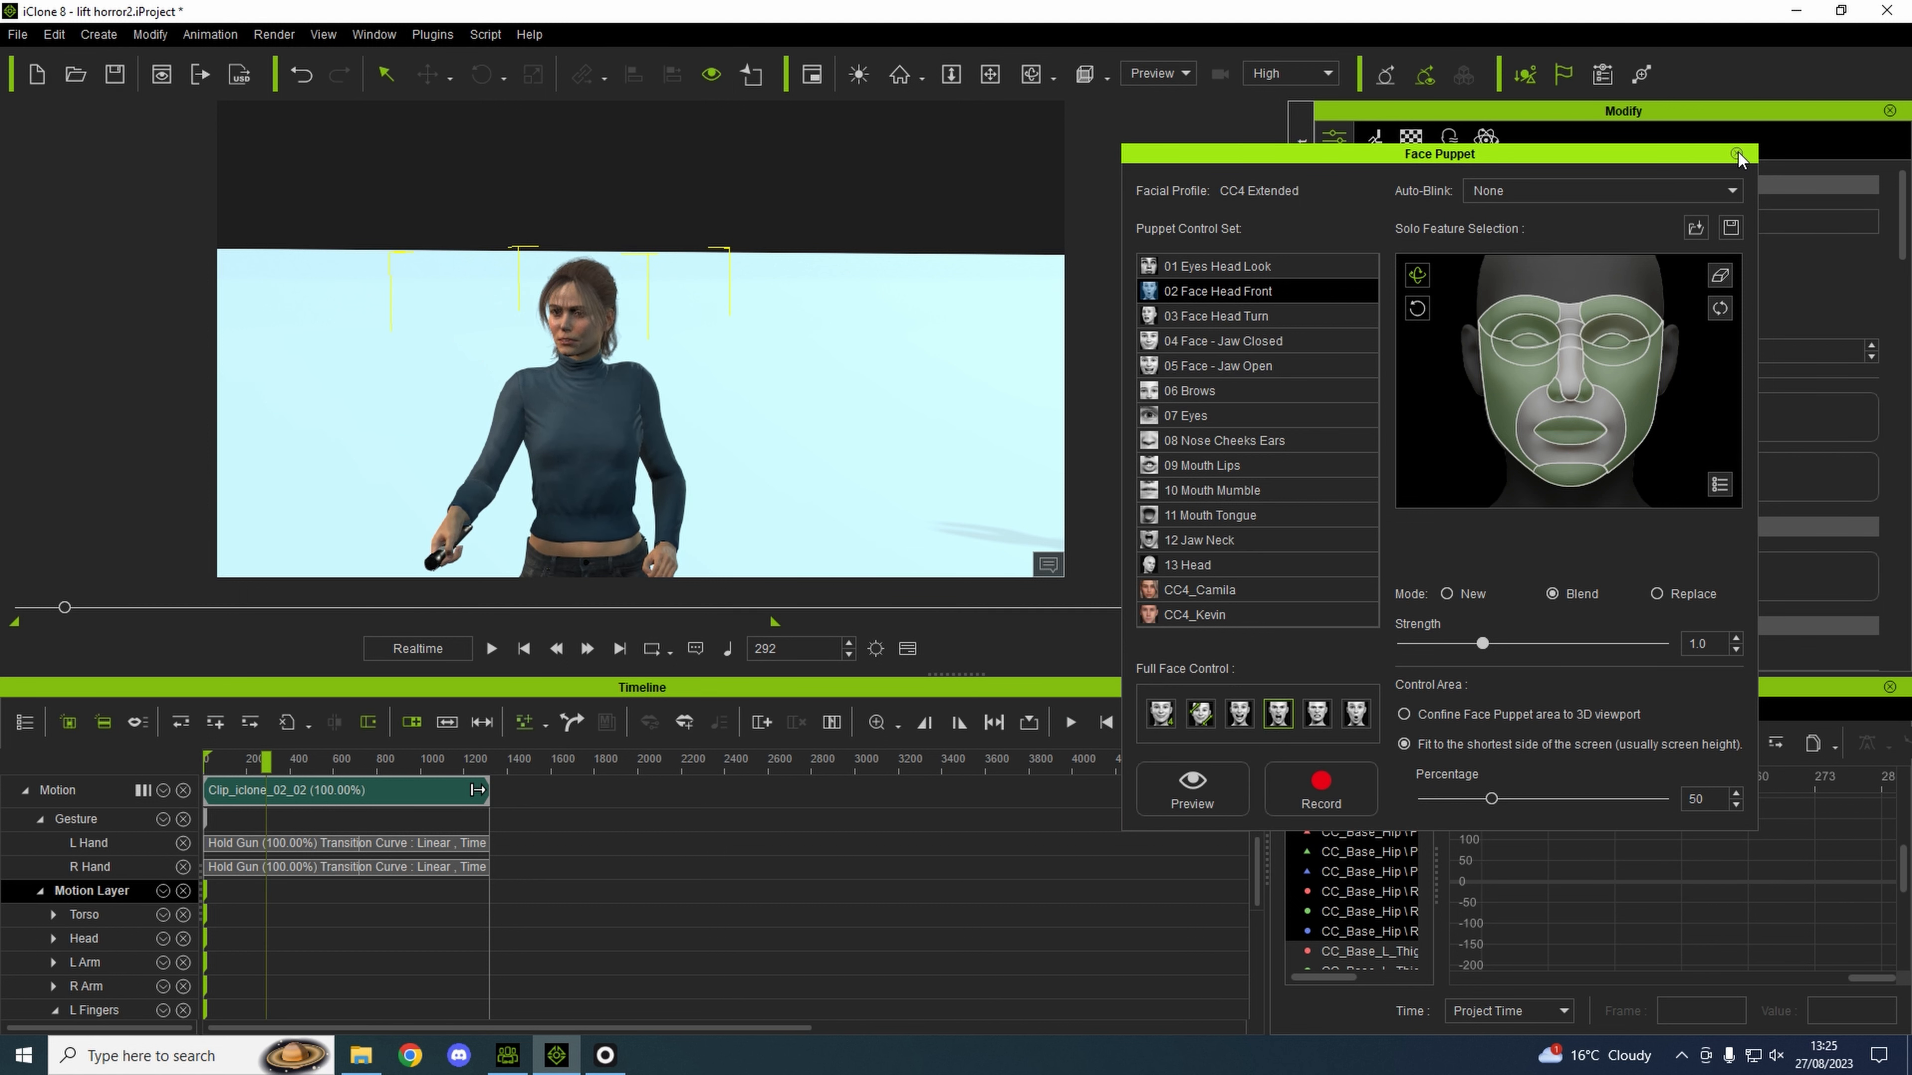
click(1740, 159)
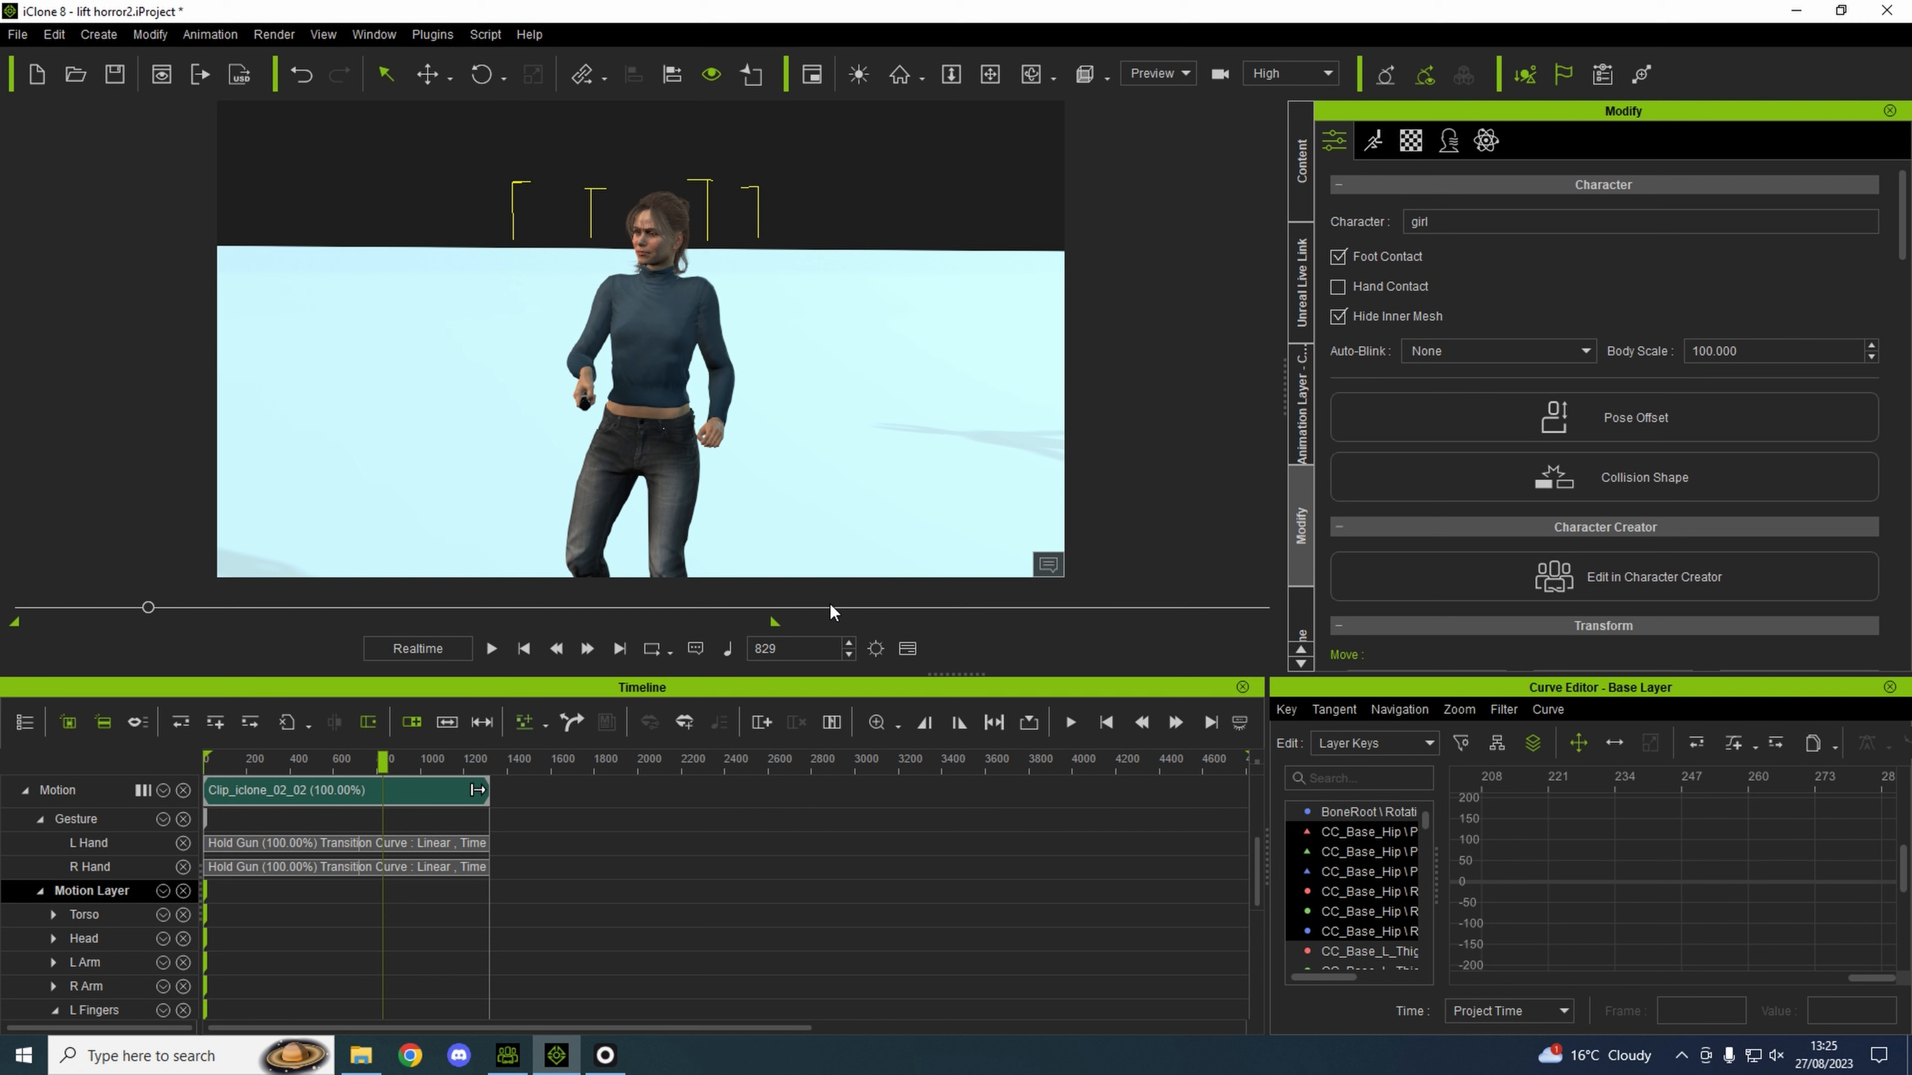
click(505, 1056)
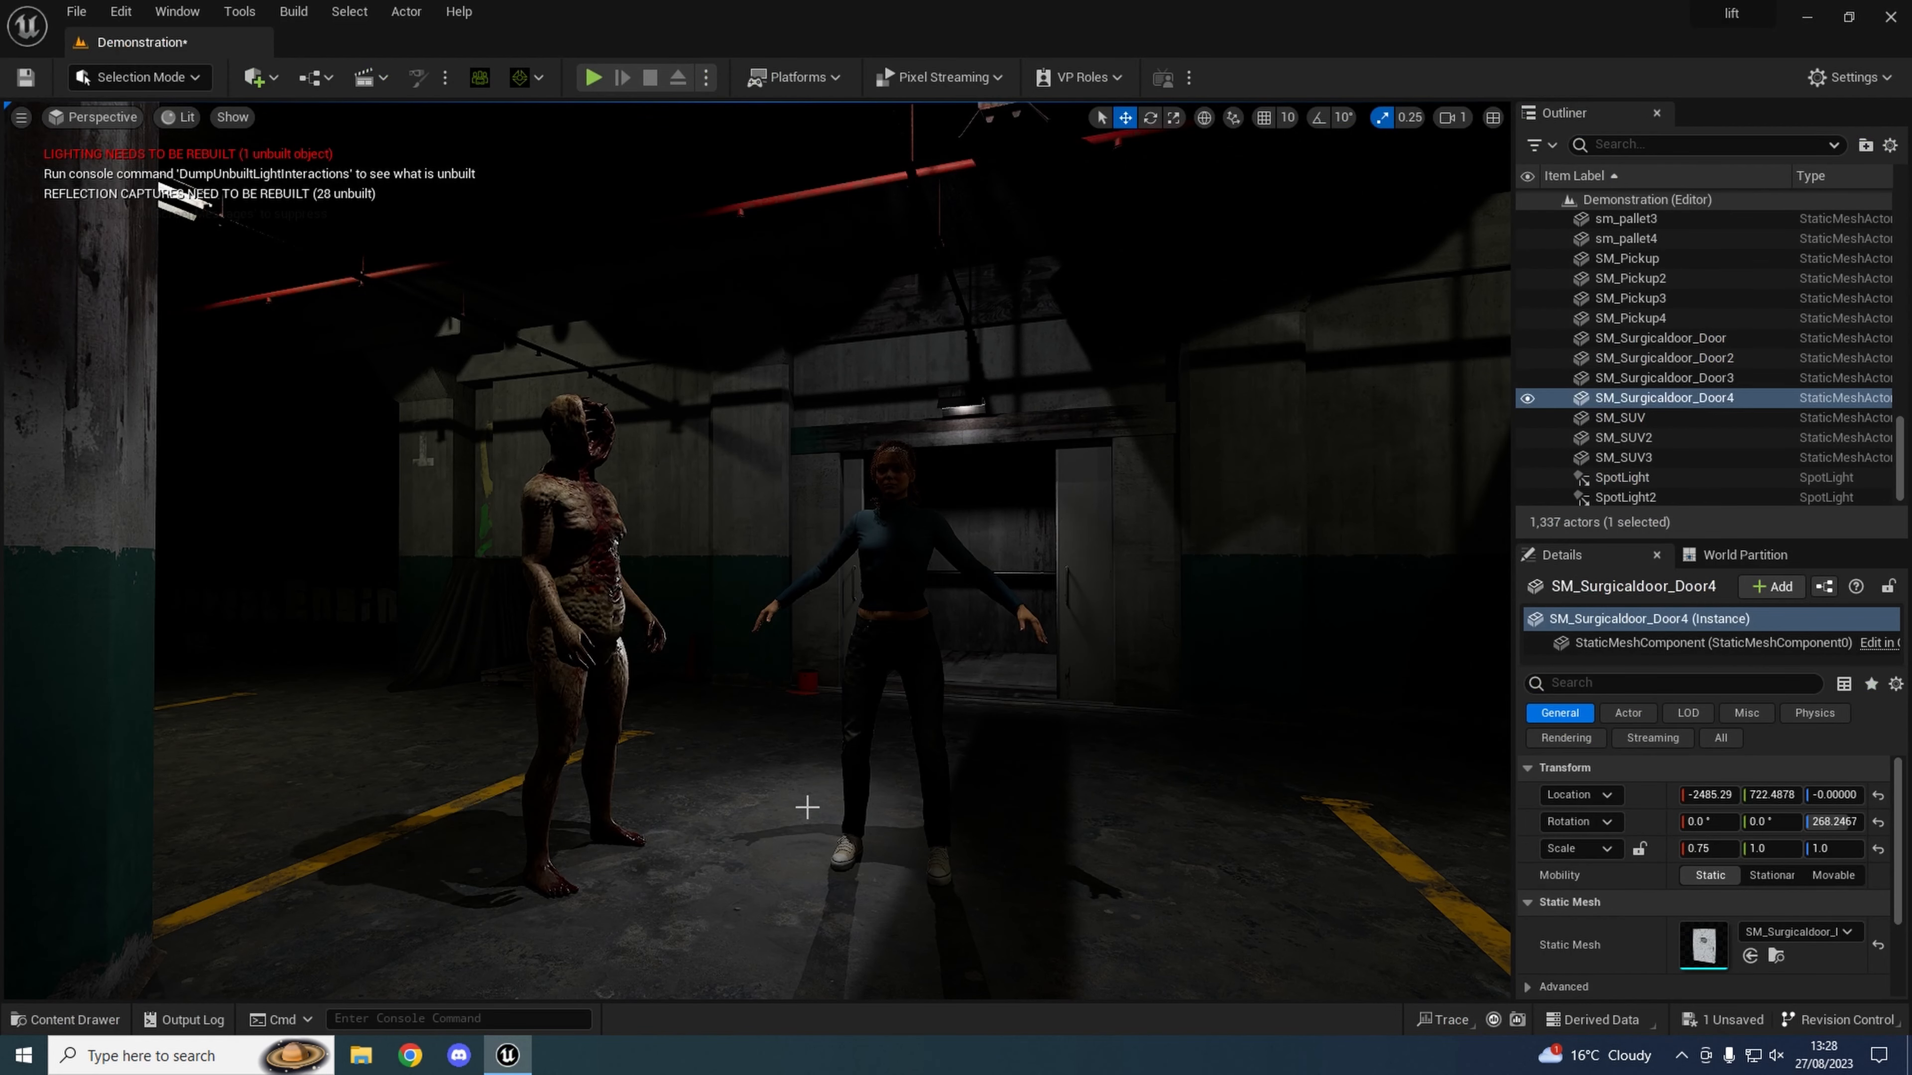
mouse_move(859, 792)
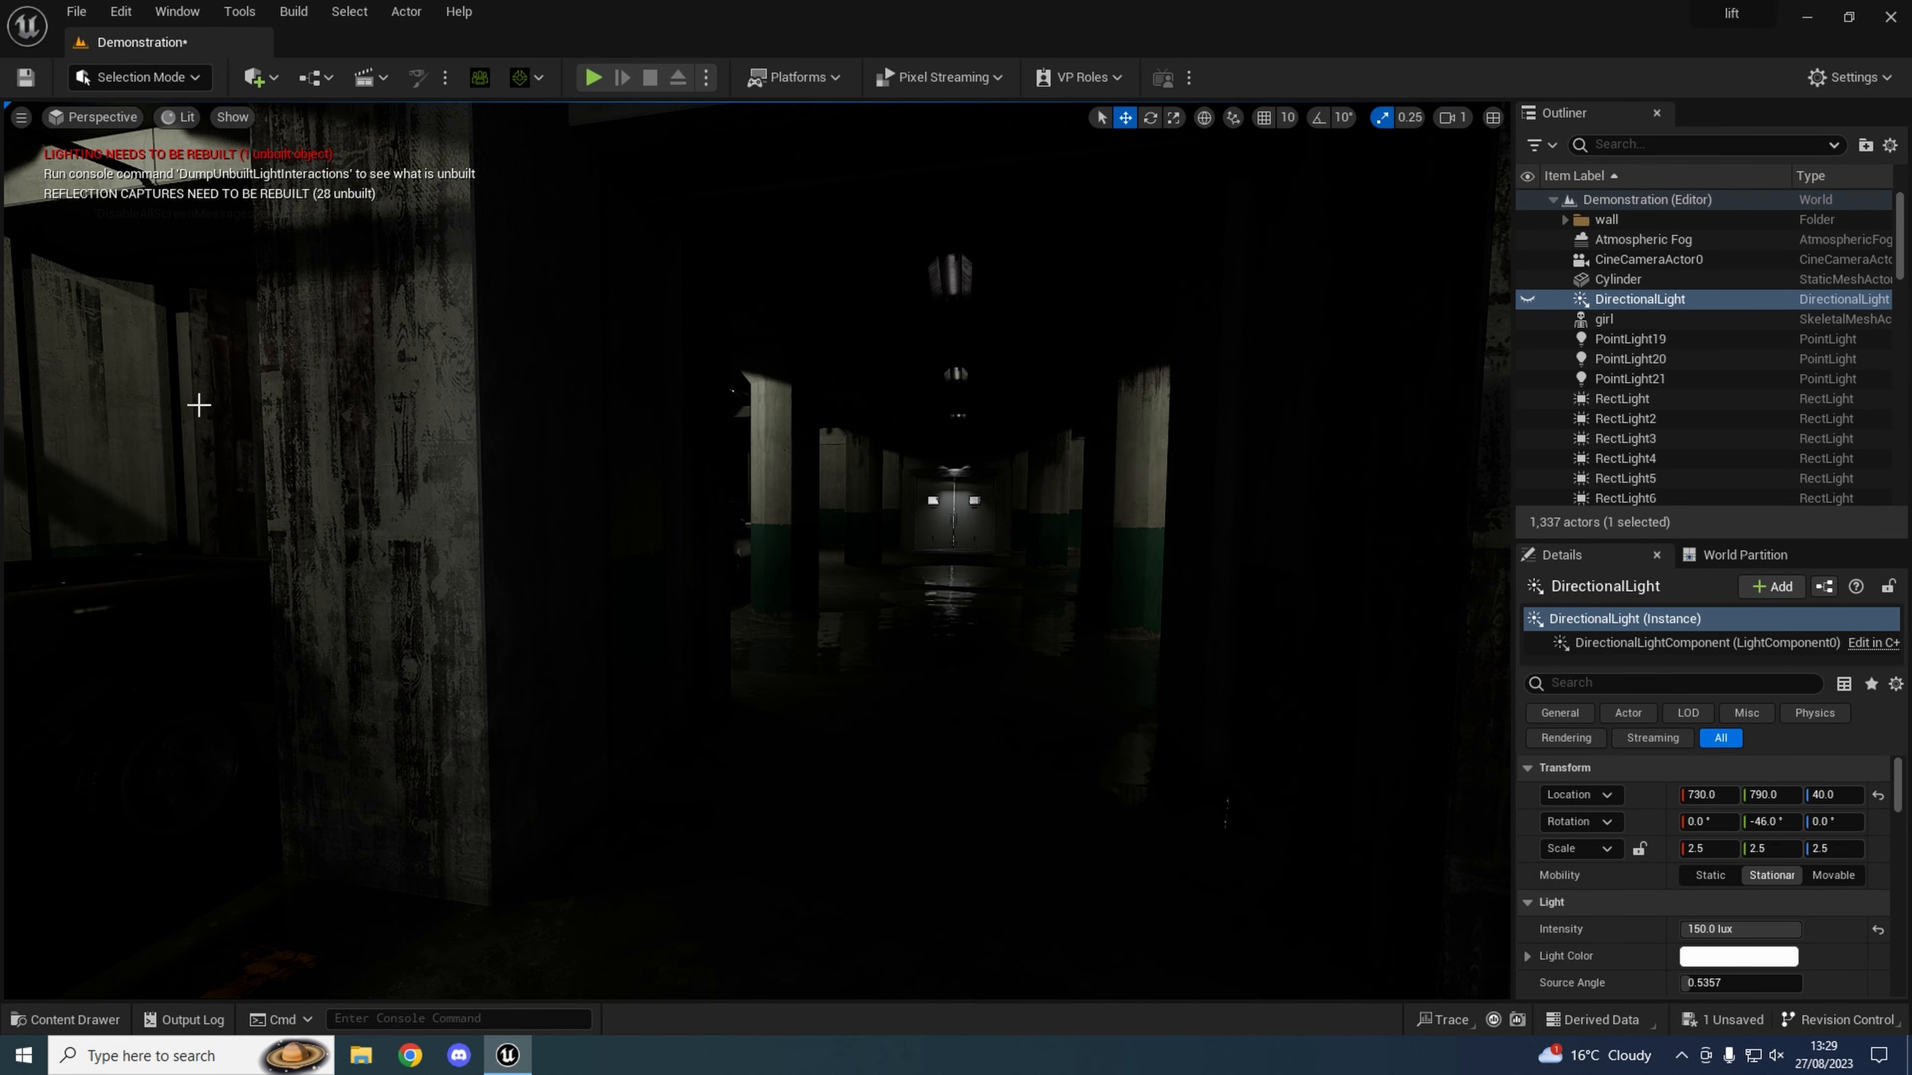
mouse_move(727, 476)
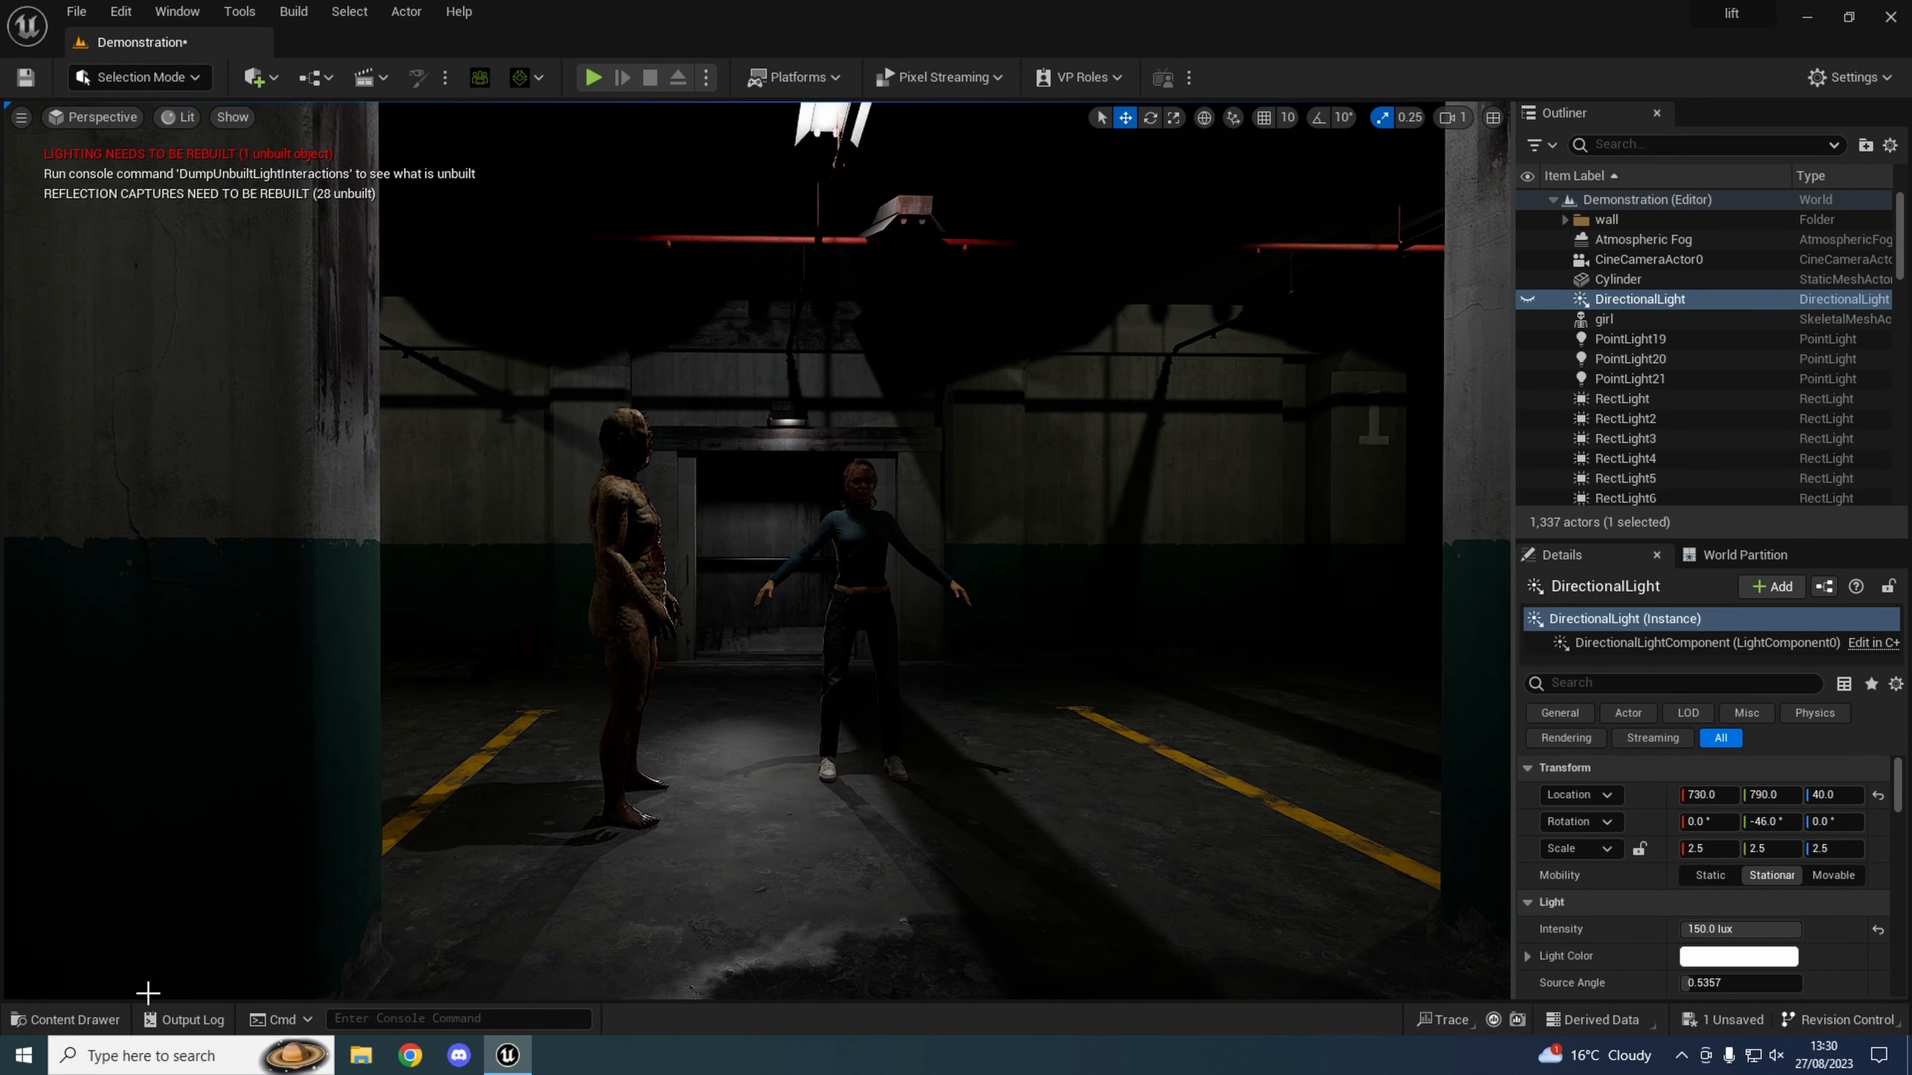
Open NewLevelSequence from the Content Drawer in Sequencer and move the playhead forward.
click(65, 1027)
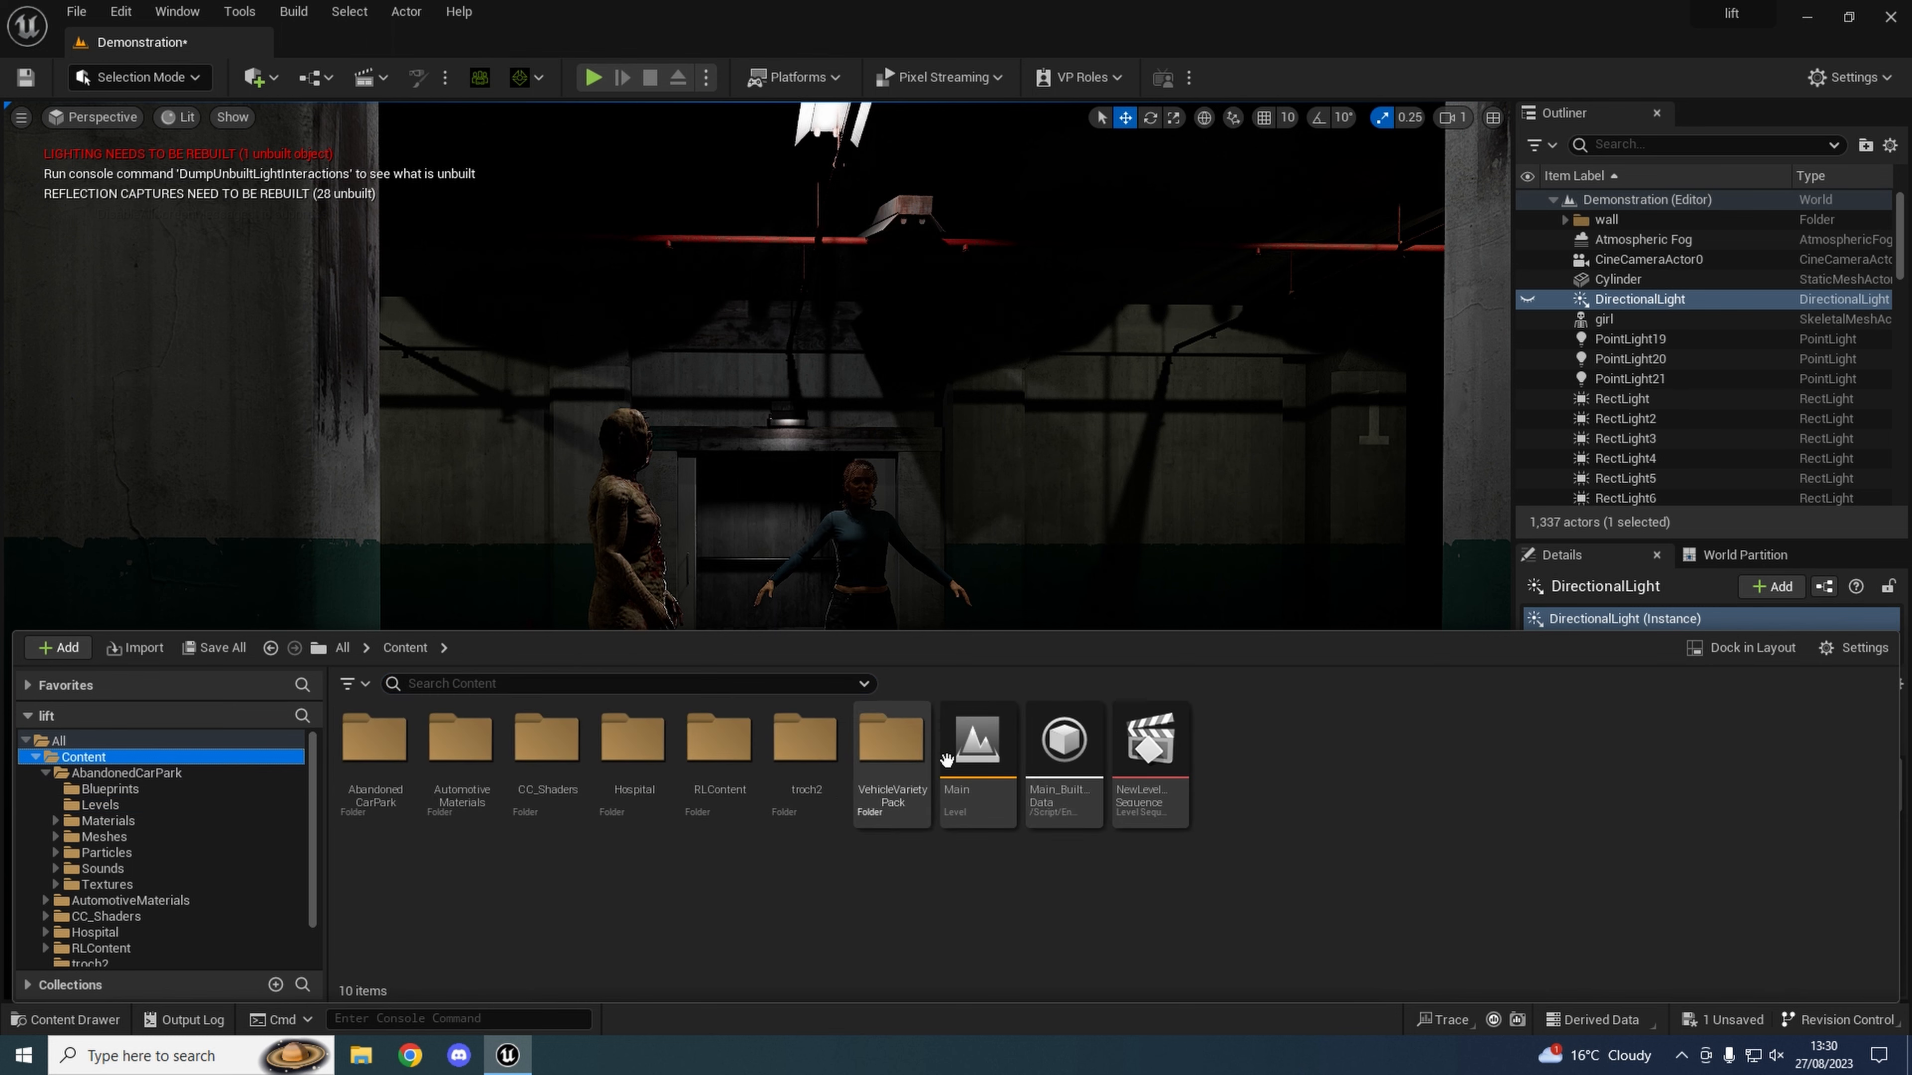
double_click(1146, 740)
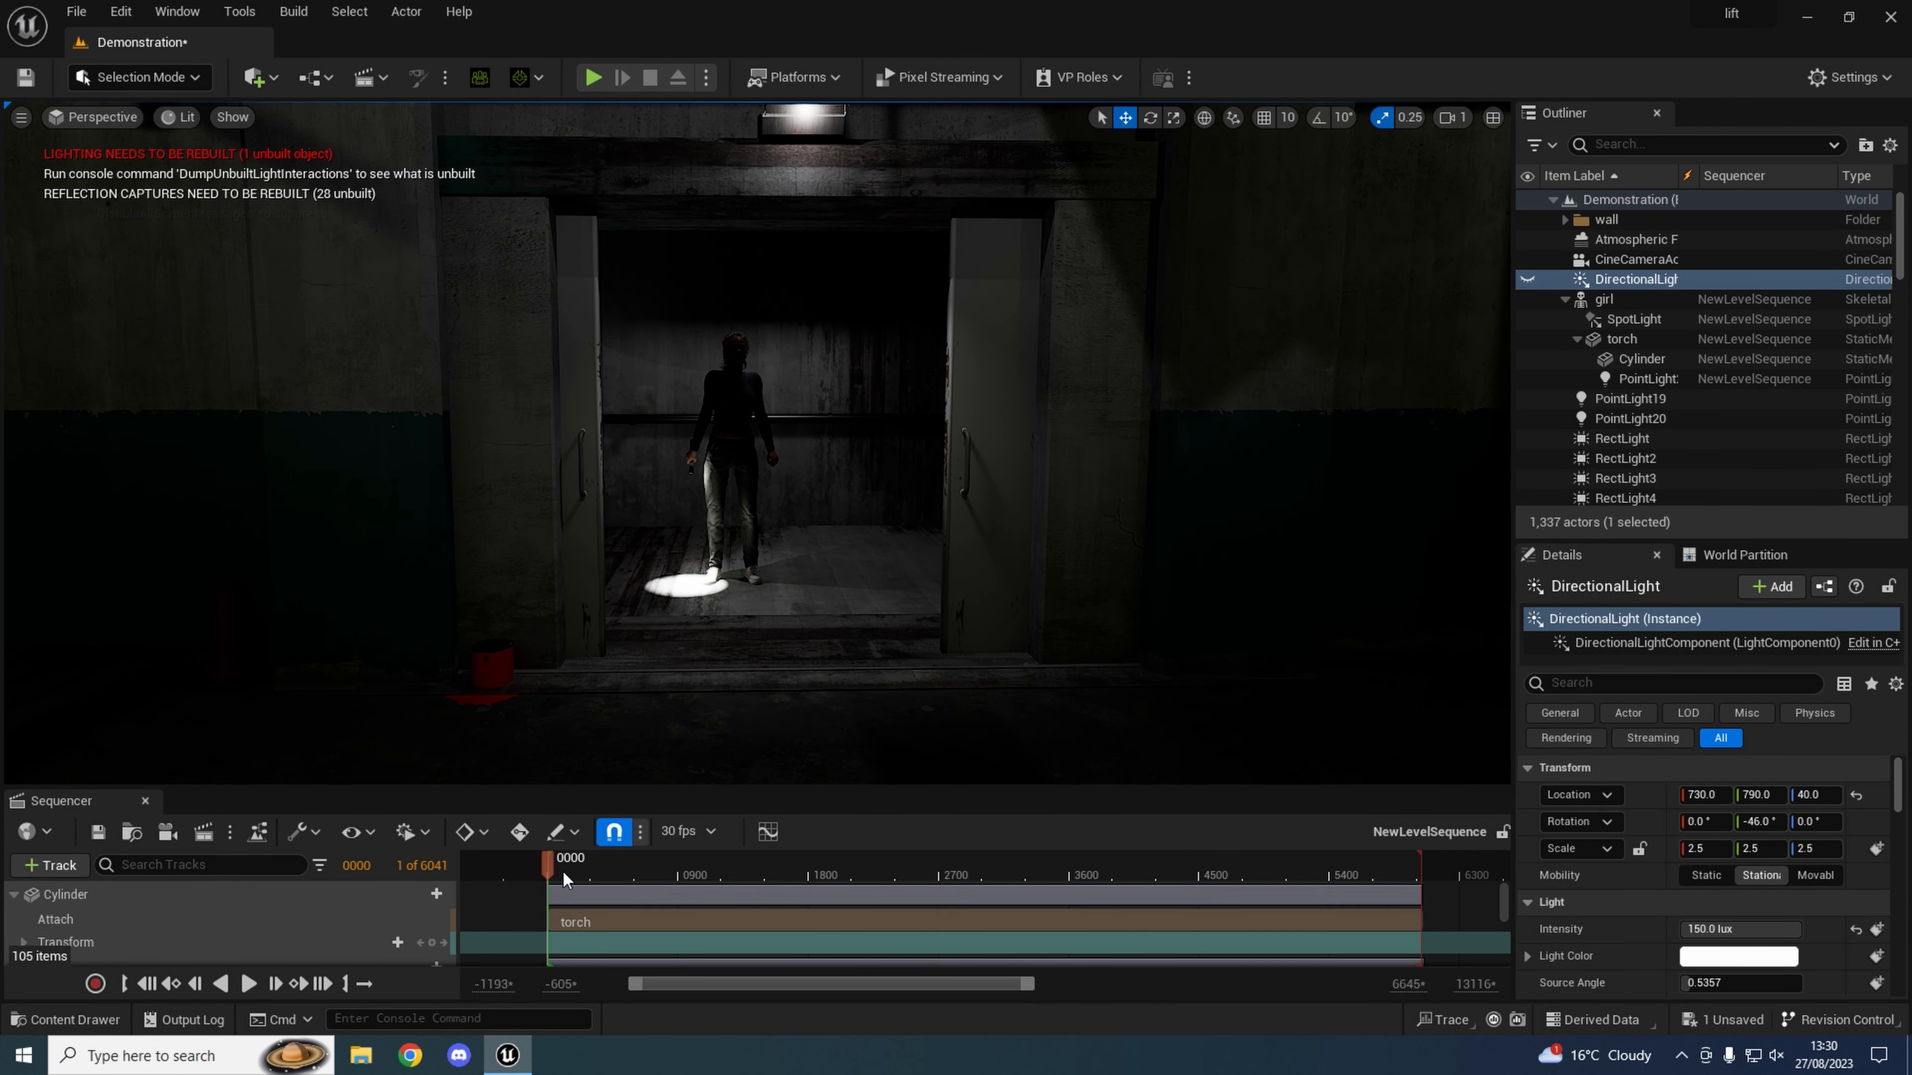
click(248, 984)
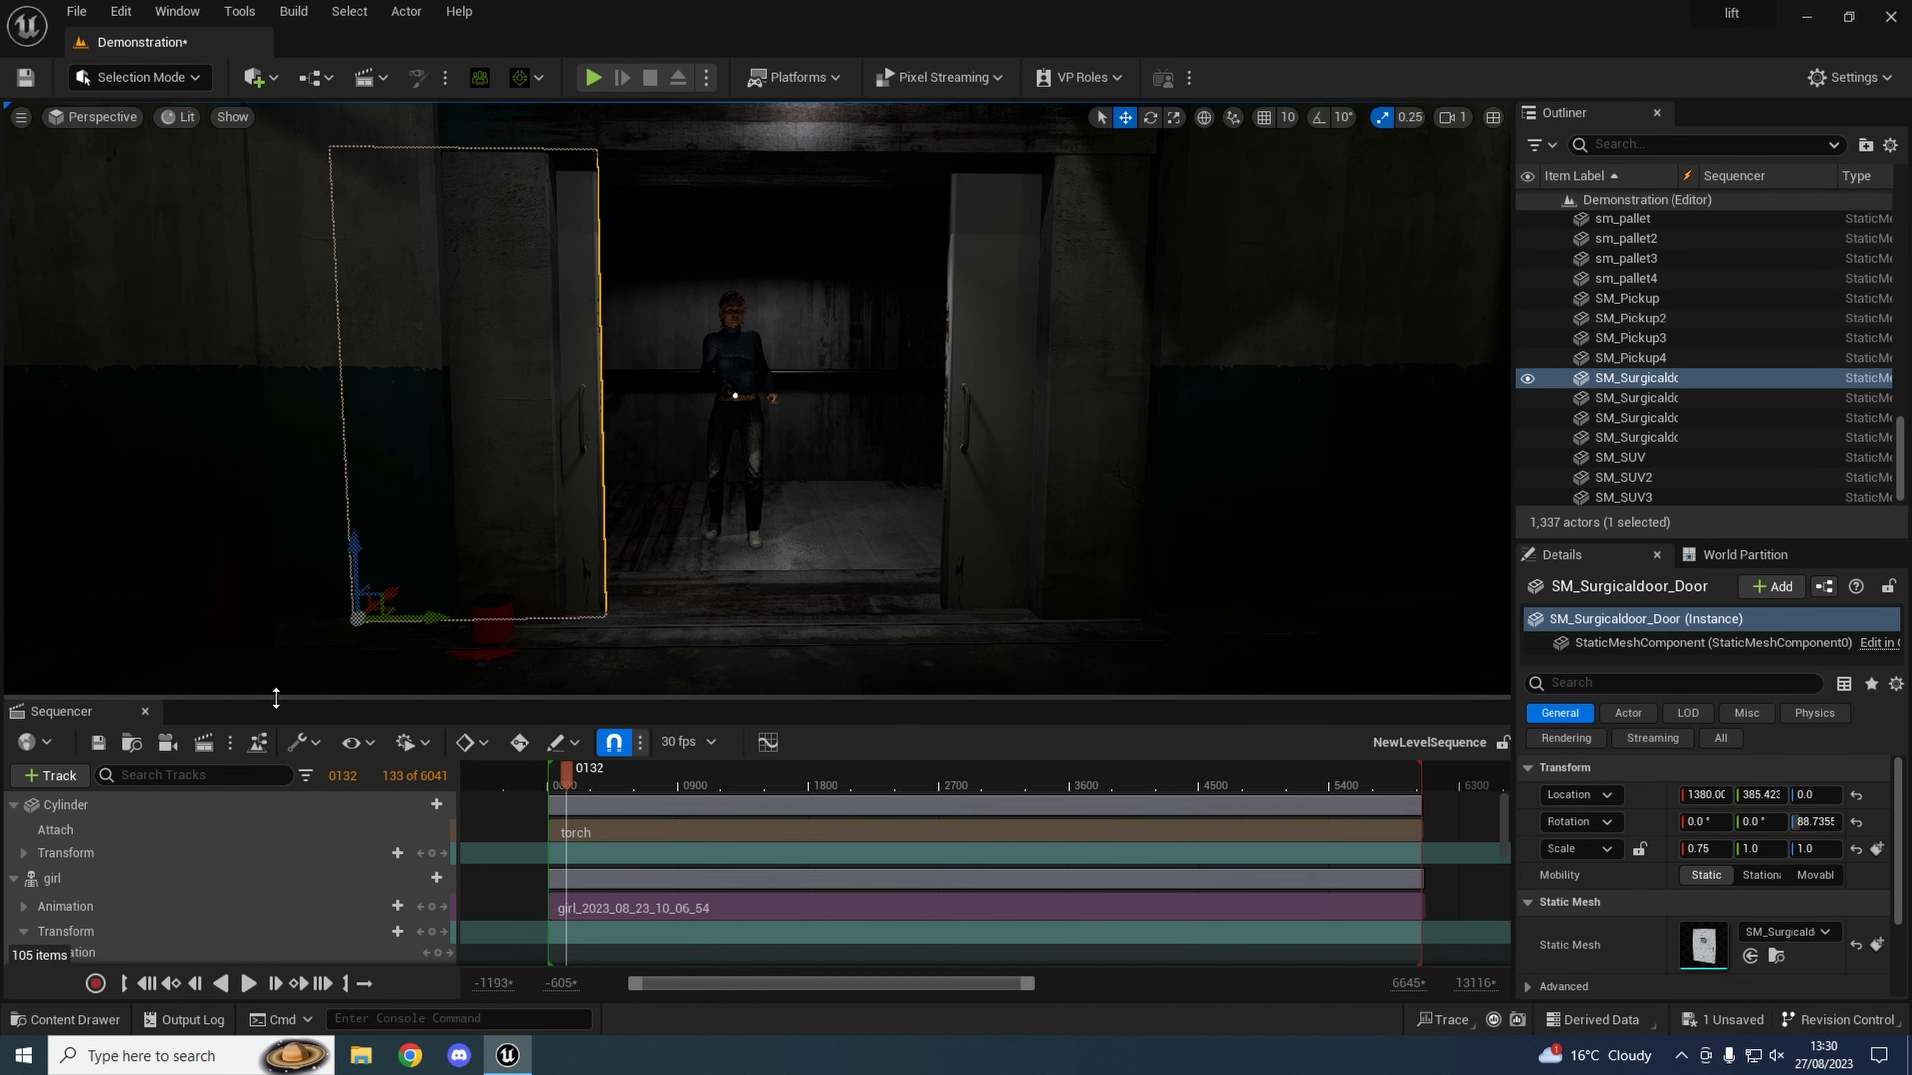
Add SM_Surgicaldoor_Door to the sequence via + Track > Actor To Sequencer.
click(48, 776)
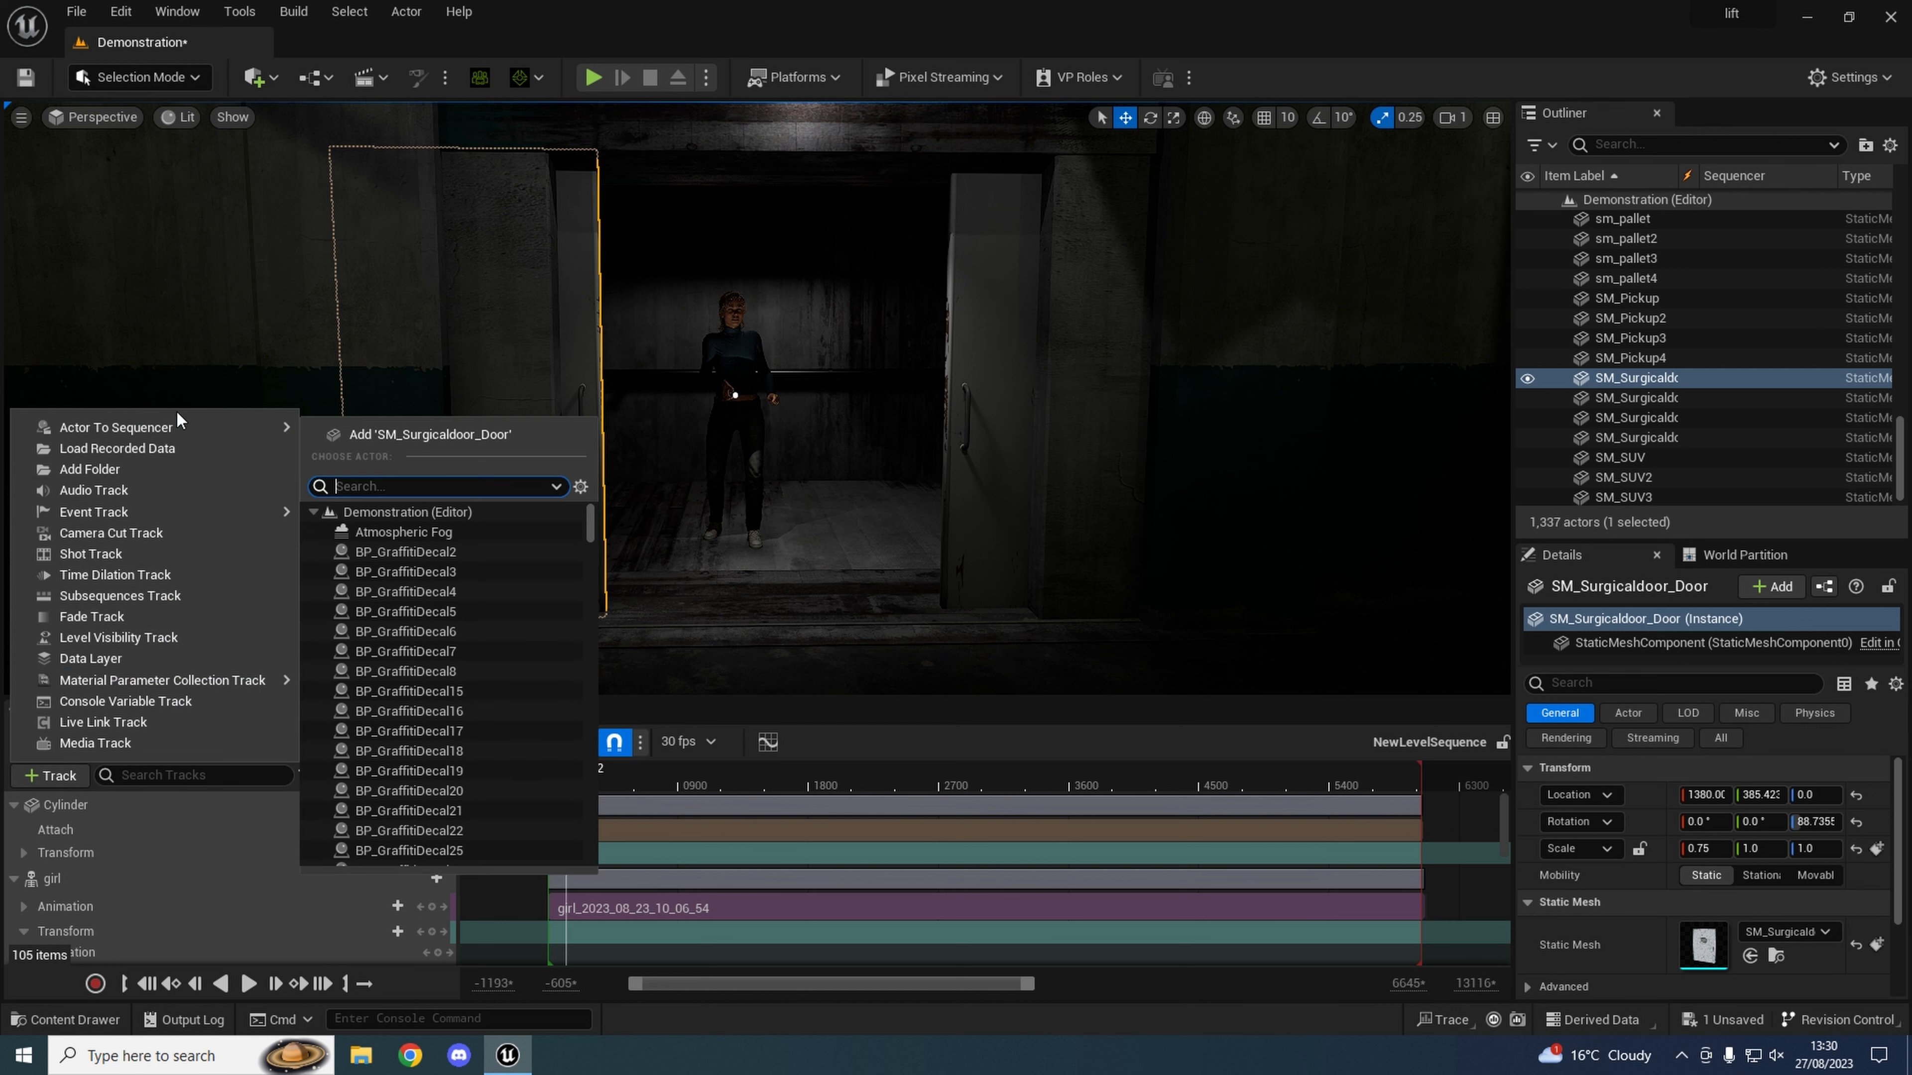
click(430, 434)
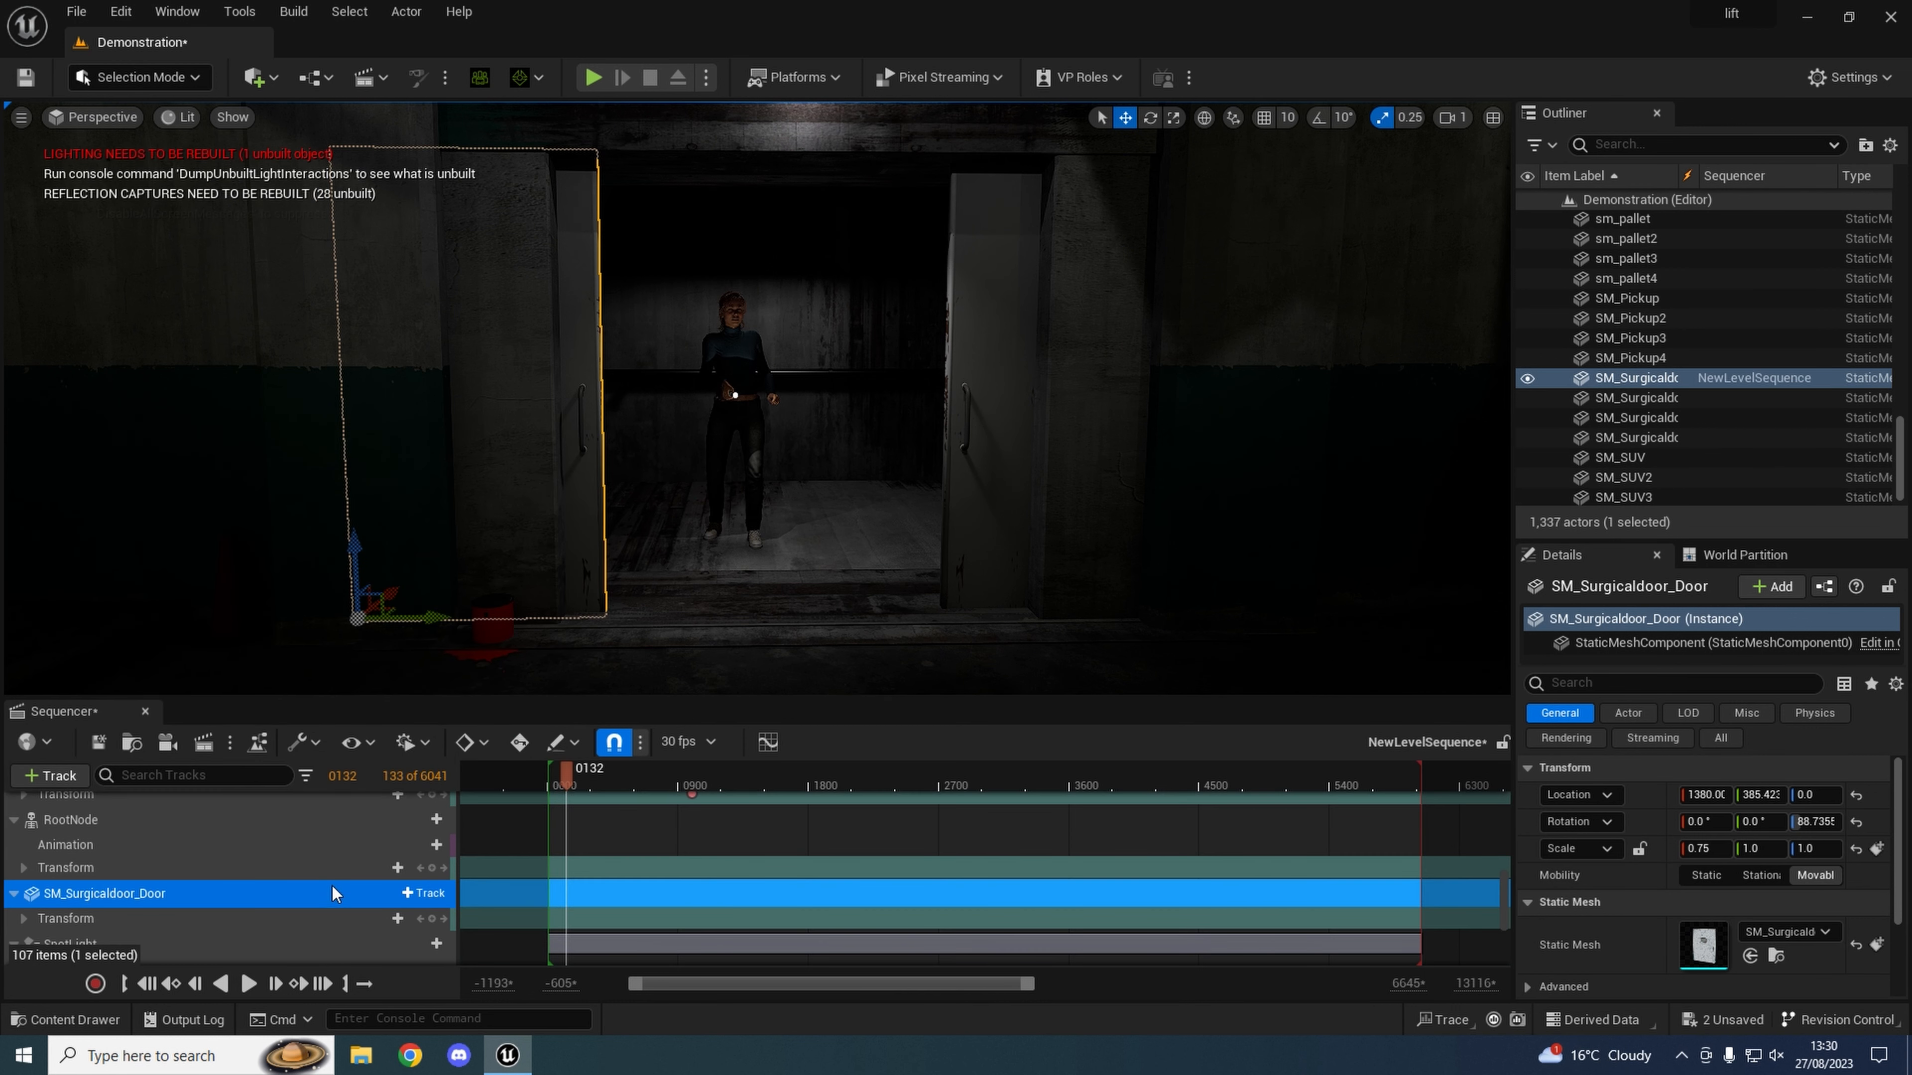
scroll(down, 3)
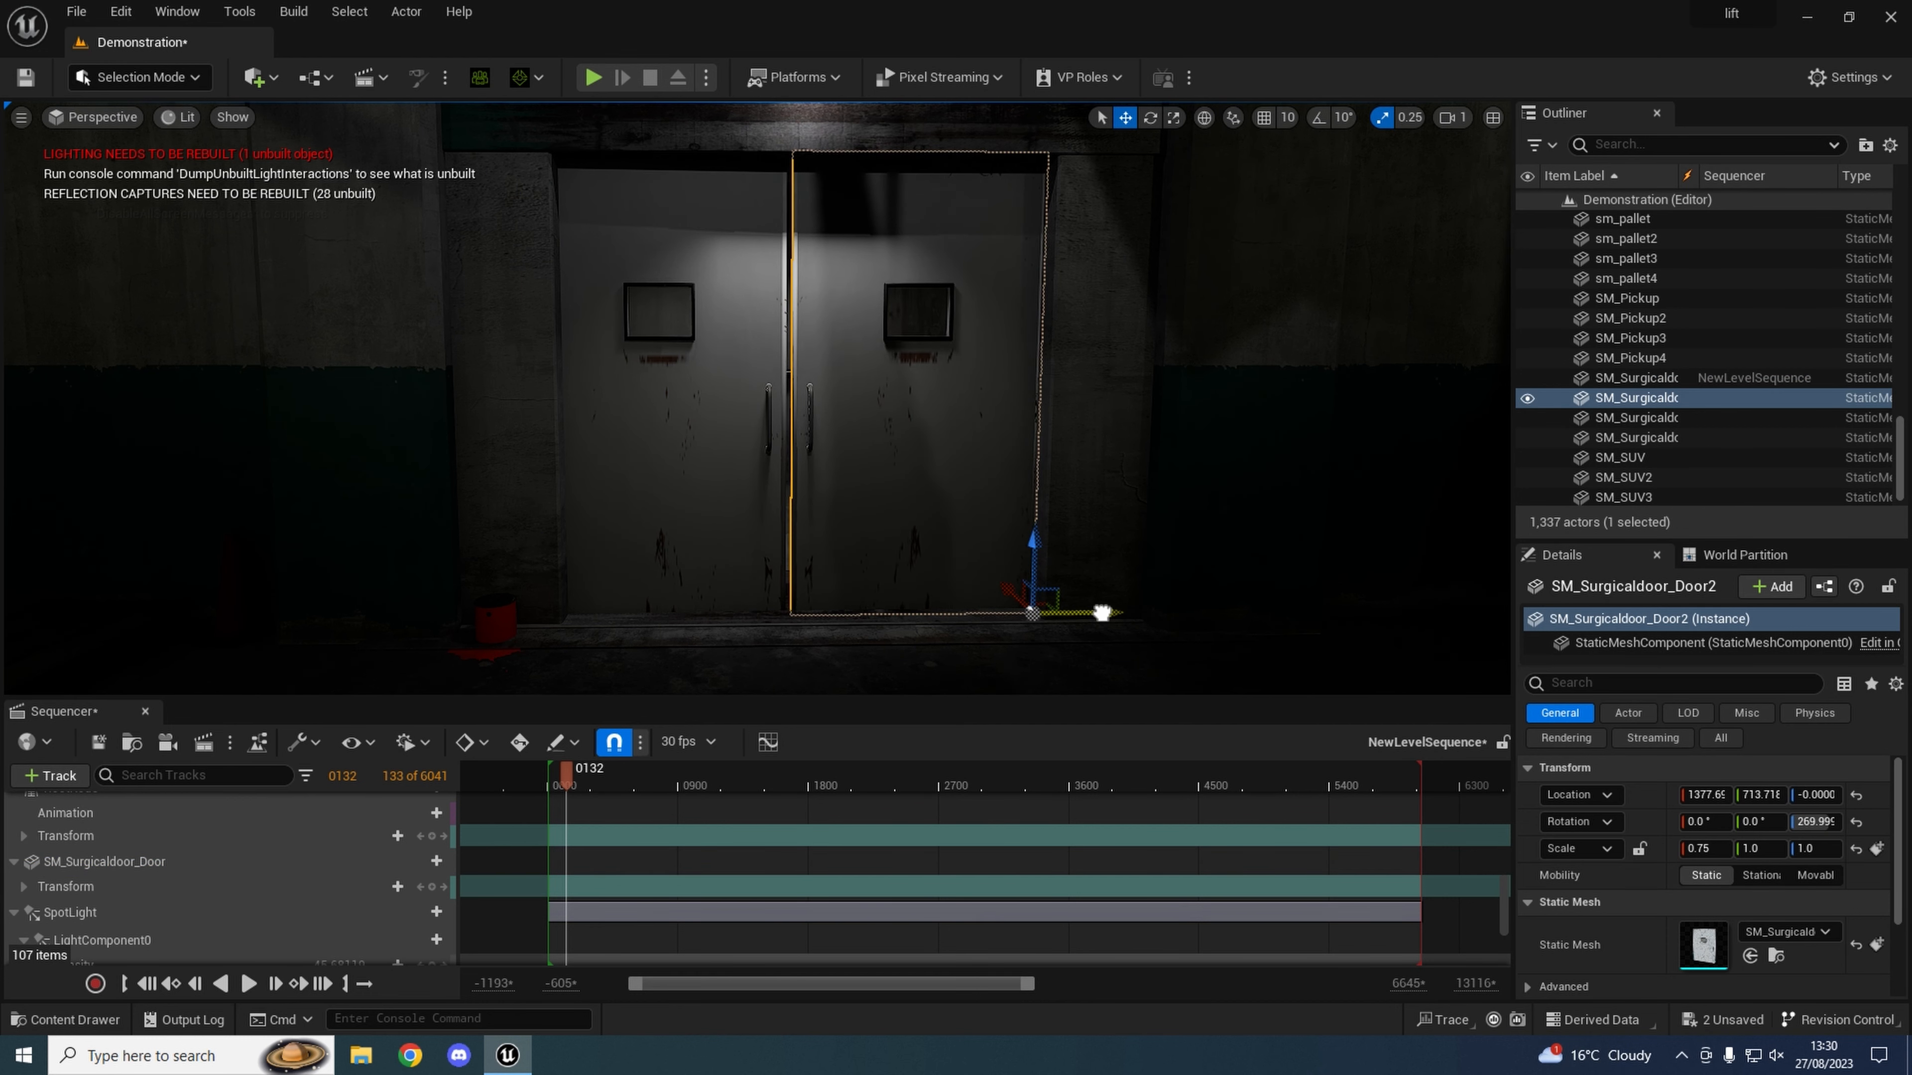
Add Door2 to the sequence as well and expand its Transform track channels.
click(49, 776)
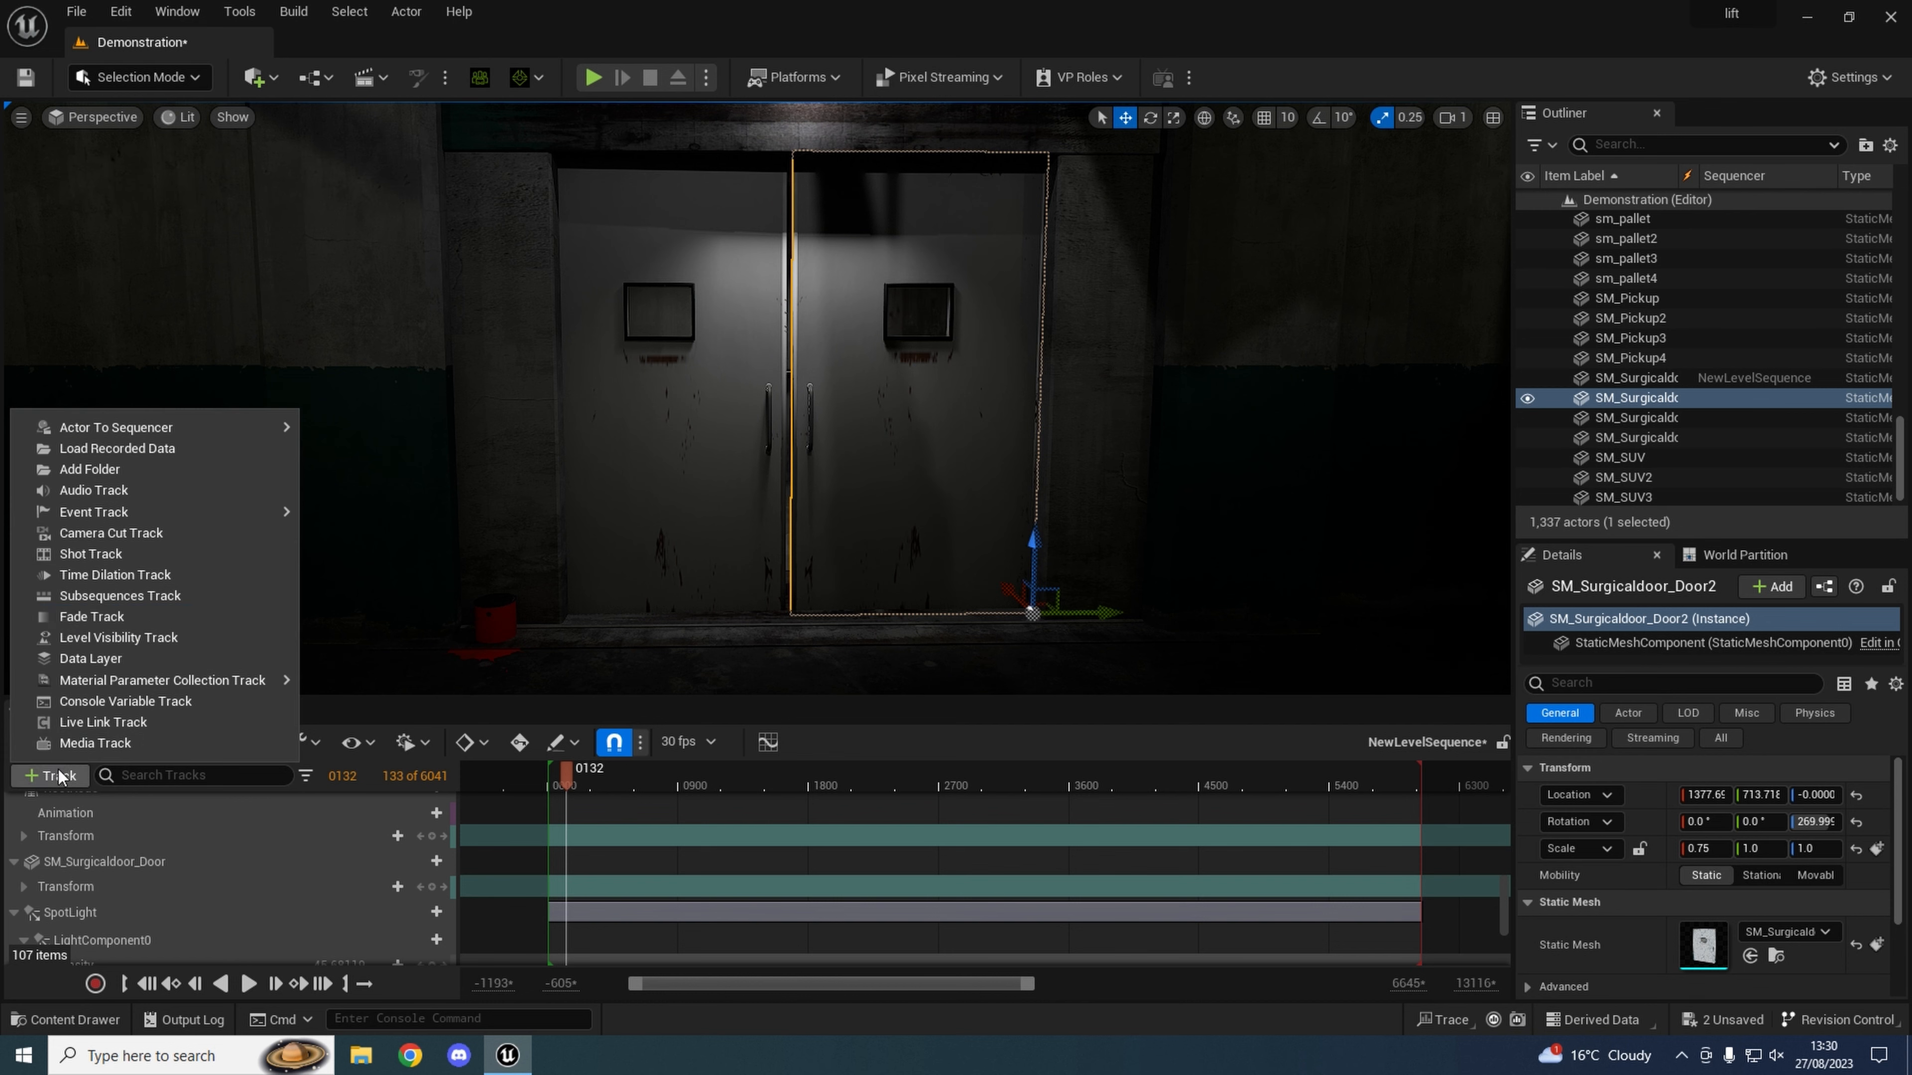
click(115, 427)
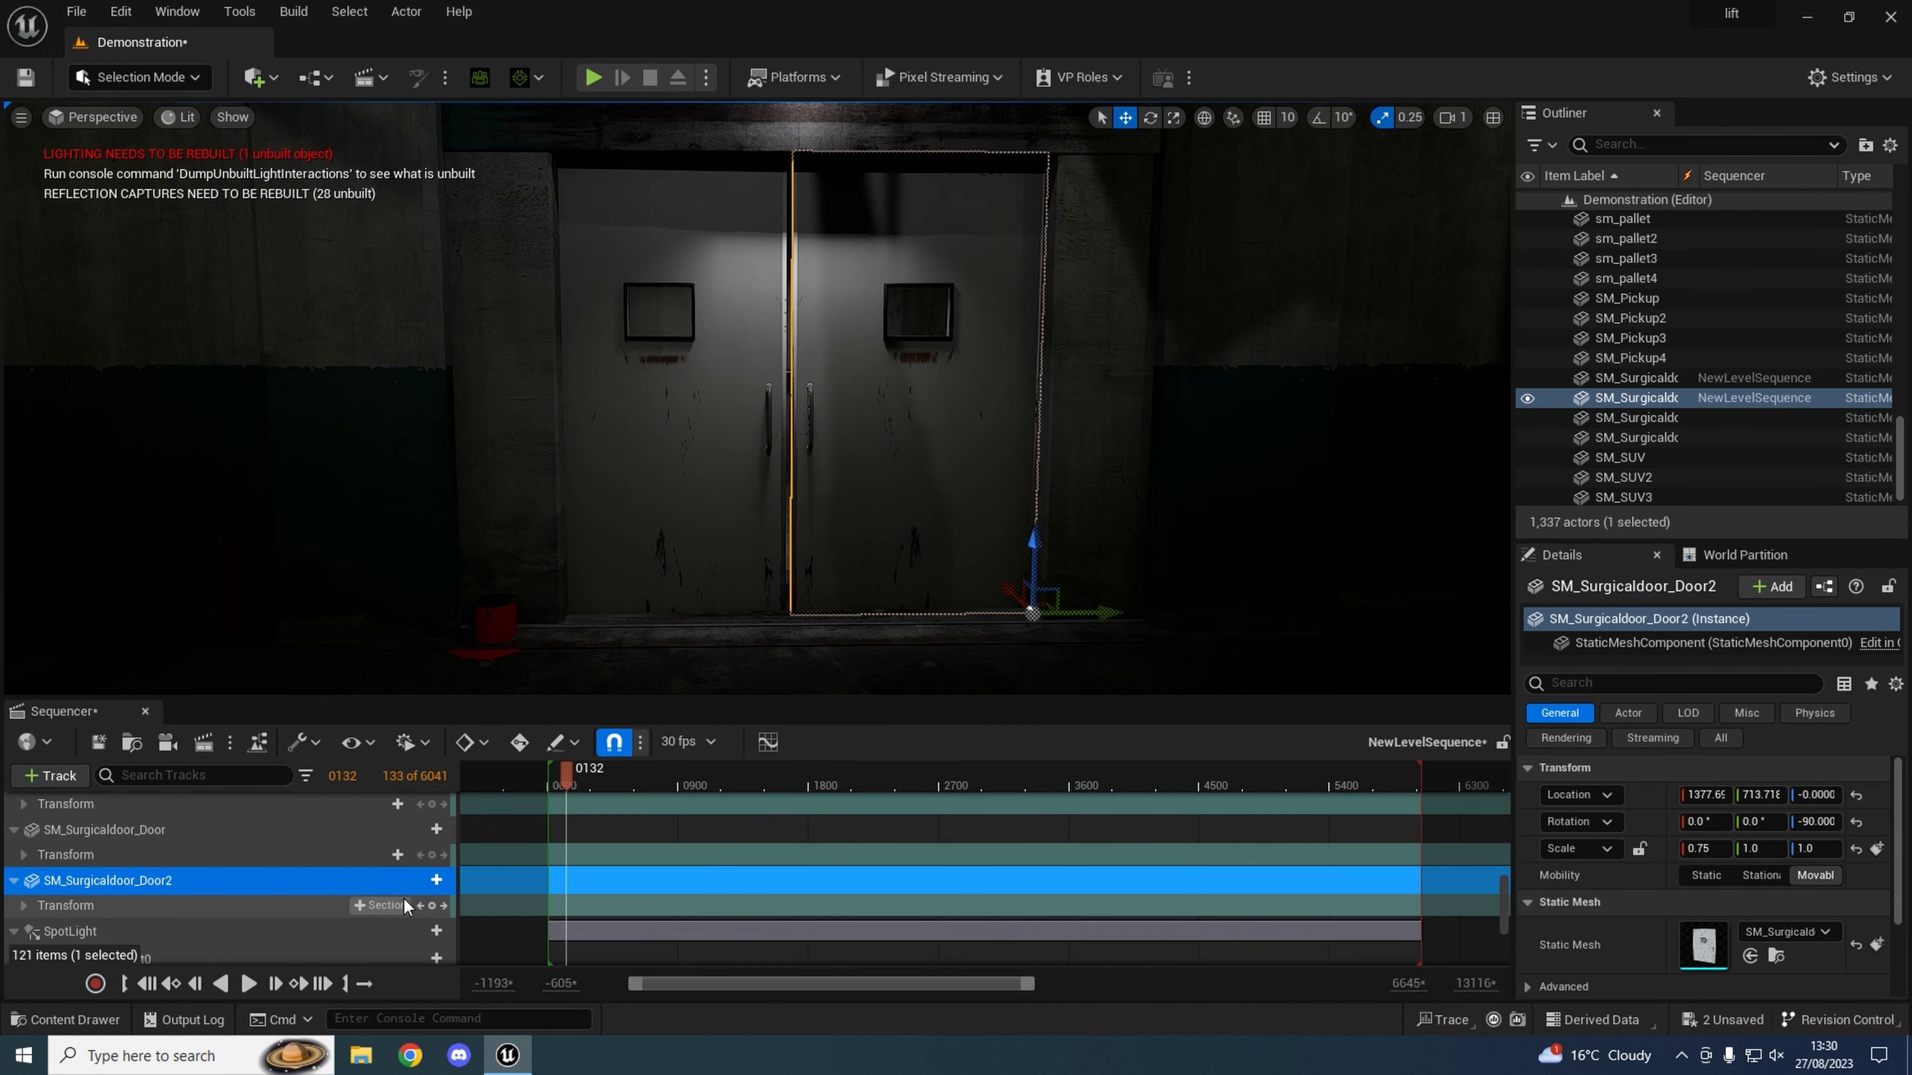
click(21, 854)
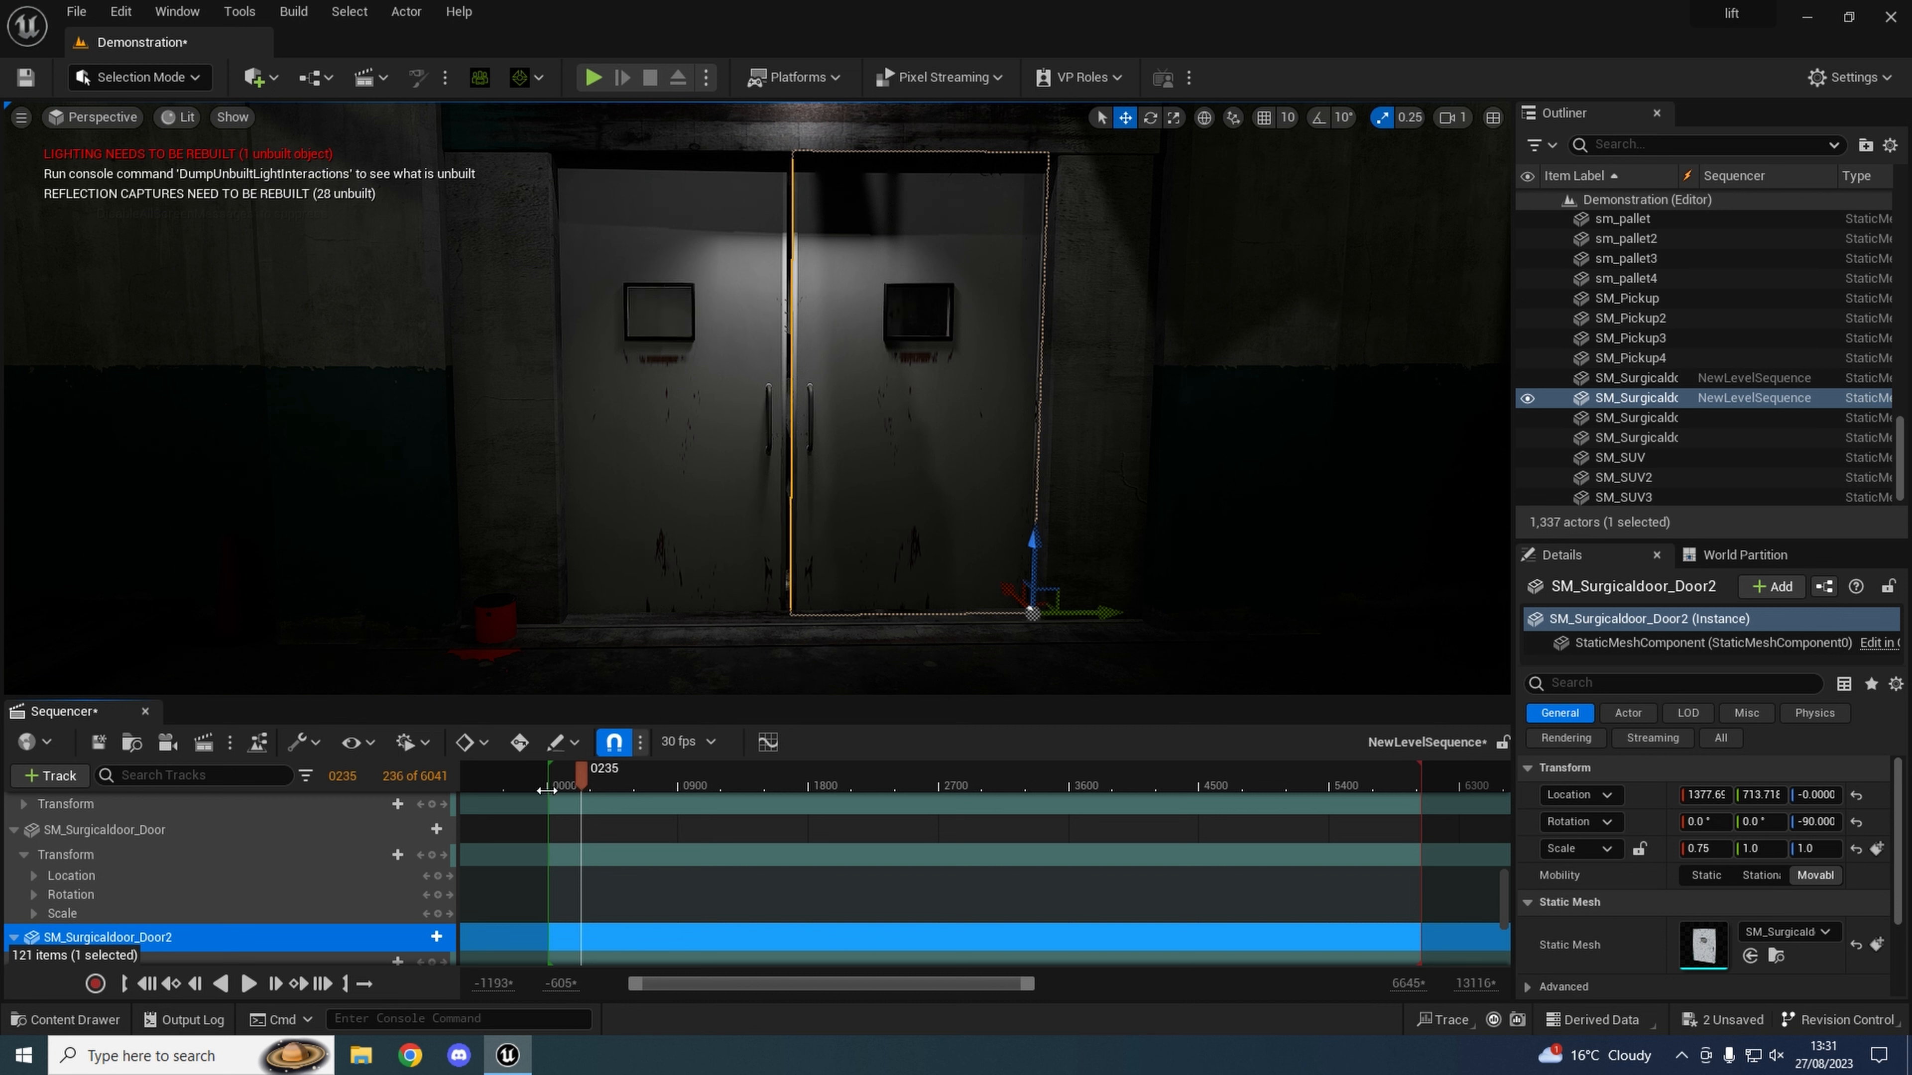
mouse_move(431, 854)
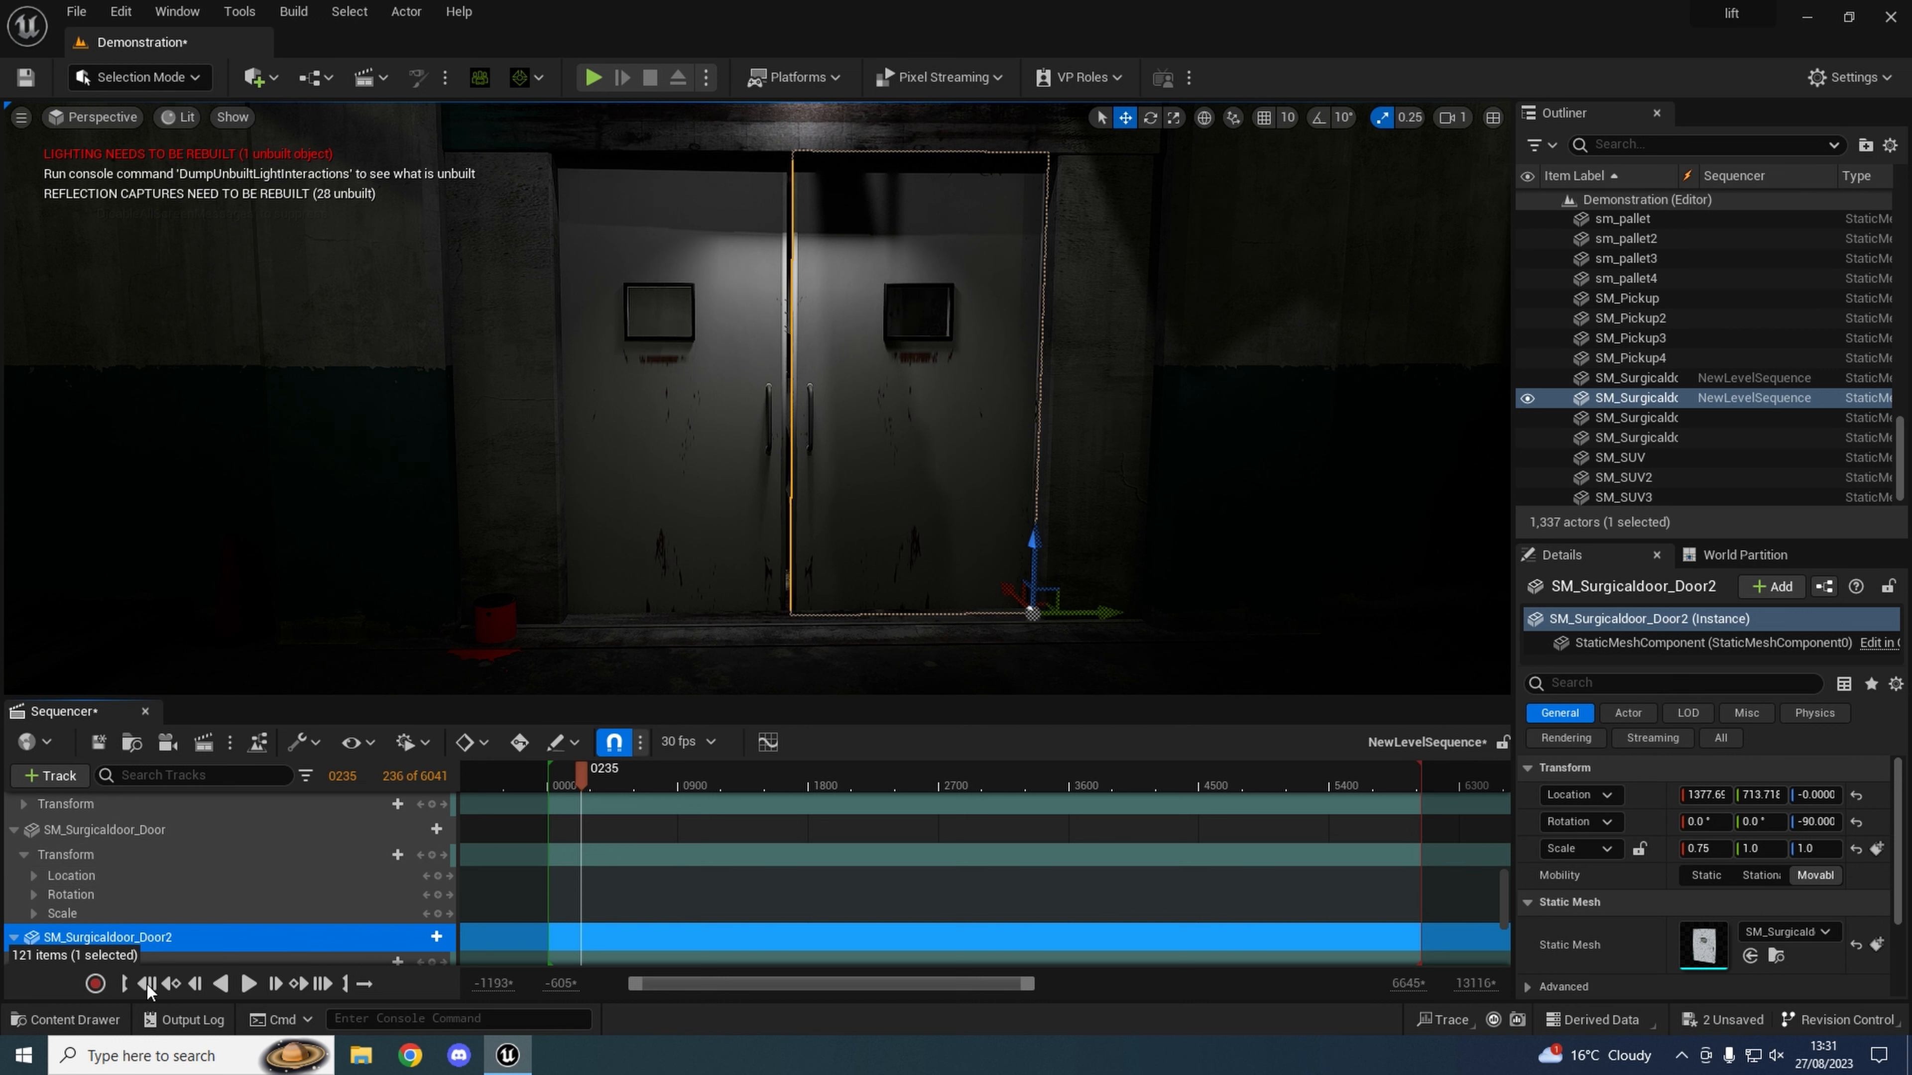
mouse_move(433, 855)
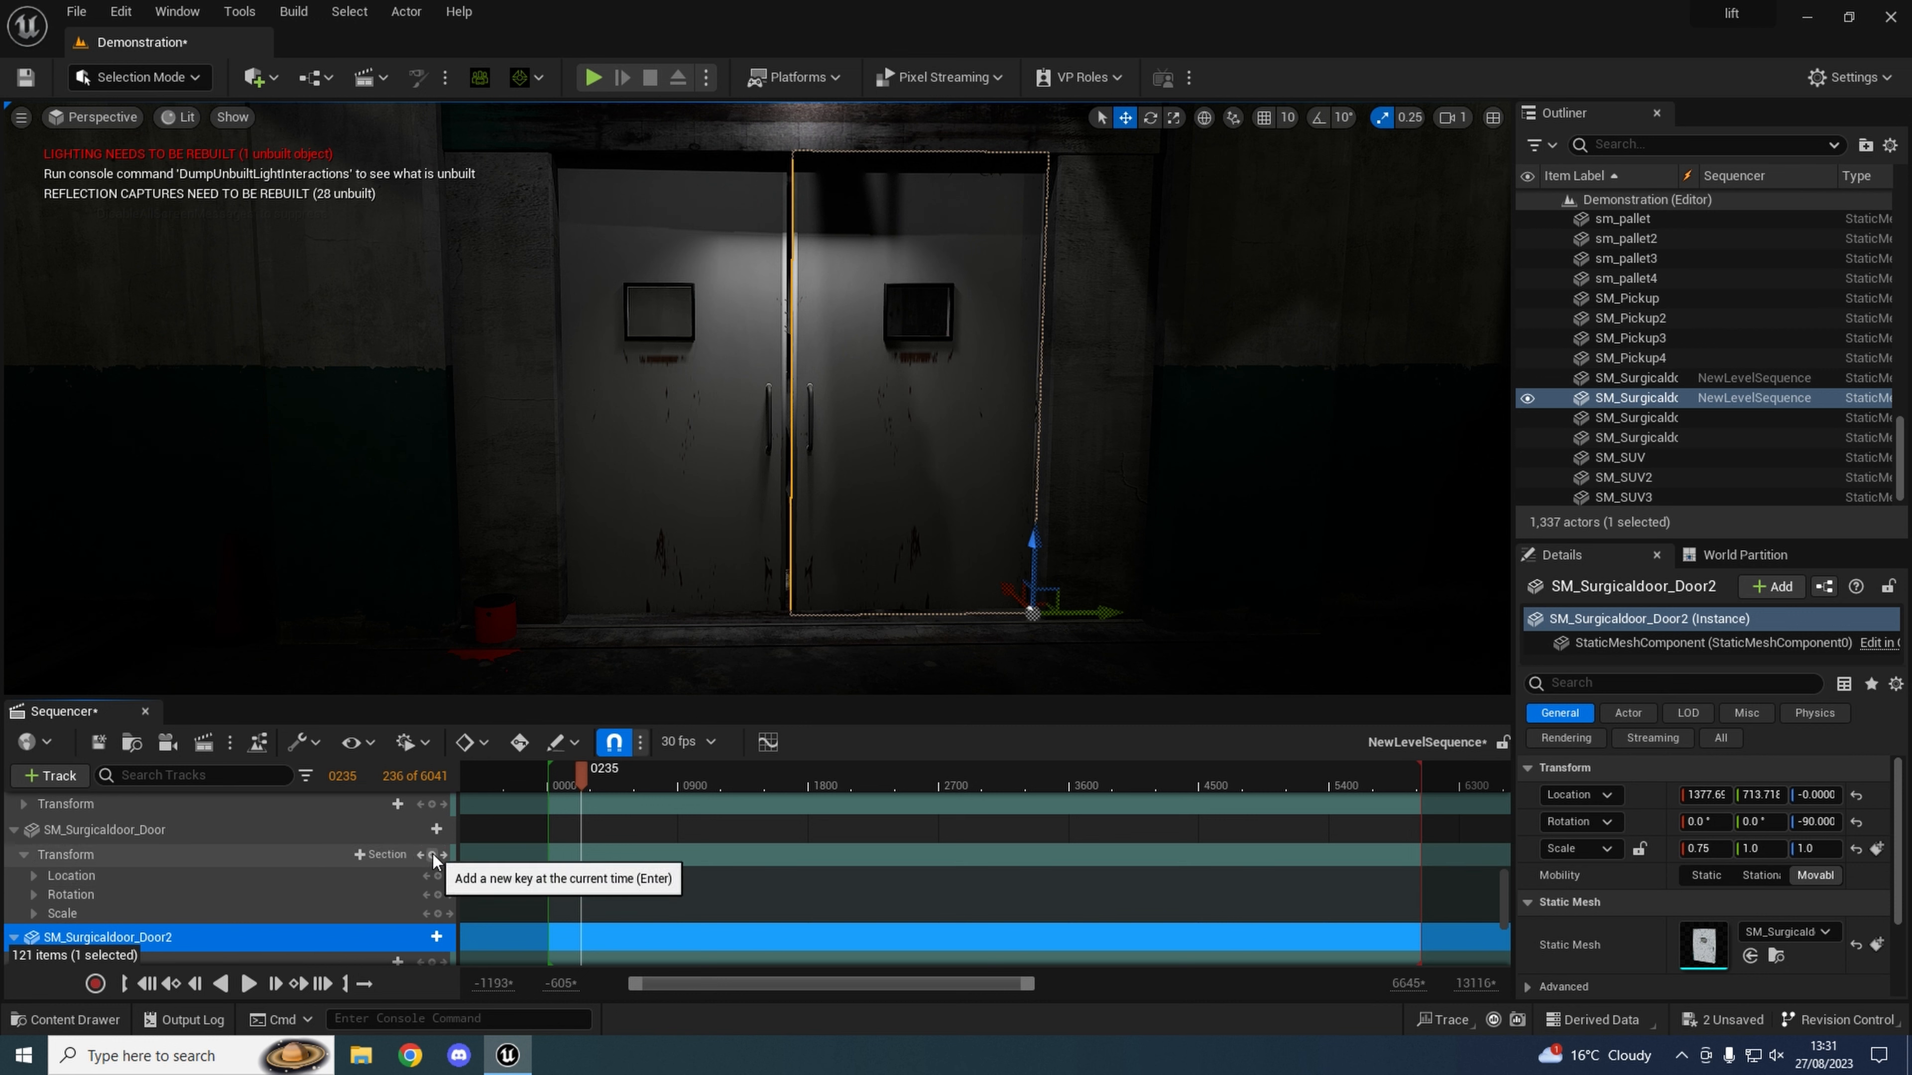
Key both lift doors' transforms (location, rotation, scale) at frame 235.
click(431, 854)
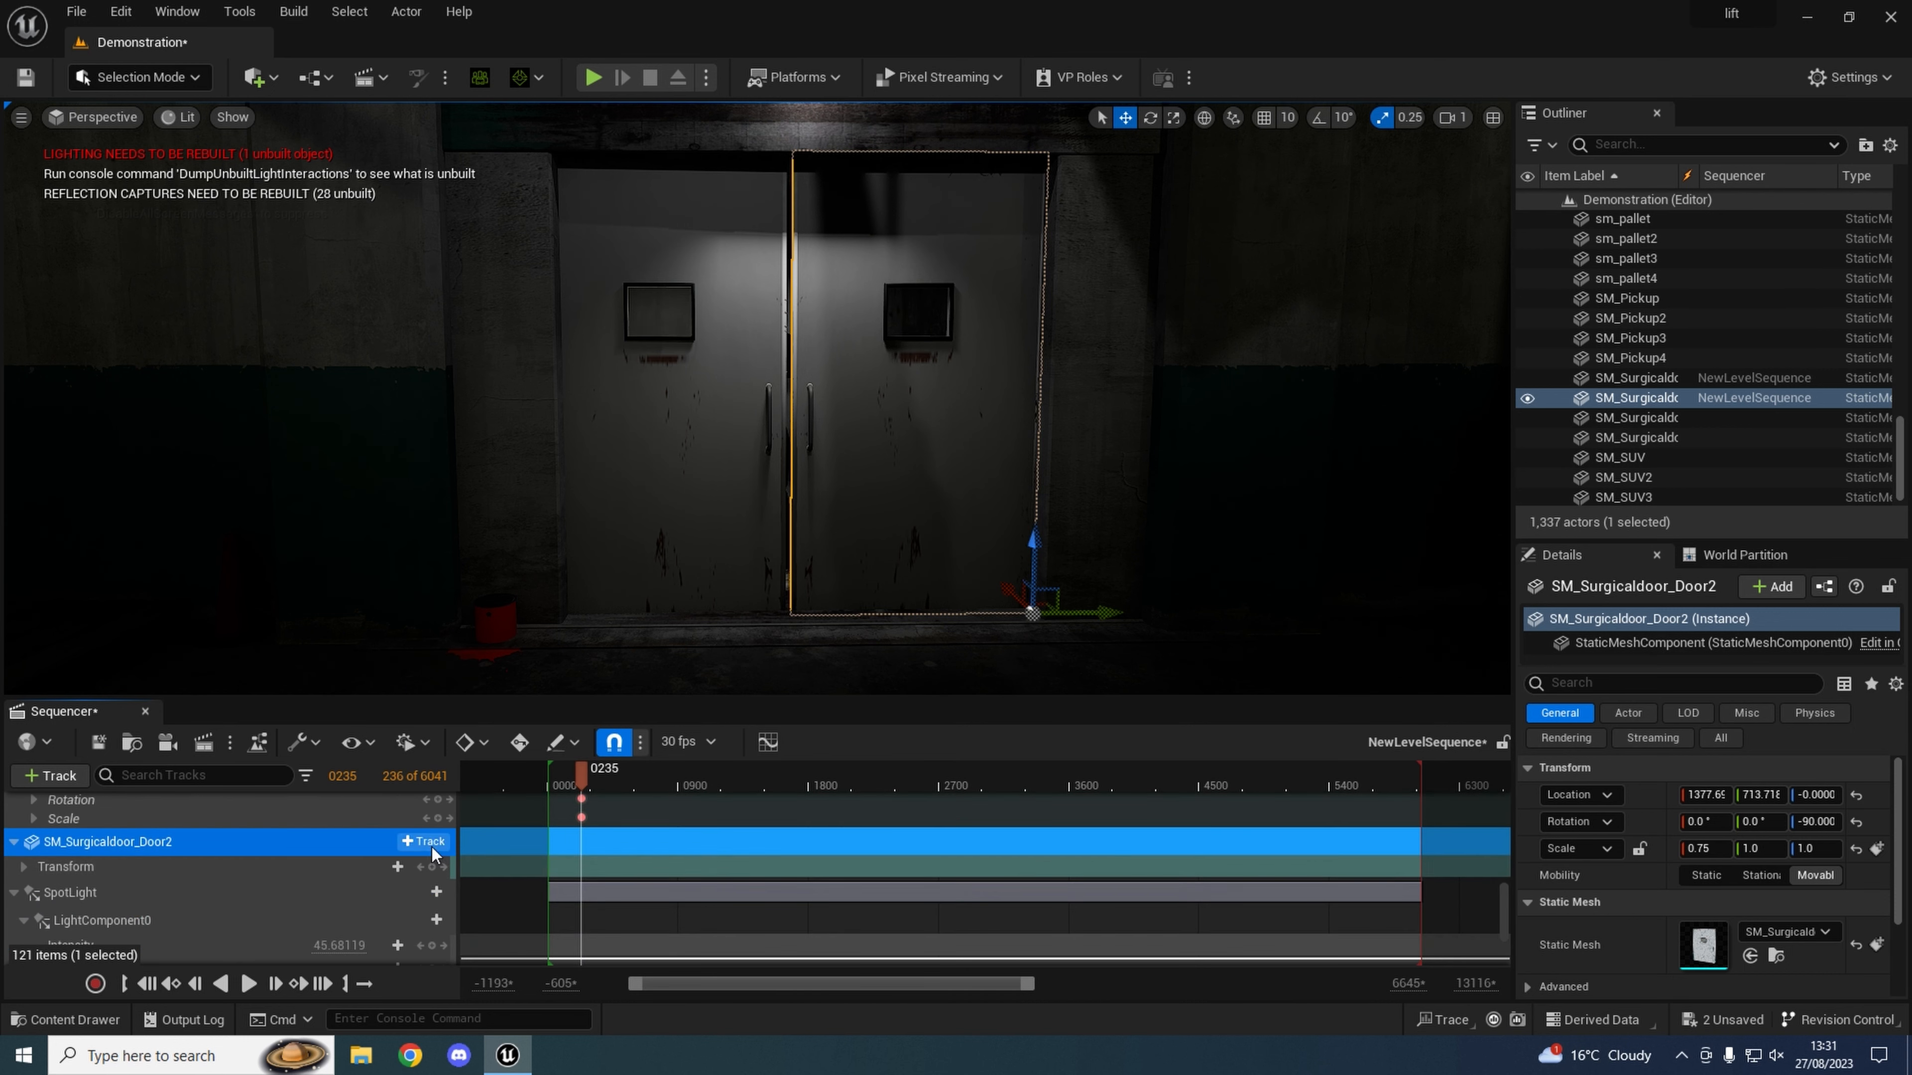
click(22, 865)
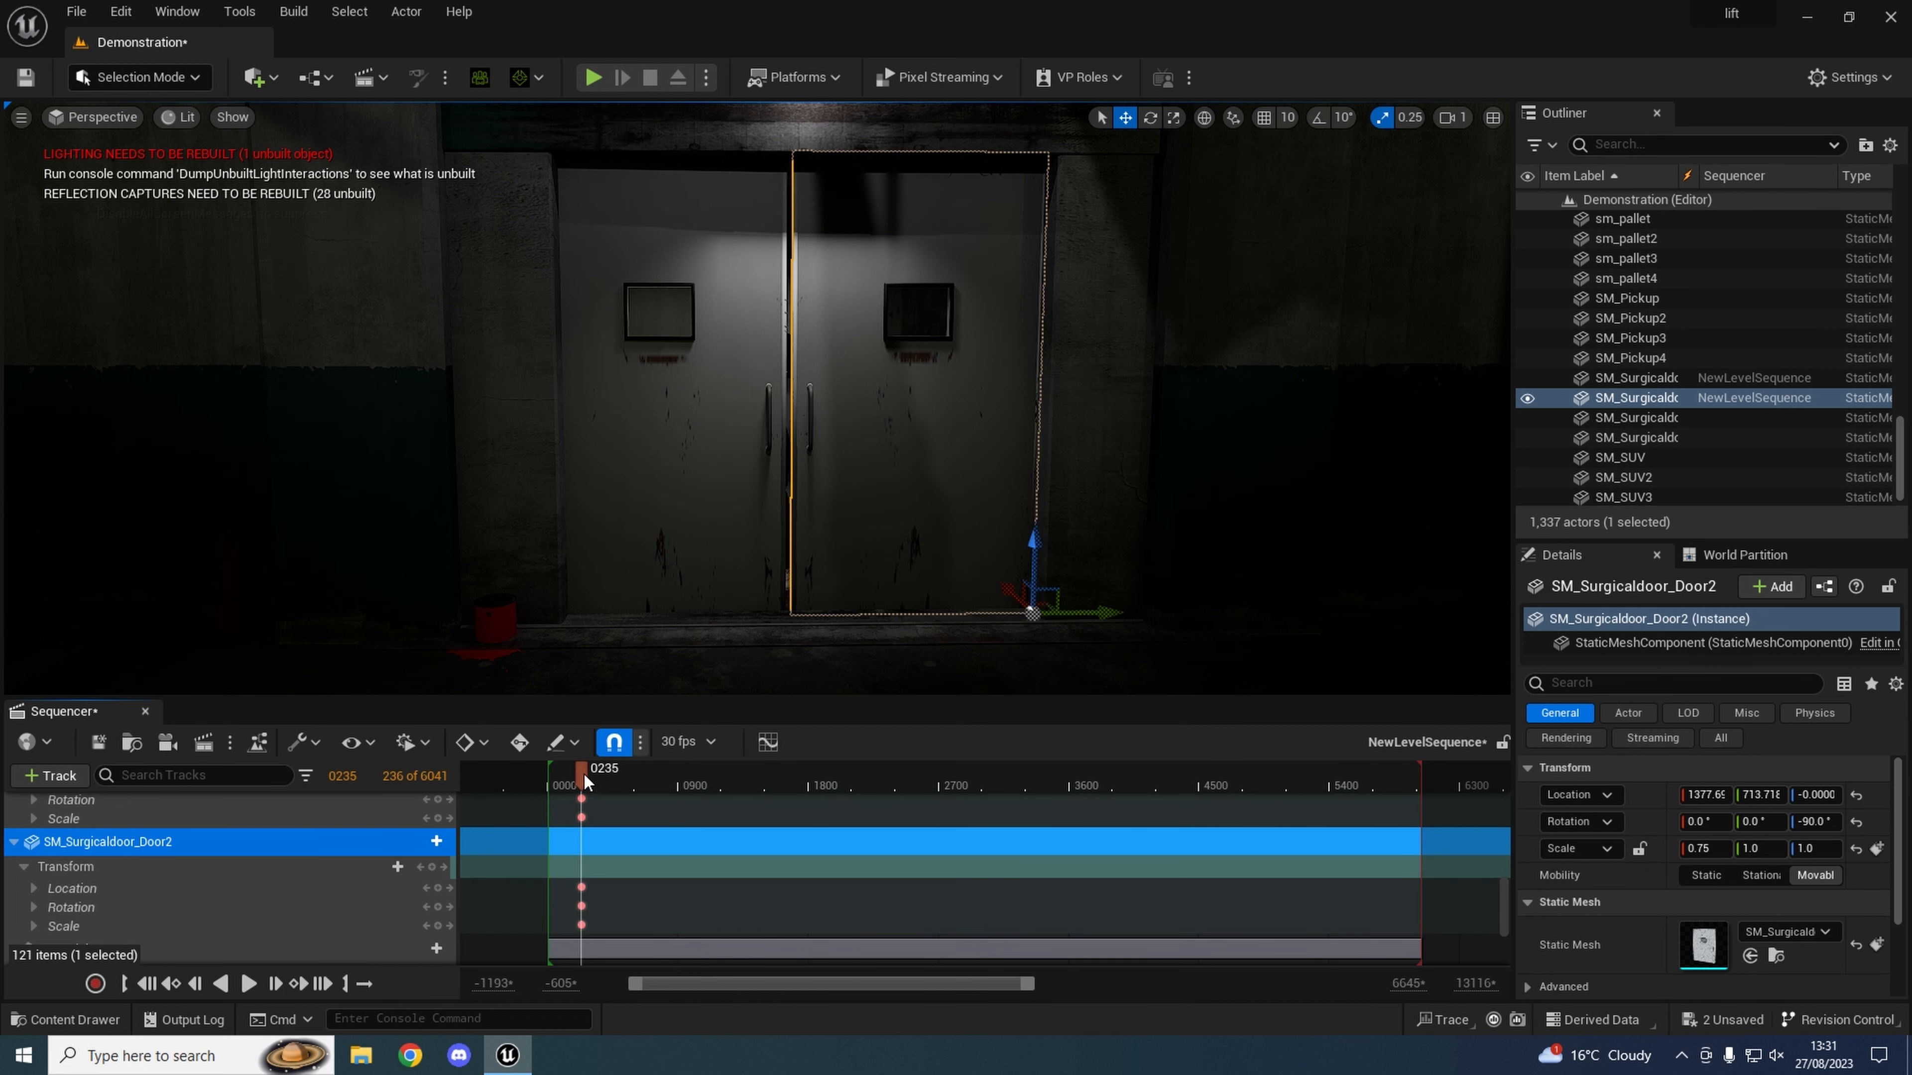
mouse_move(598, 790)
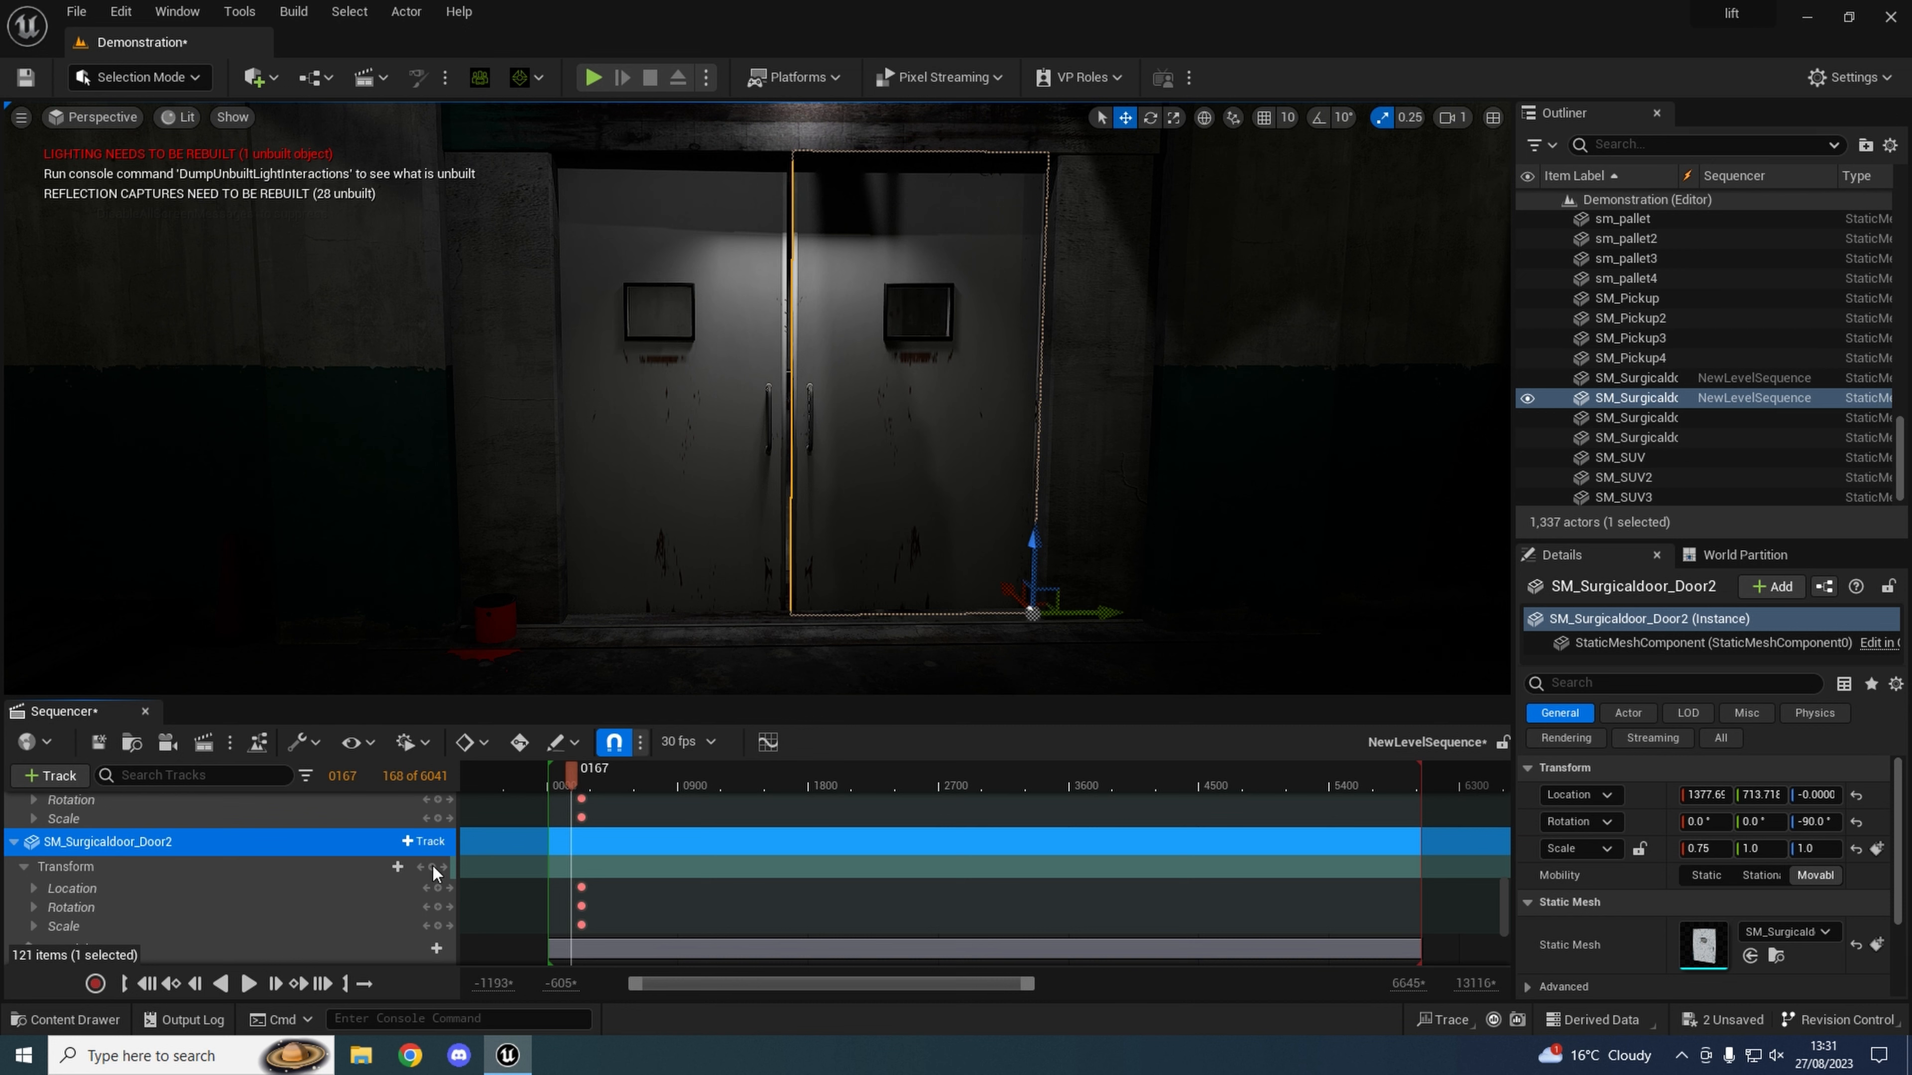
mouse_move(434, 867)
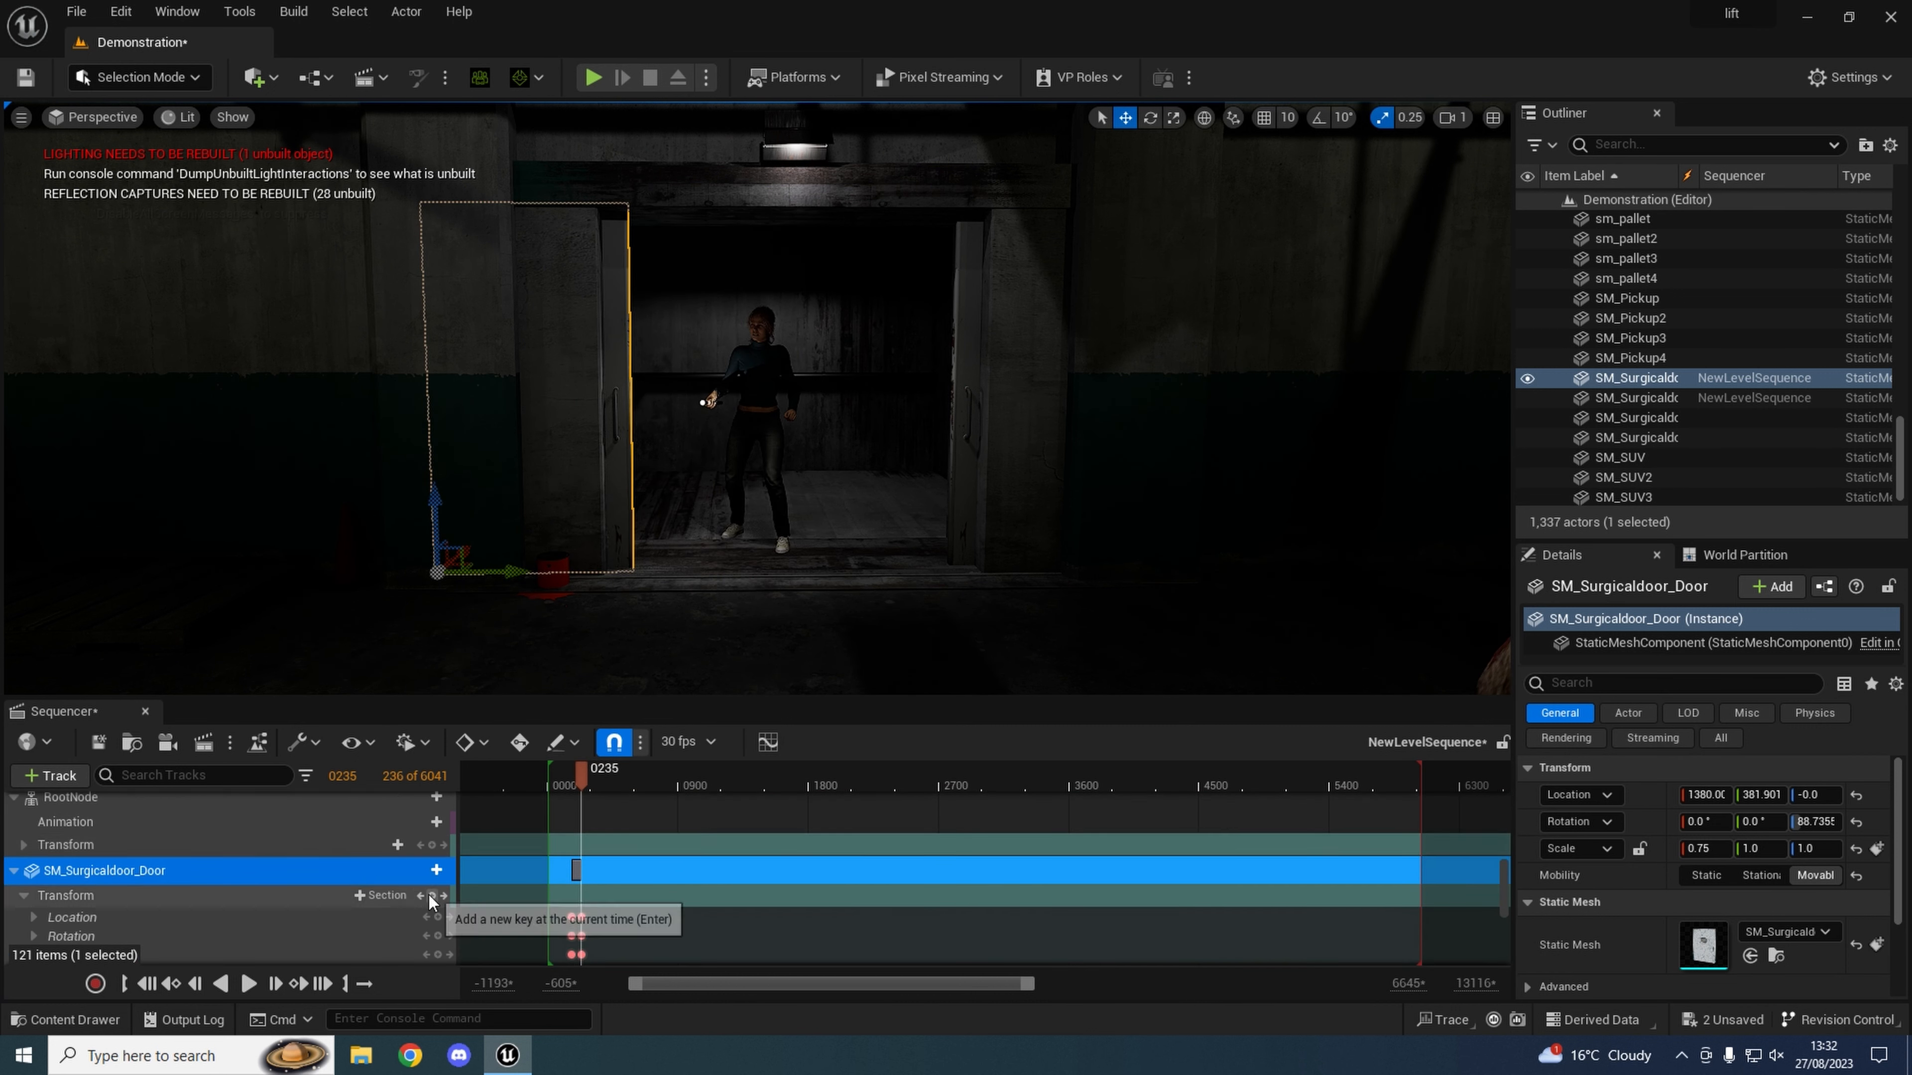
Key the doors at new positions so they animate open by frame 568, then scrub to check.
click(427, 895)
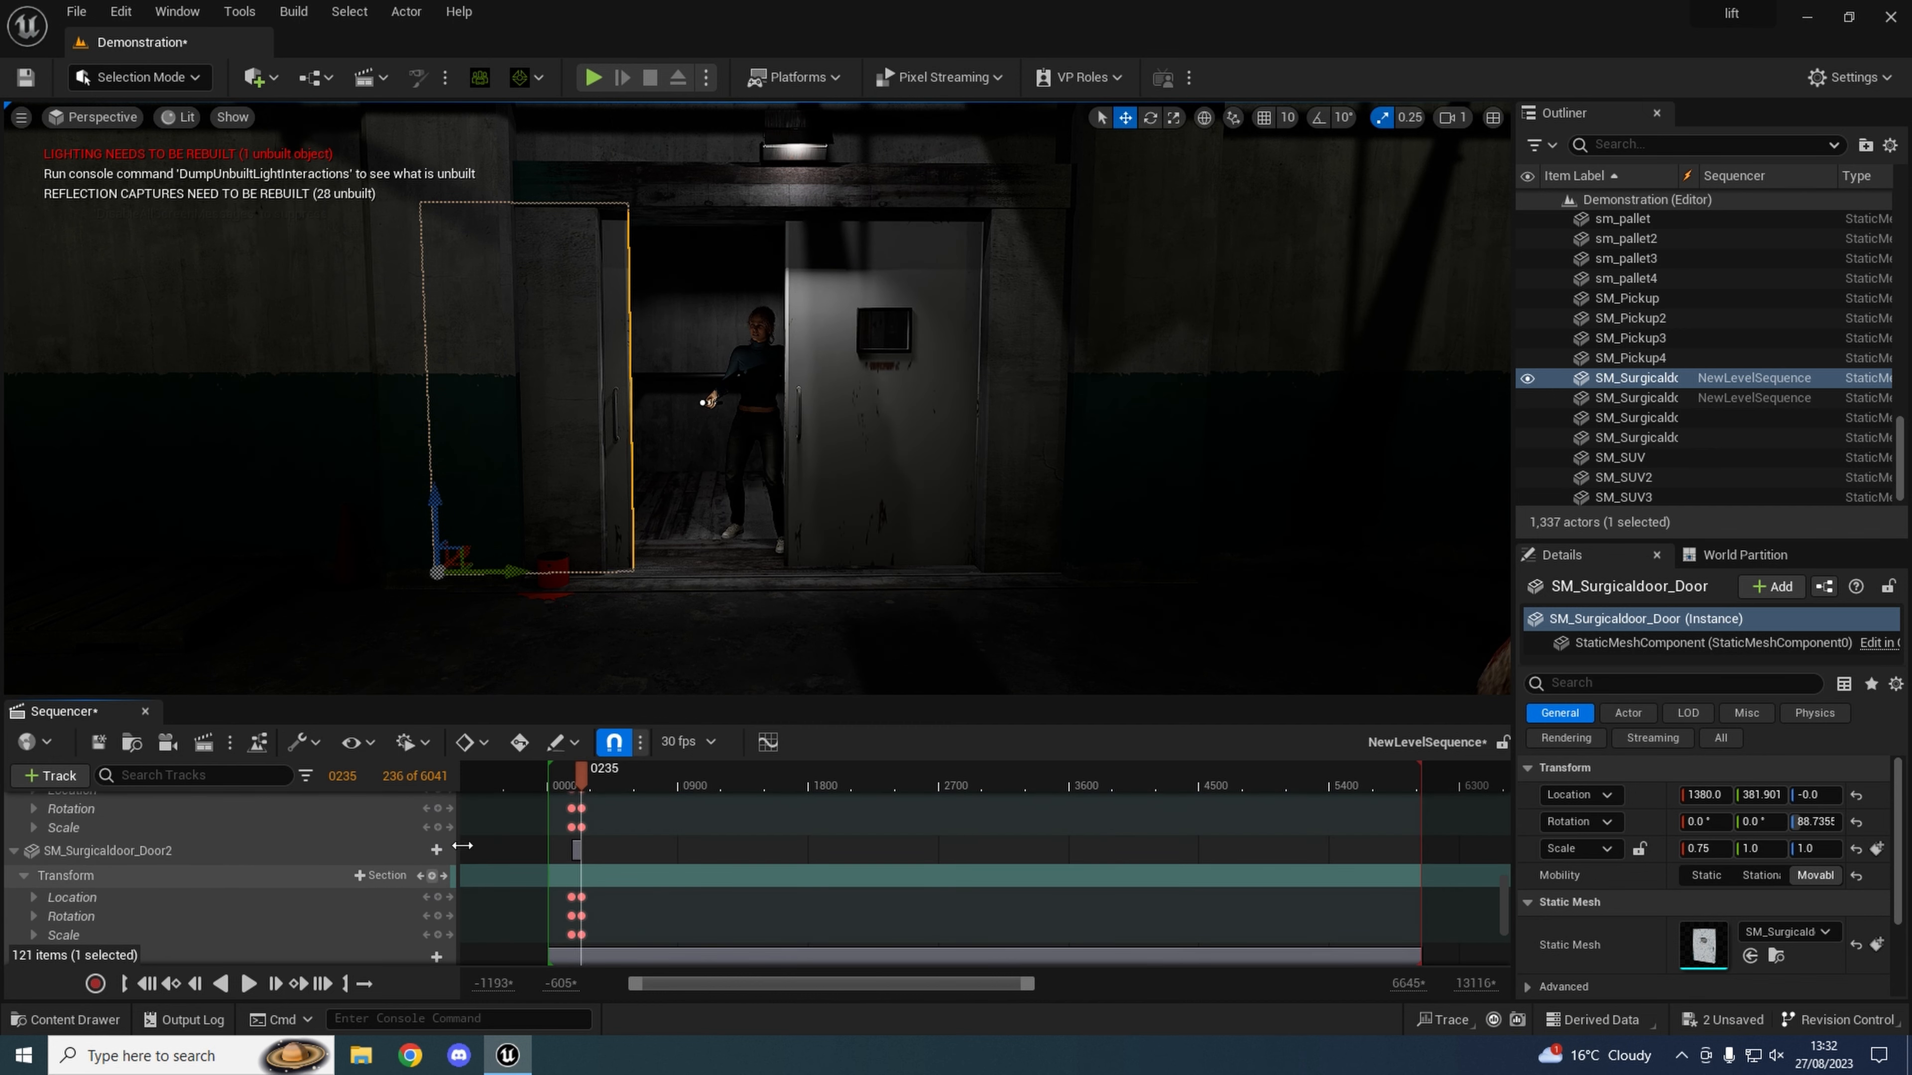
click(248, 984)
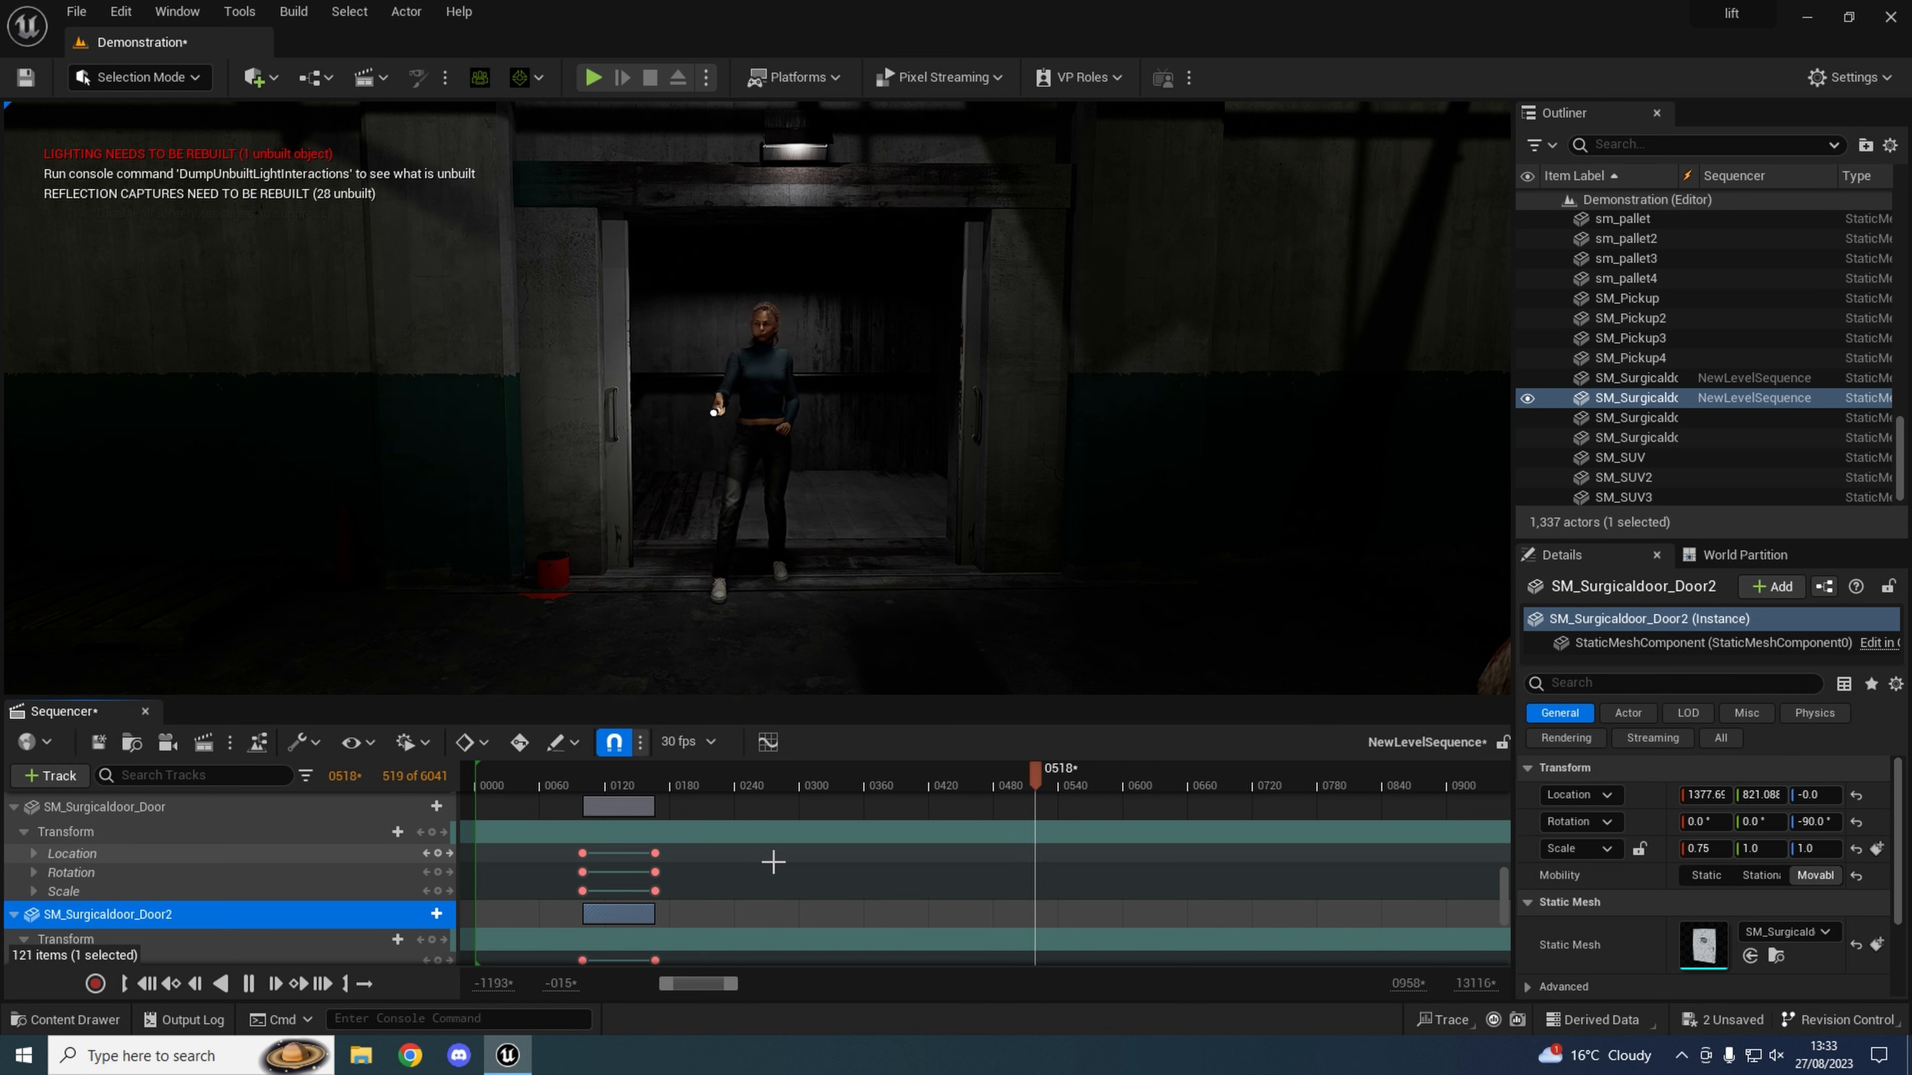
click(531, 784)
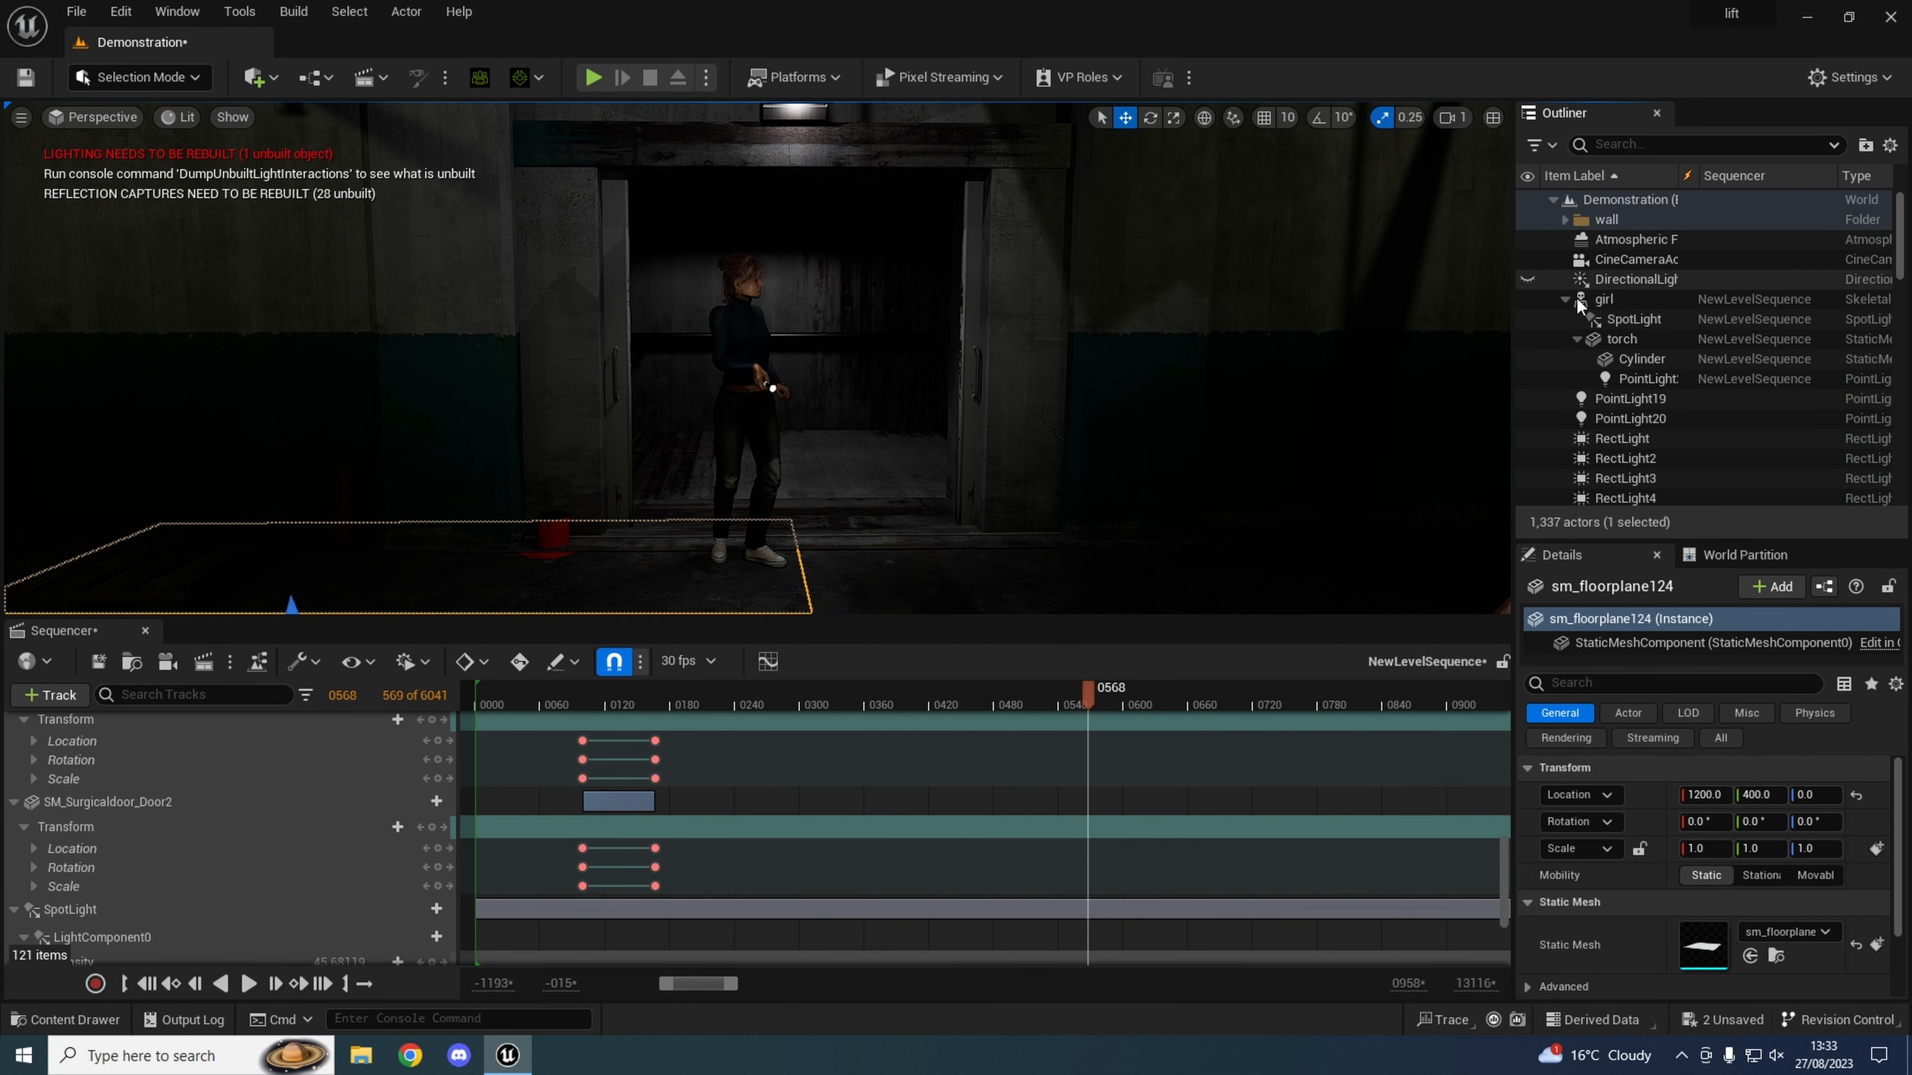
click(1631, 278)
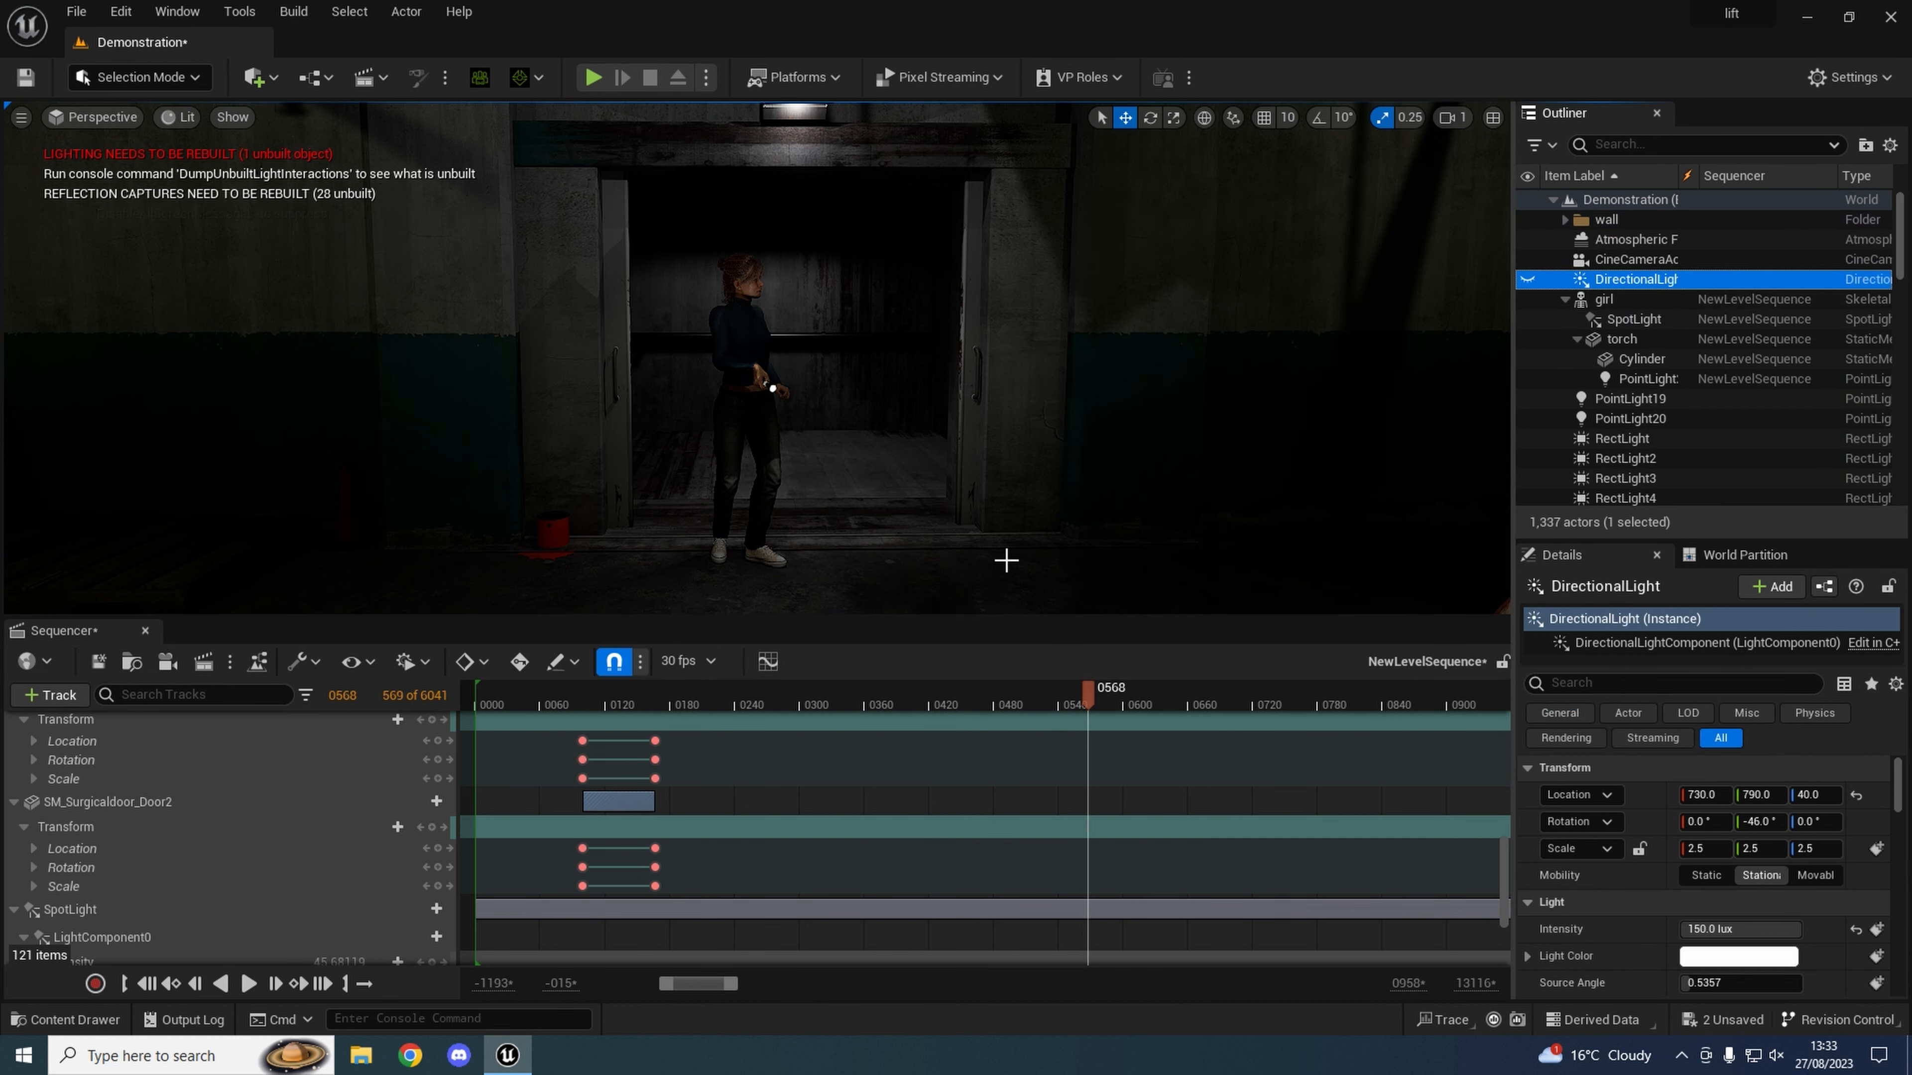
mouse_move(644, 726)
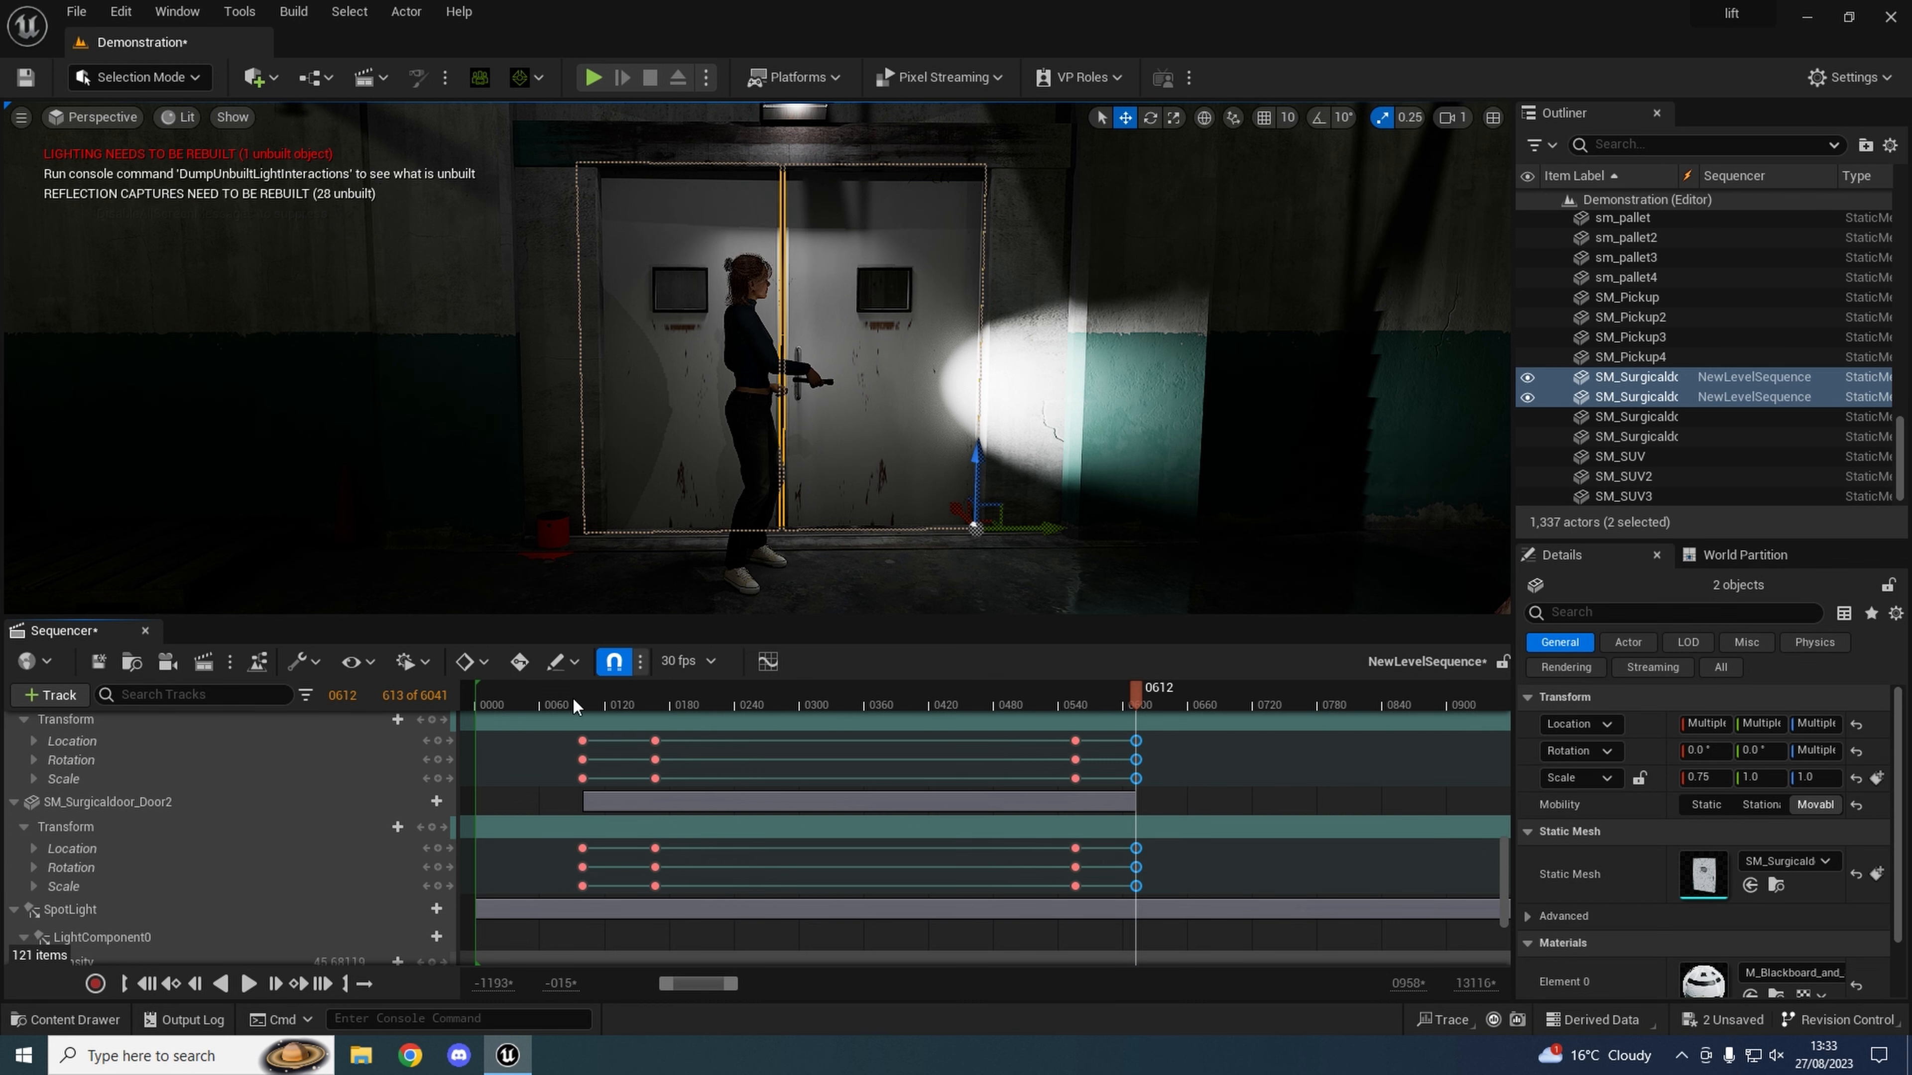
Key both doors closed around frame 600 and play the sequence through to frame 799.
click(248, 984)
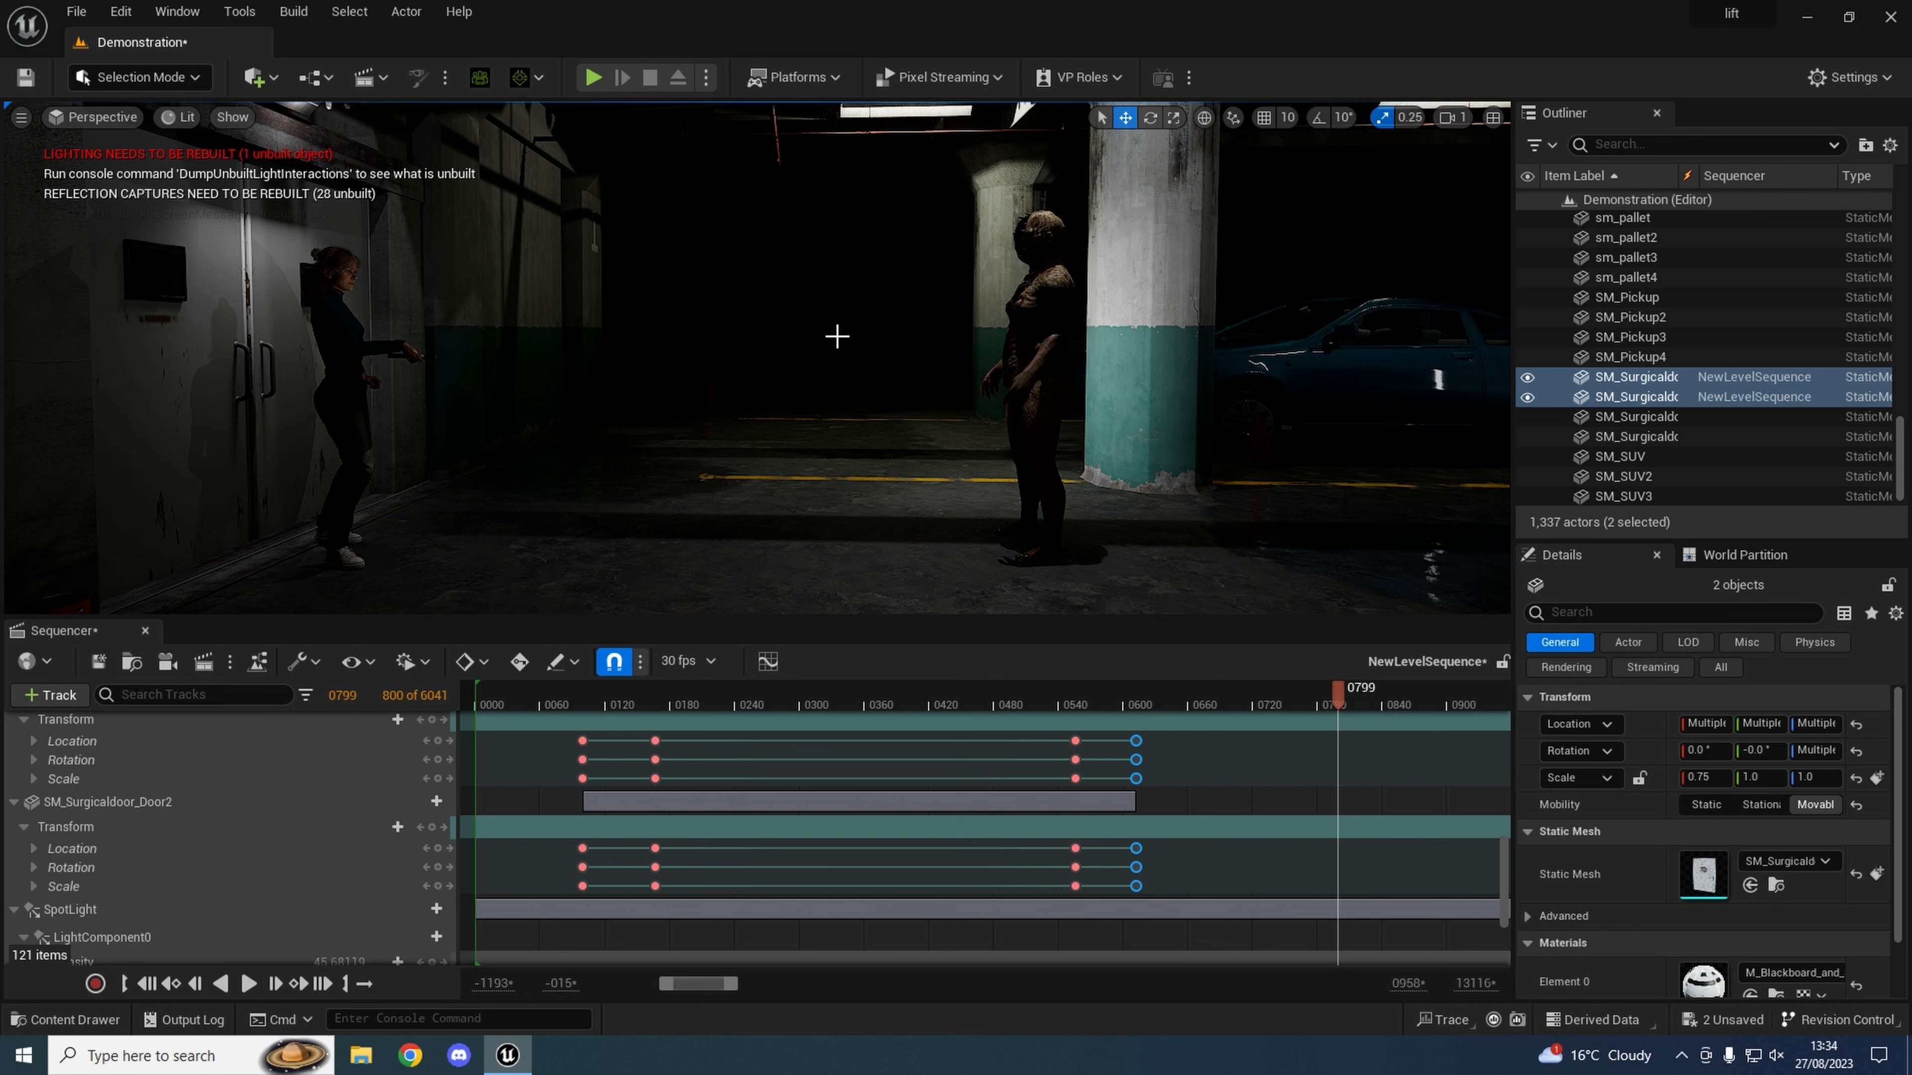
mouse_move(559, 227)
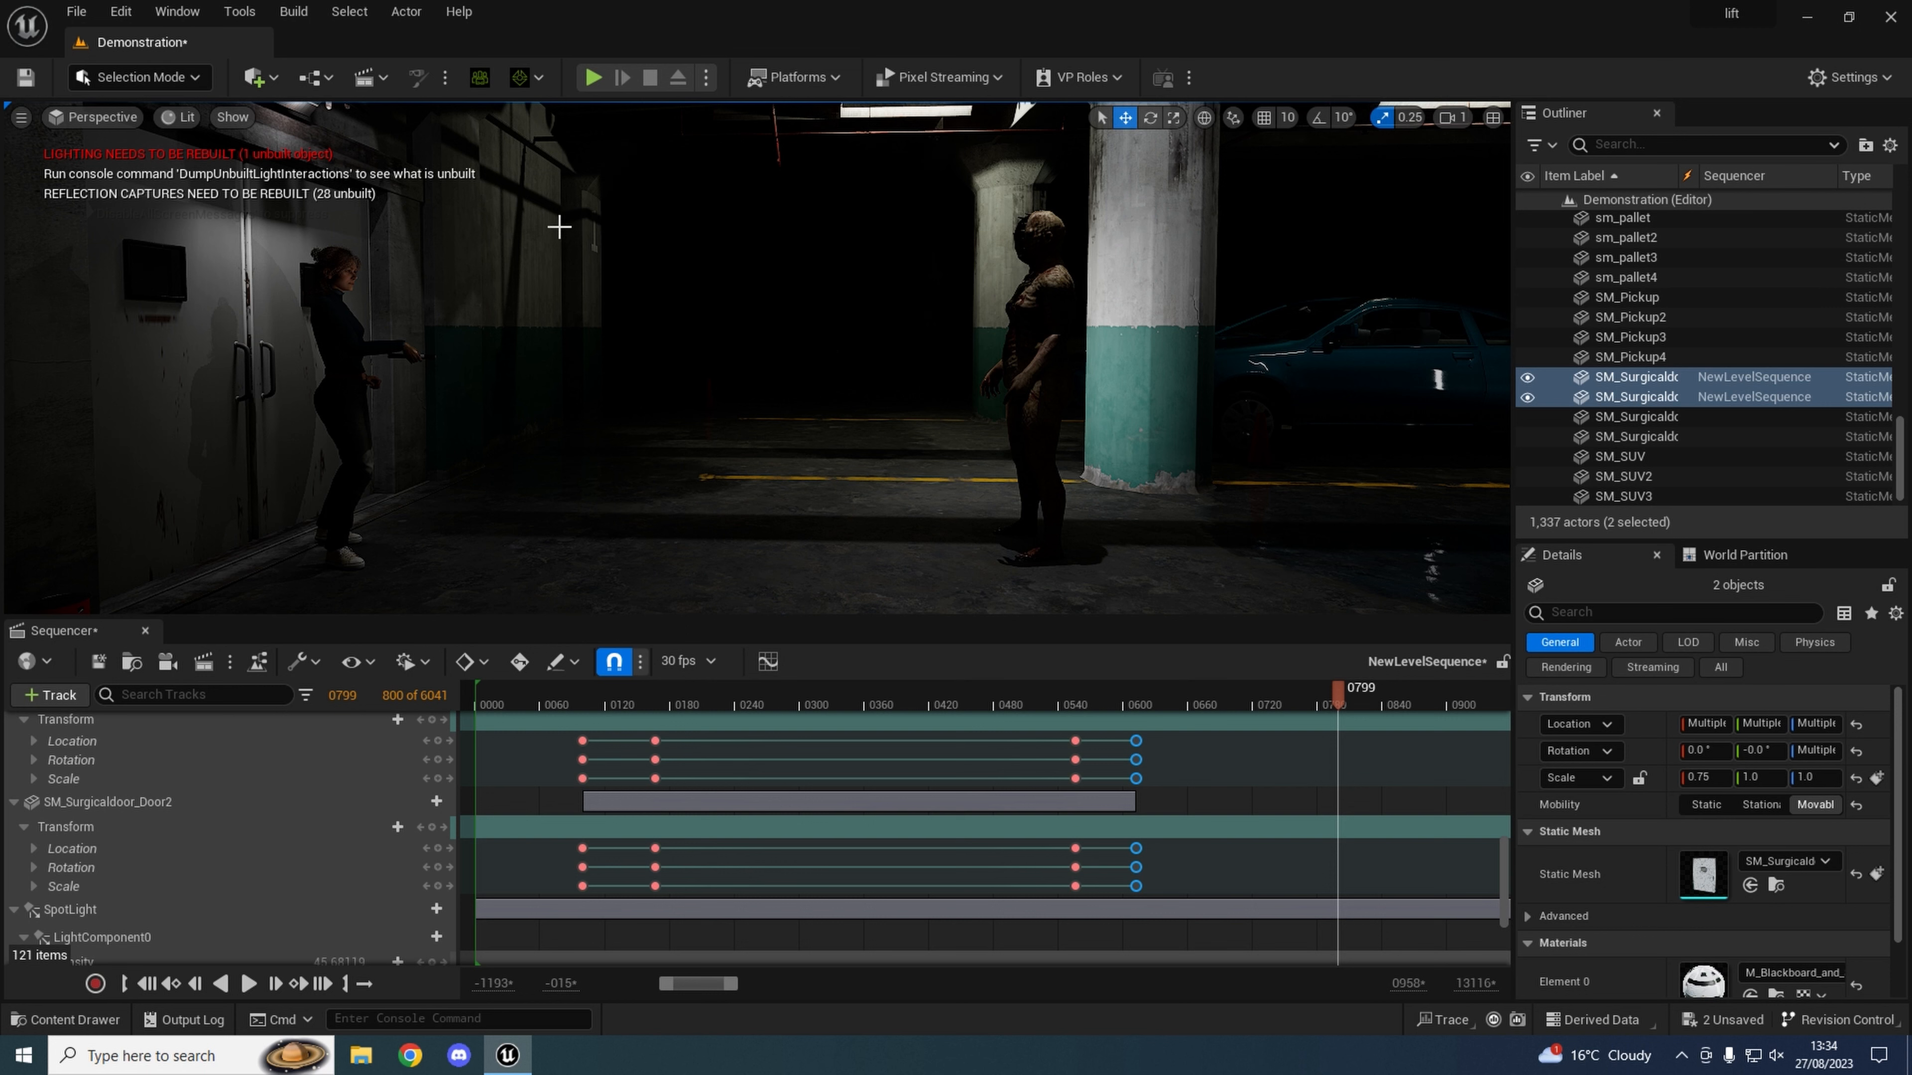
mouse_move(892, 290)
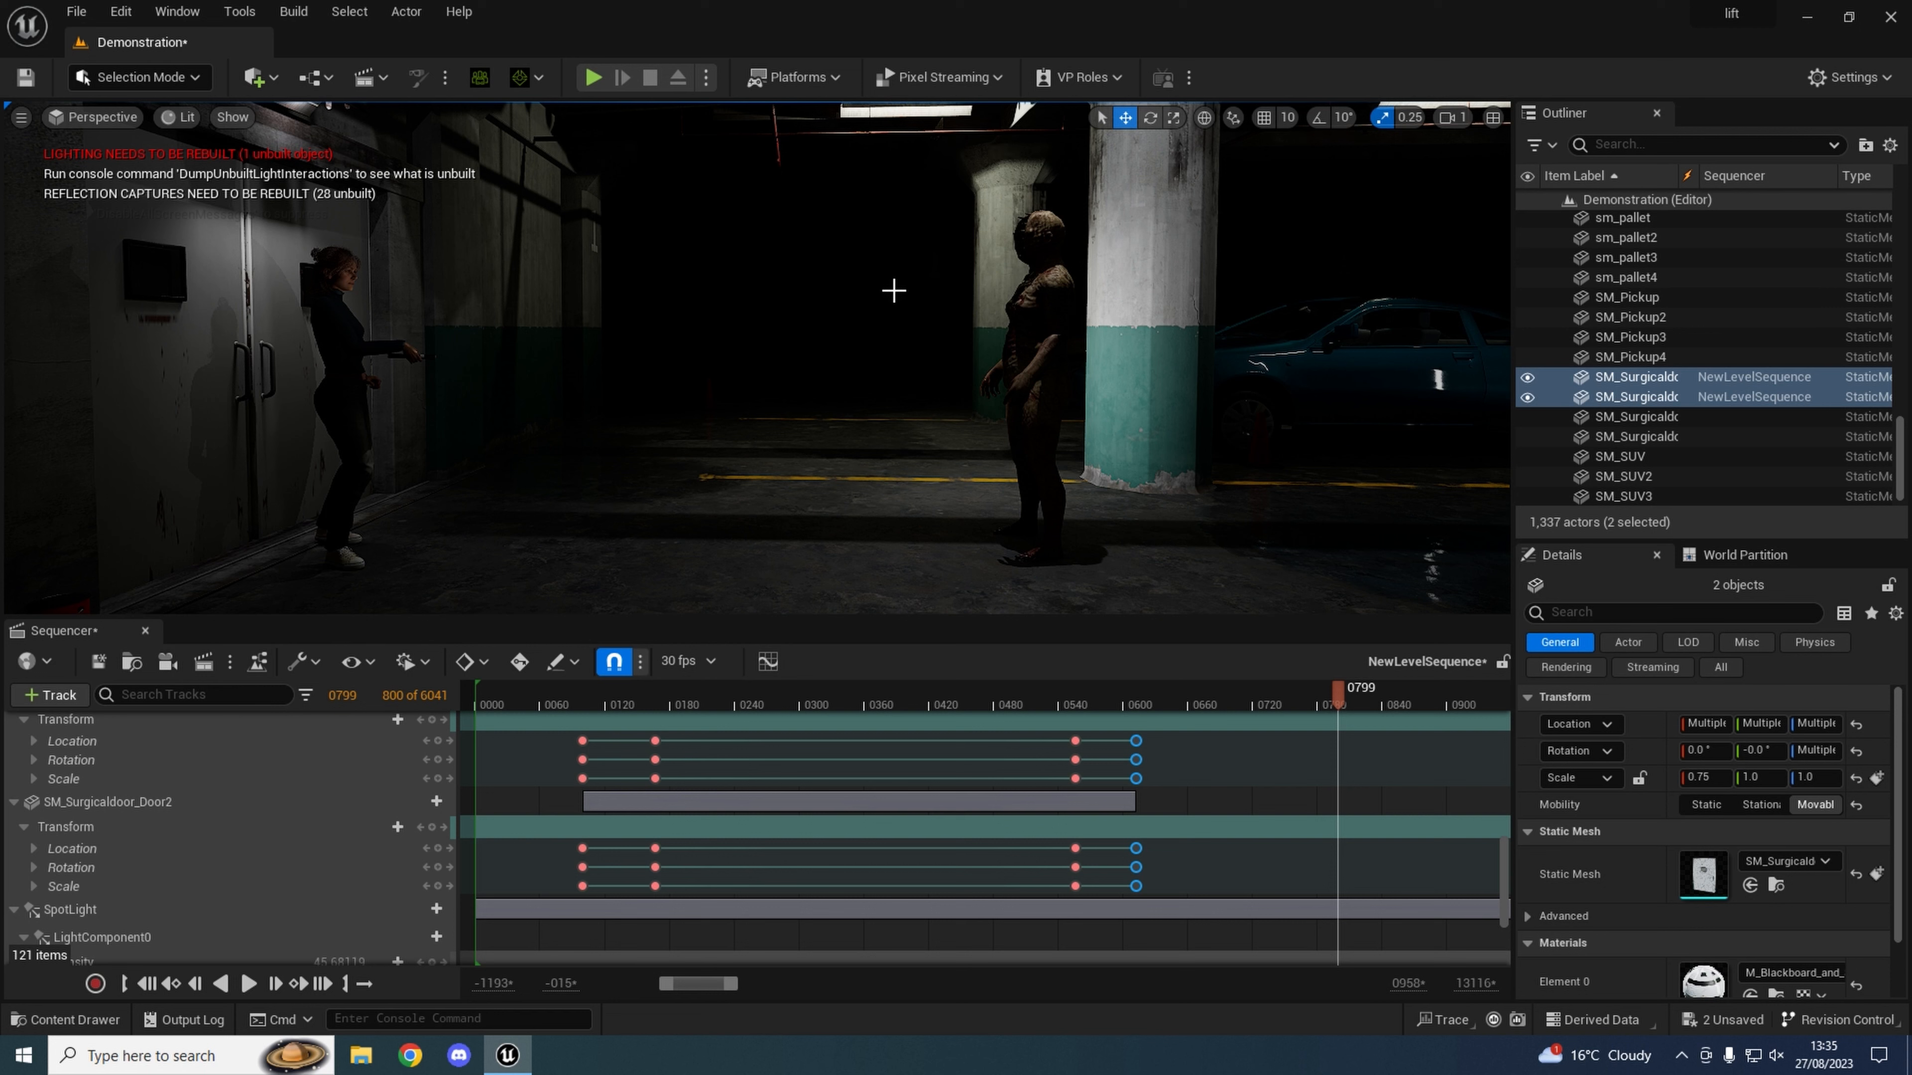